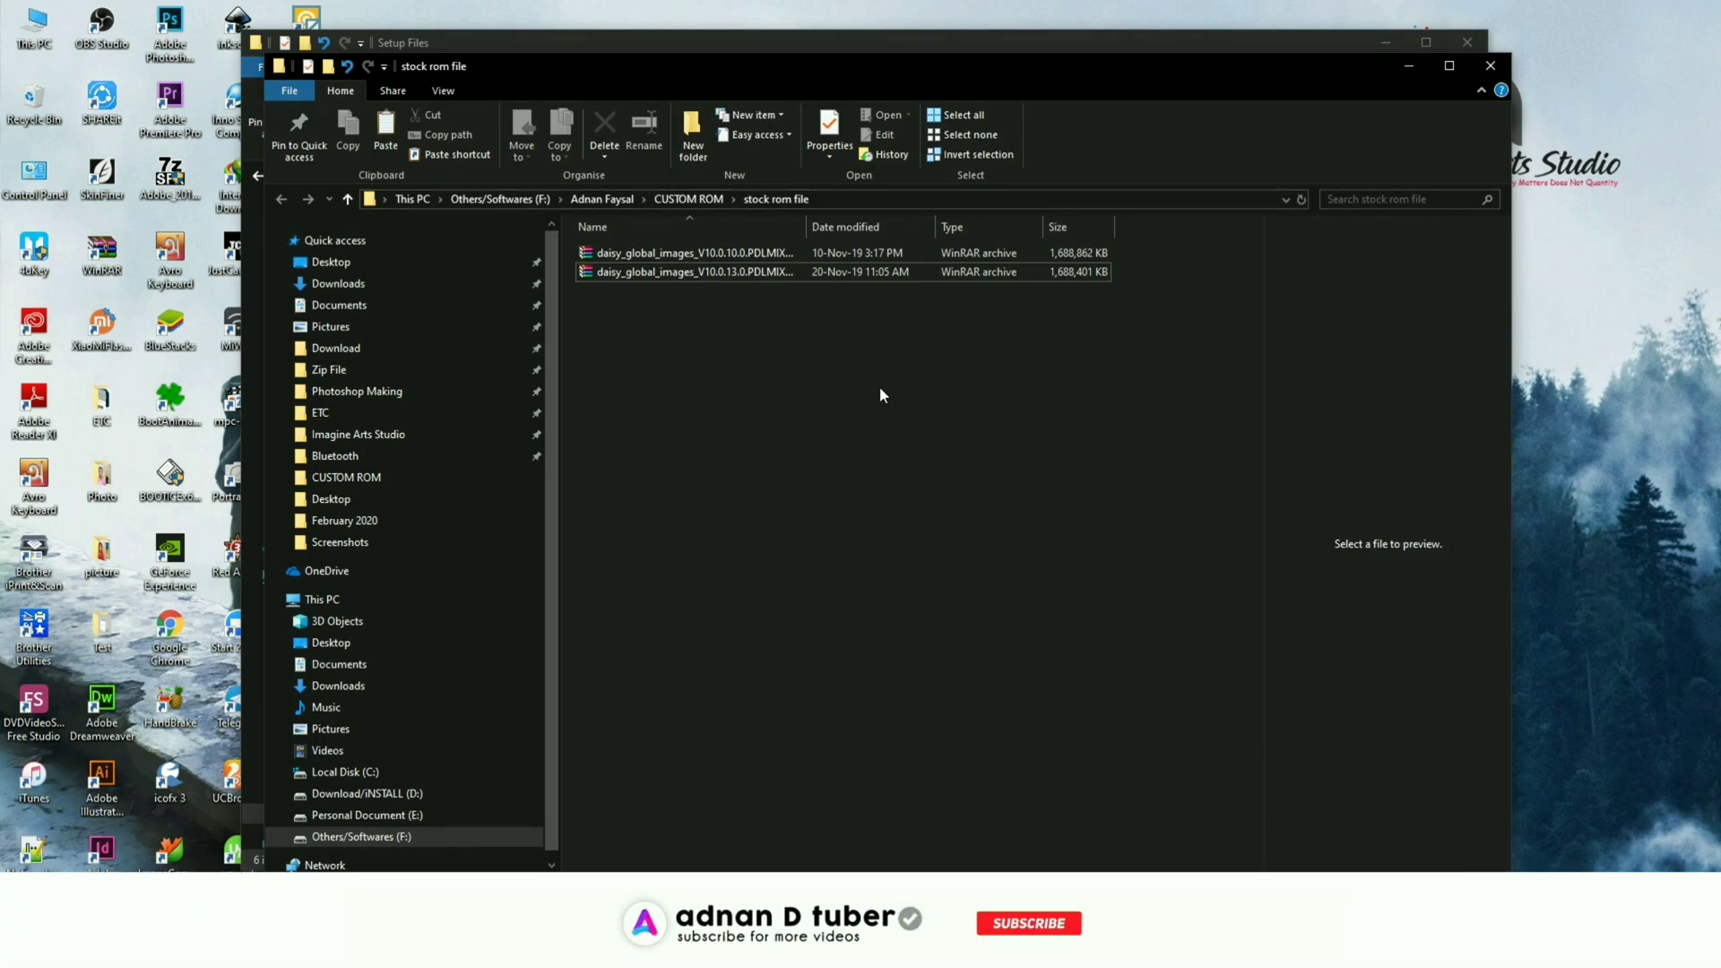
Step: Move from the stock rom folder into CUSTOM ROM > Tools > Setup Files
left_click(1026, 923)
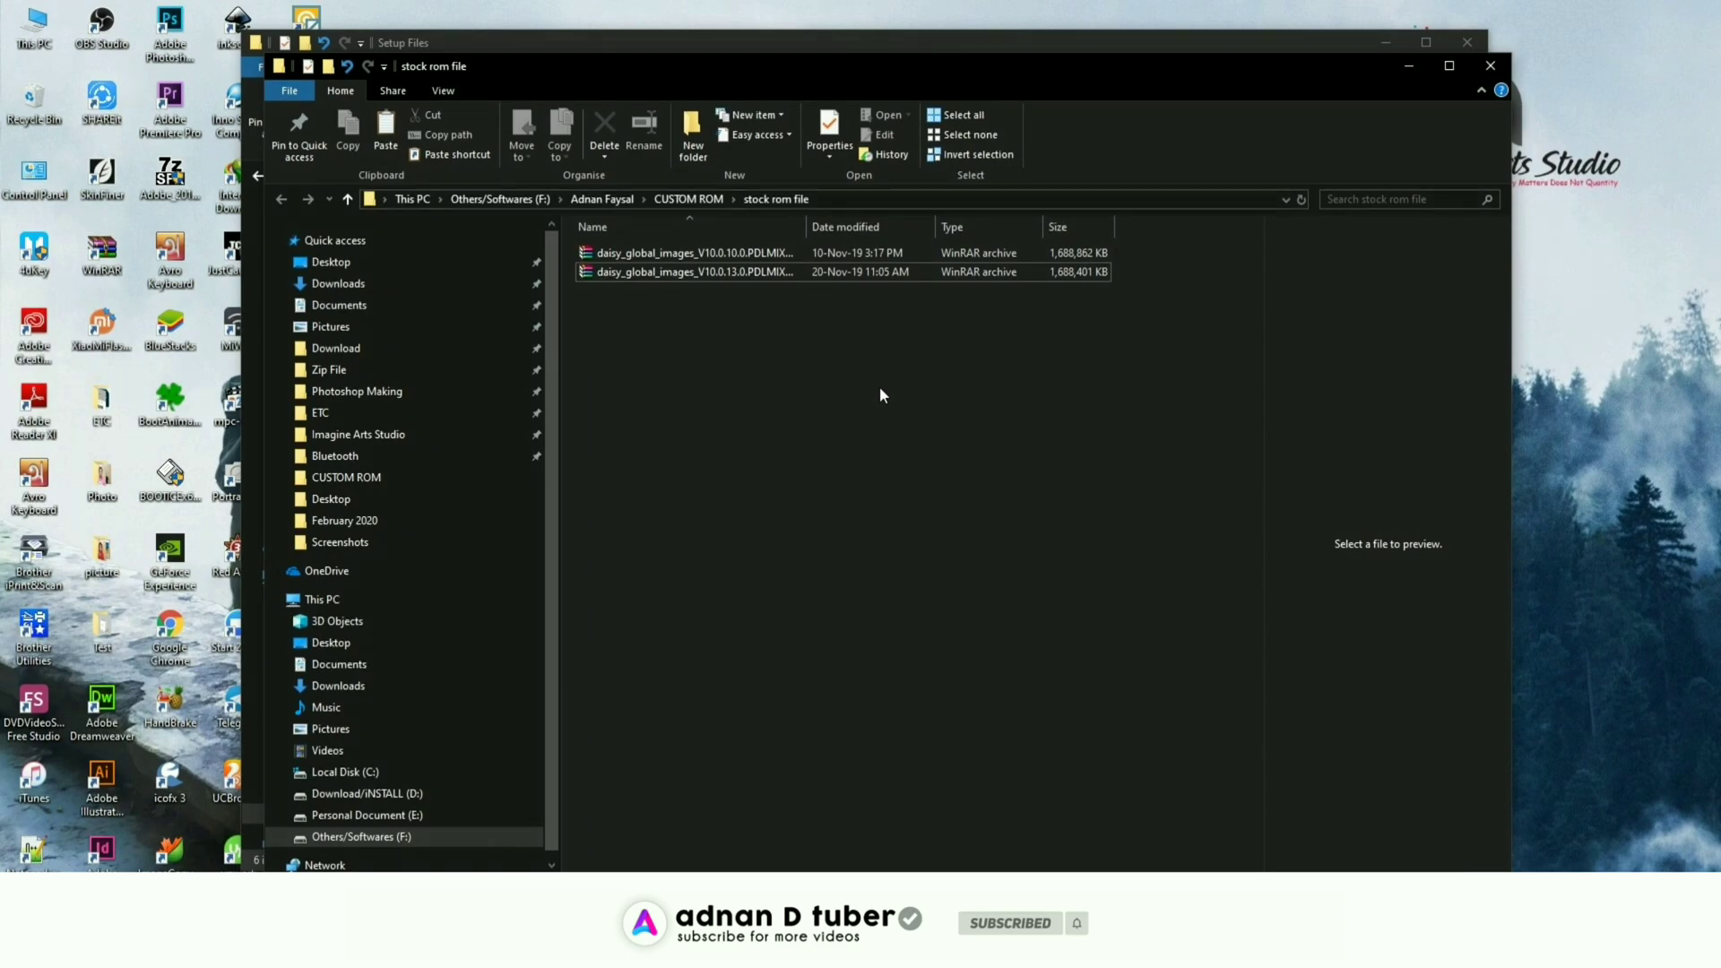
right_click(689, 271)
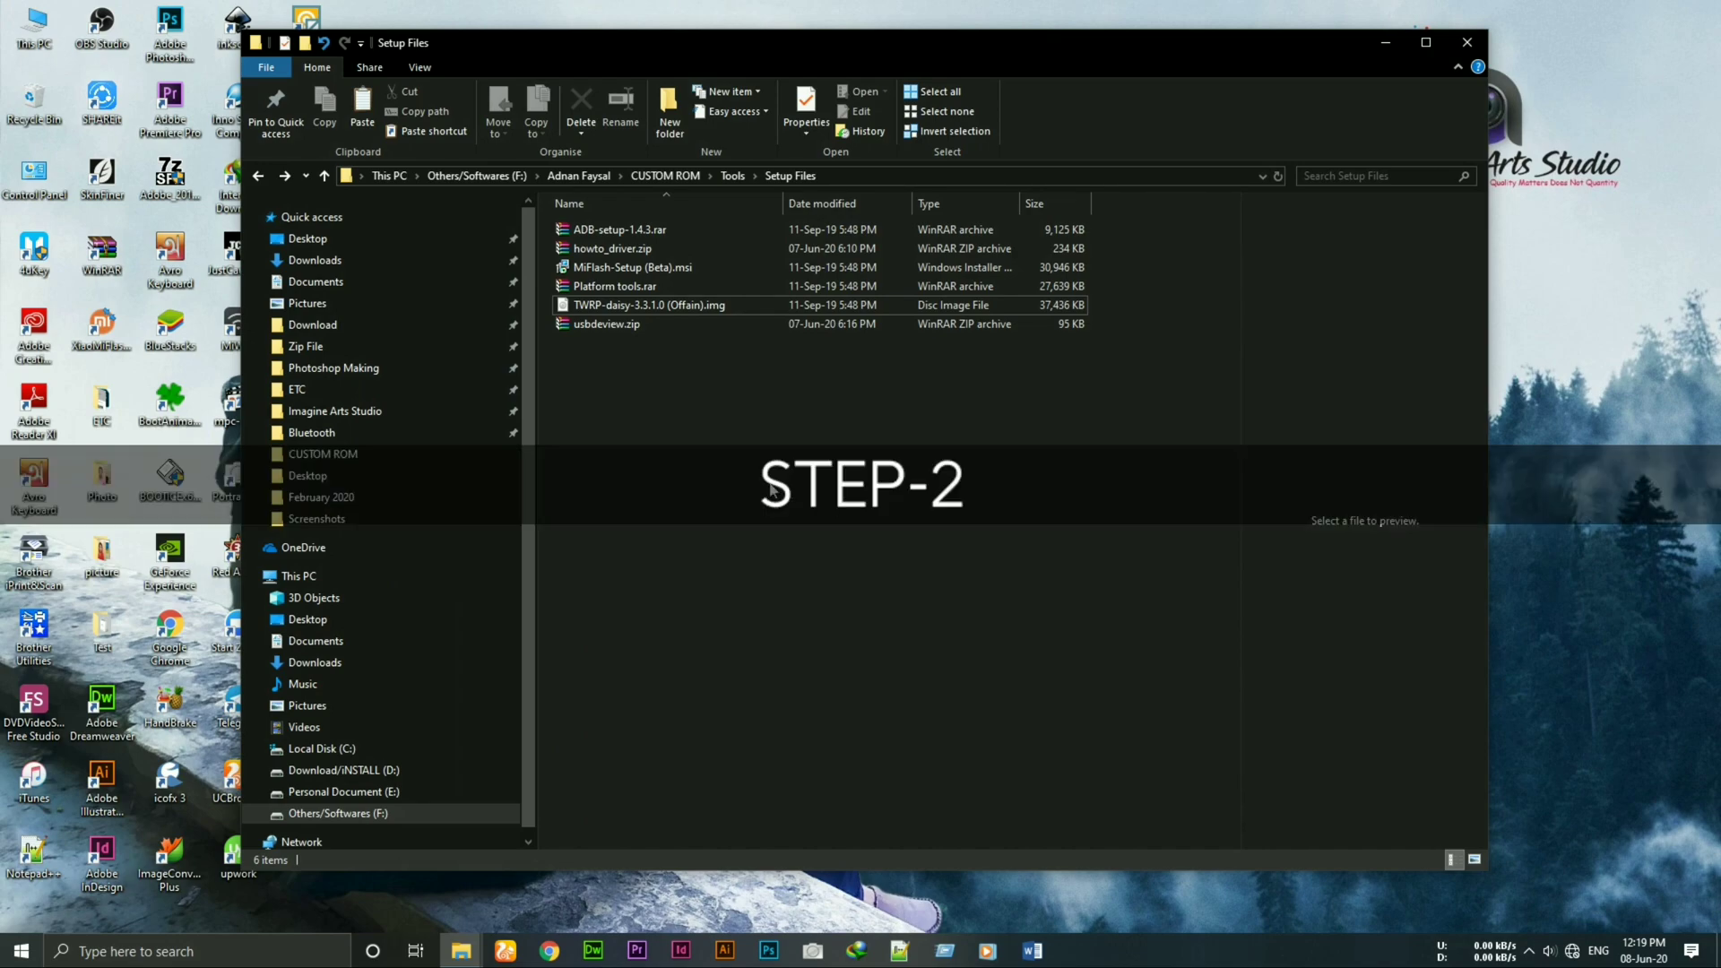
Step: Extract the four setup archives into their own folders with Extract Here
left_click(615, 285)
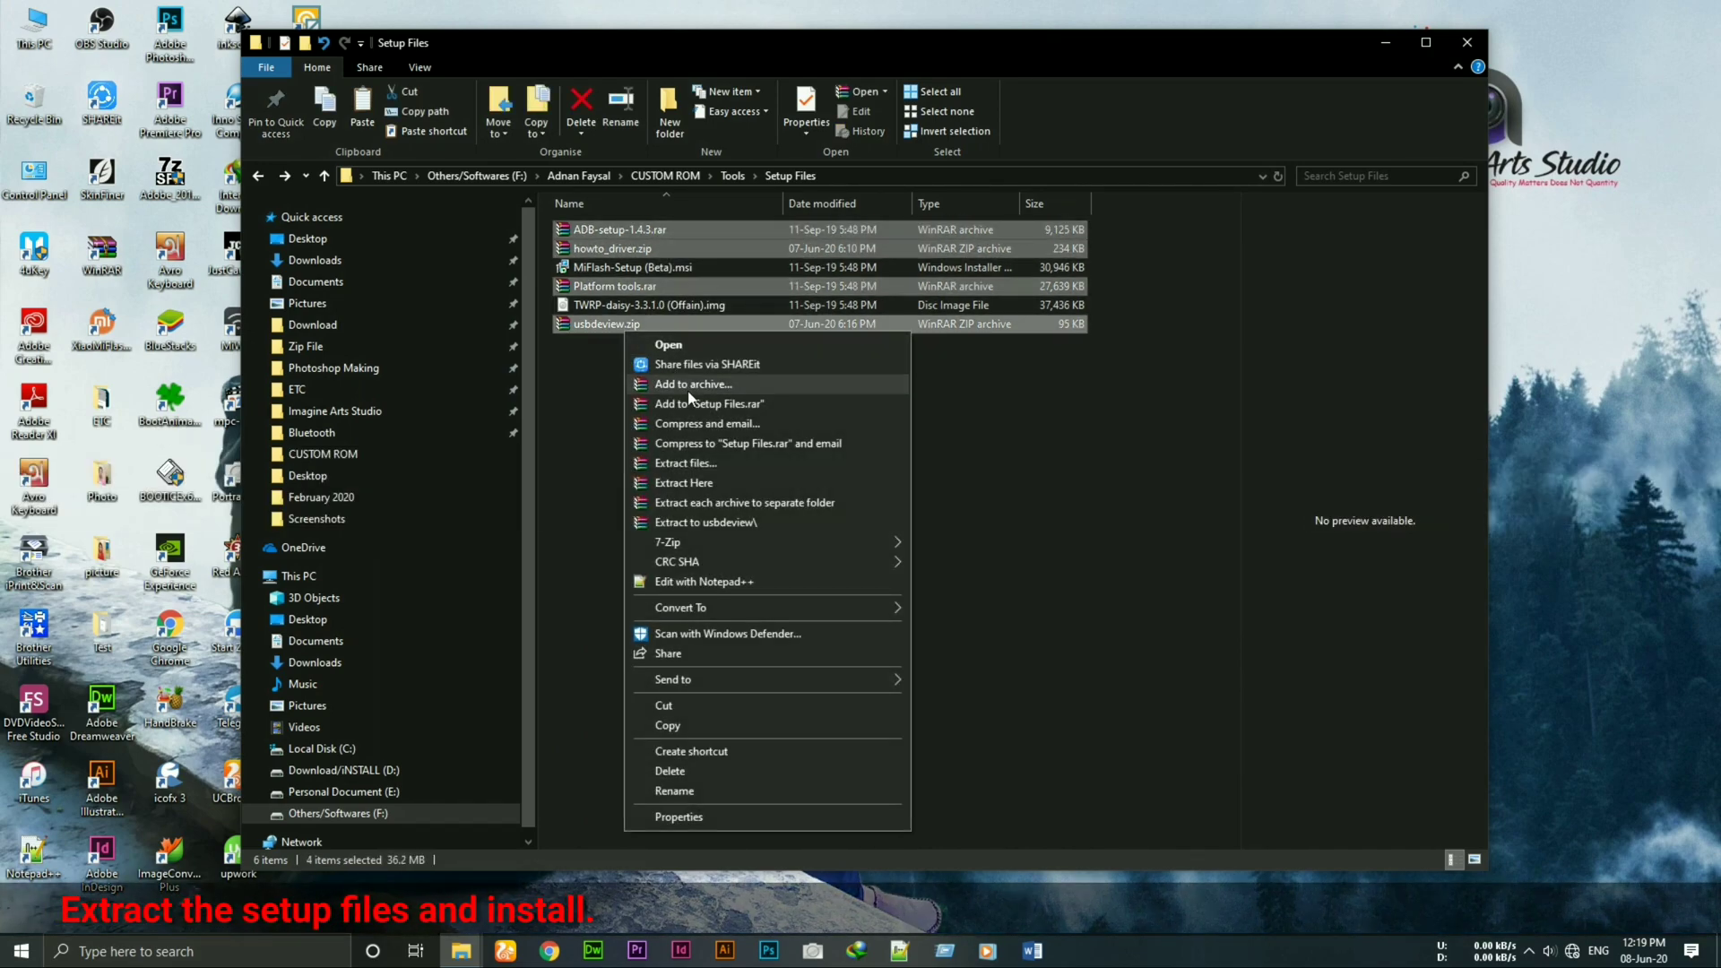
left_click(816, 530)
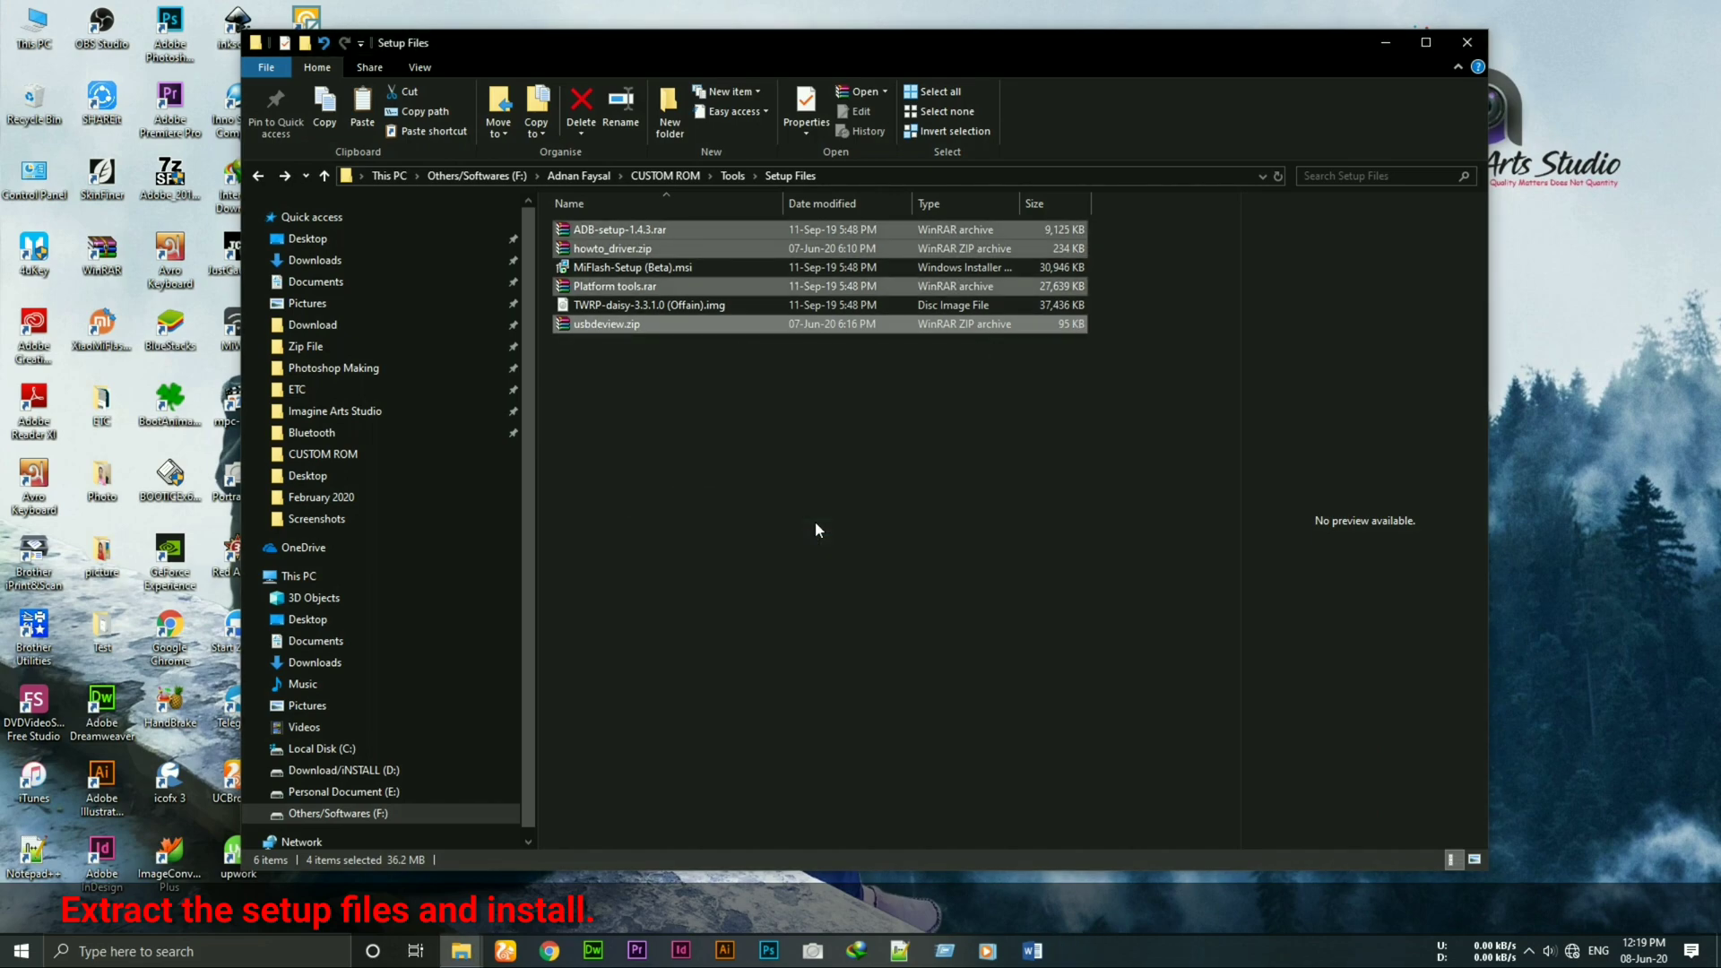
right_click(817, 521)
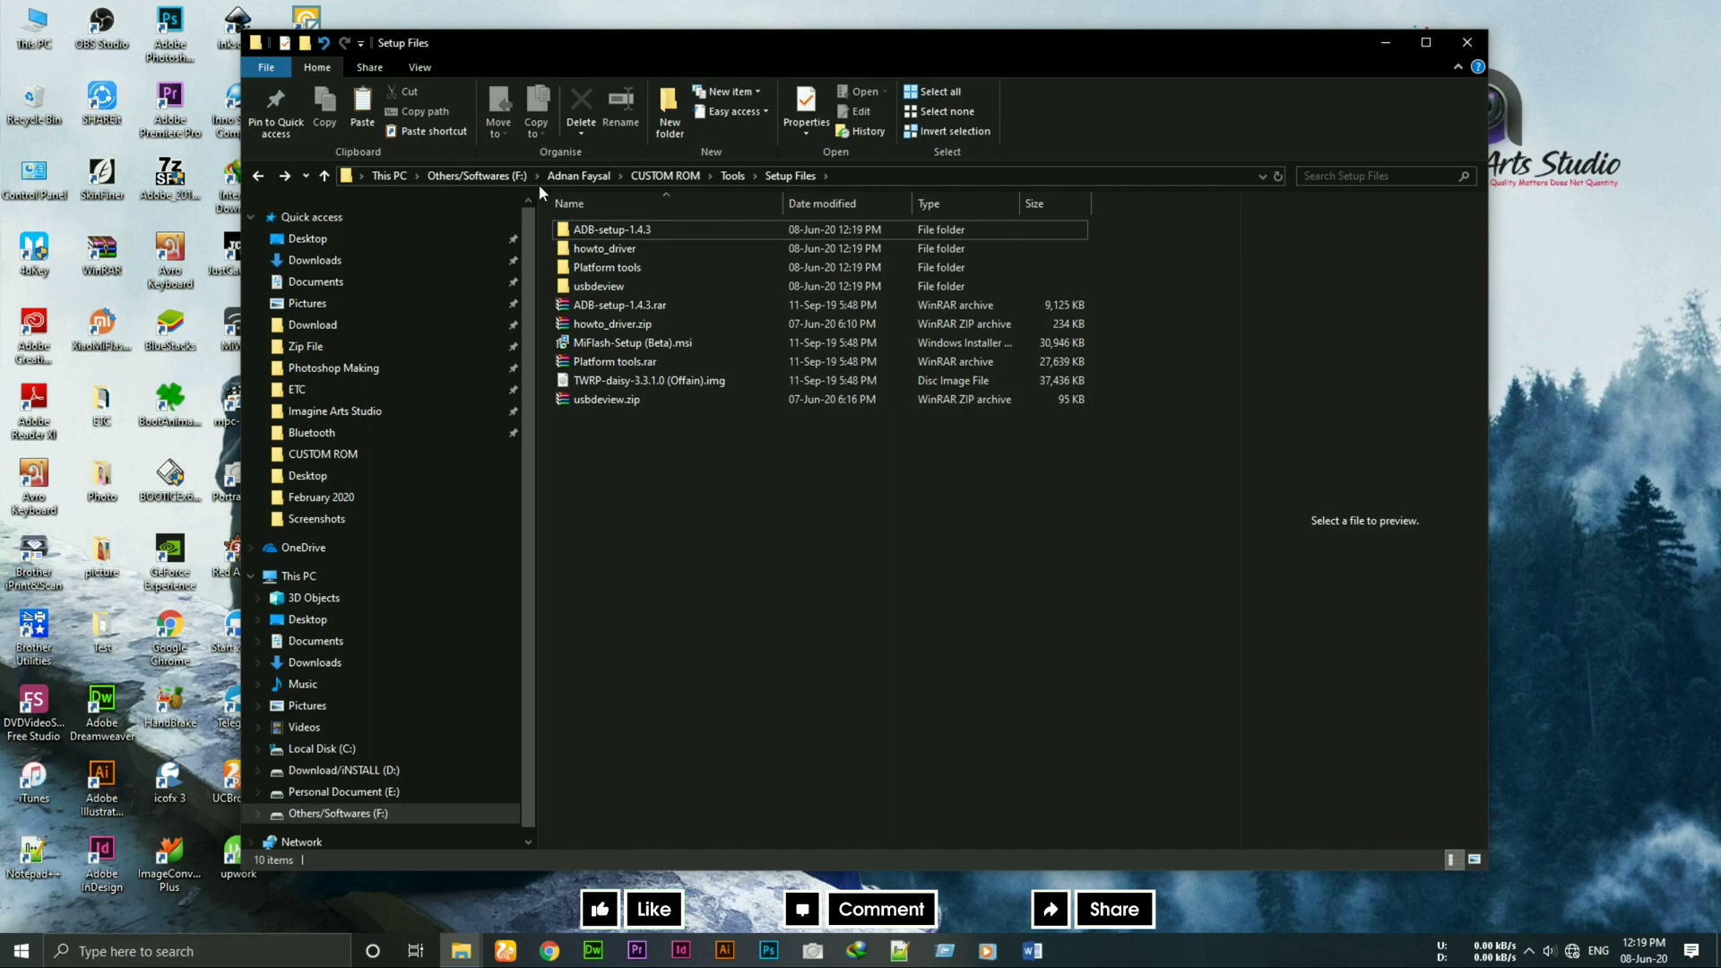
Step: Run adb-setup-1.4.3.exe as administrator and install the Google USB driver
double_click(611, 230)
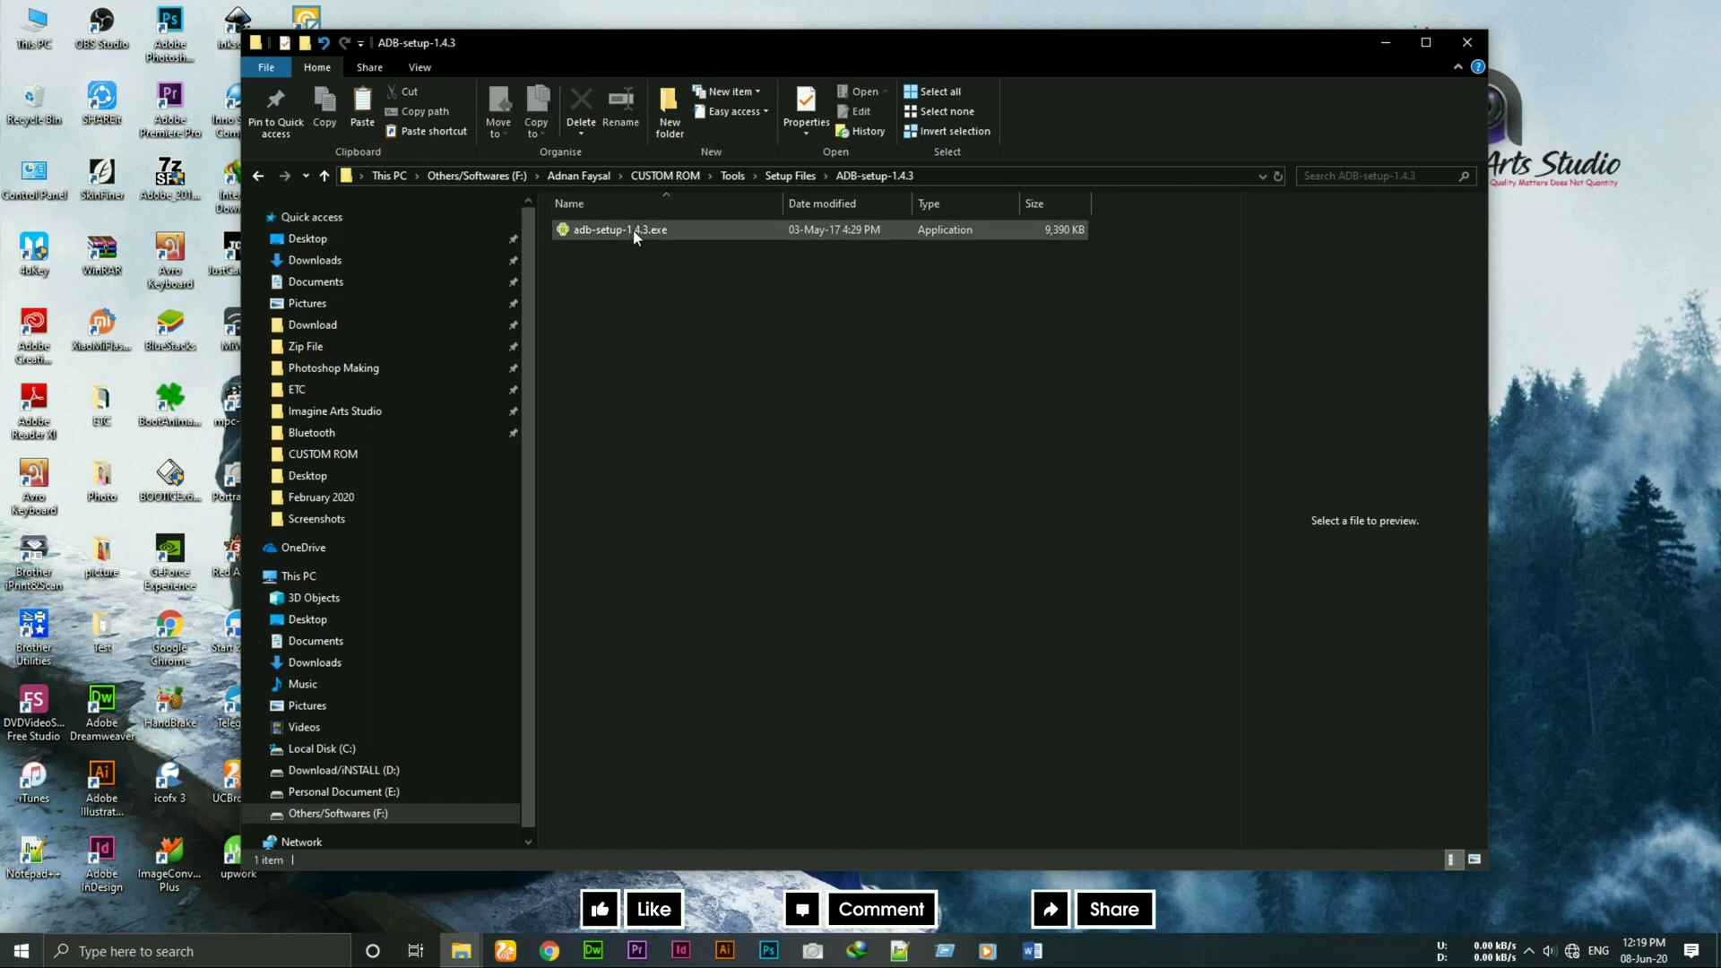
left_click(619, 230)
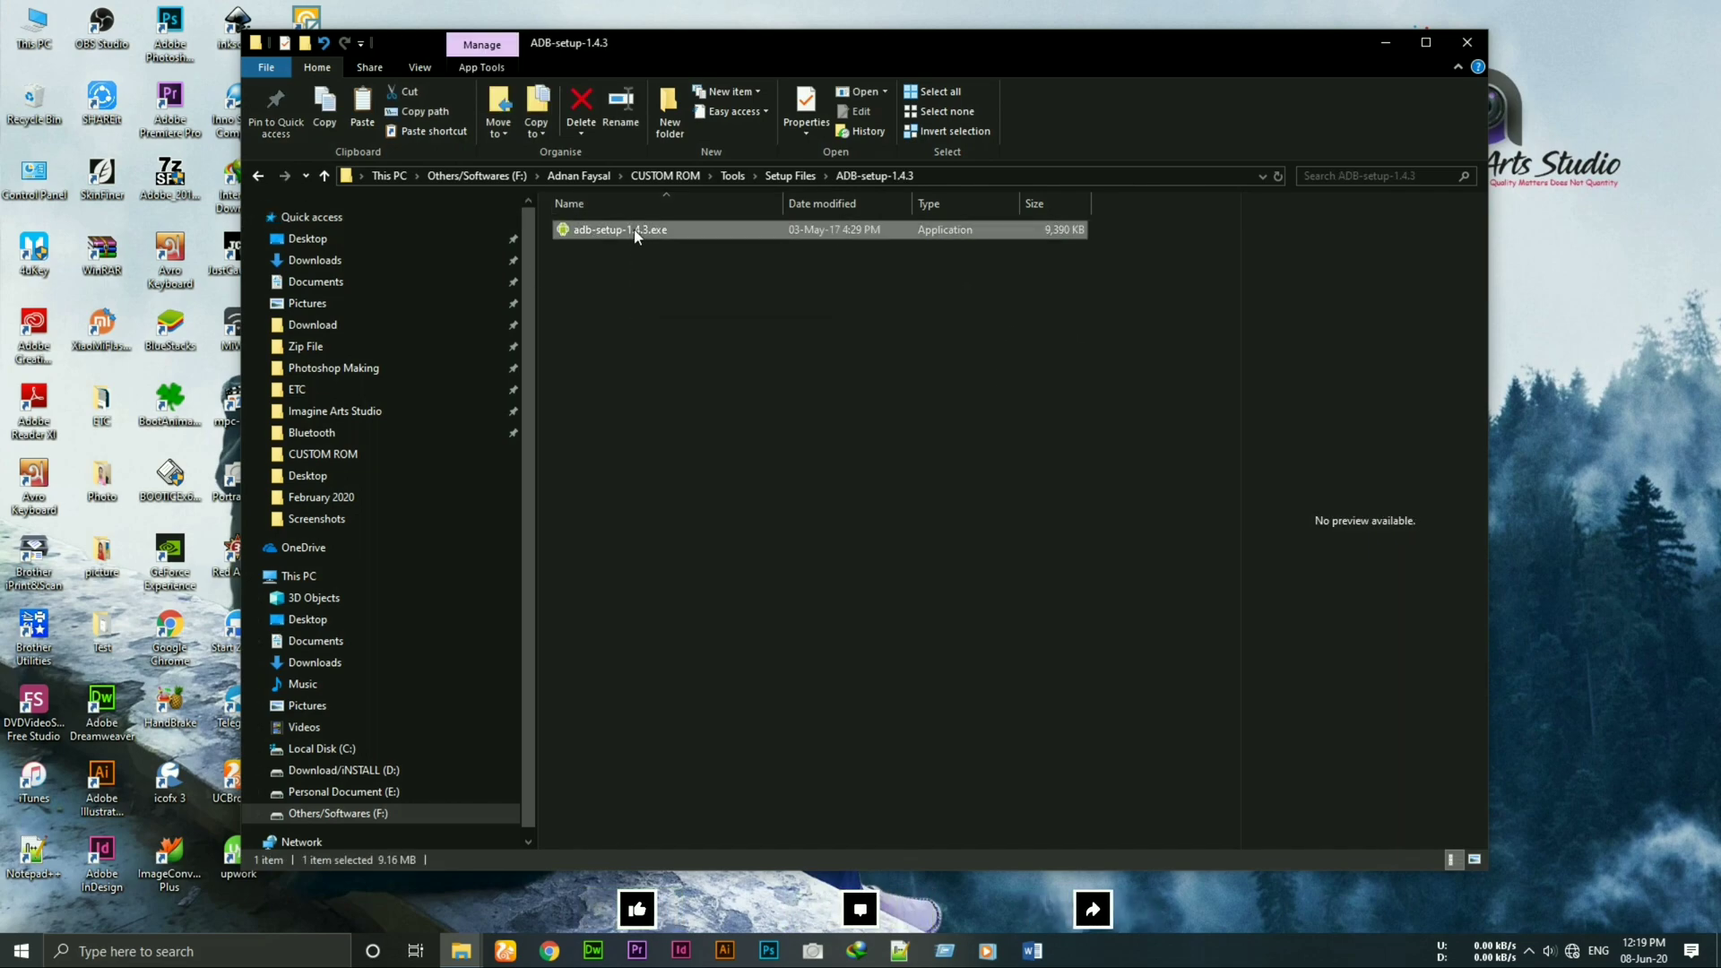
right_click(620, 230)
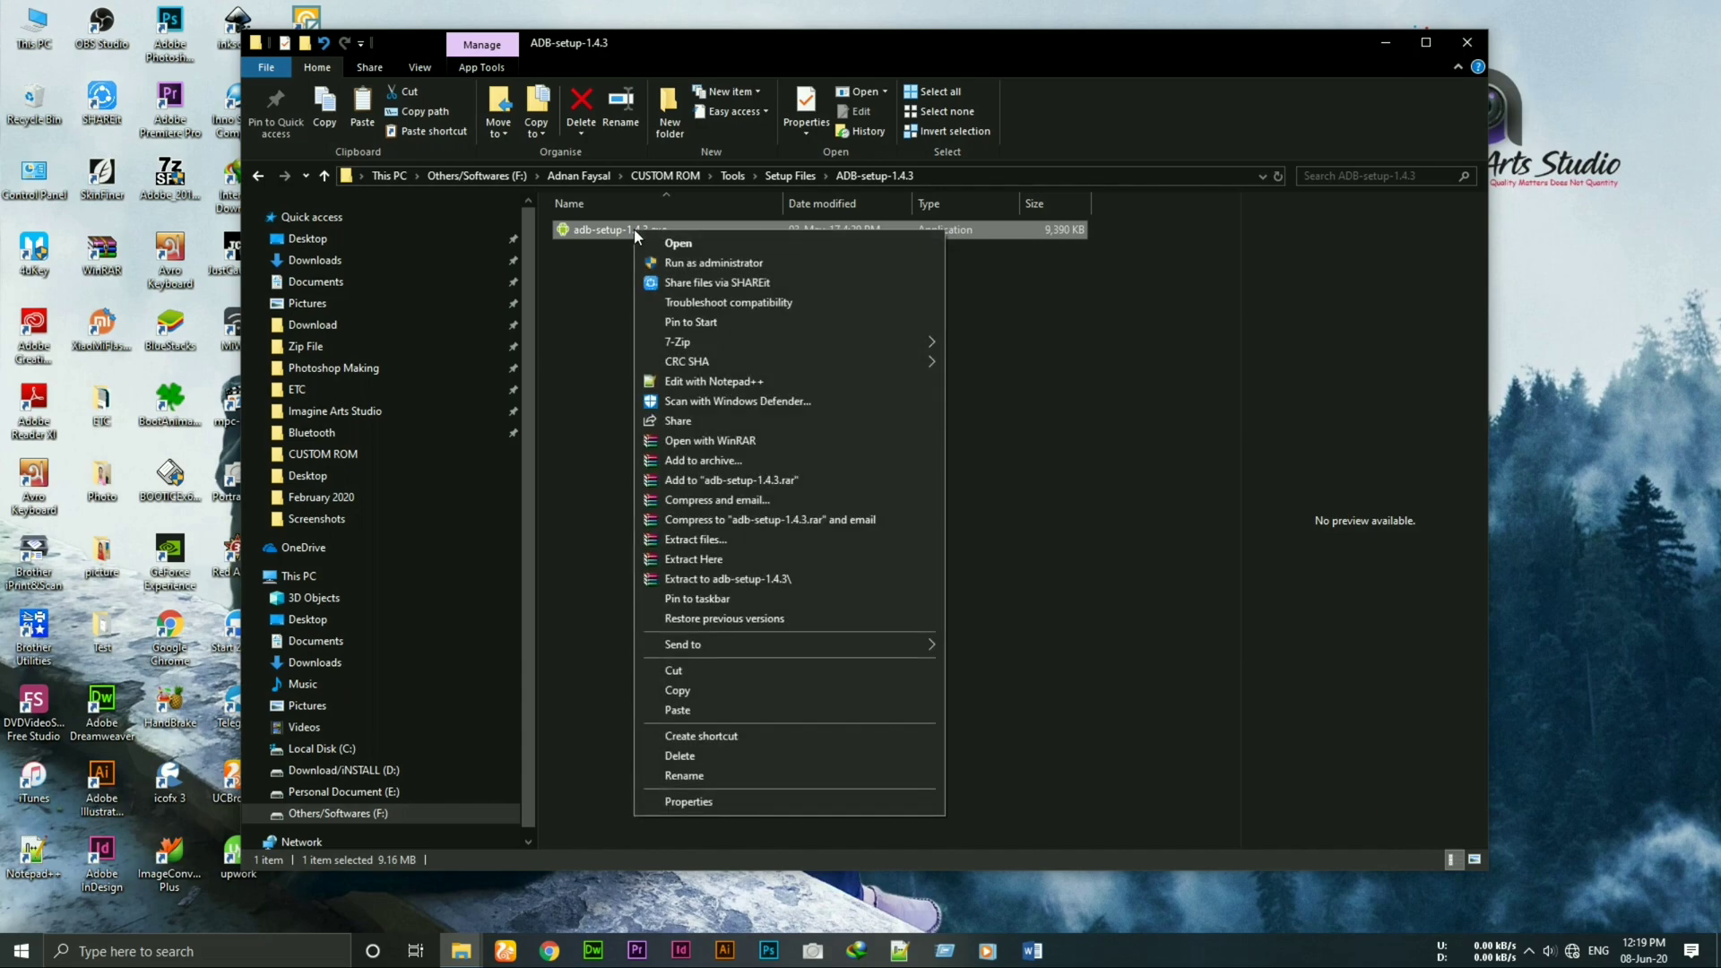
left_click(713, 263)
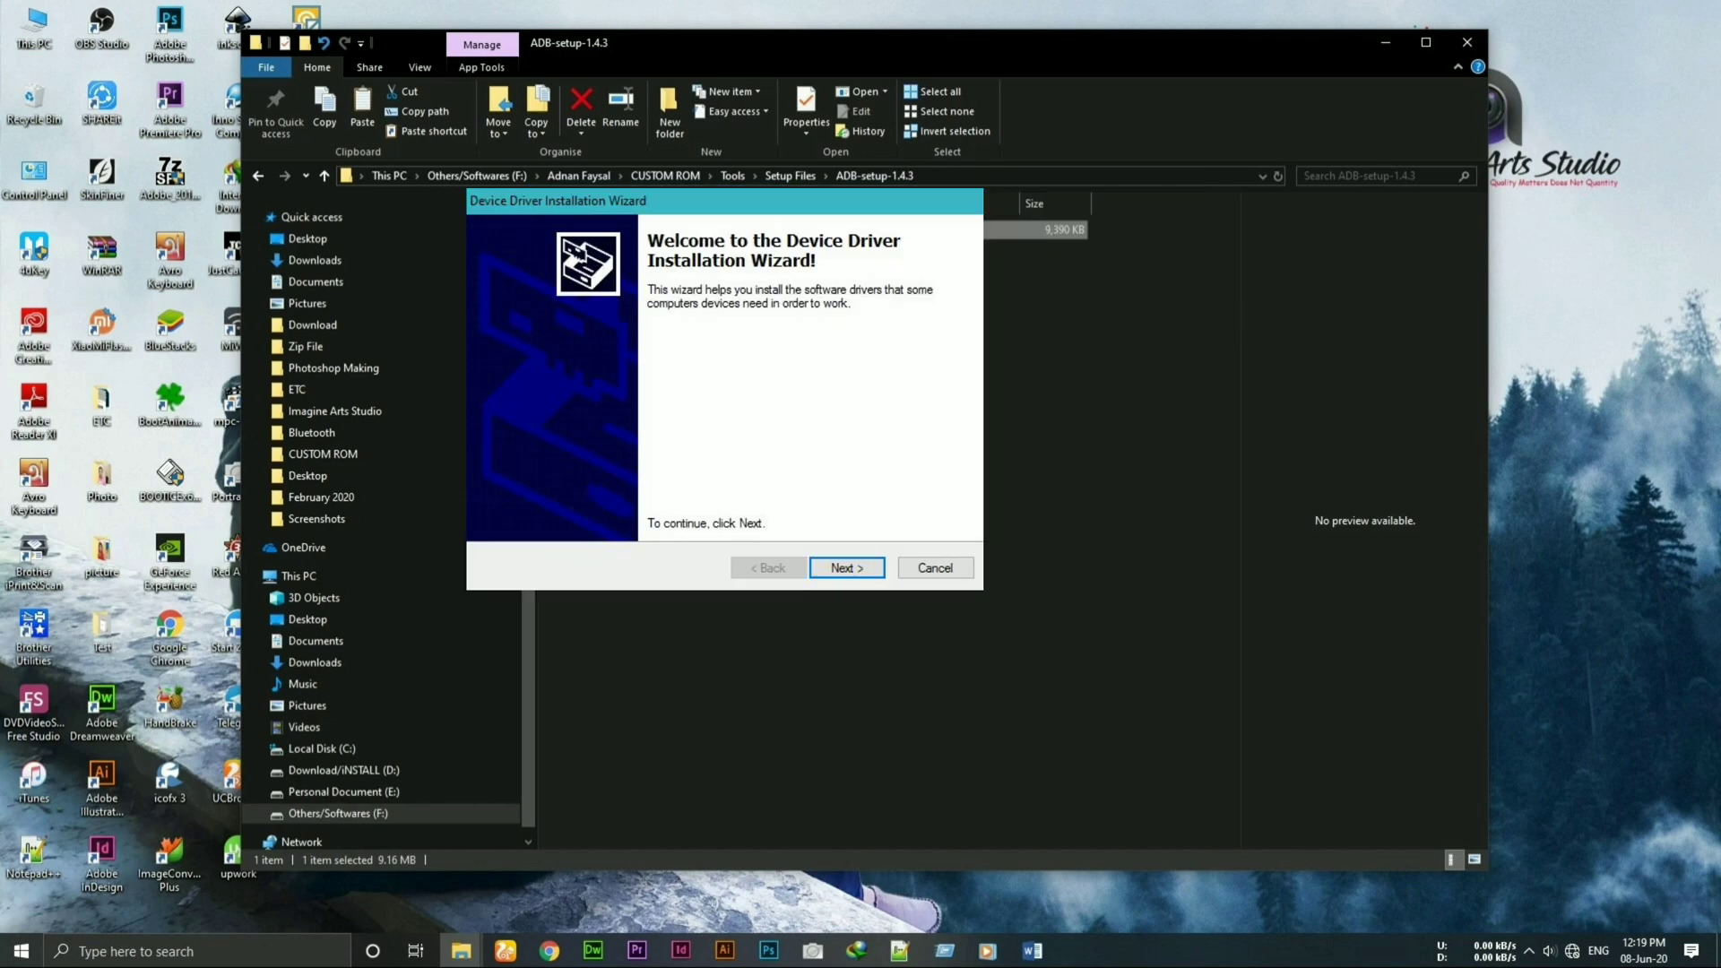
left_click(846, 567)
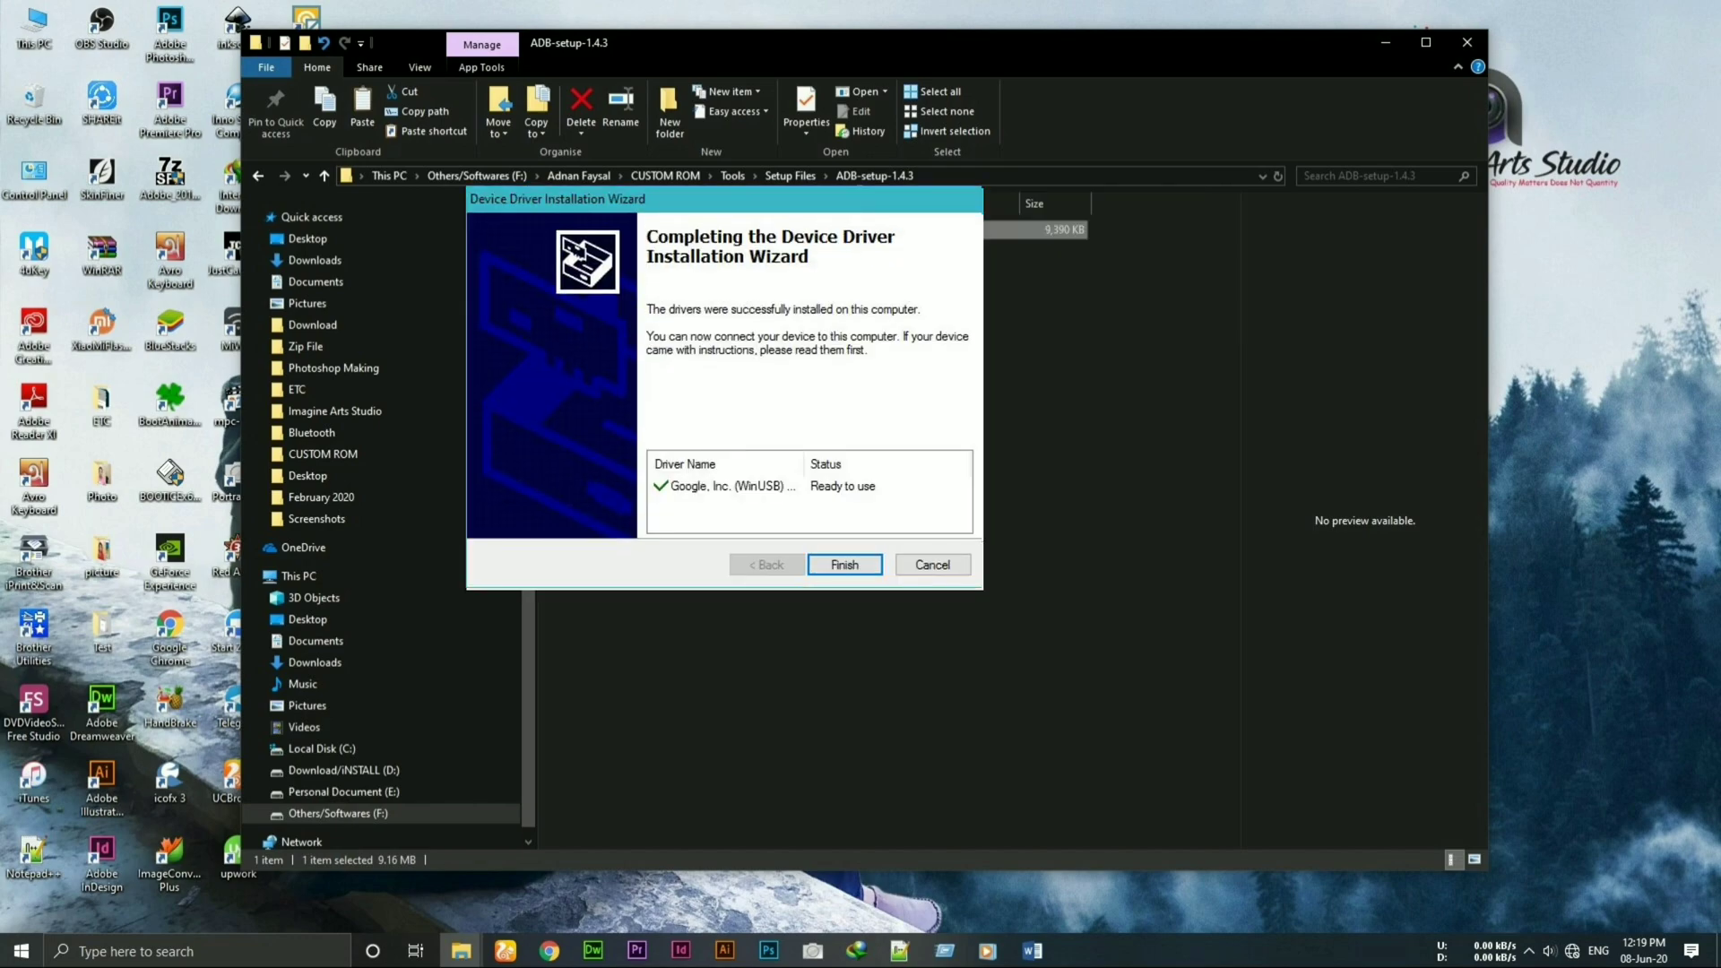
left_click(844, 564)
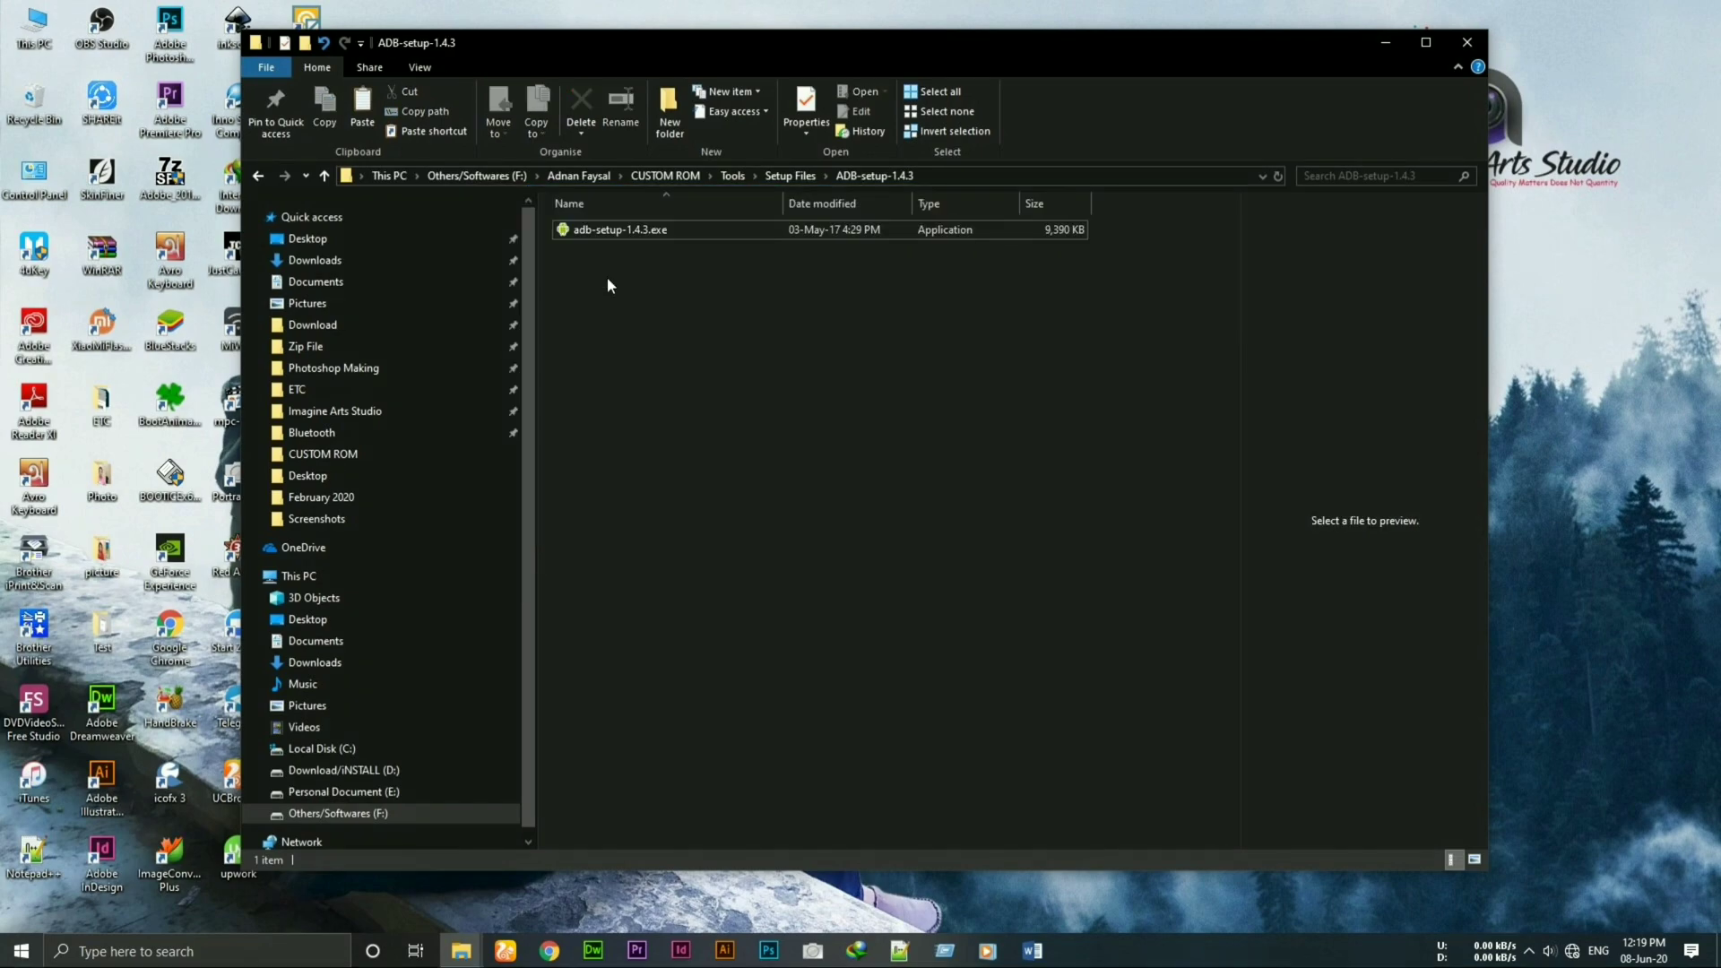
mouse_move(258, 175)
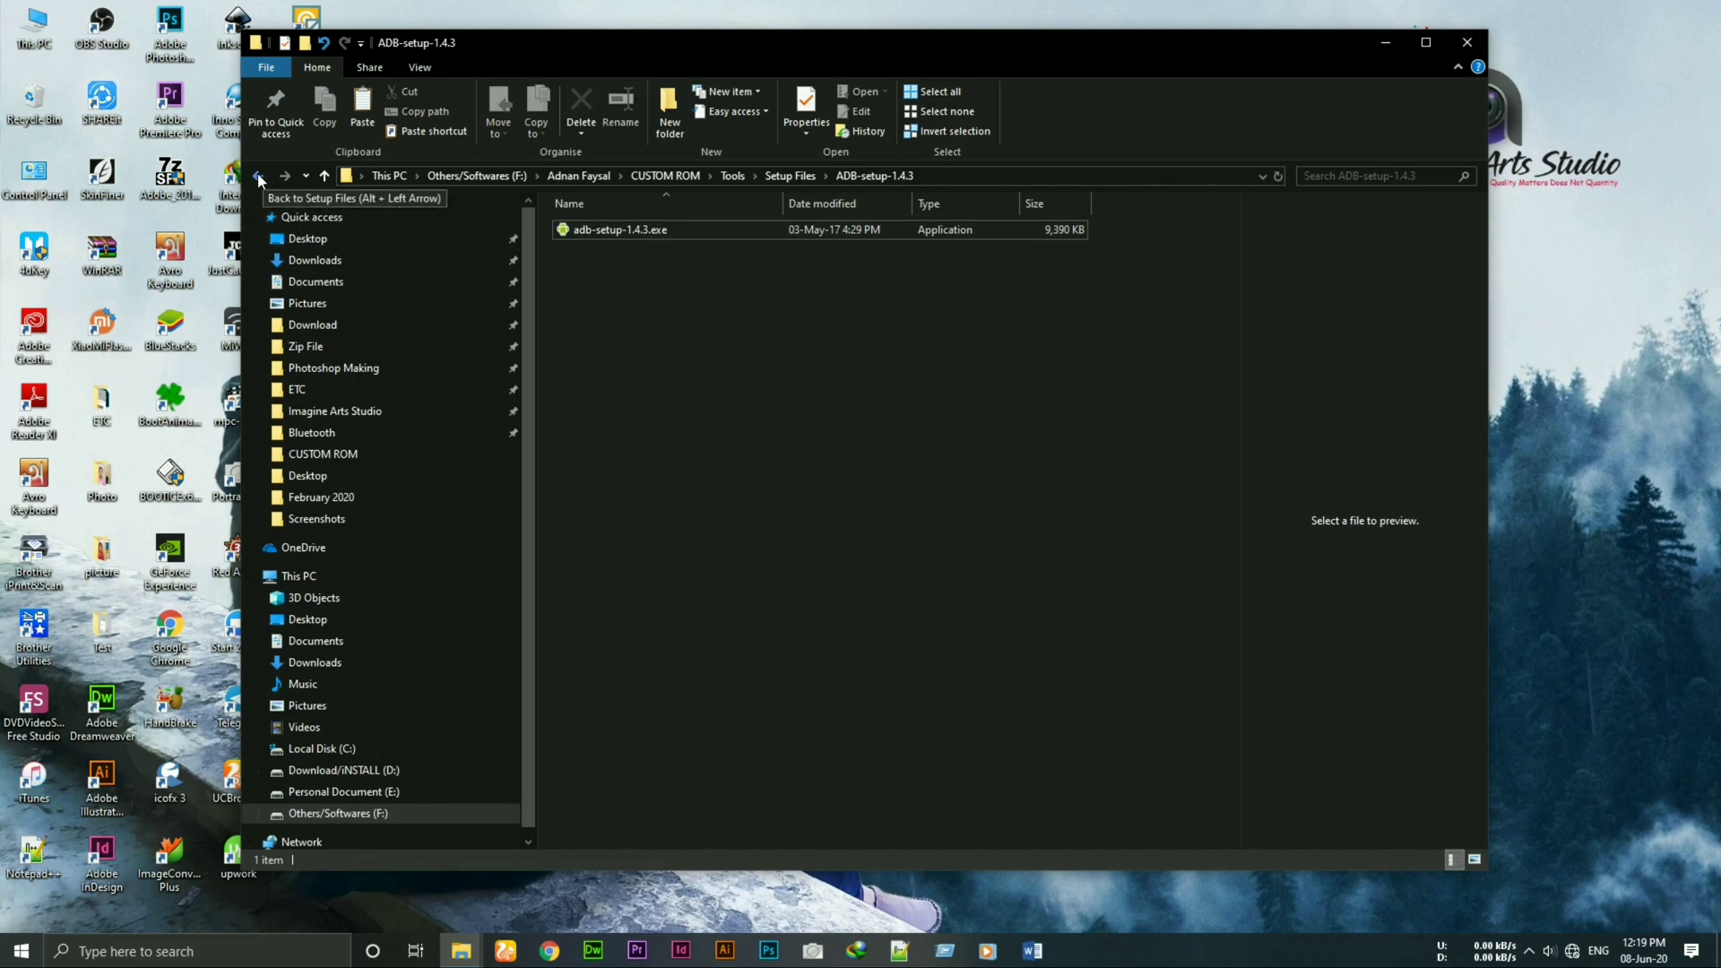
Step: Copy the platform-tools folder onto Local Disk (C:) and return to Setup Files
left_click(258, 176)
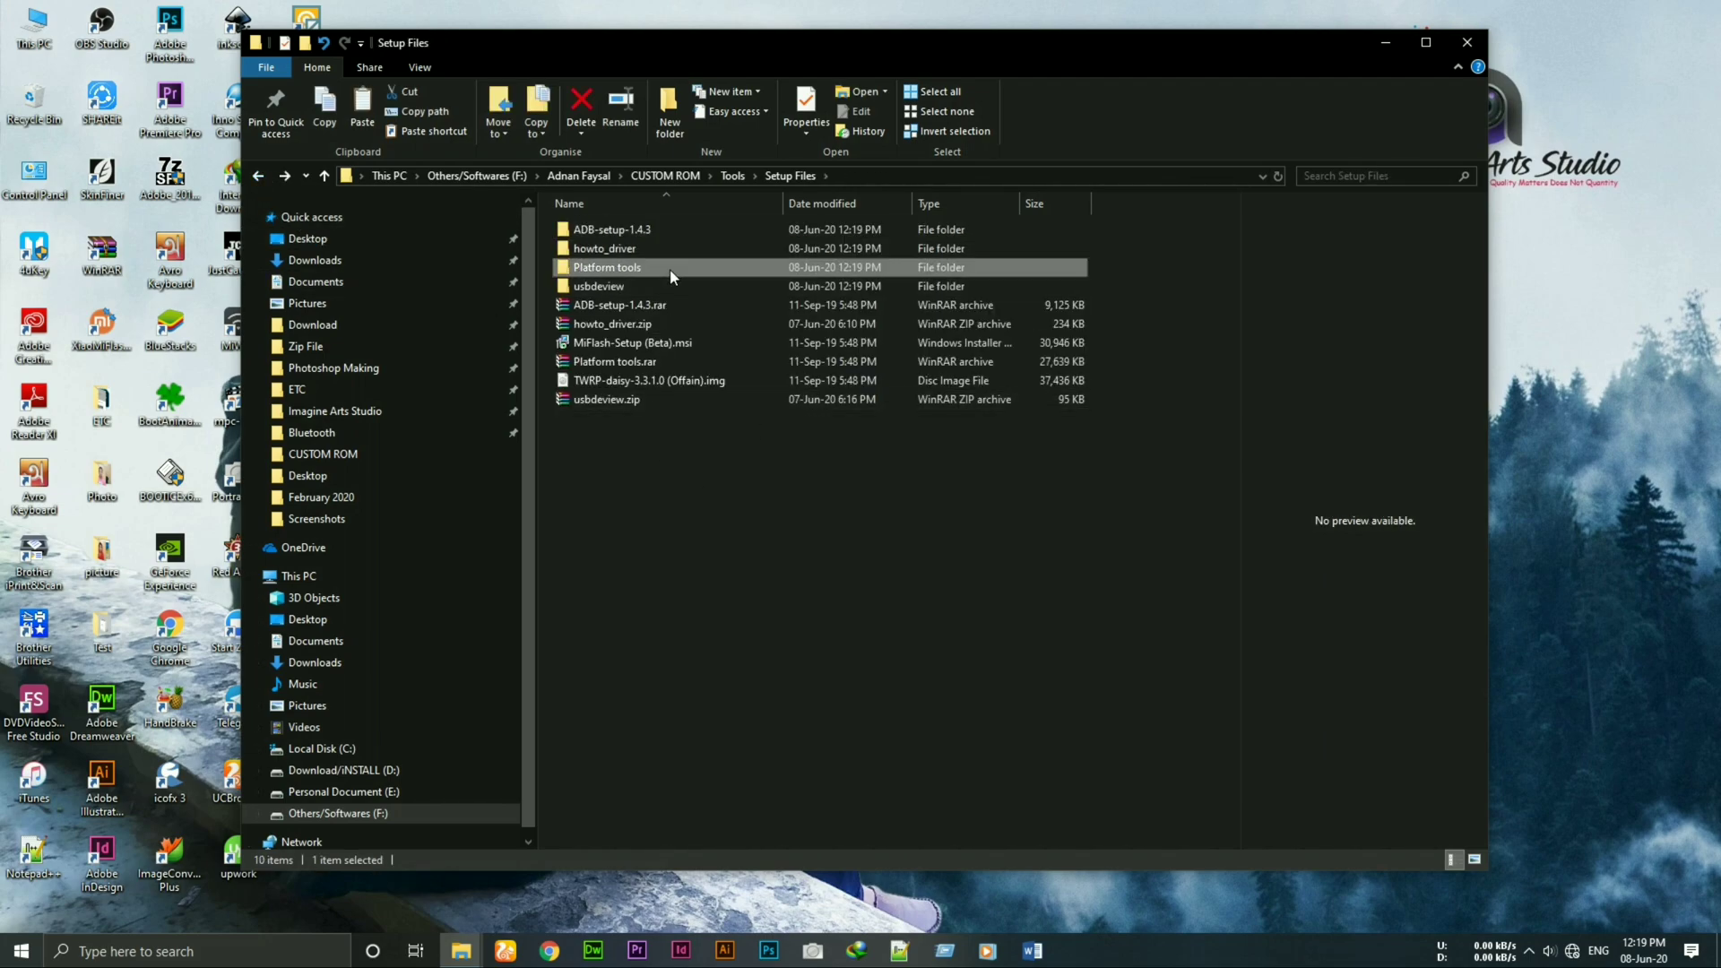
double_click(607, 267)
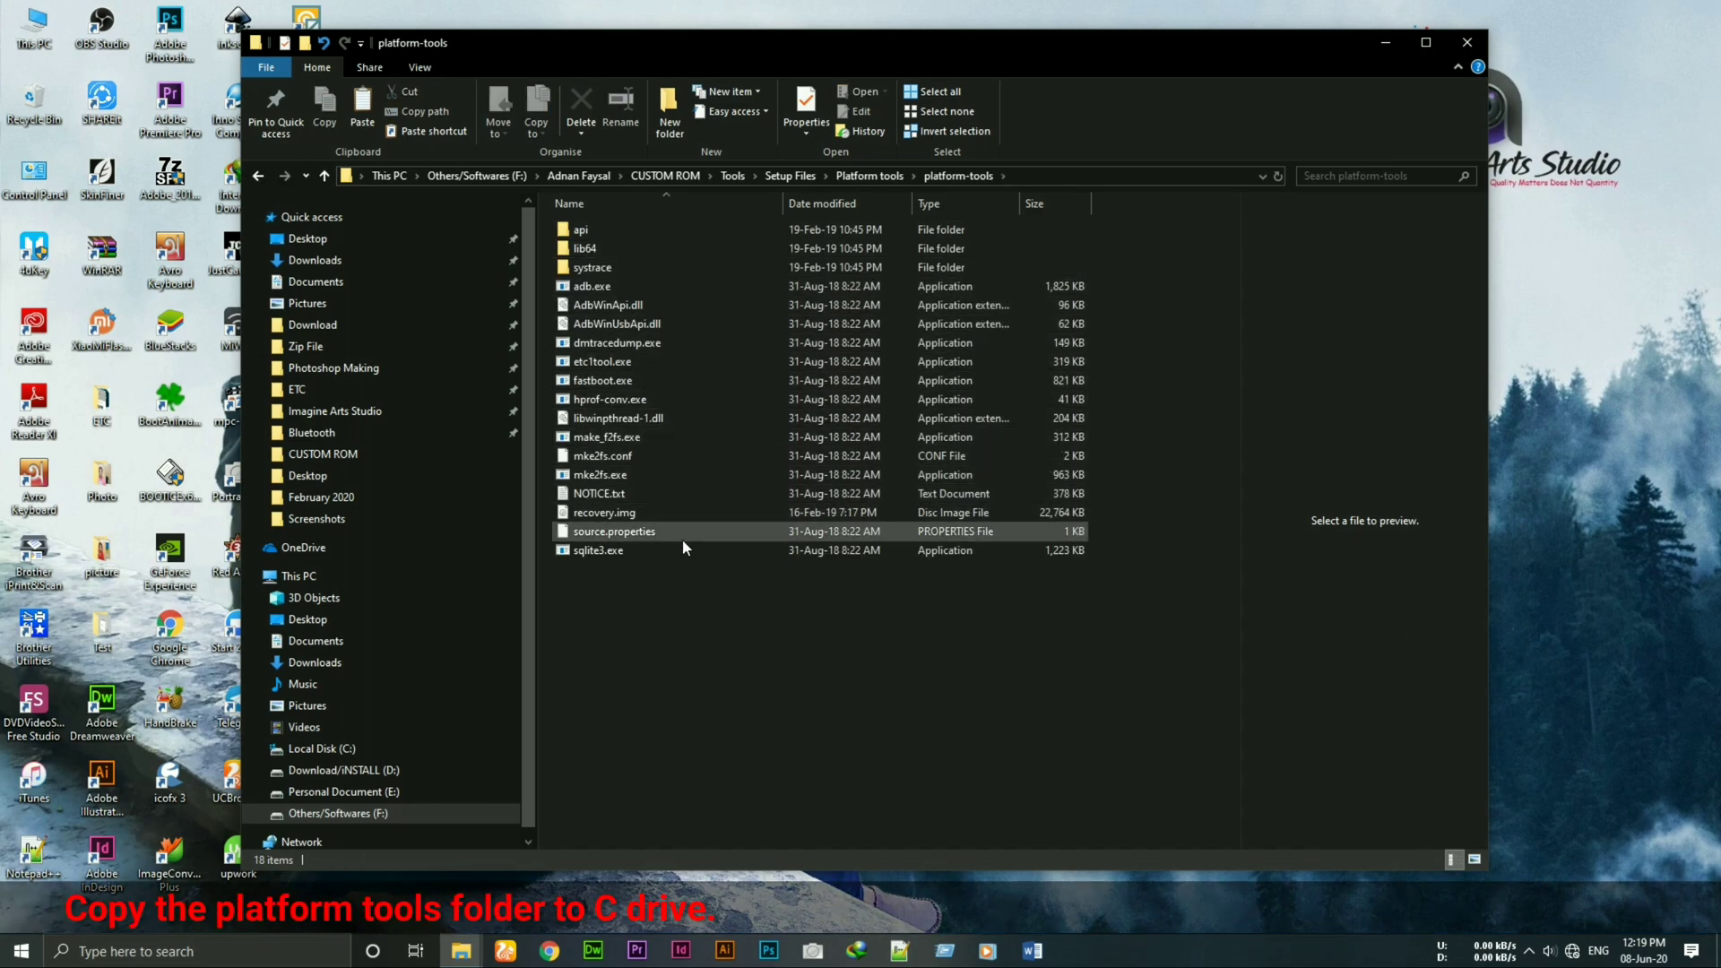
left_click(694, 601)
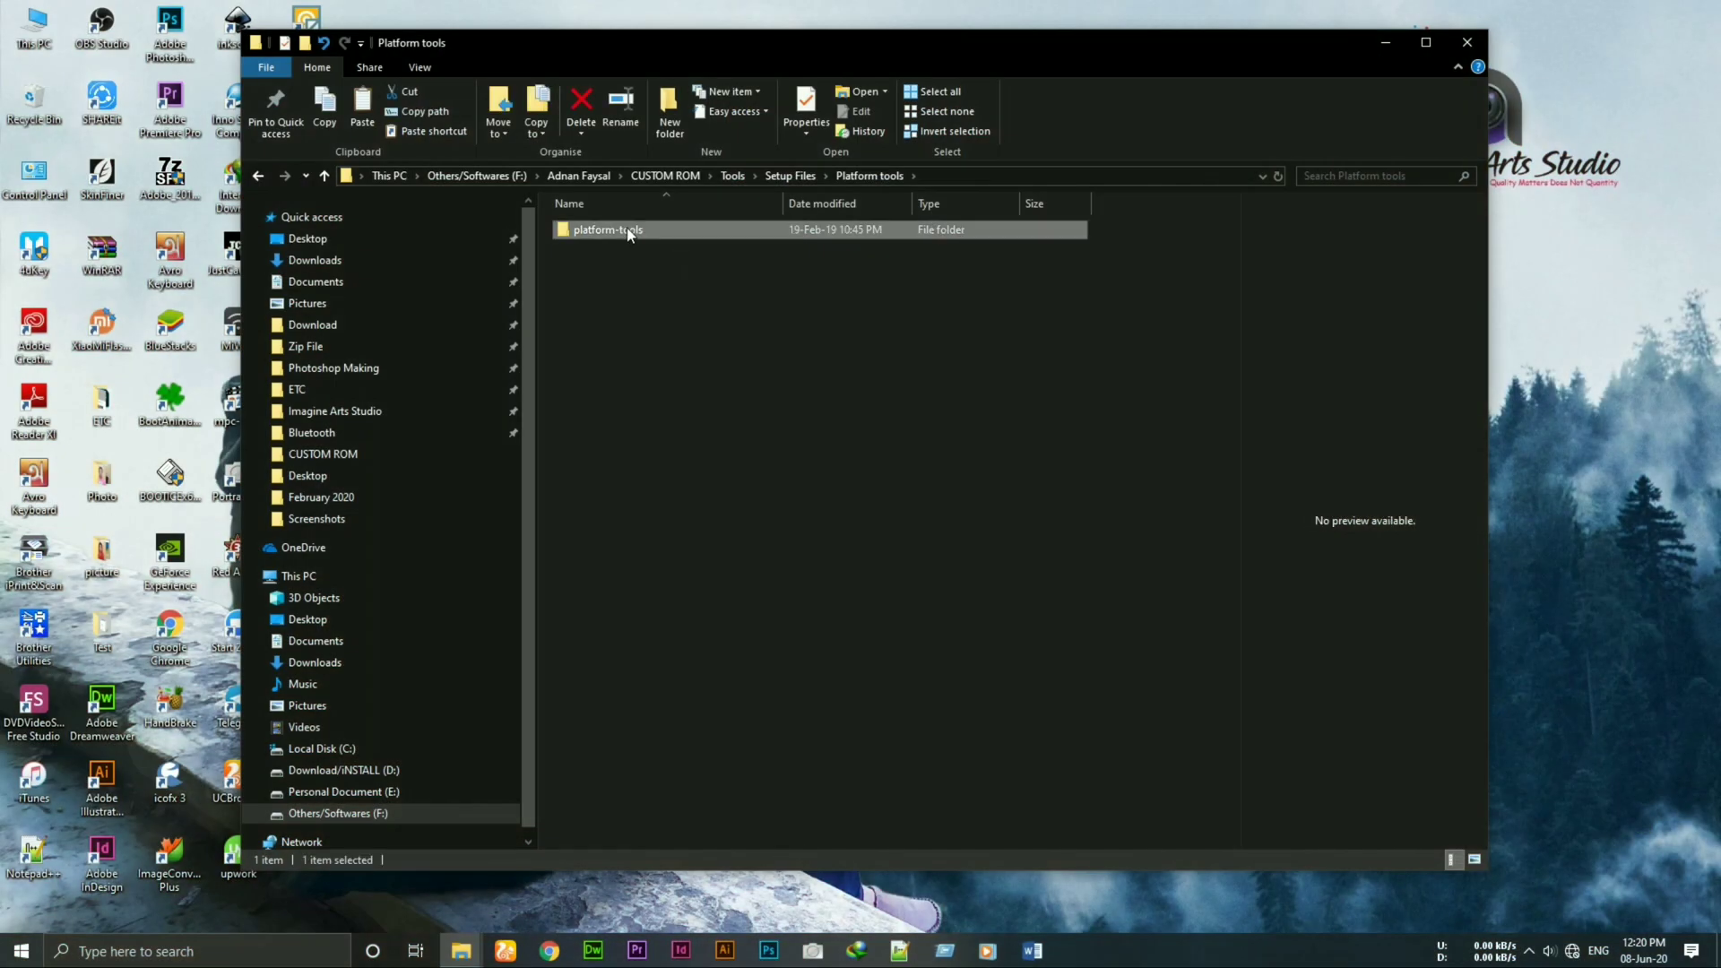
right_click(607, 229)
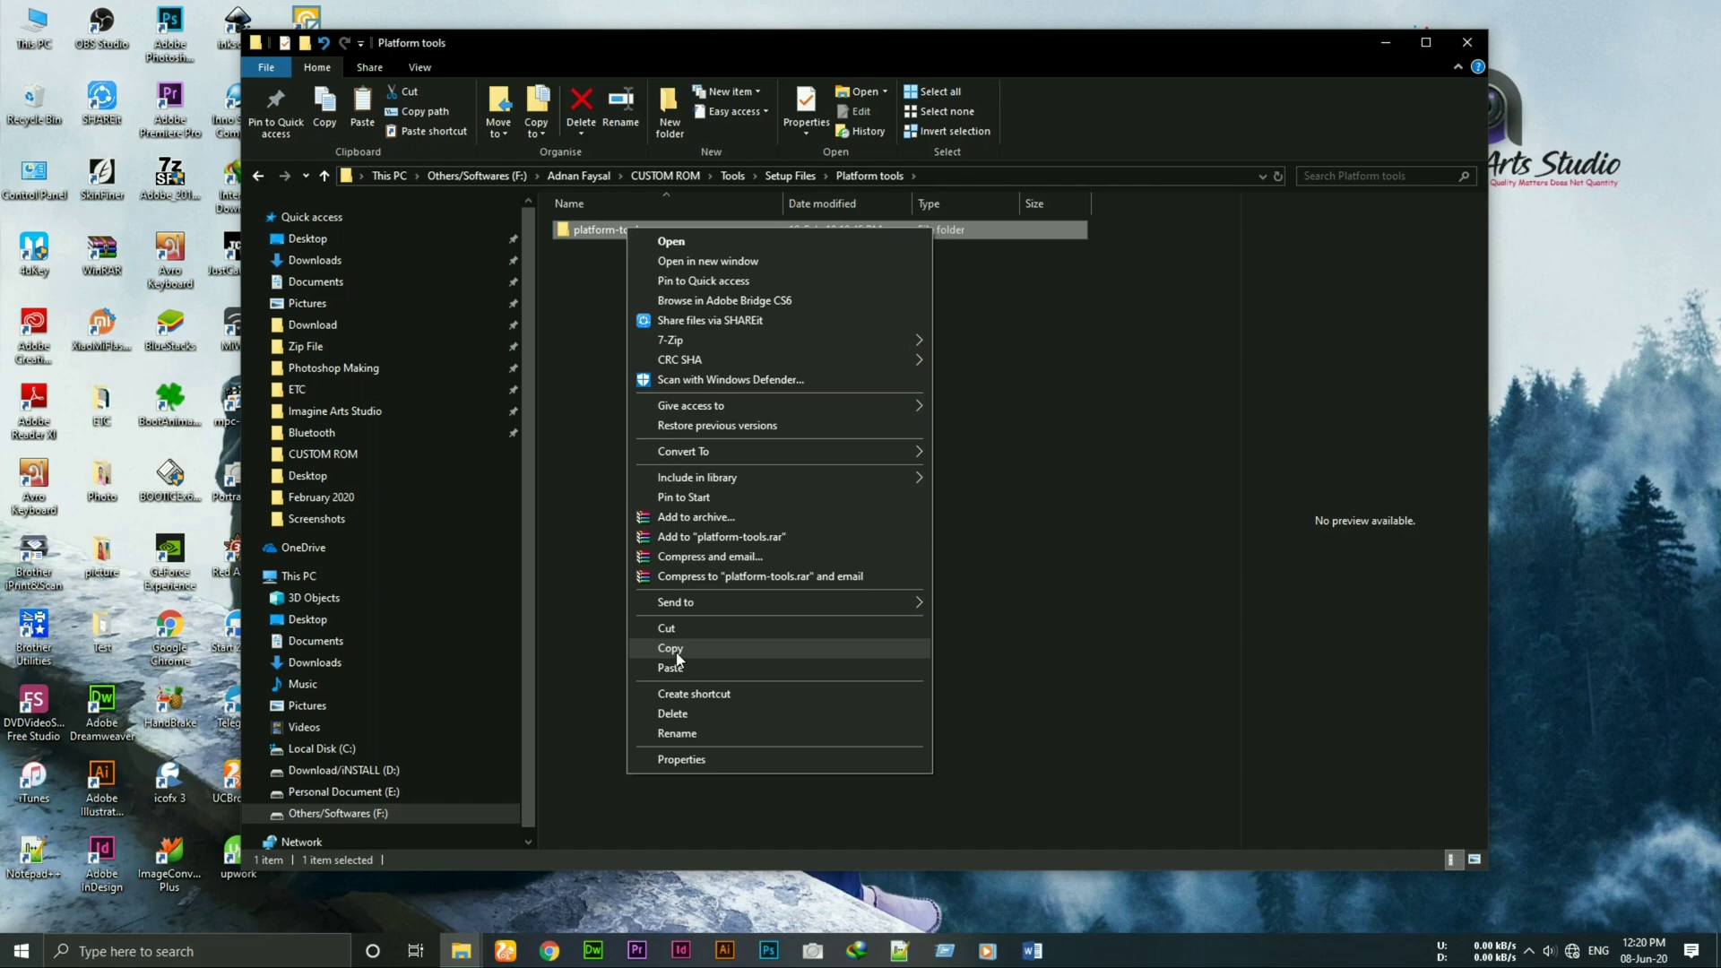
left_click(669, 647)
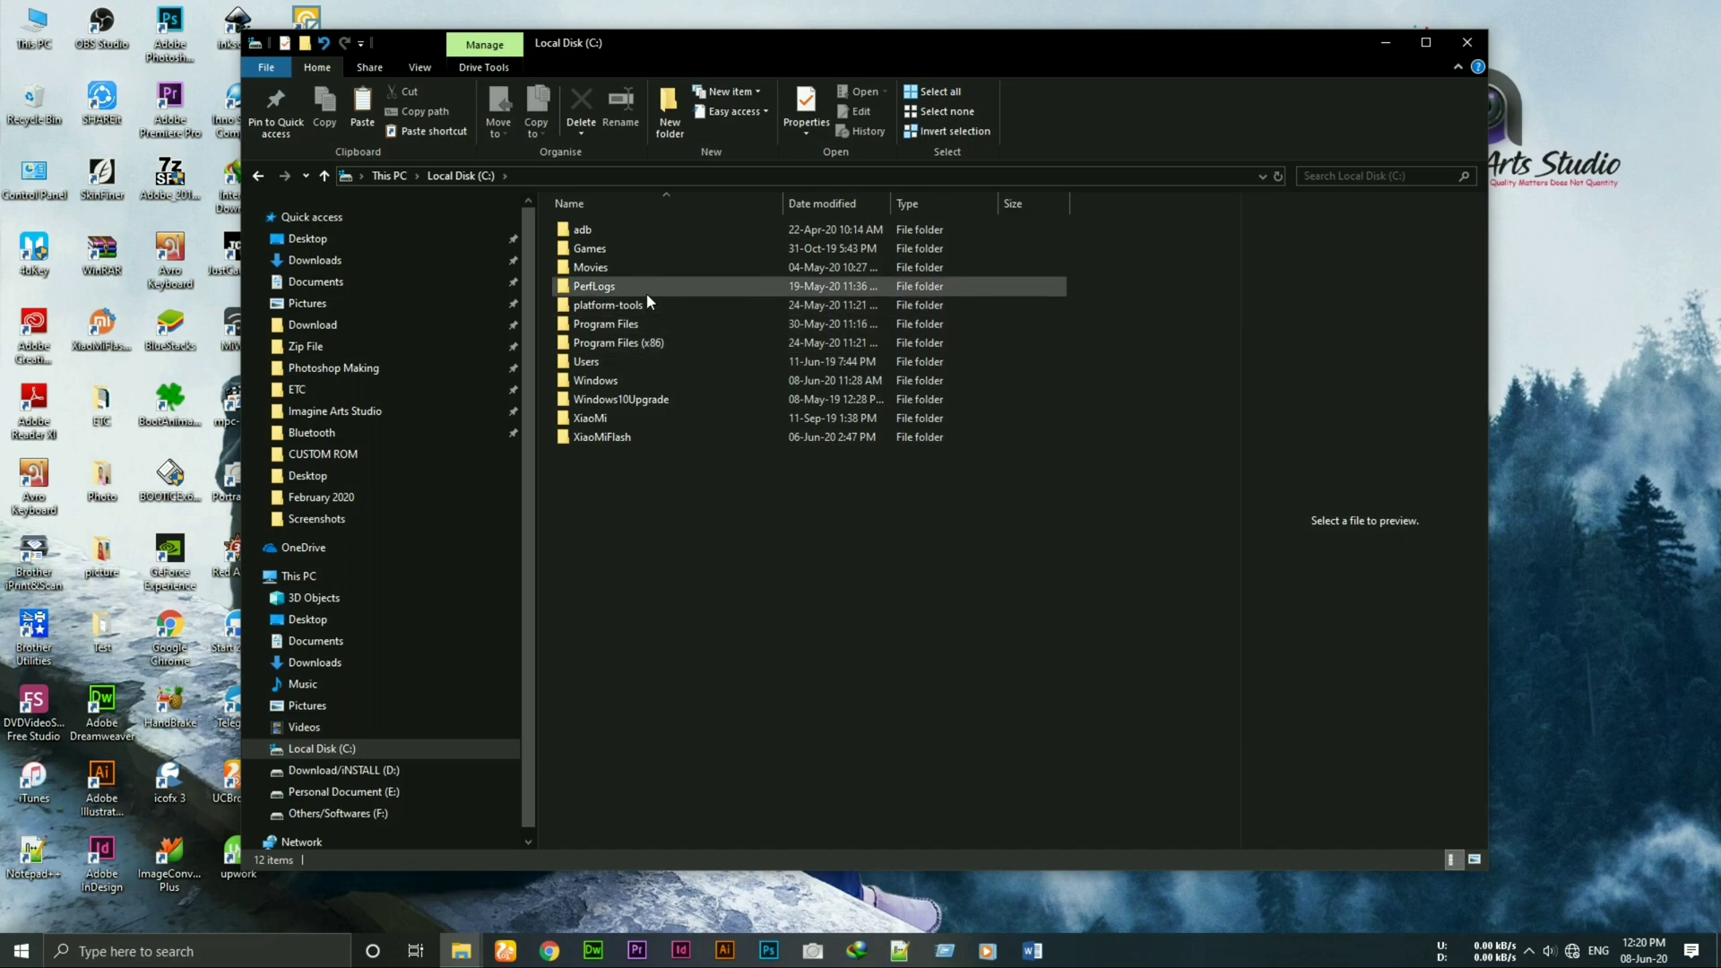
double_click(608, 305)
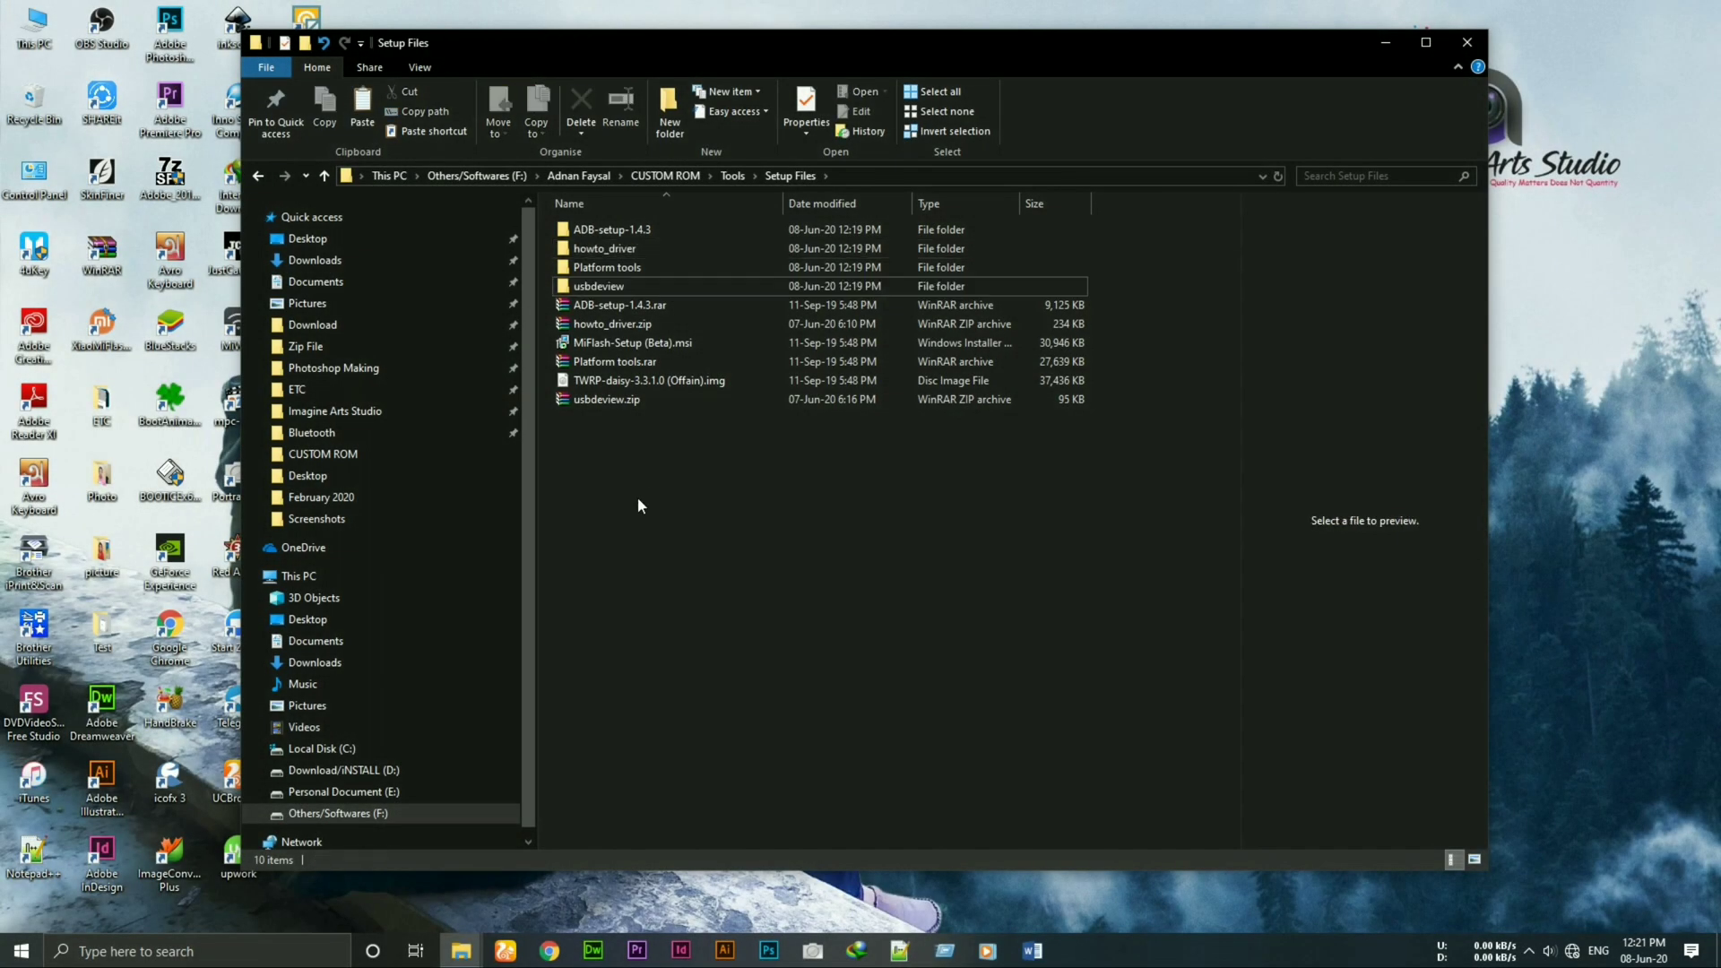
Step: Launch USBDeview, select both Mi A2 Lite entries, then close the tool
double_click(605, 248)
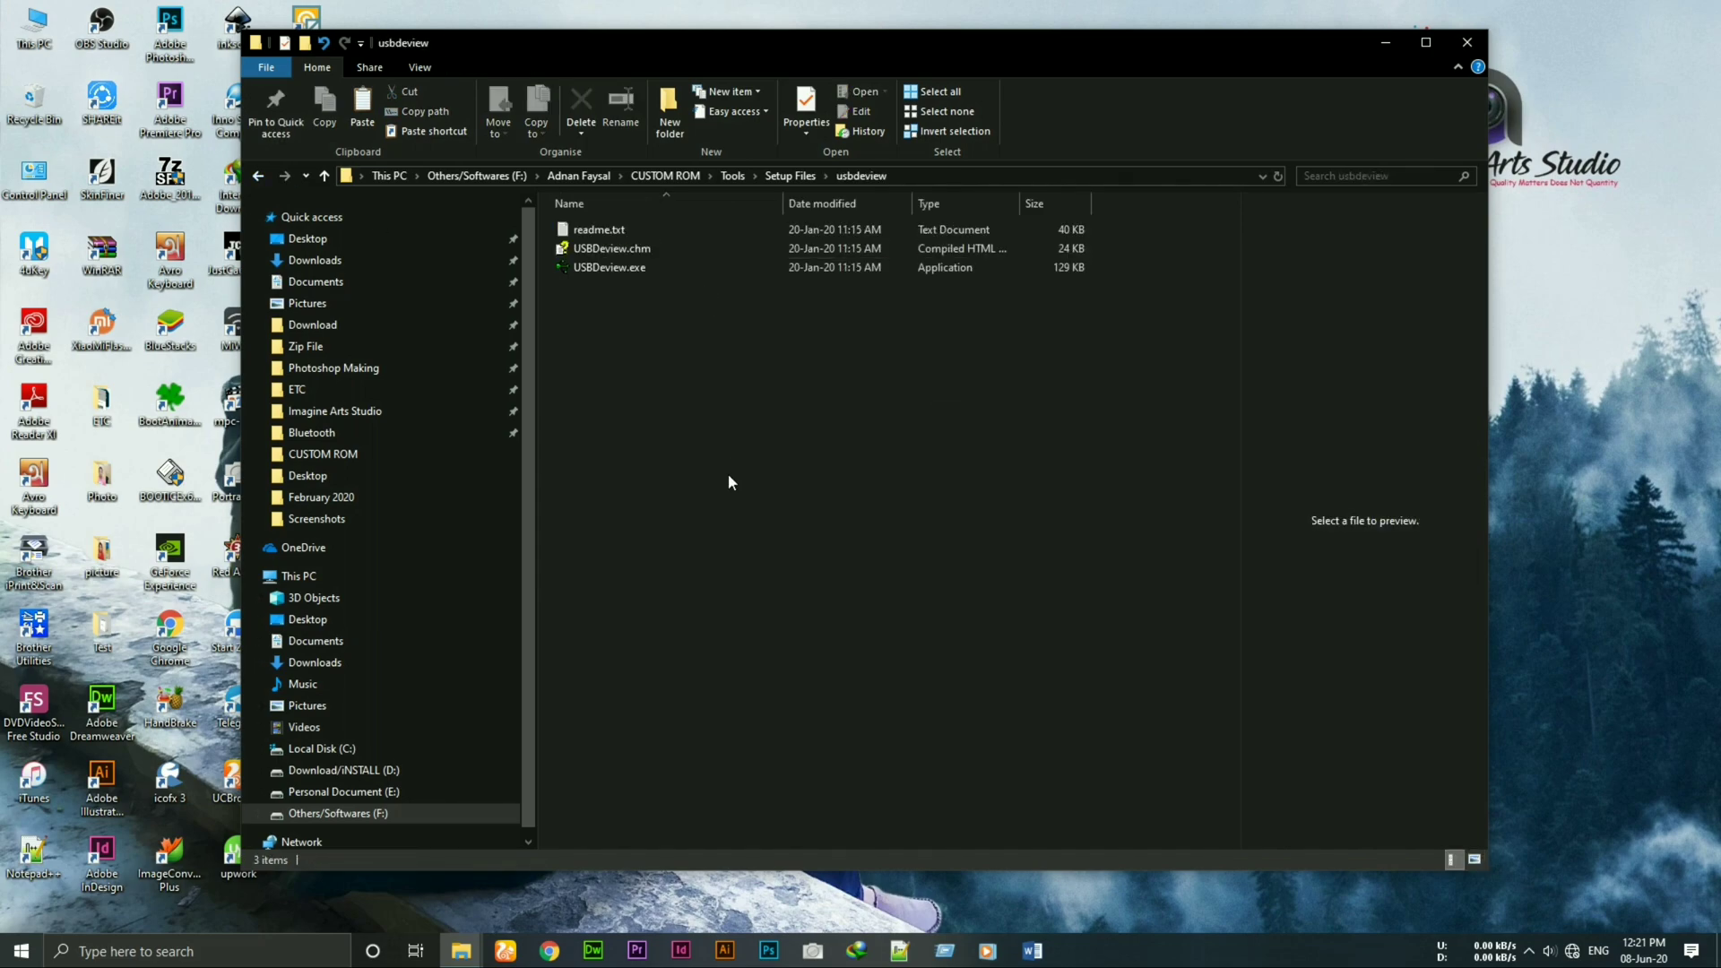
double_click(608, 268)
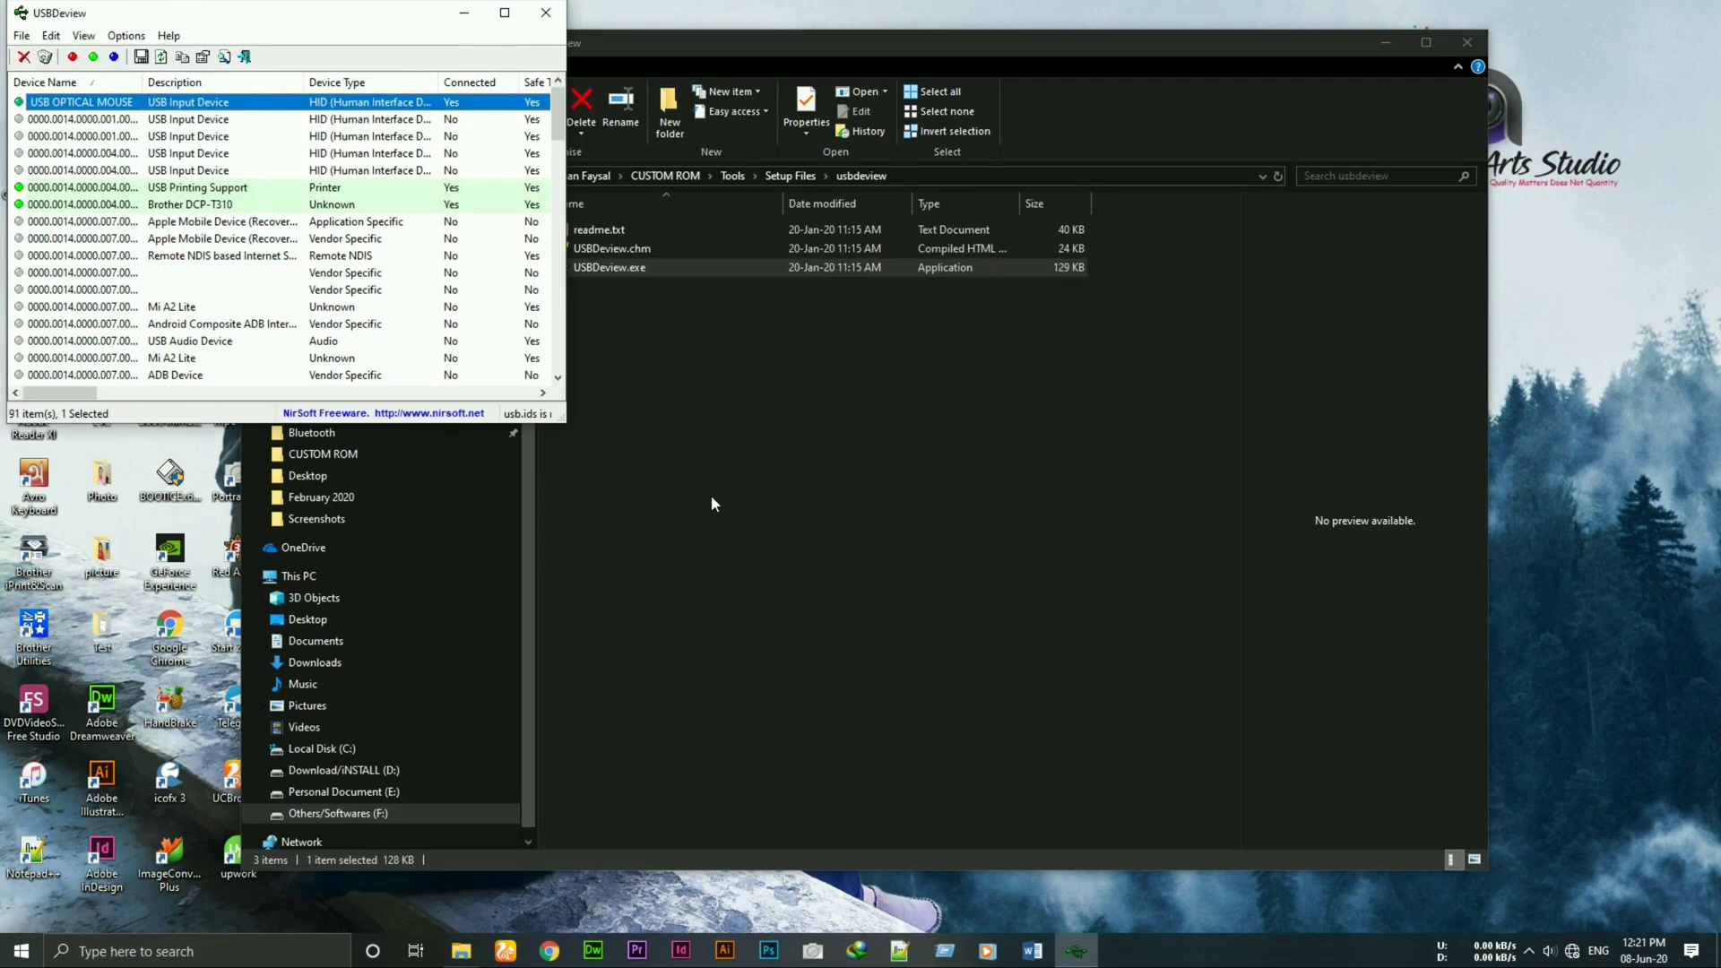
mouse_move(653, 519)
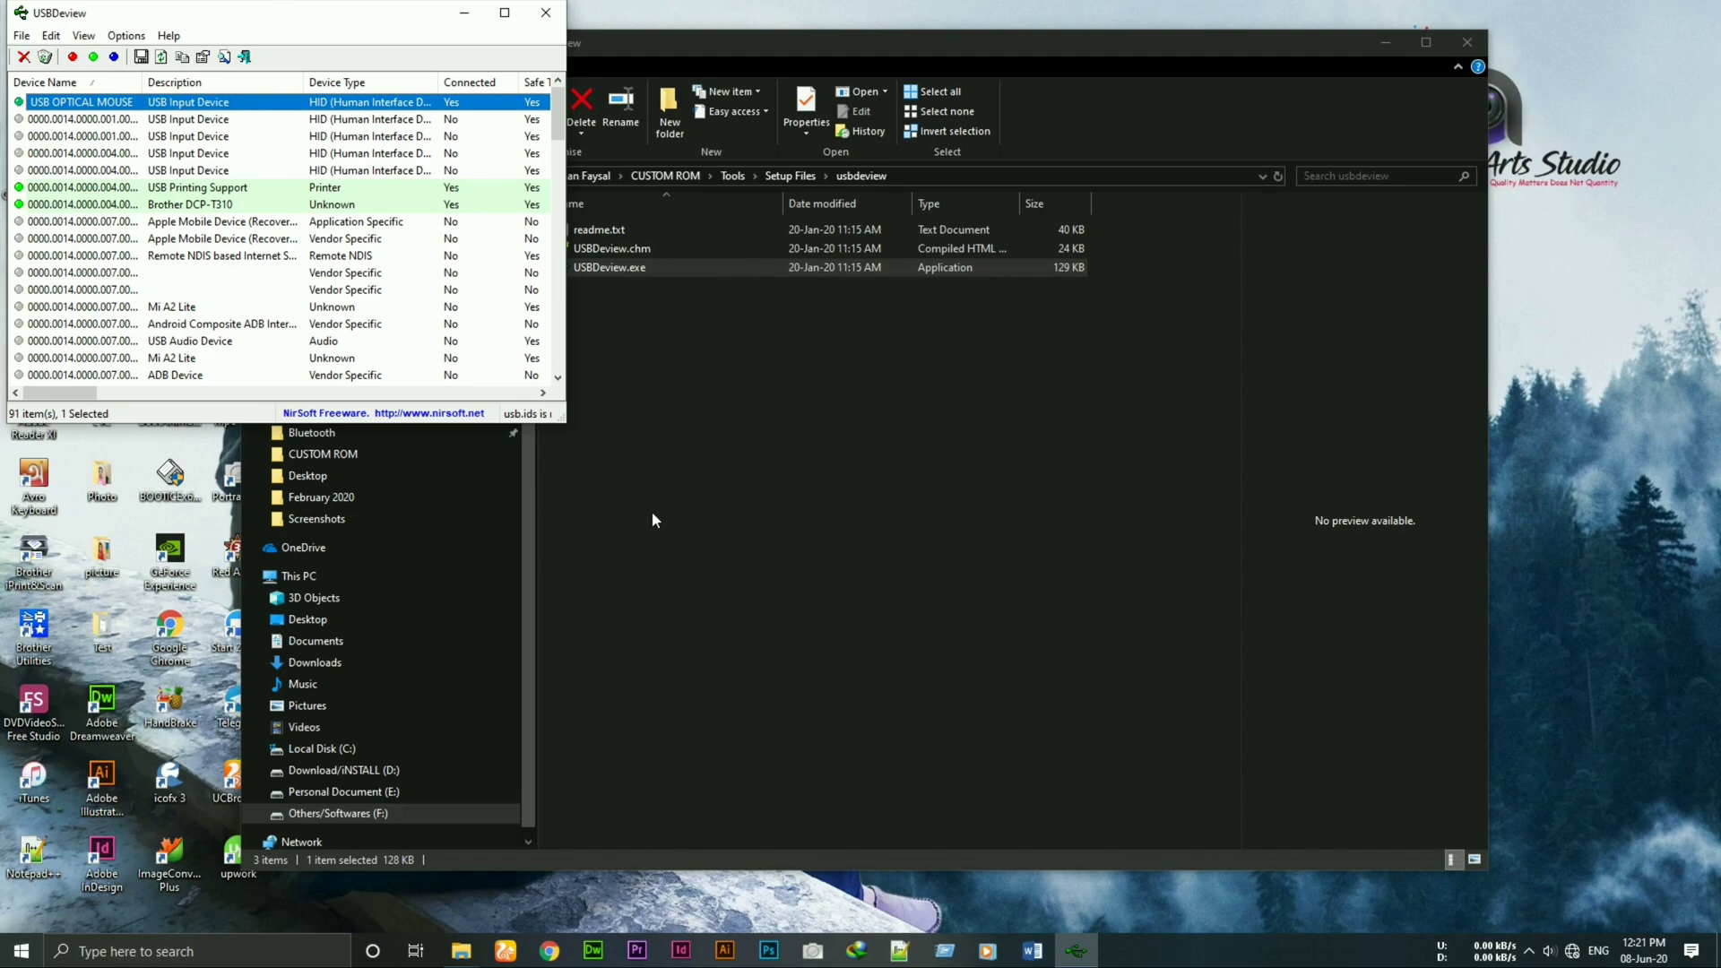
mouse_move(724, 478)
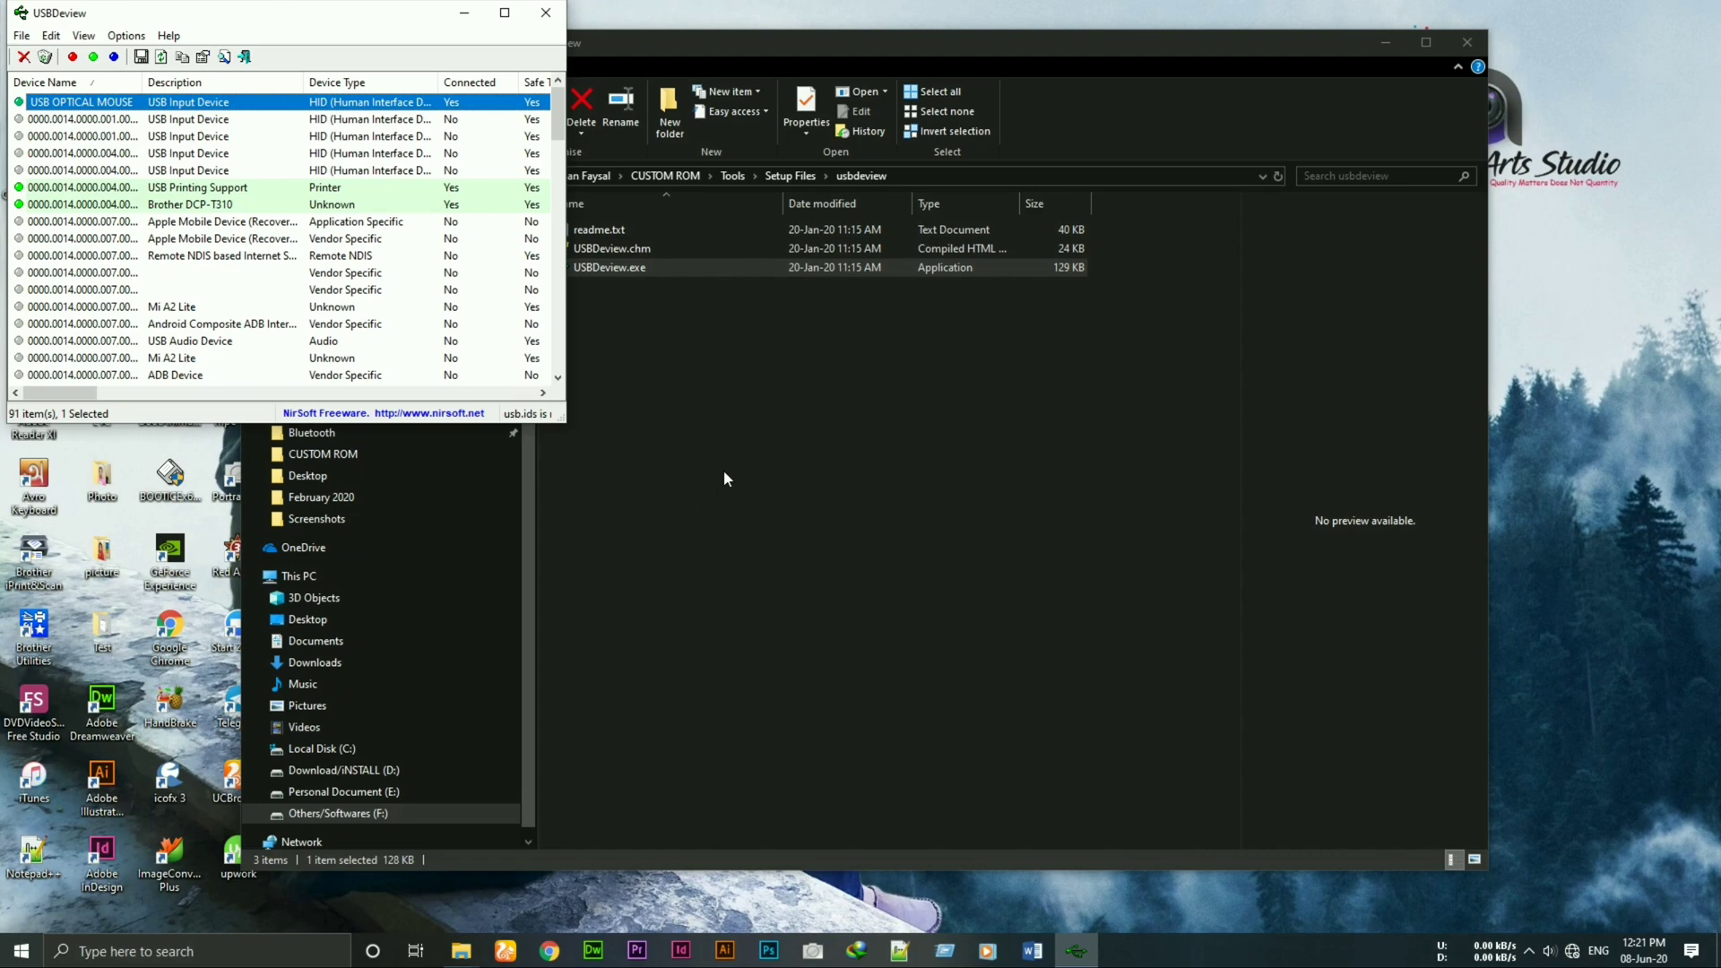
scroll("down", 3)
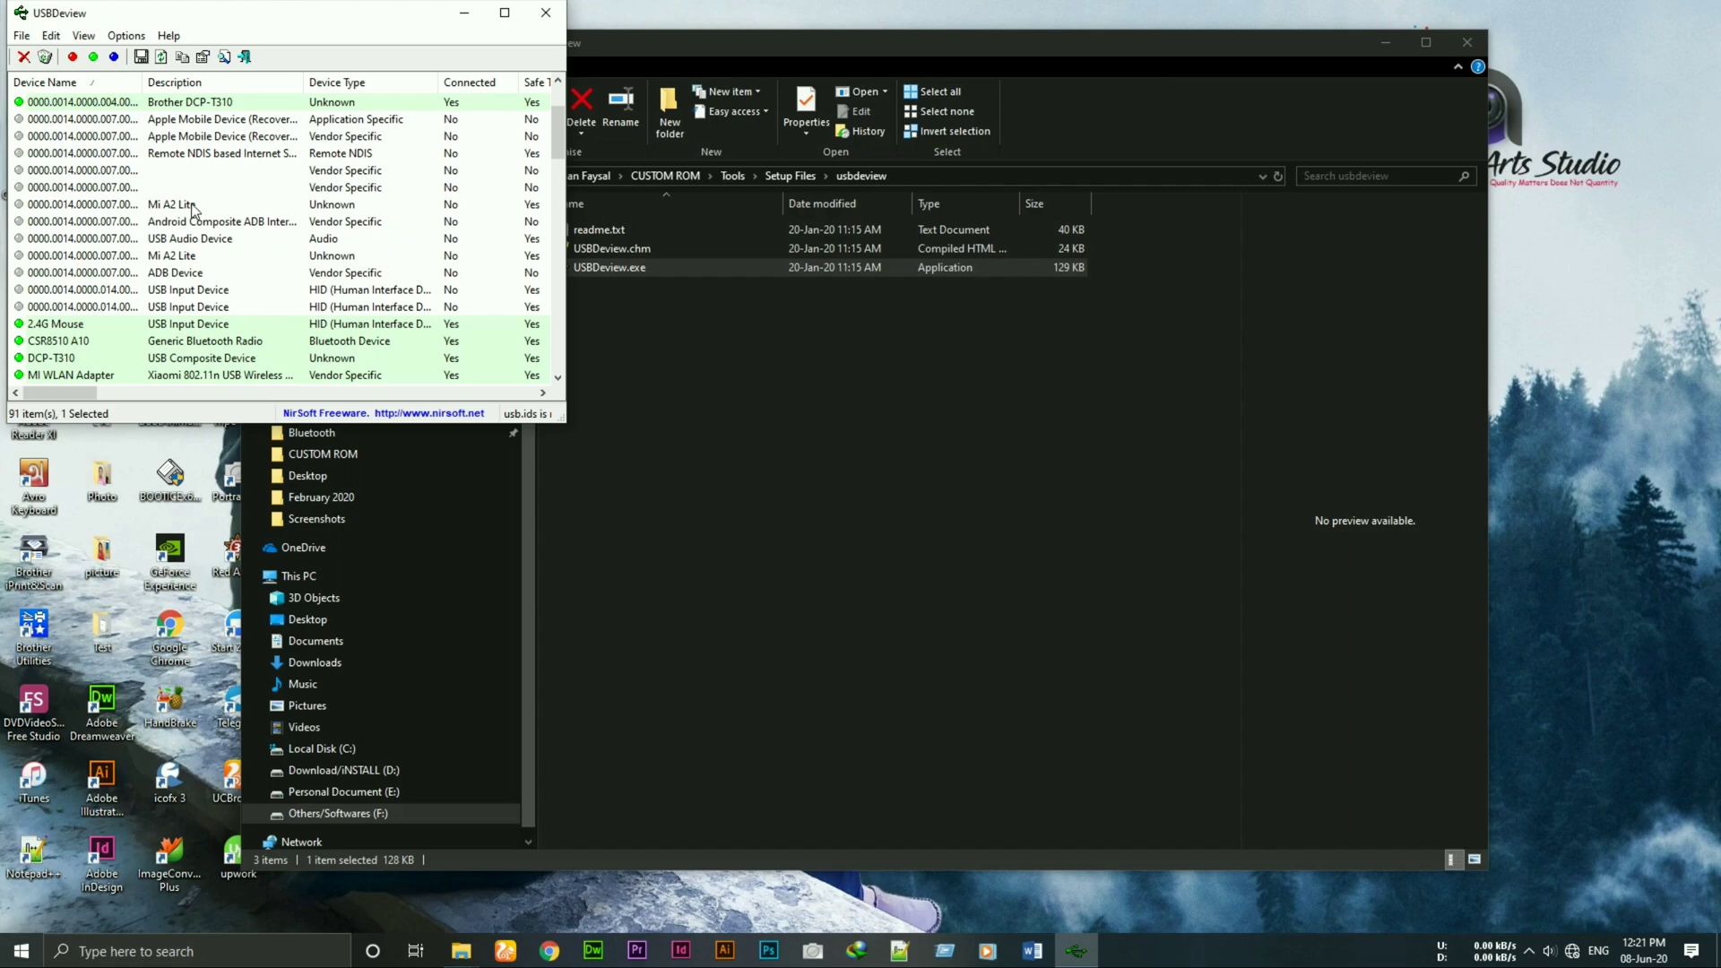
left_click(171, 204)
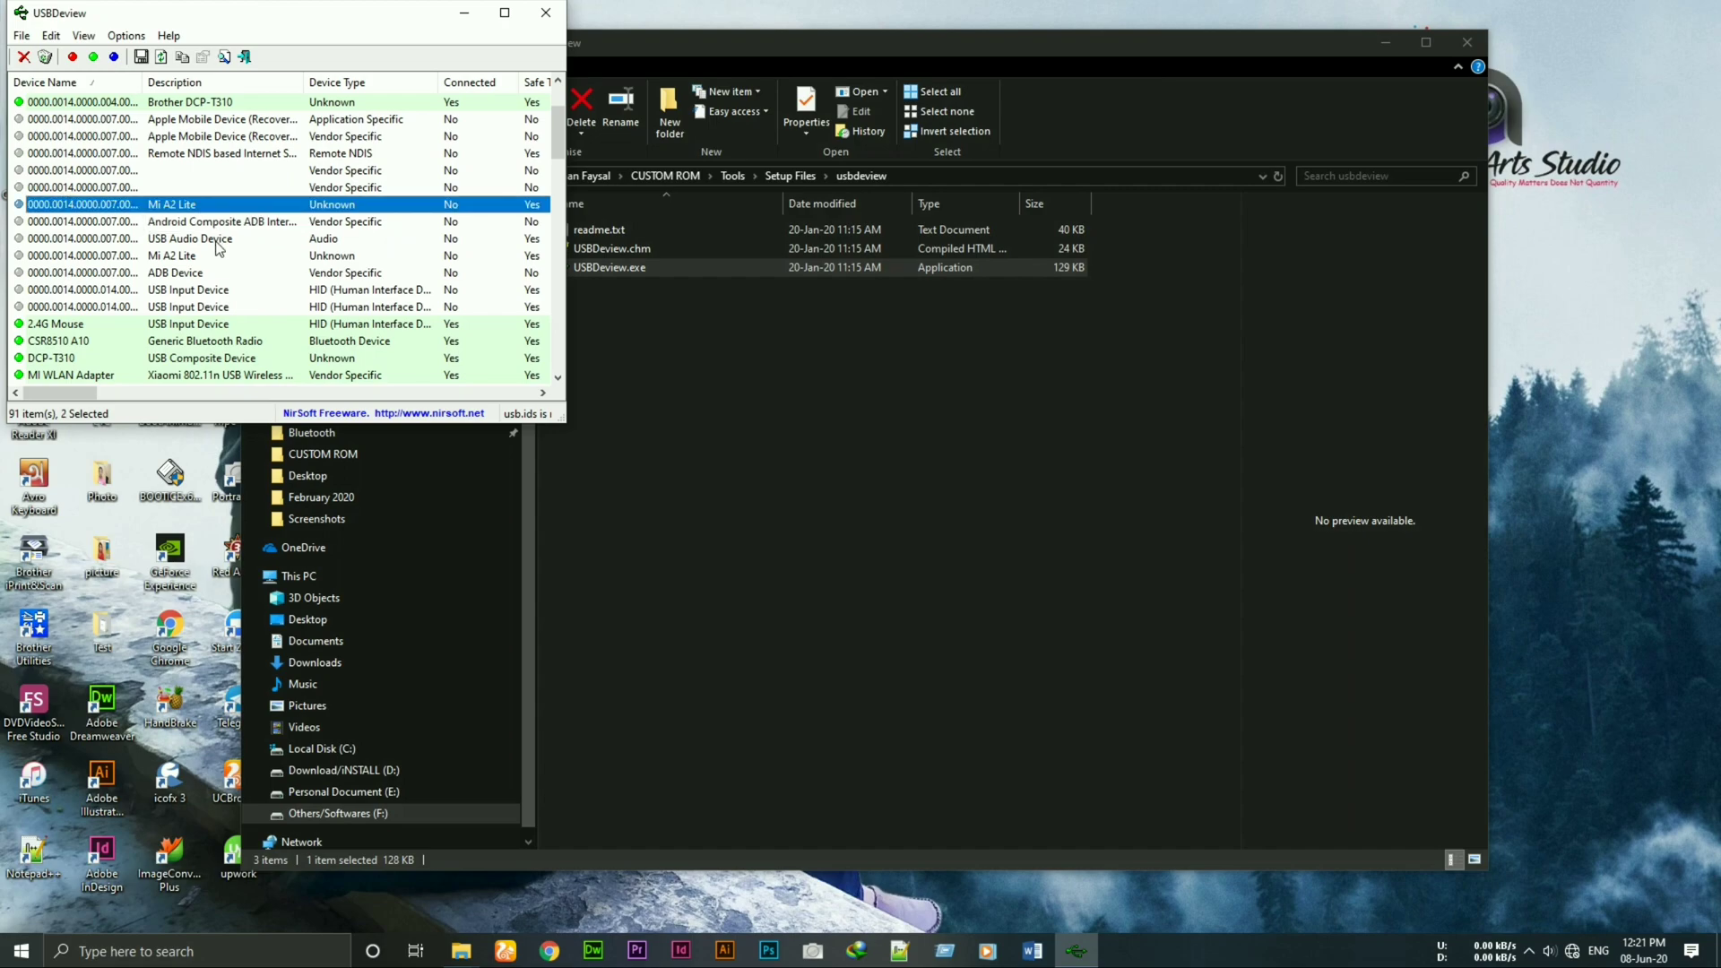
left_click(170, 255)
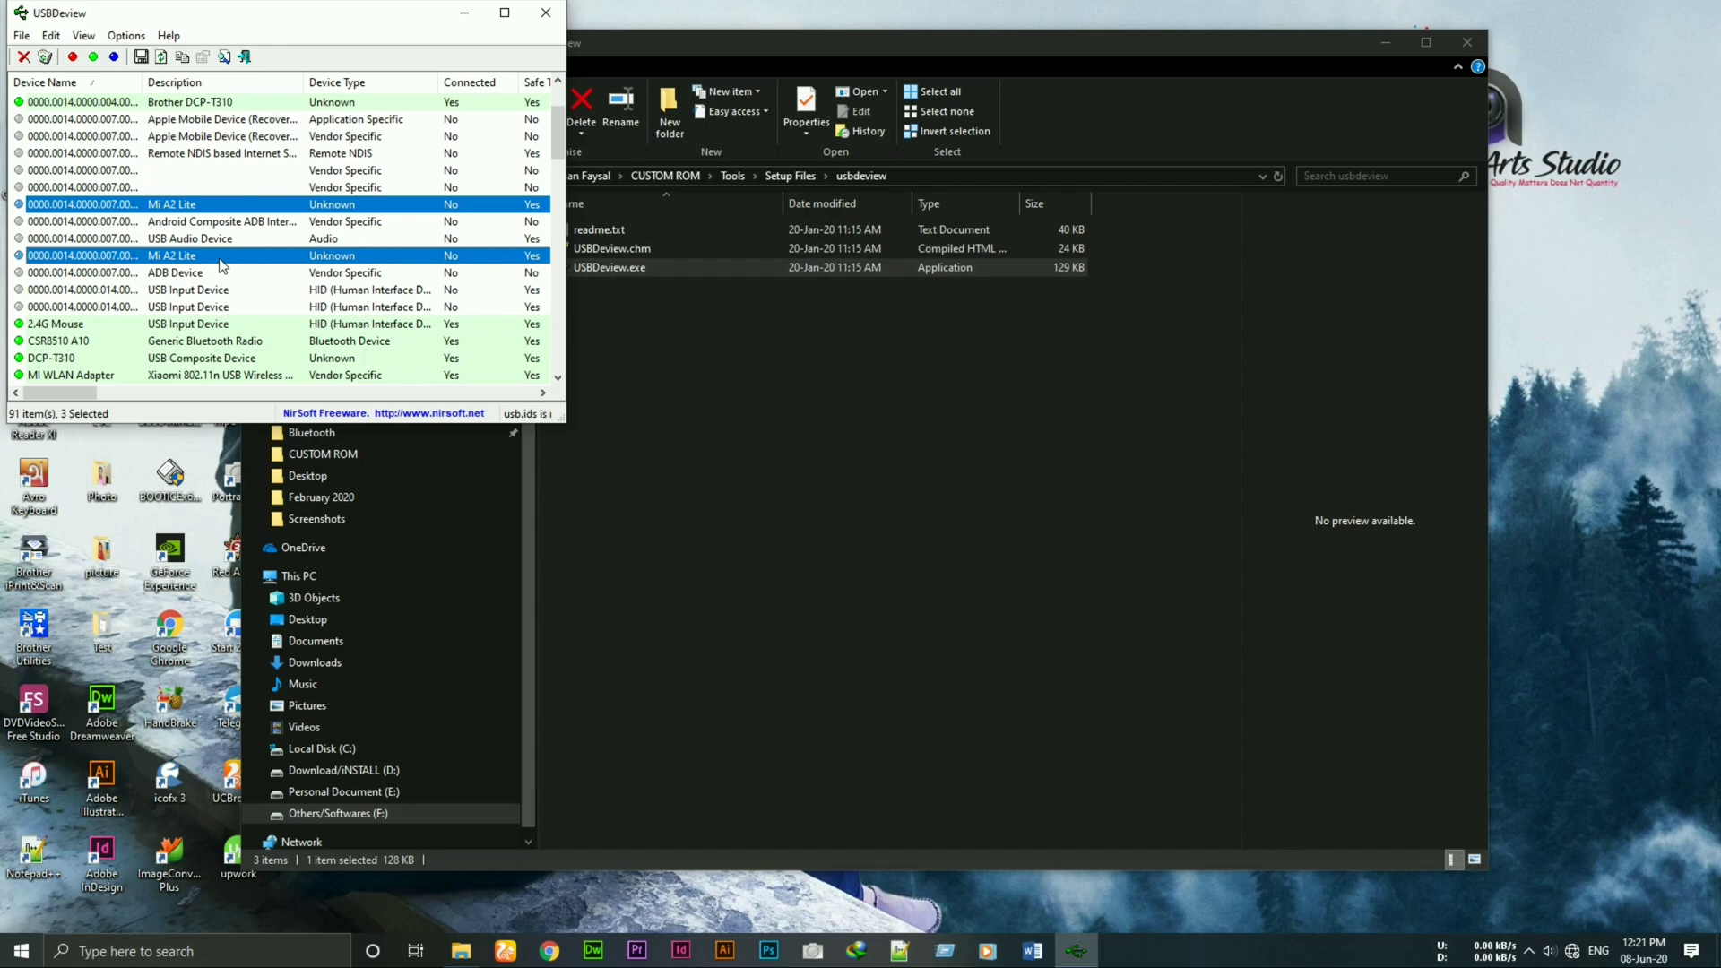
right_click(171, 254)
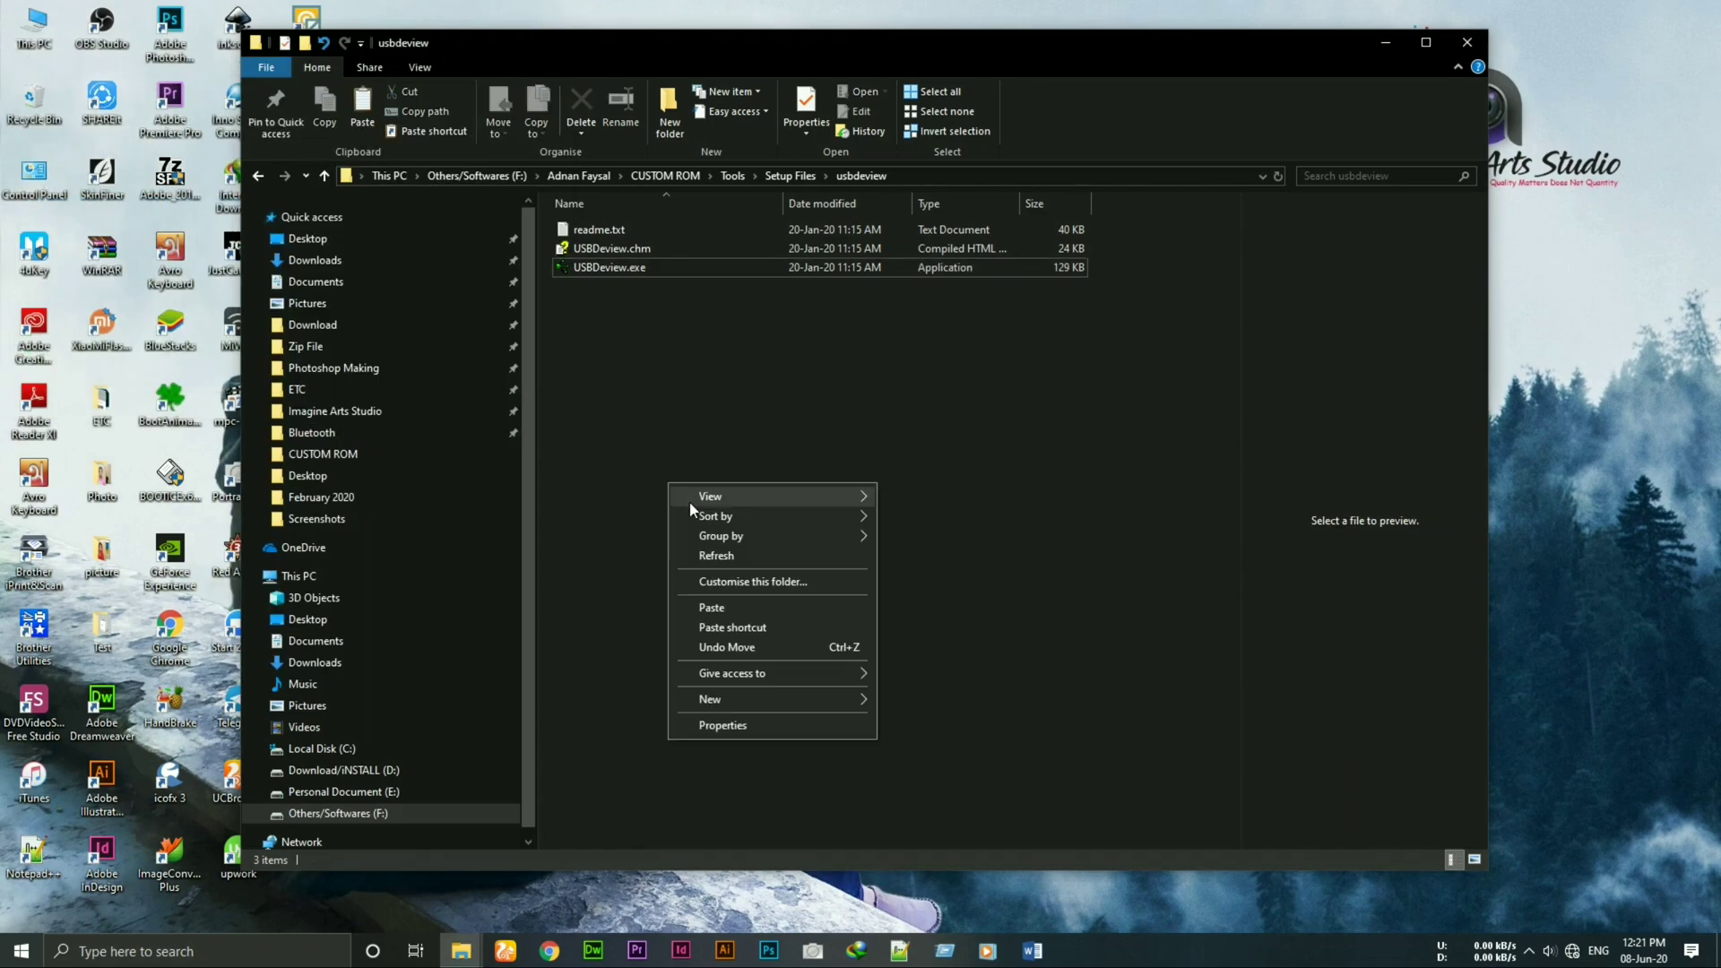
left_click(321, 748)
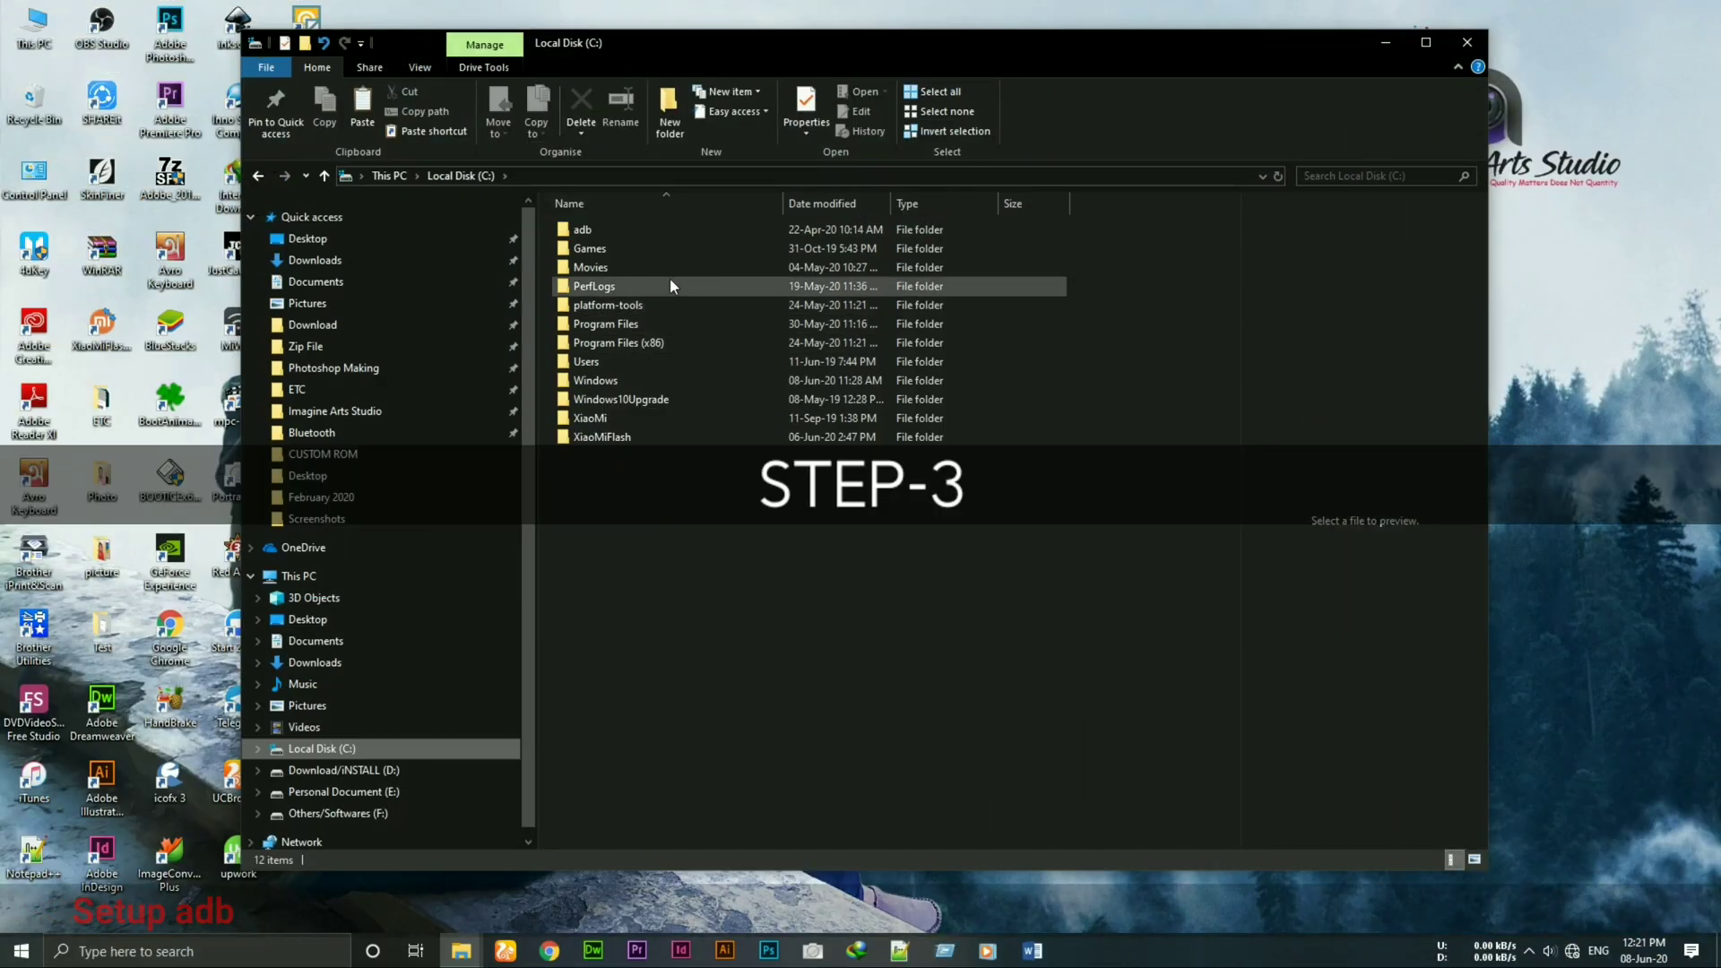
Step: Open C:\adb and check the phone's USB preferences and About phone details
double_click(583, 285)
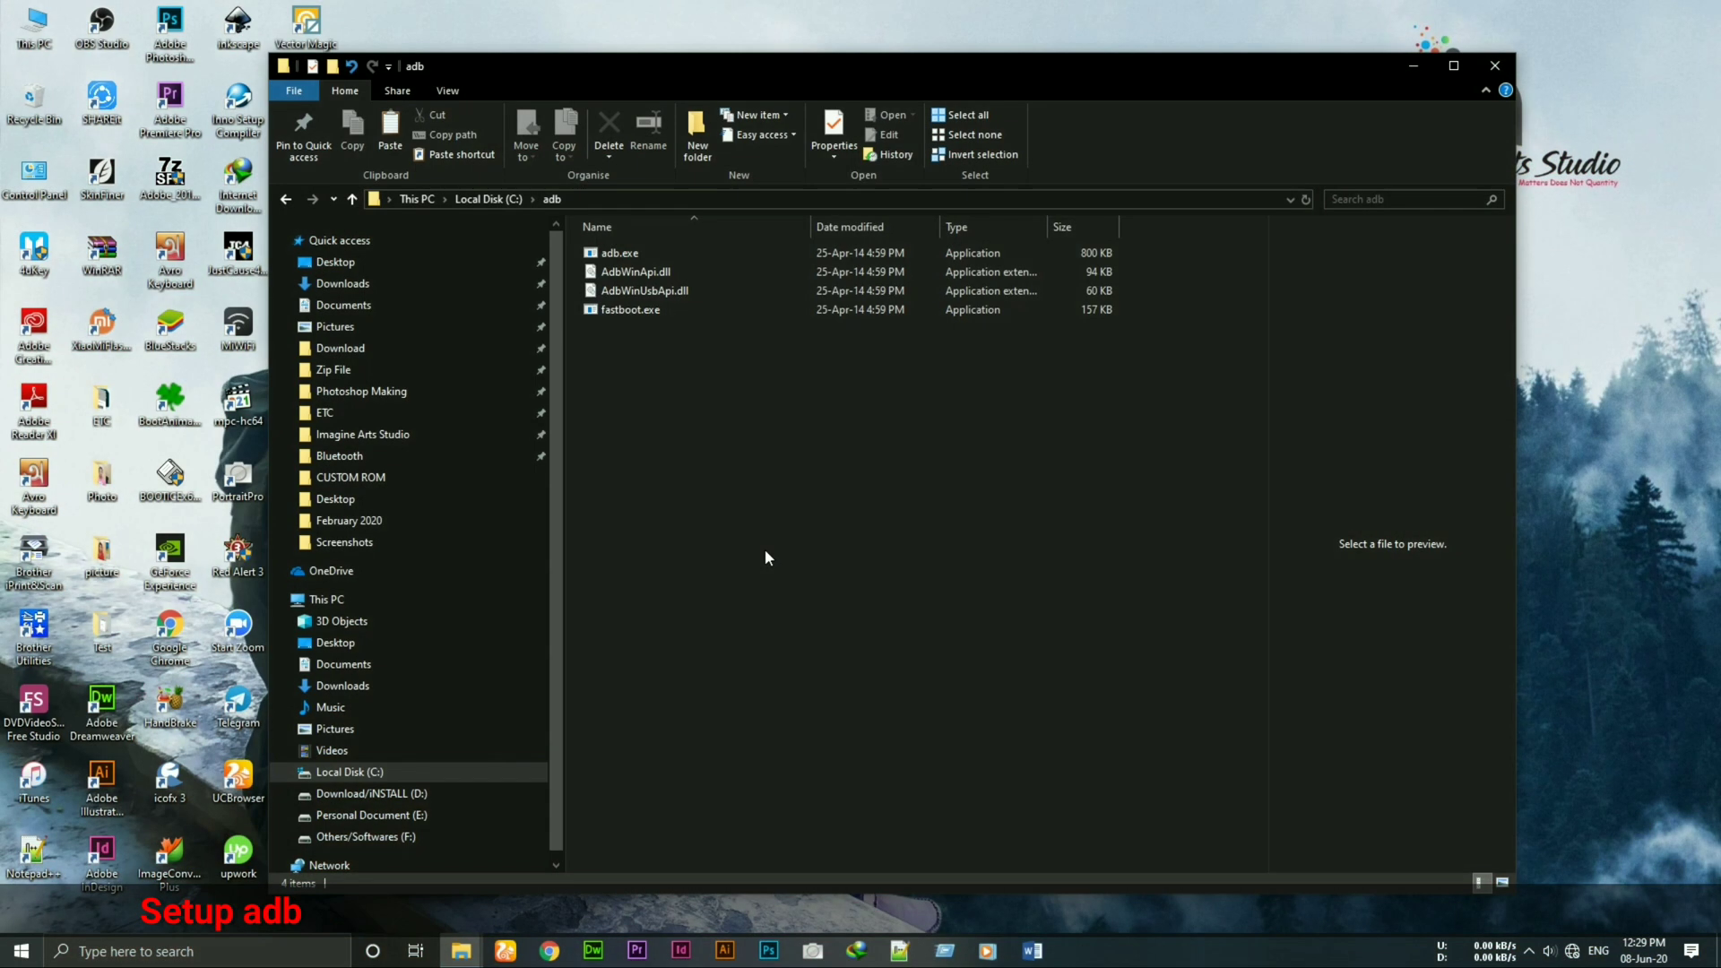
mouse_move(728, 454)
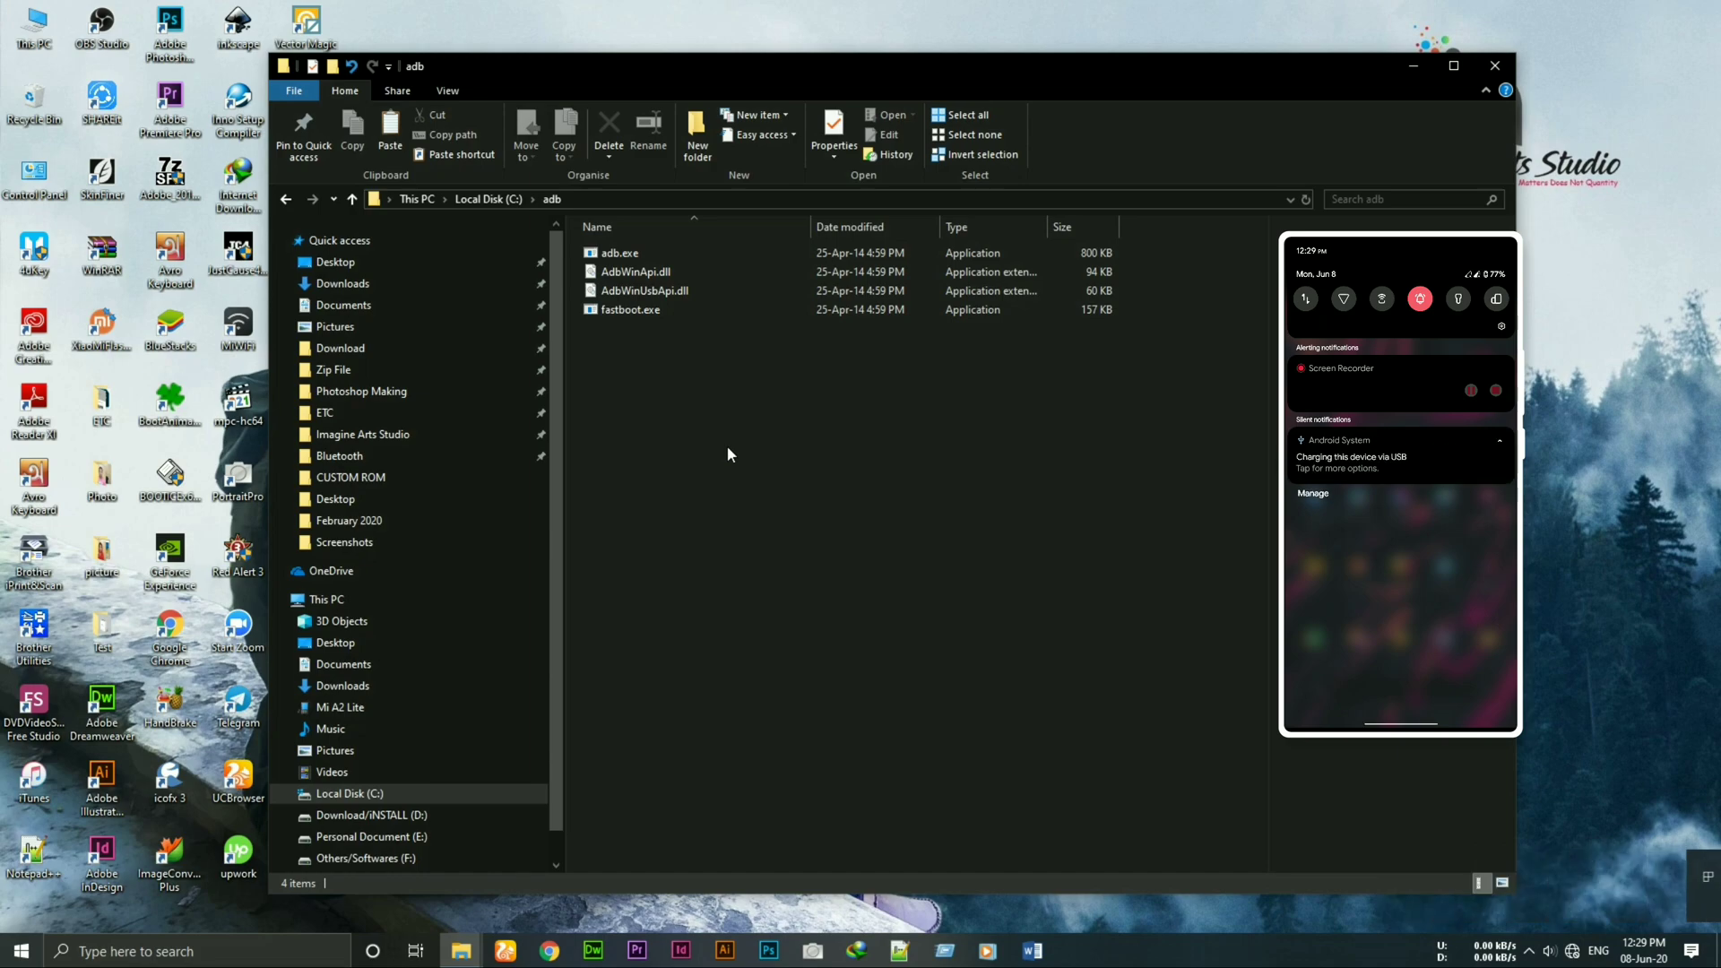
left_click(1399, 456)
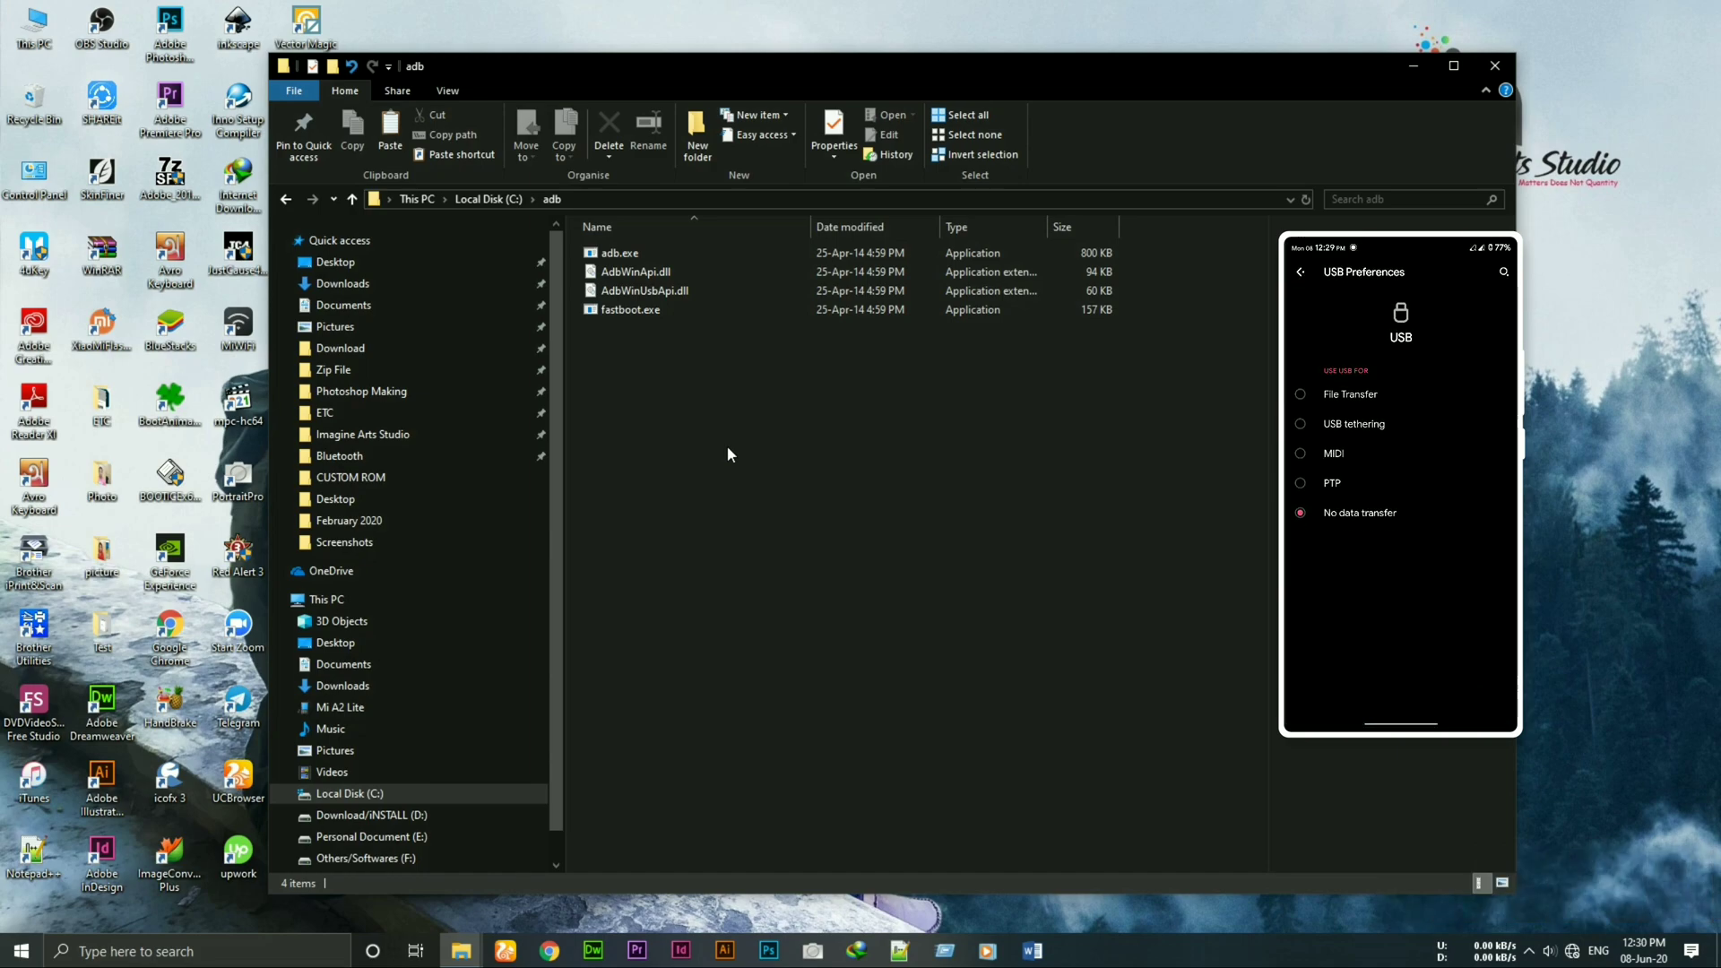
left_click(1299, 394)
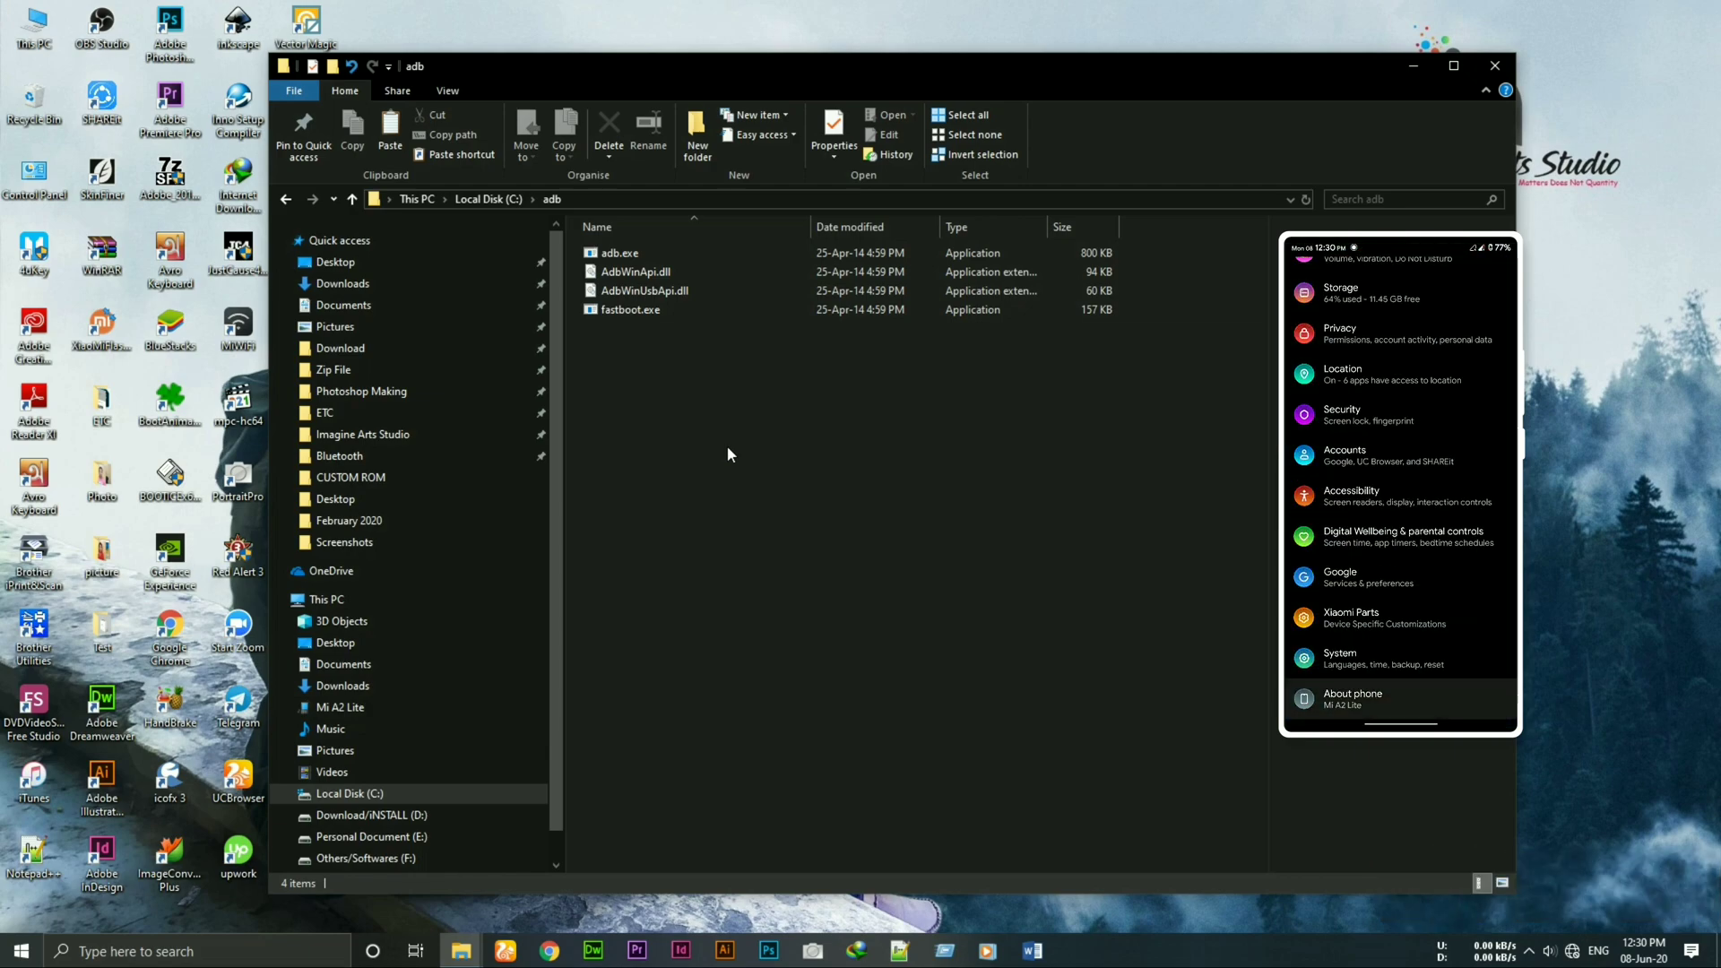
left_click(1352, 698)
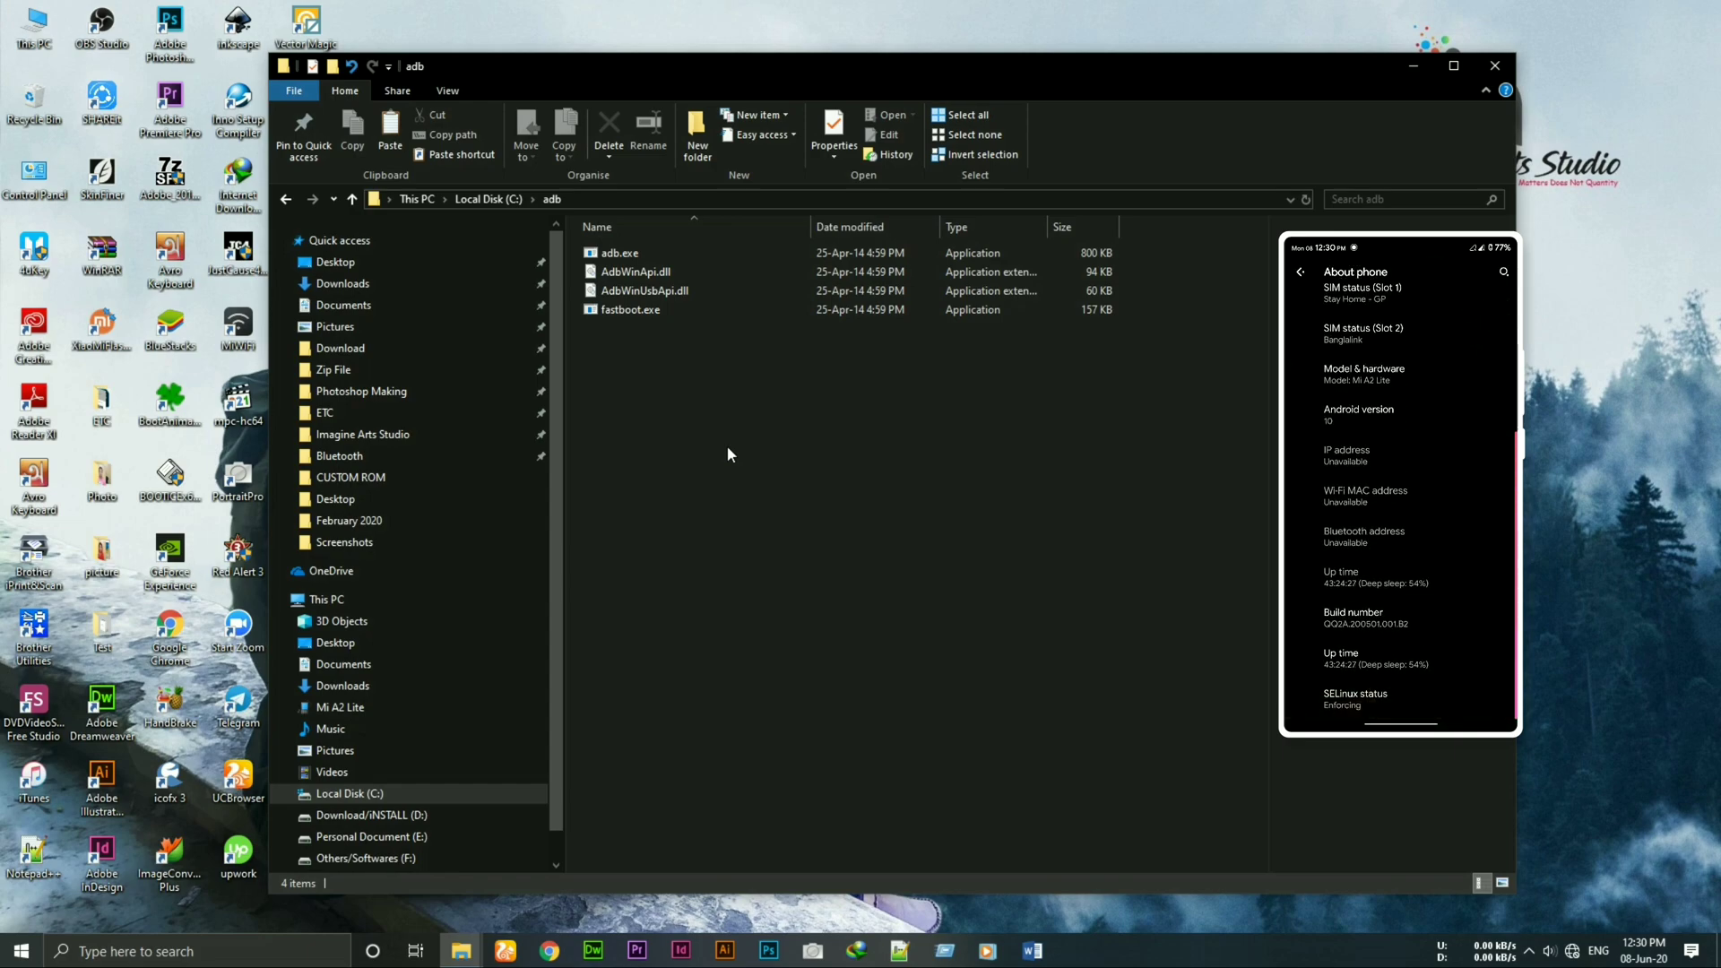
left_click(1361, 618)
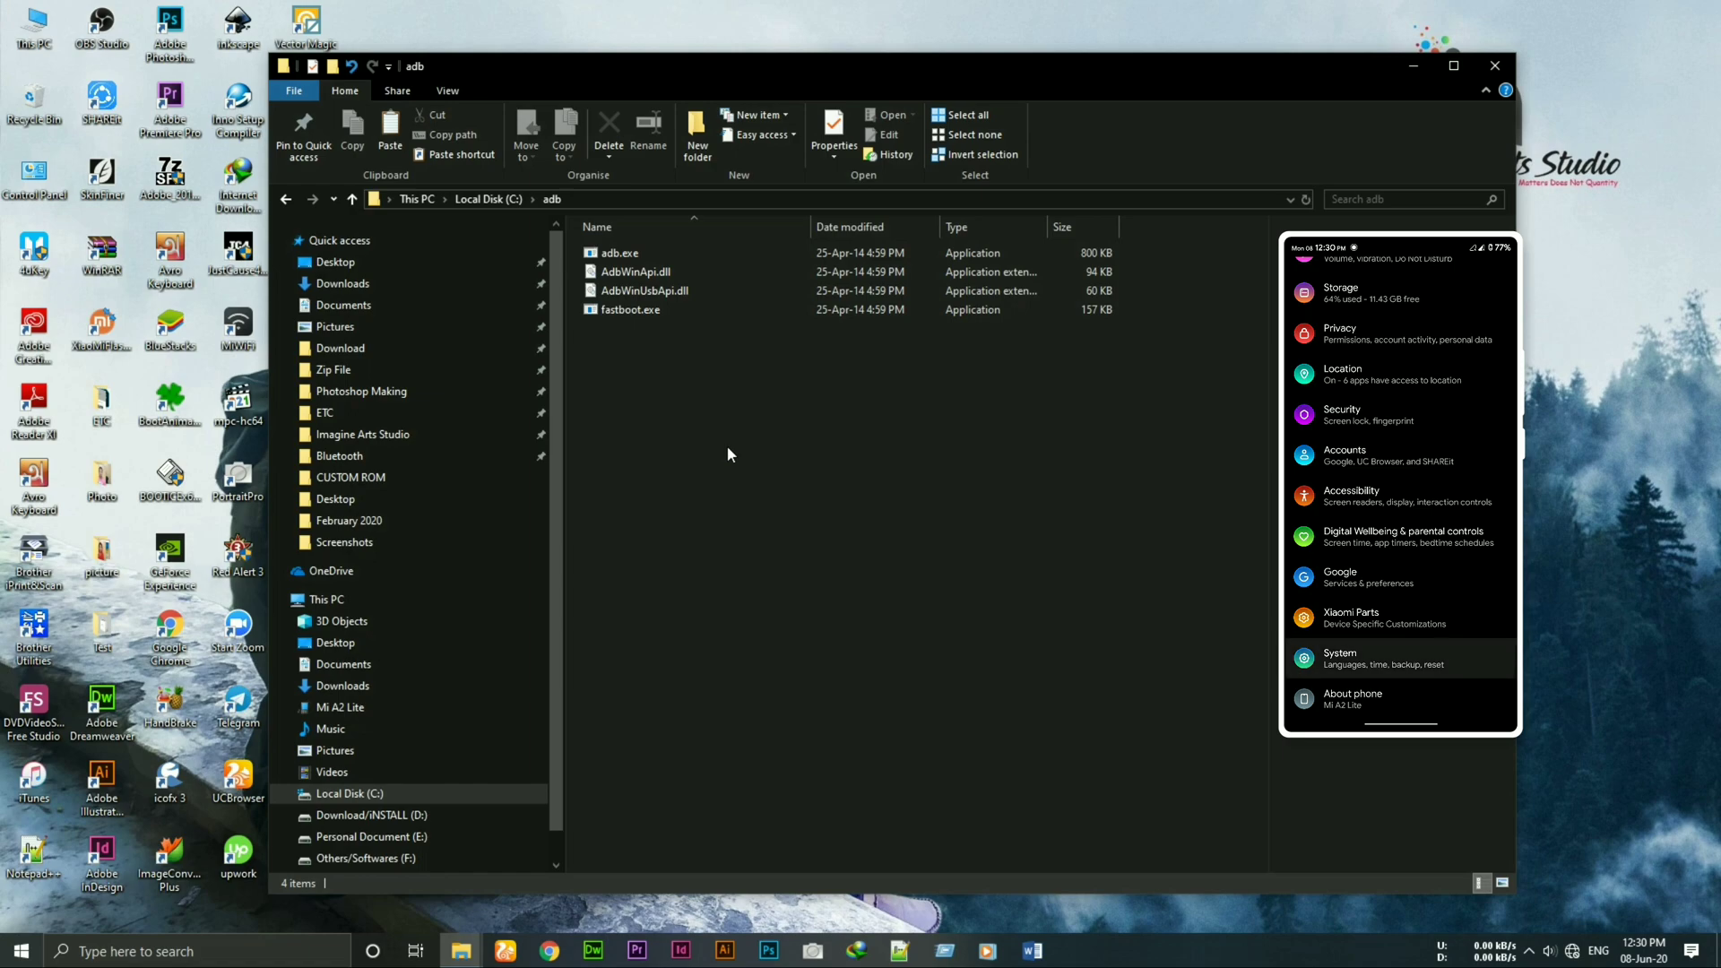
left_click(1339, 654)
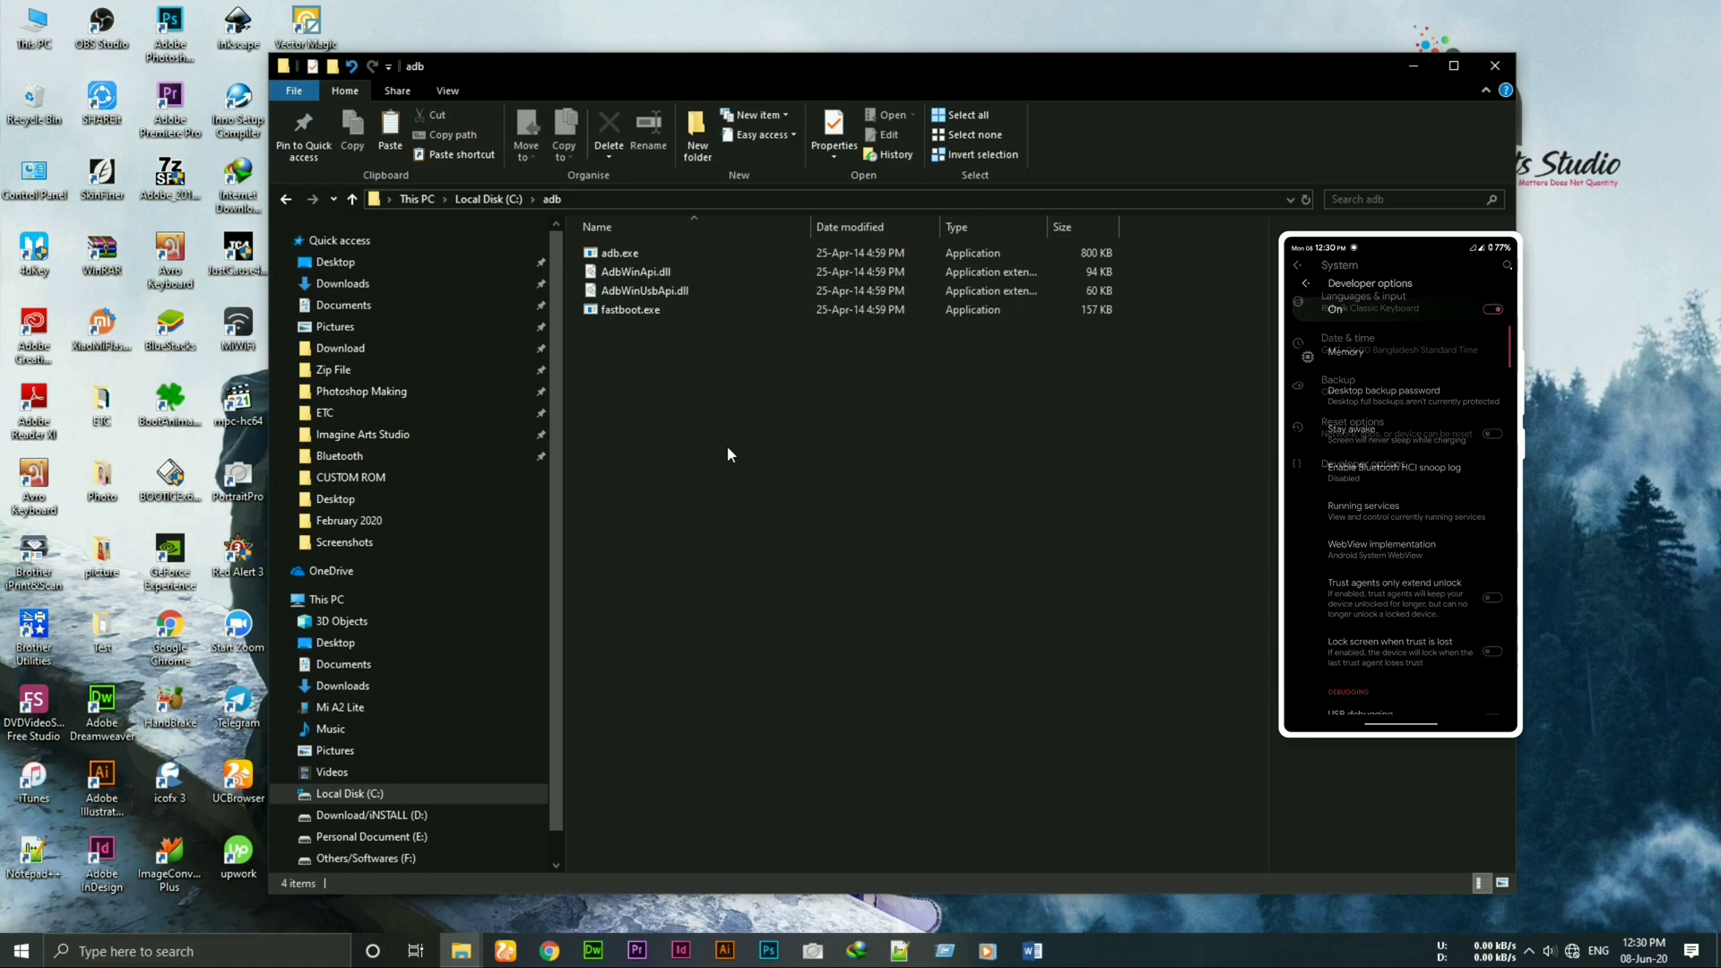
scroll("down", 3)
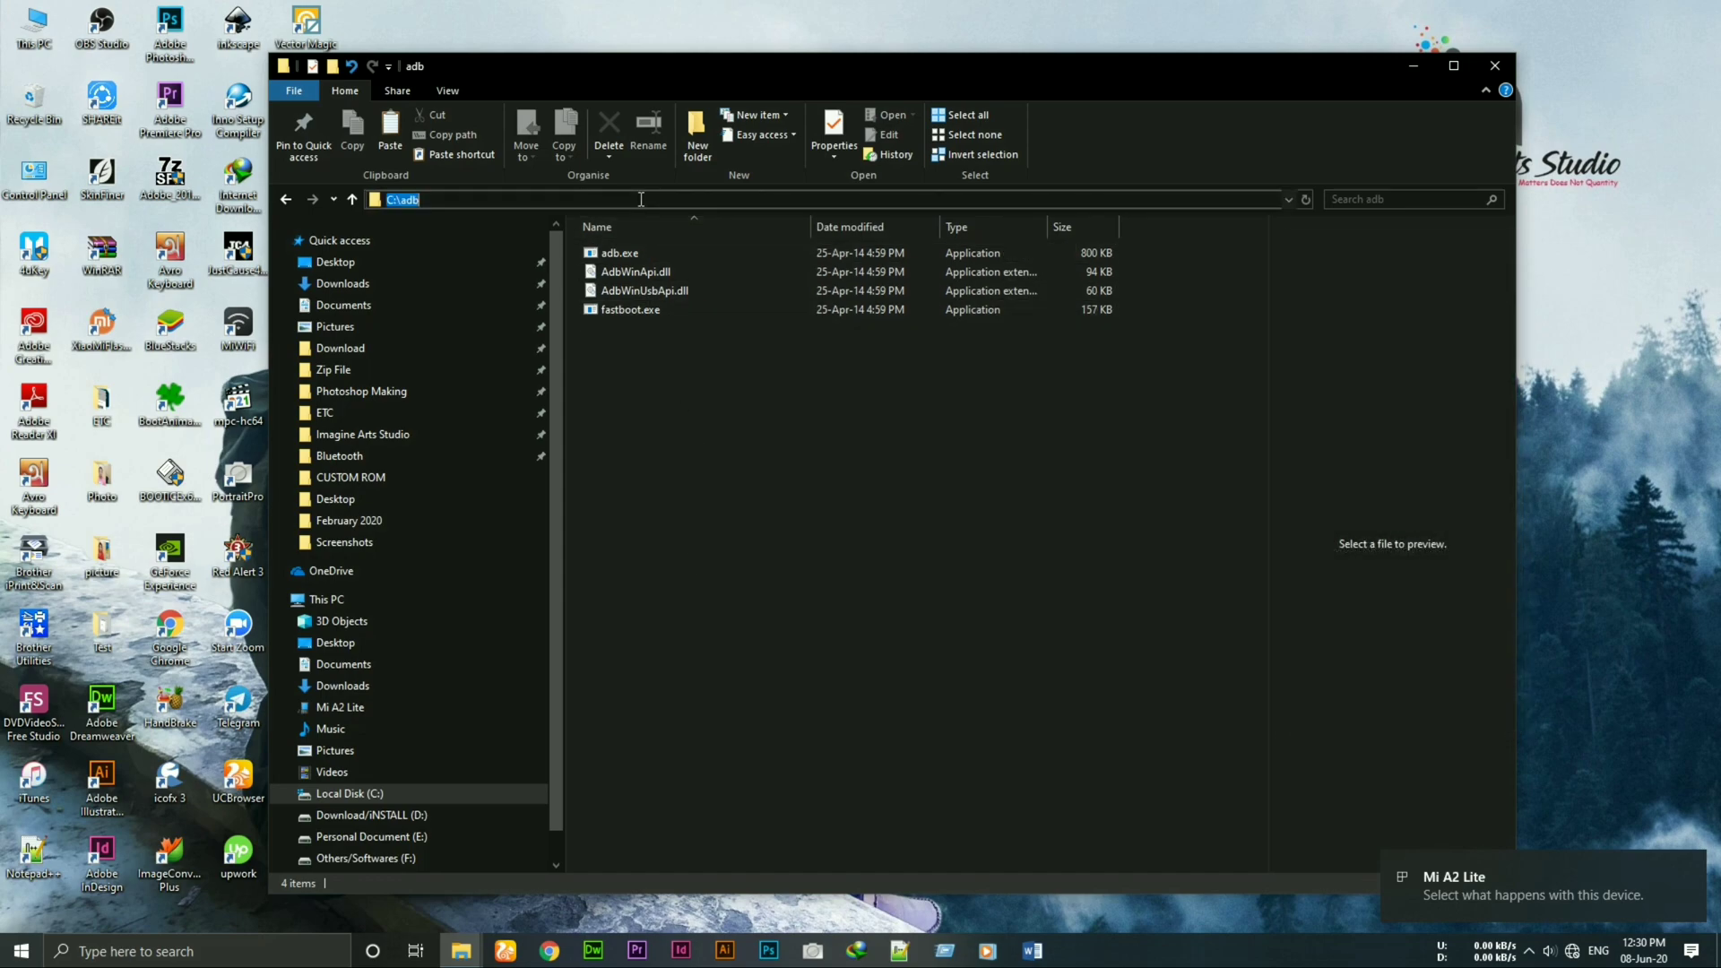
Step: Open cmd in the adb folder, run 'adb devices', and allow USB debugging
type("cmsd")
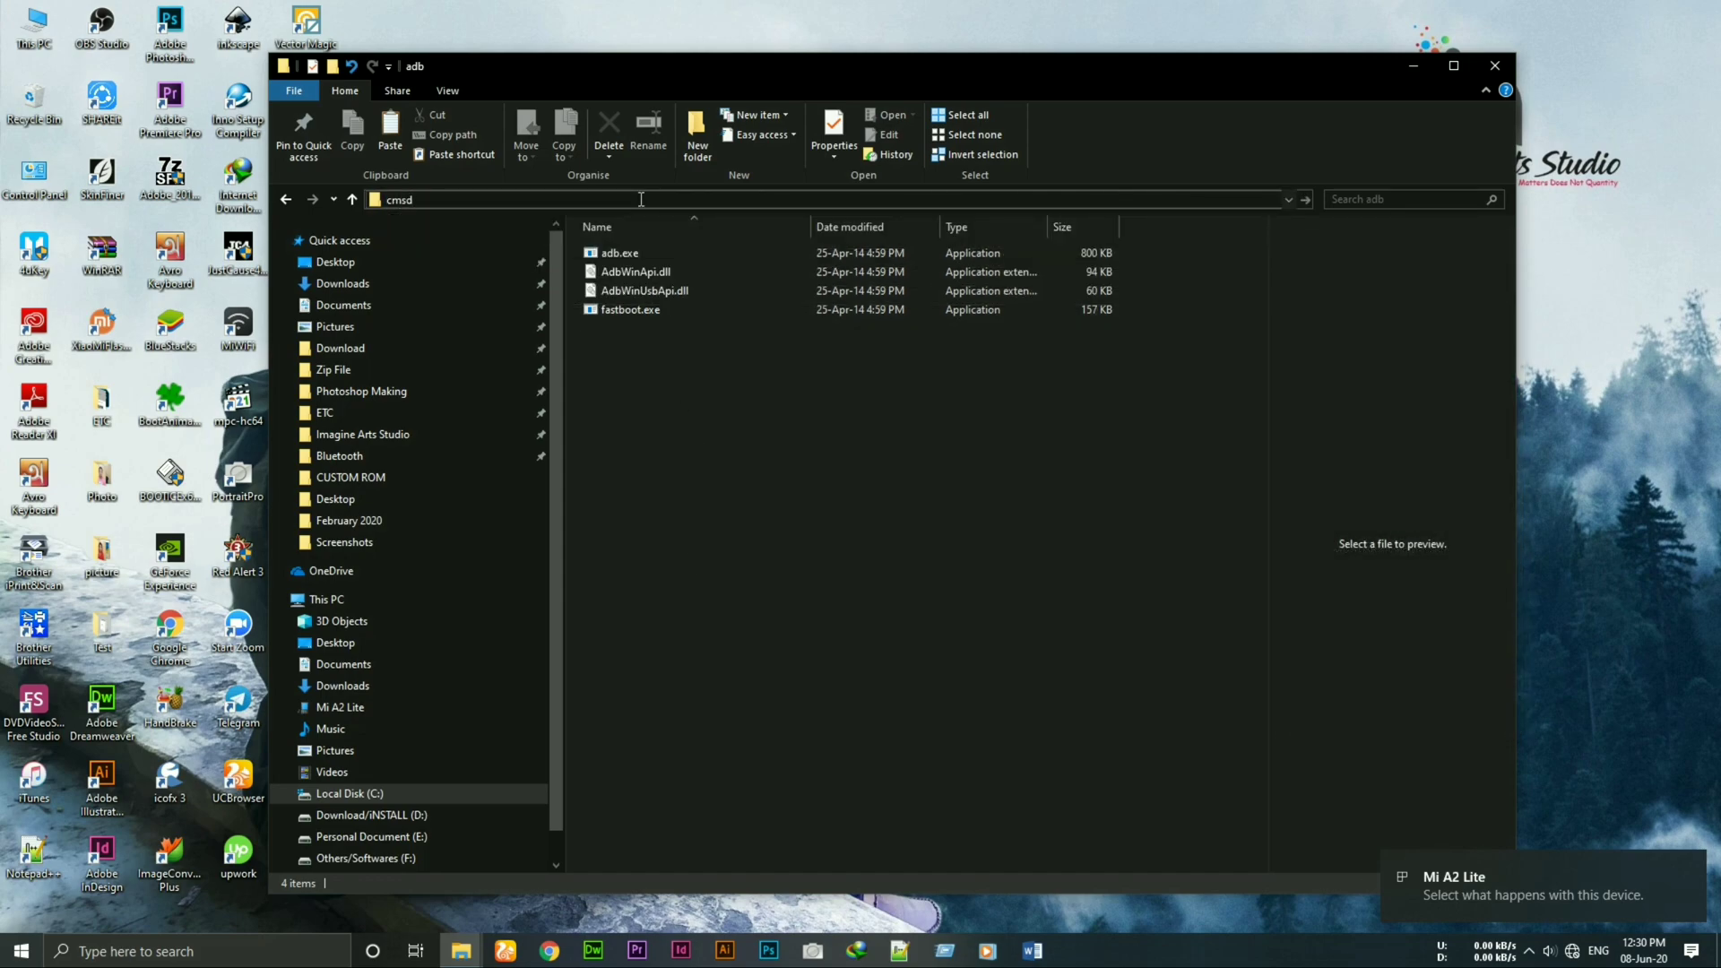
type("cm")
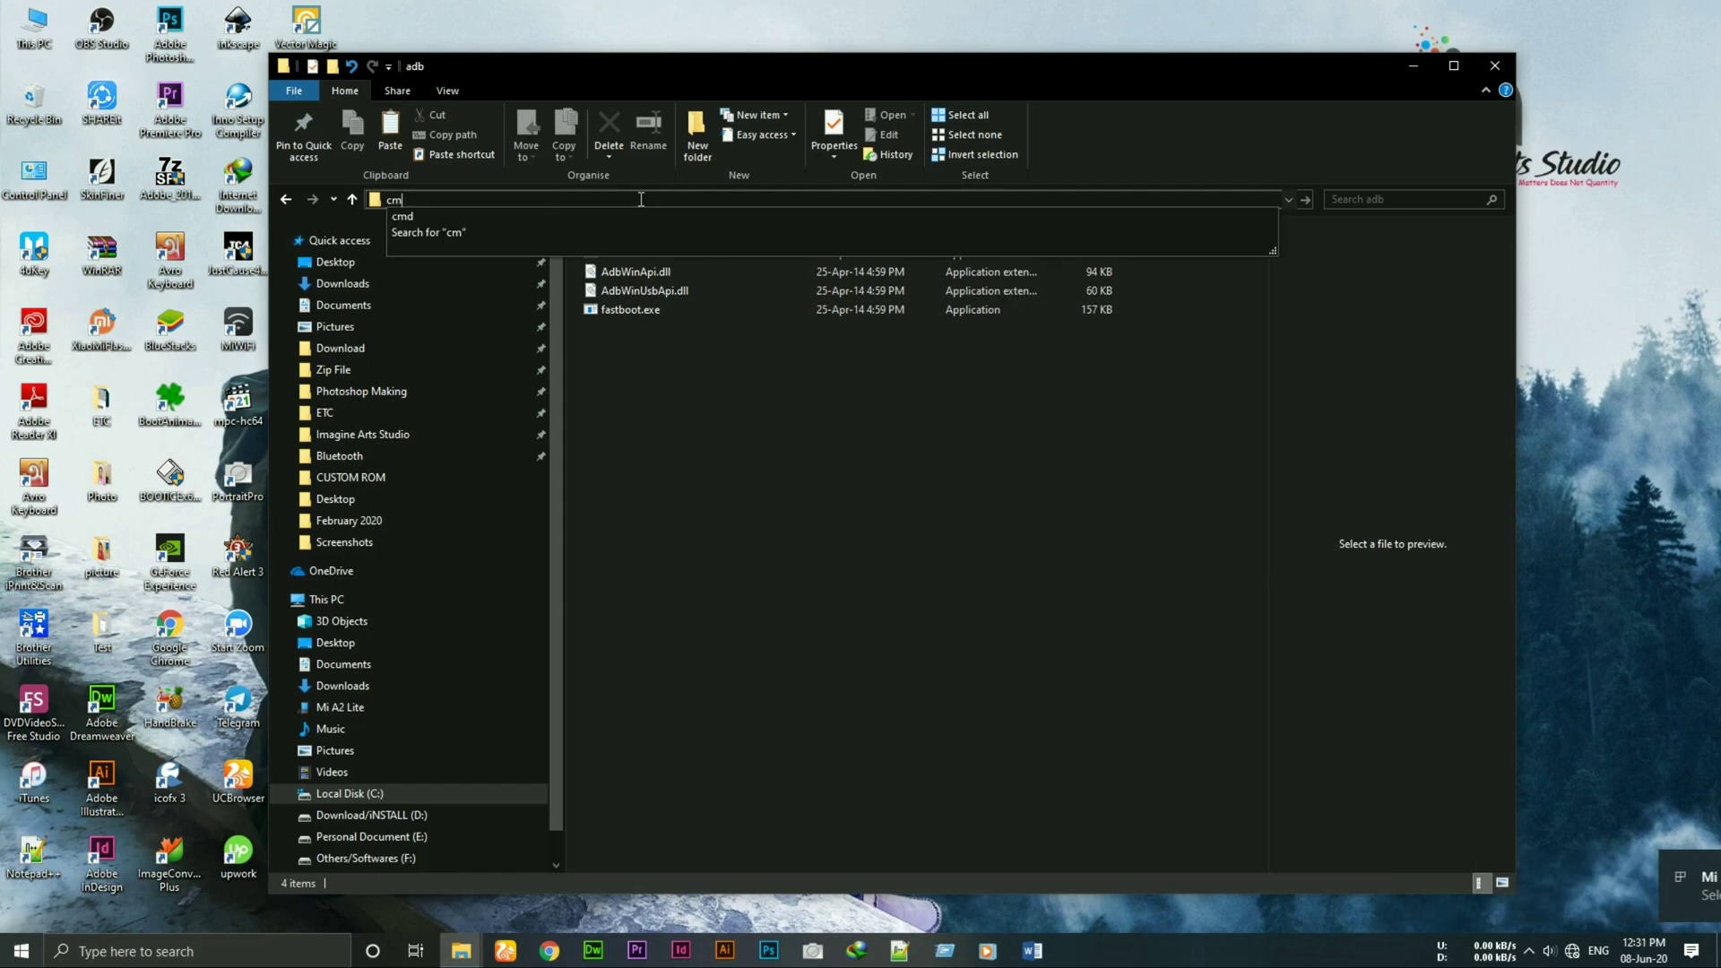
type("d")
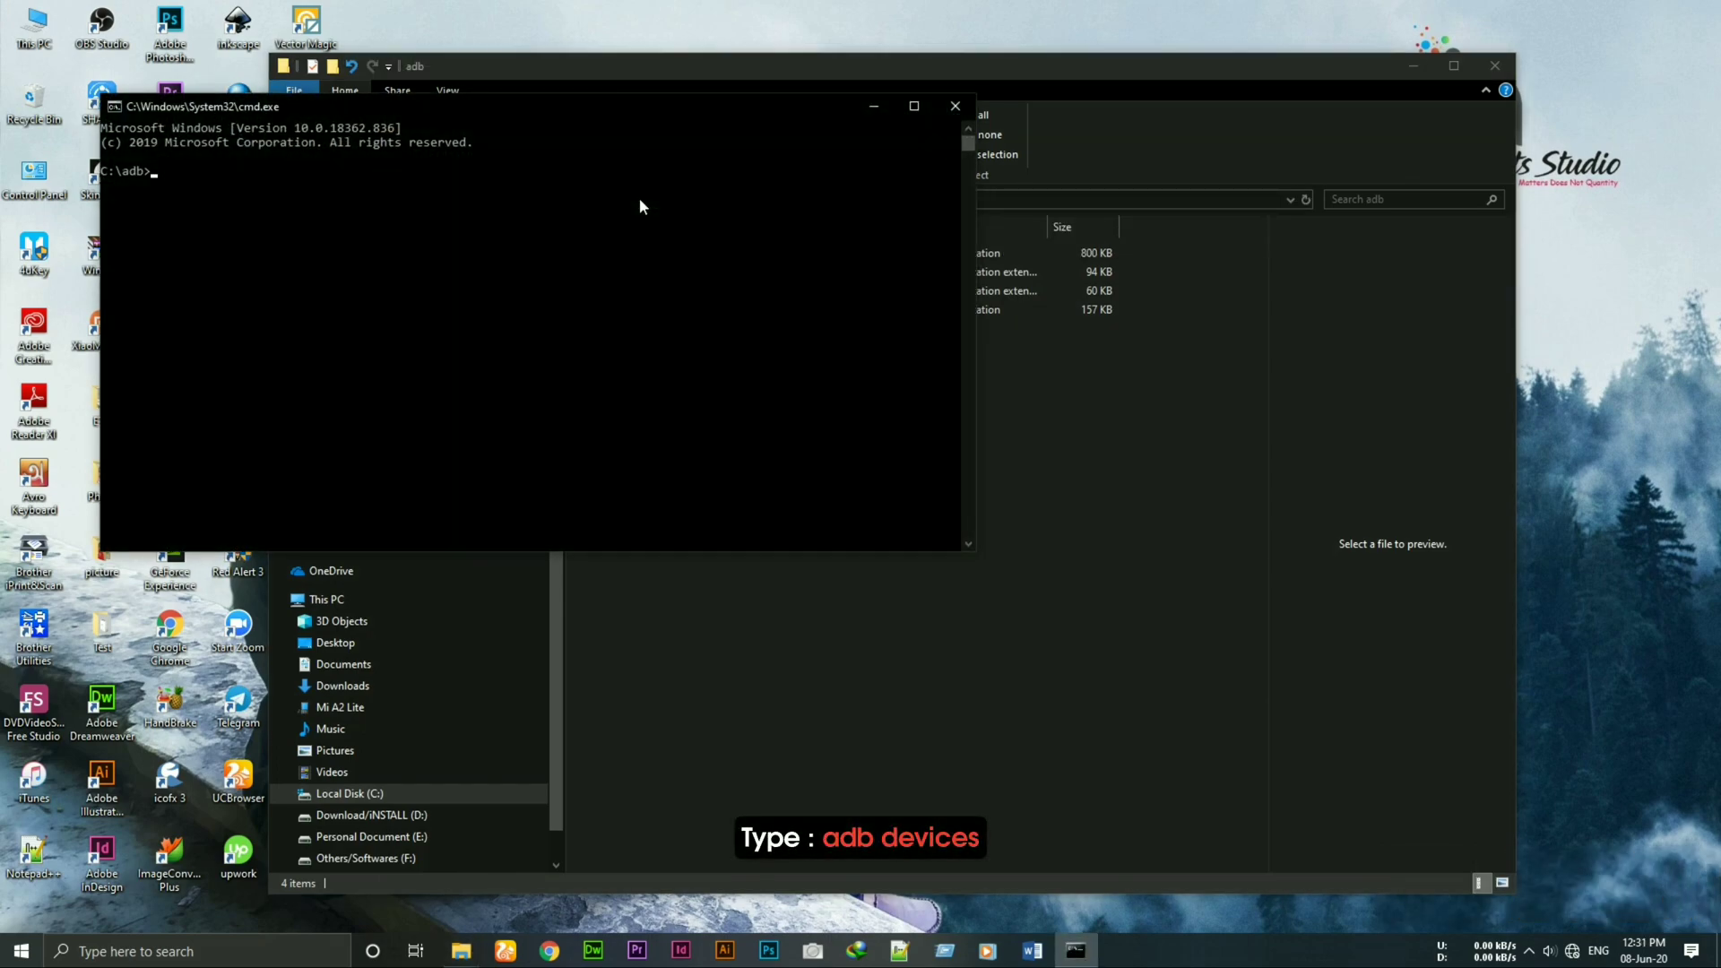
type("adb")
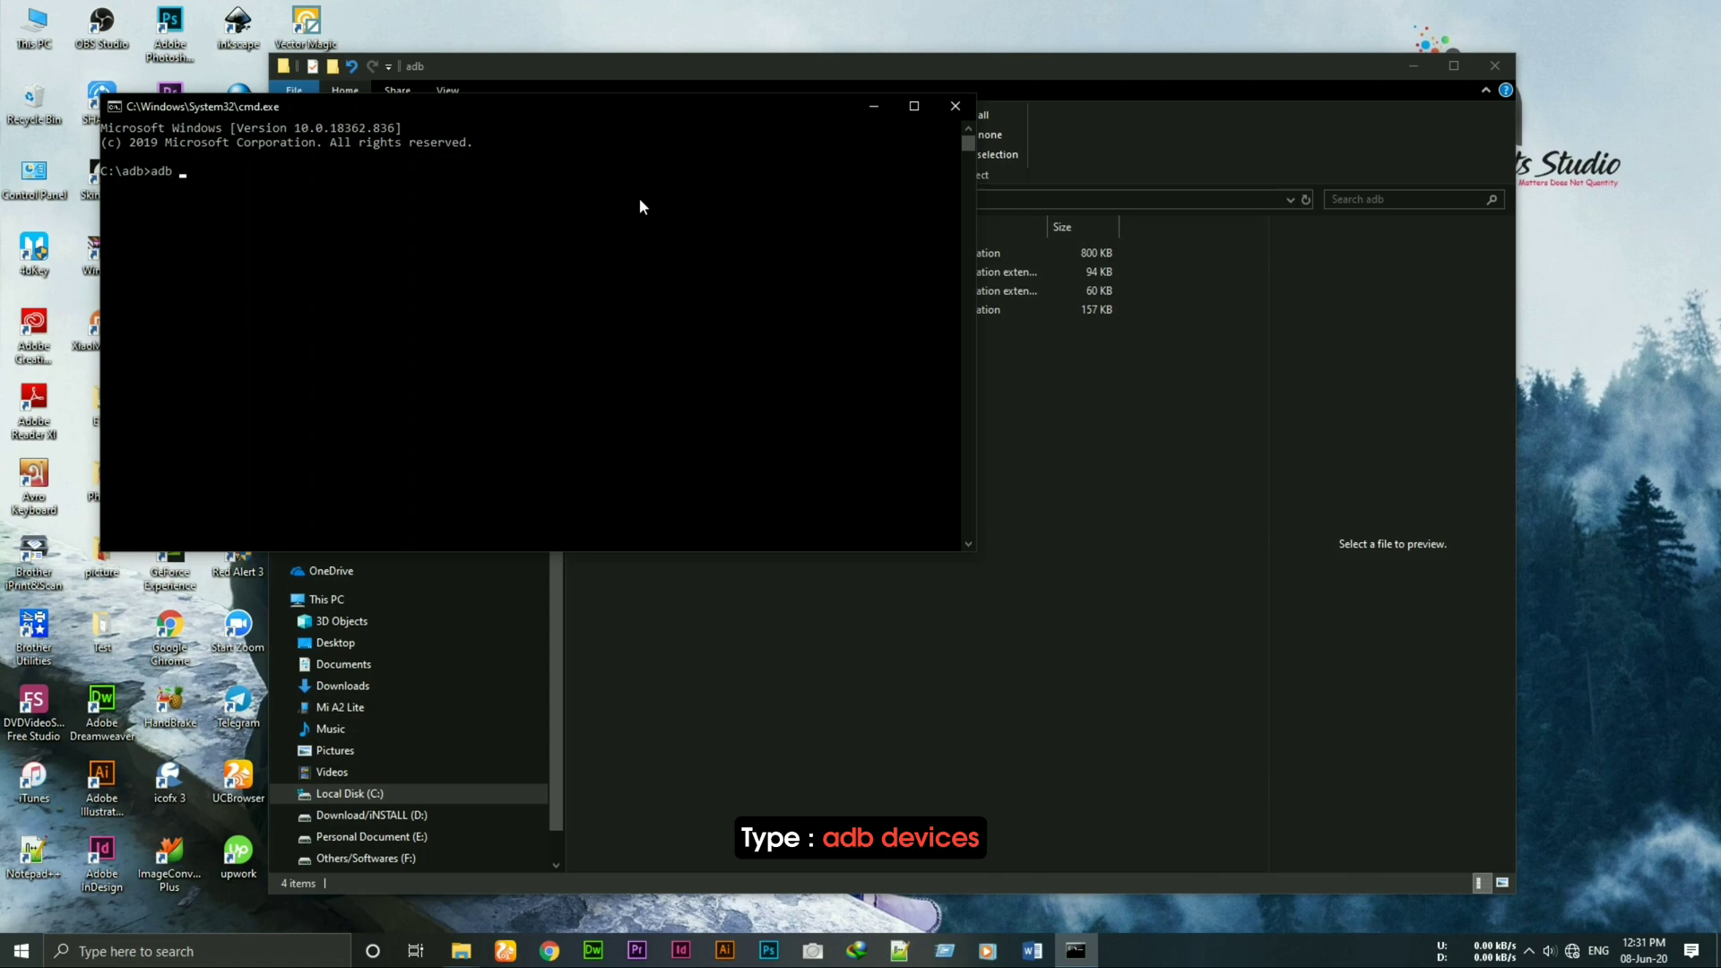
type("devices")
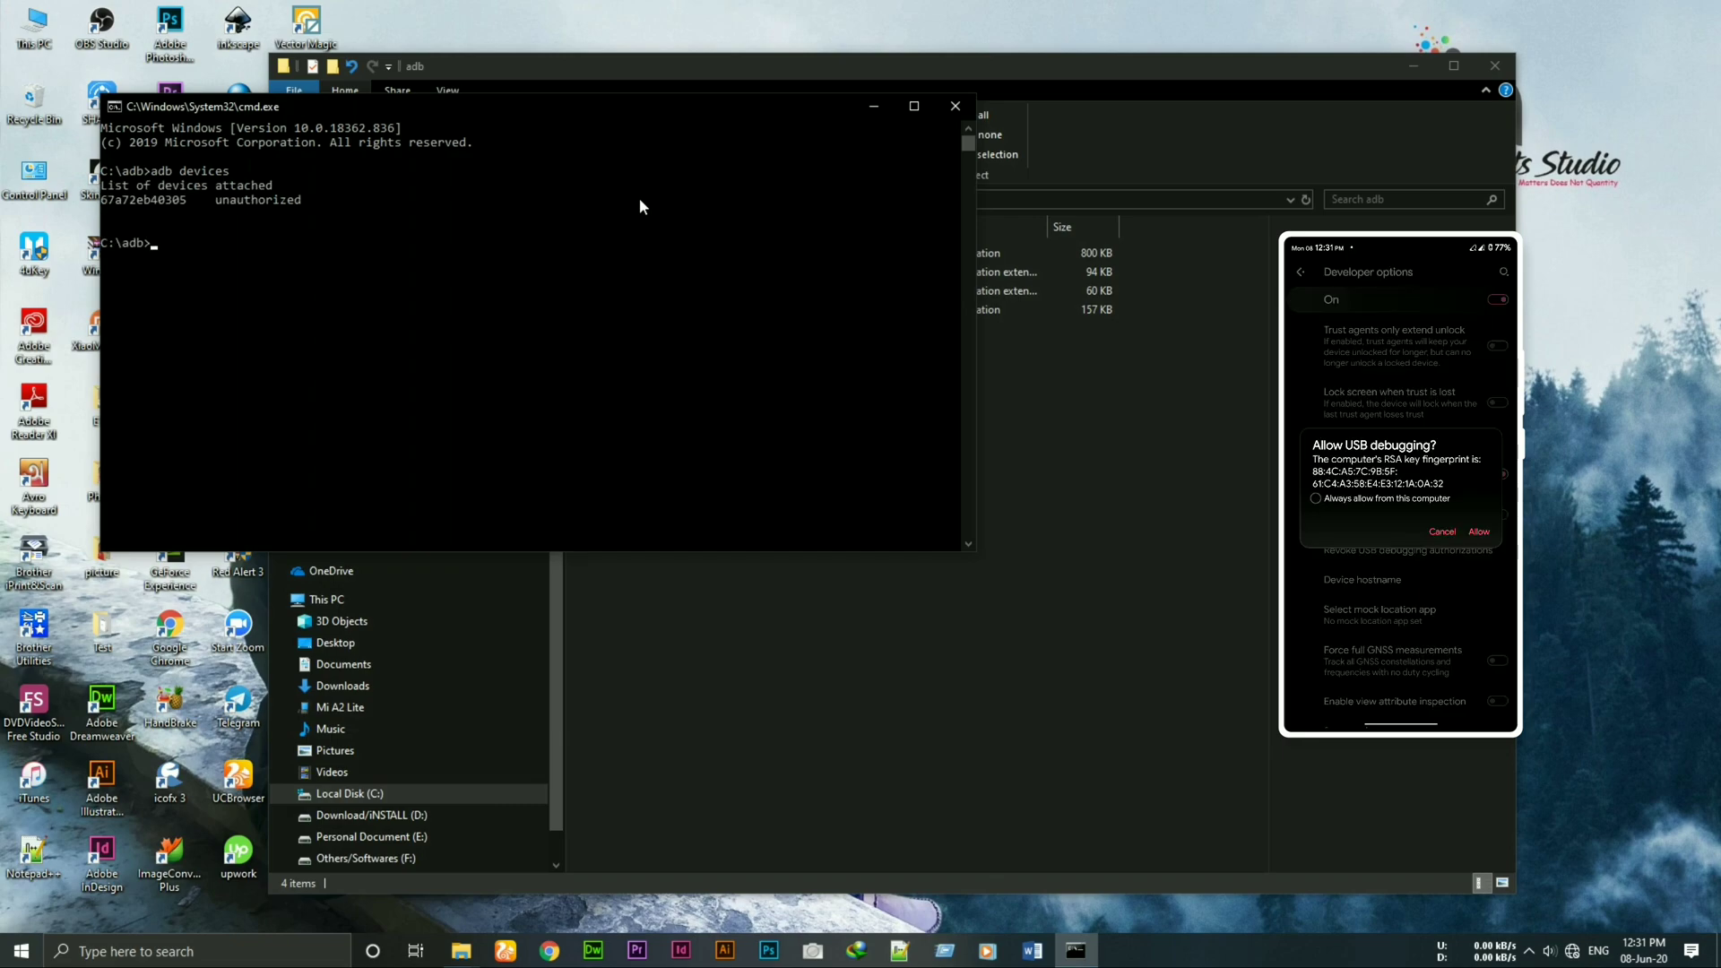
left_click(1315, 505)
type("adb dde")
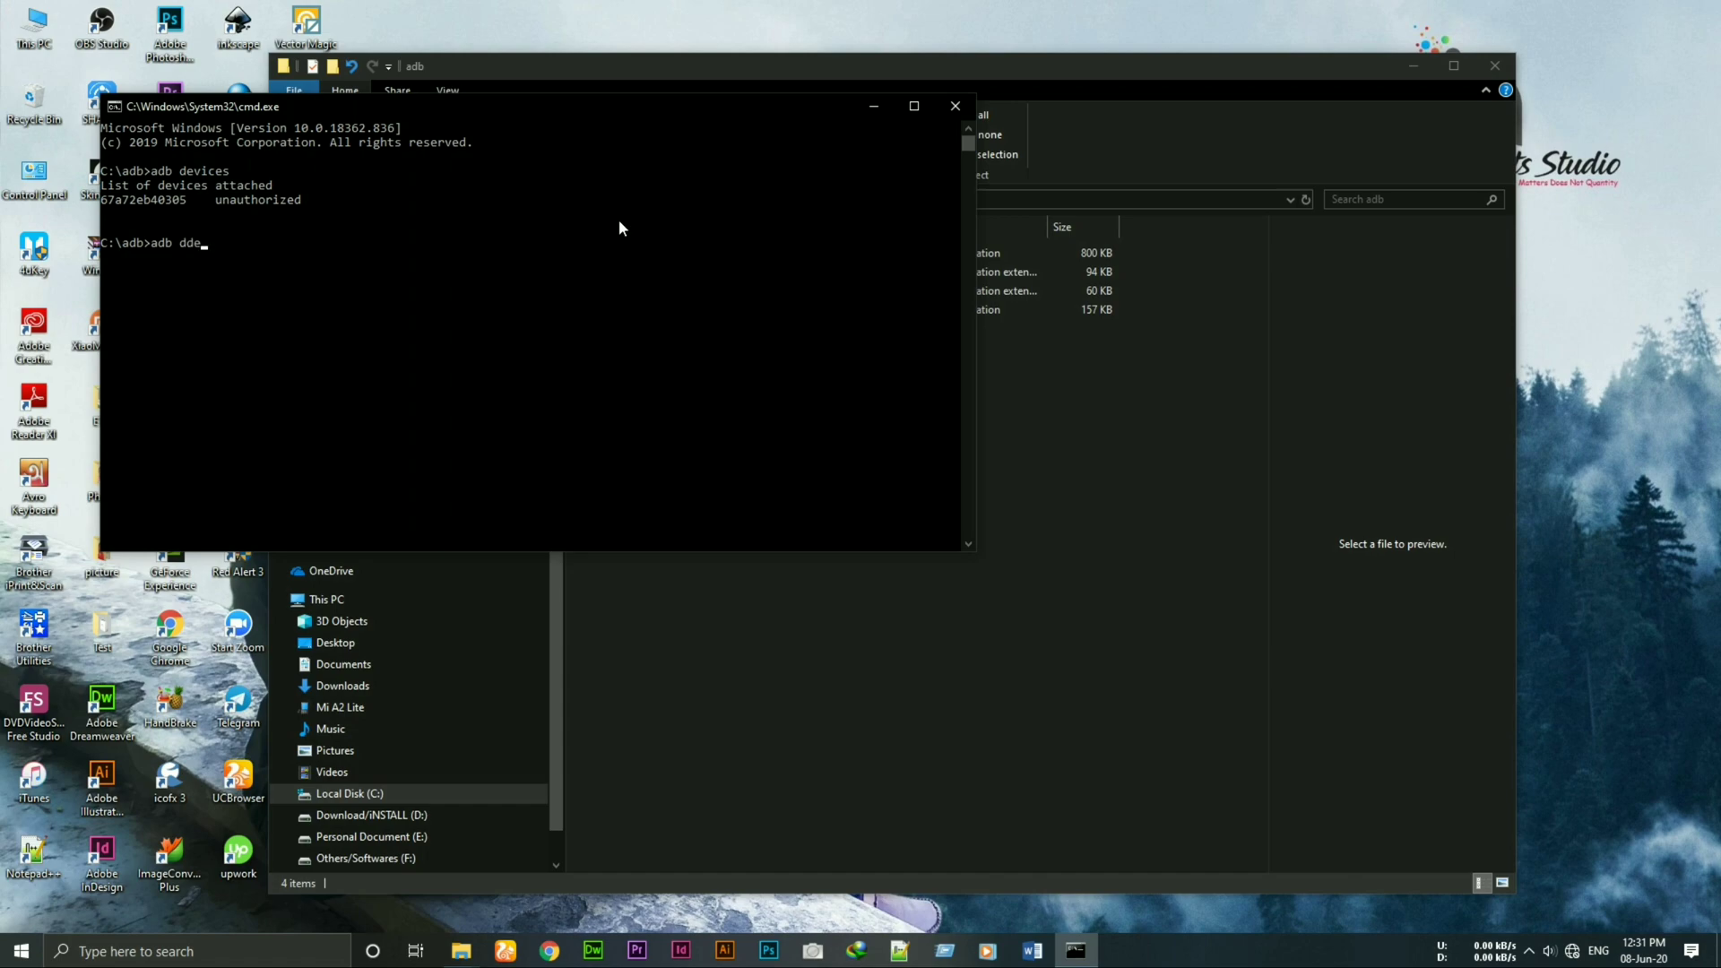
Step: Rerun 'adb devices' to confirm the phone is authorized
type("vices")
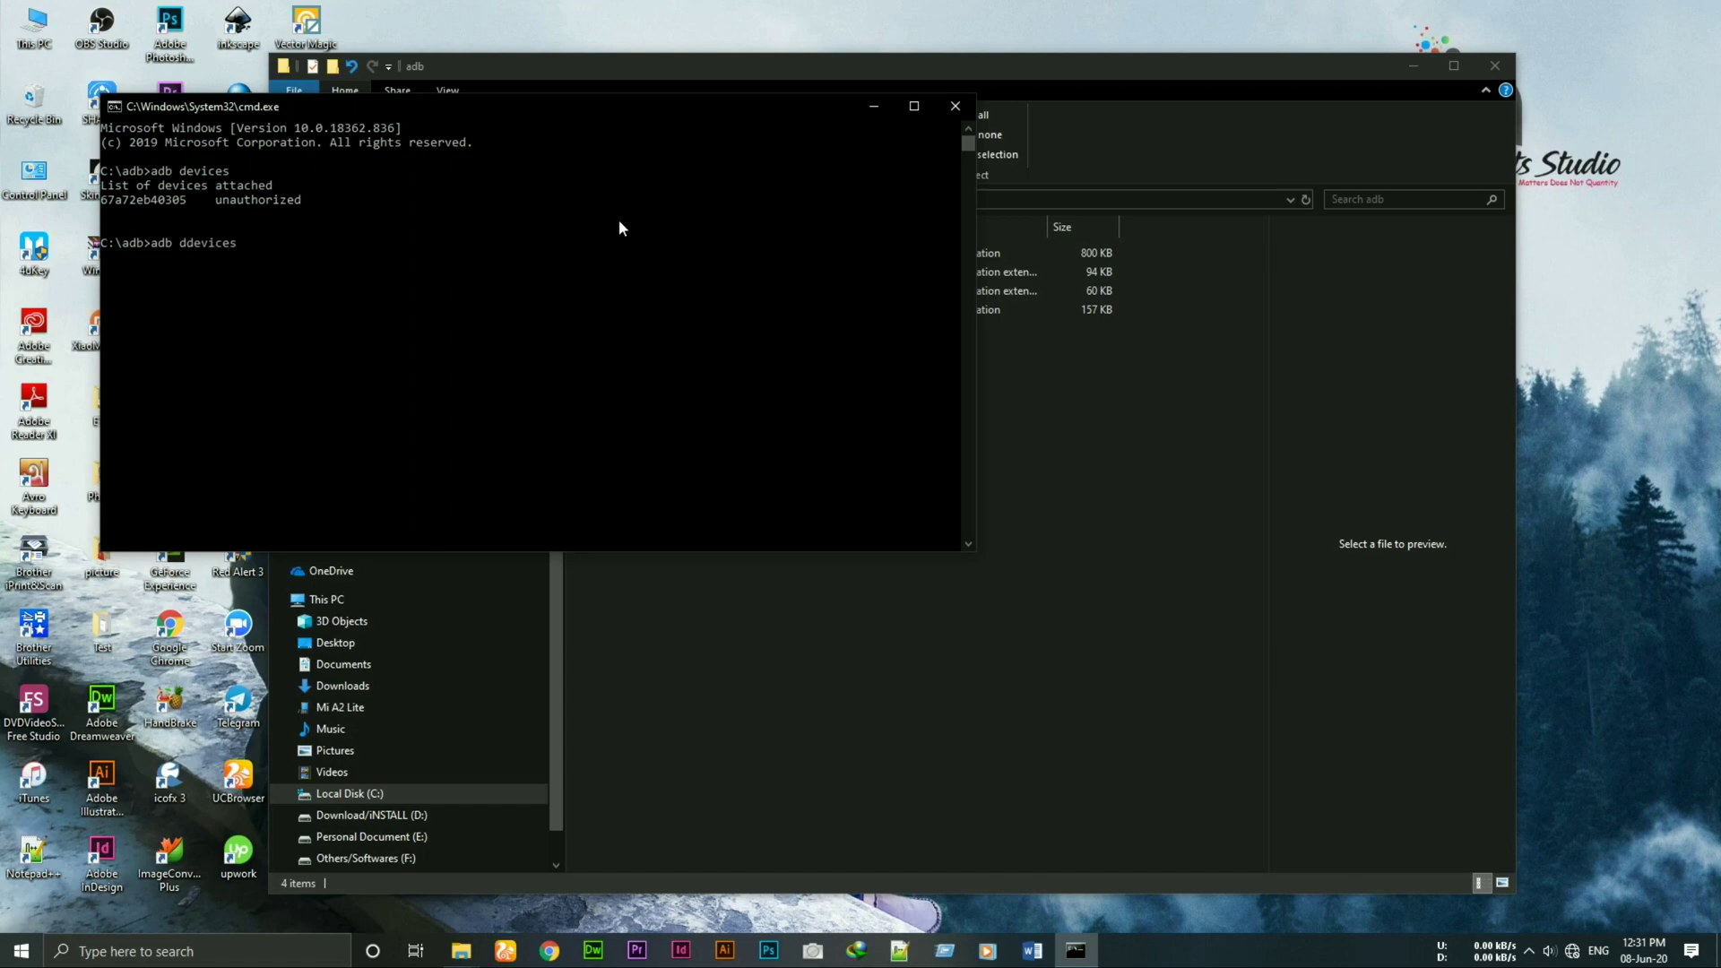
key("BackSpace")
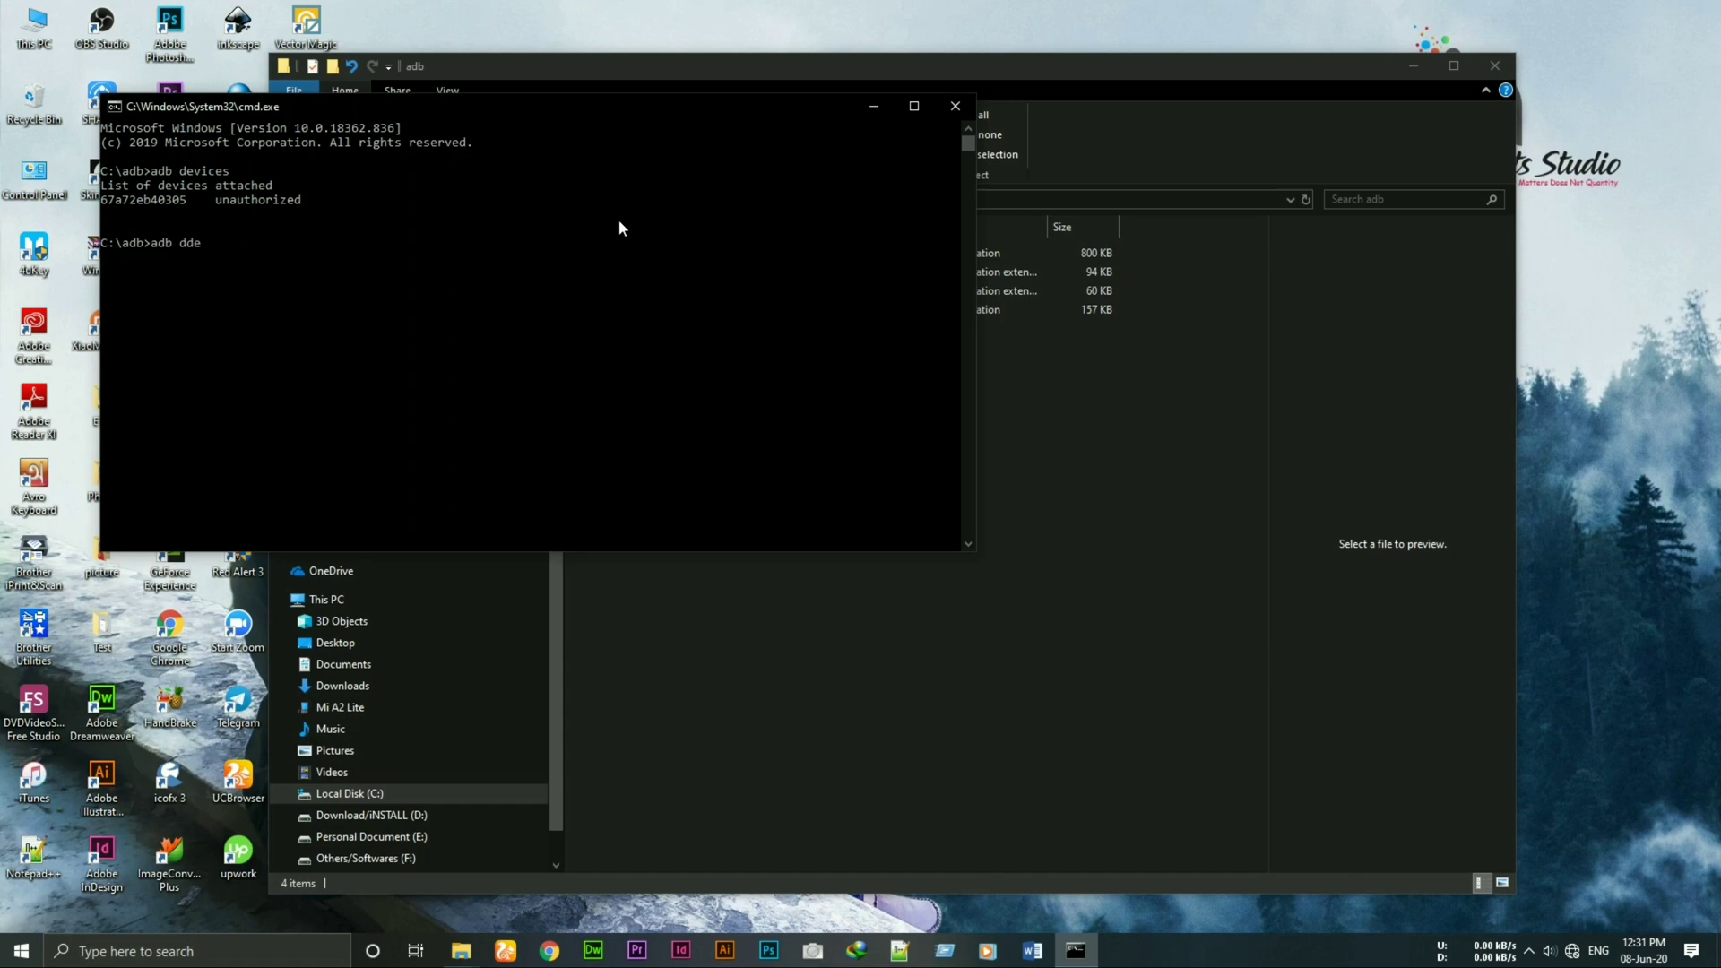
key("Backspace")
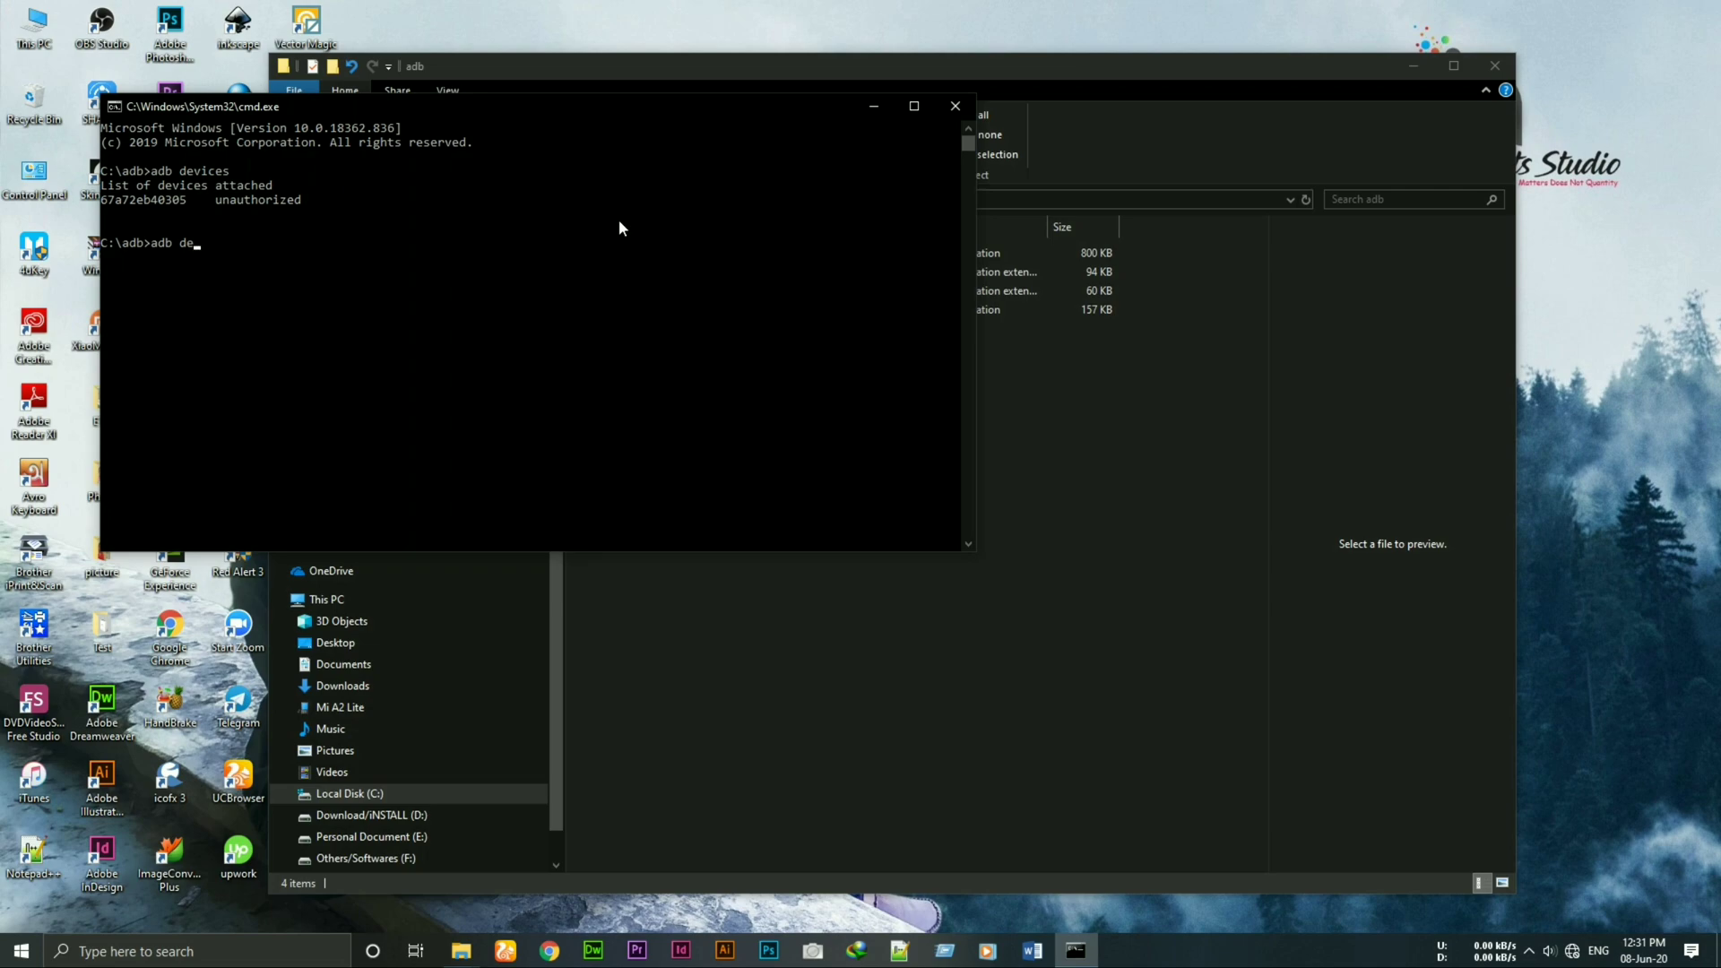
type("vices")
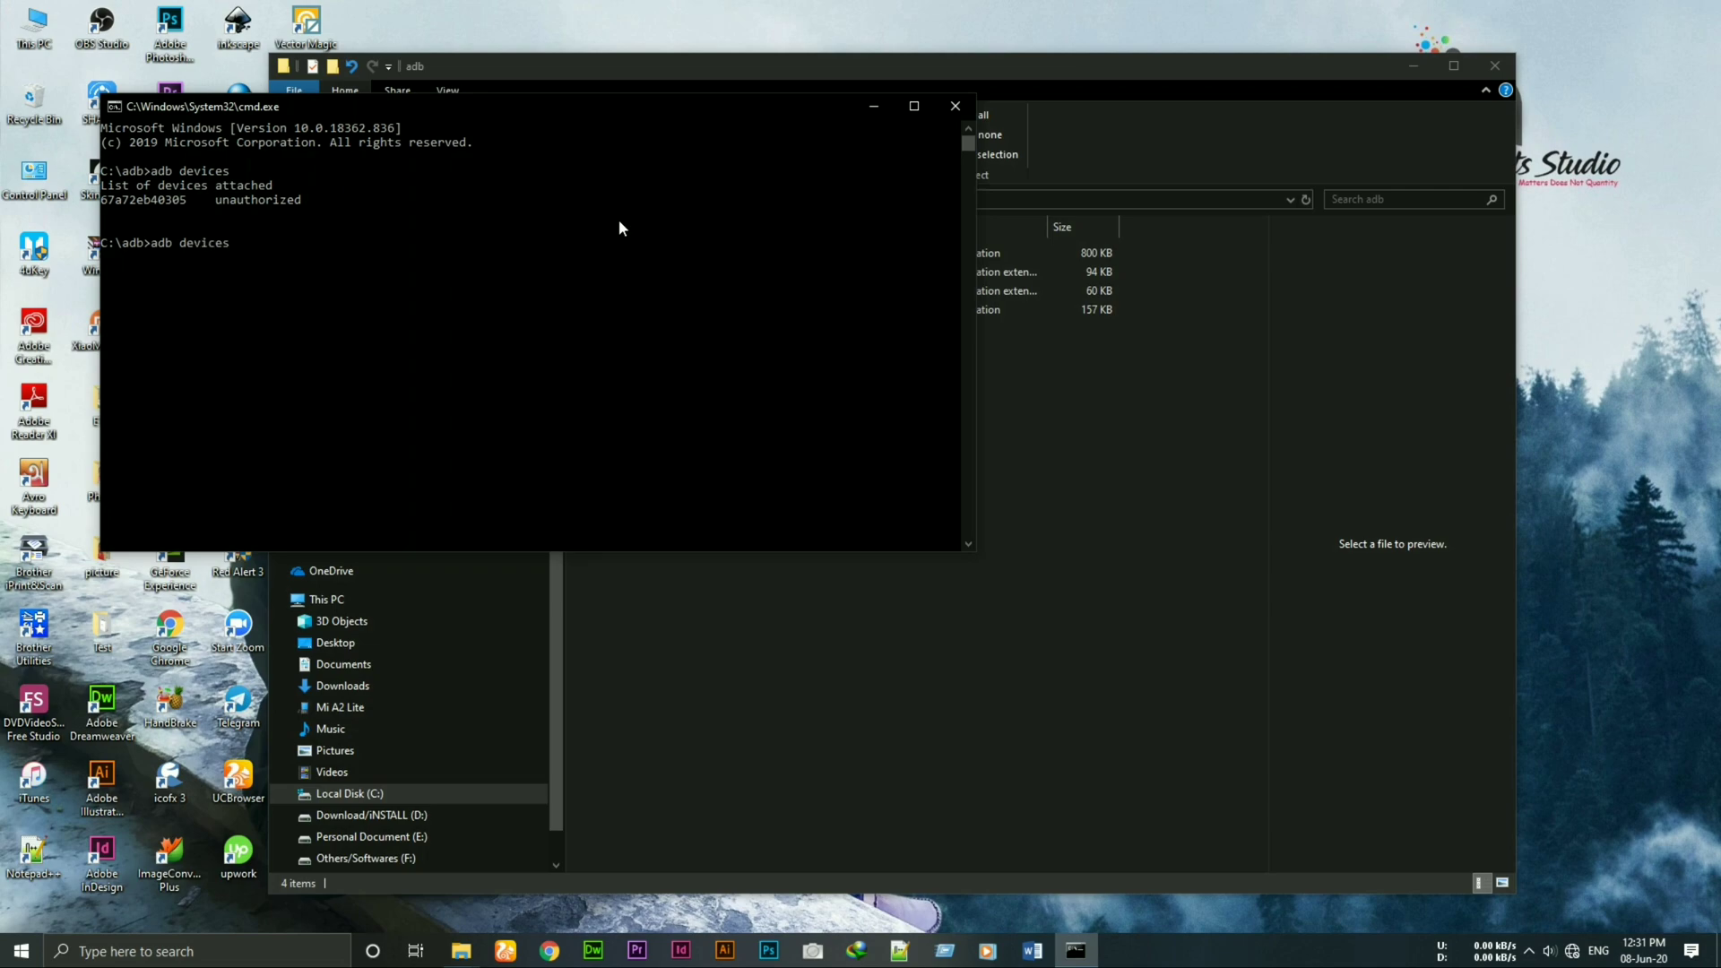
key("enter")
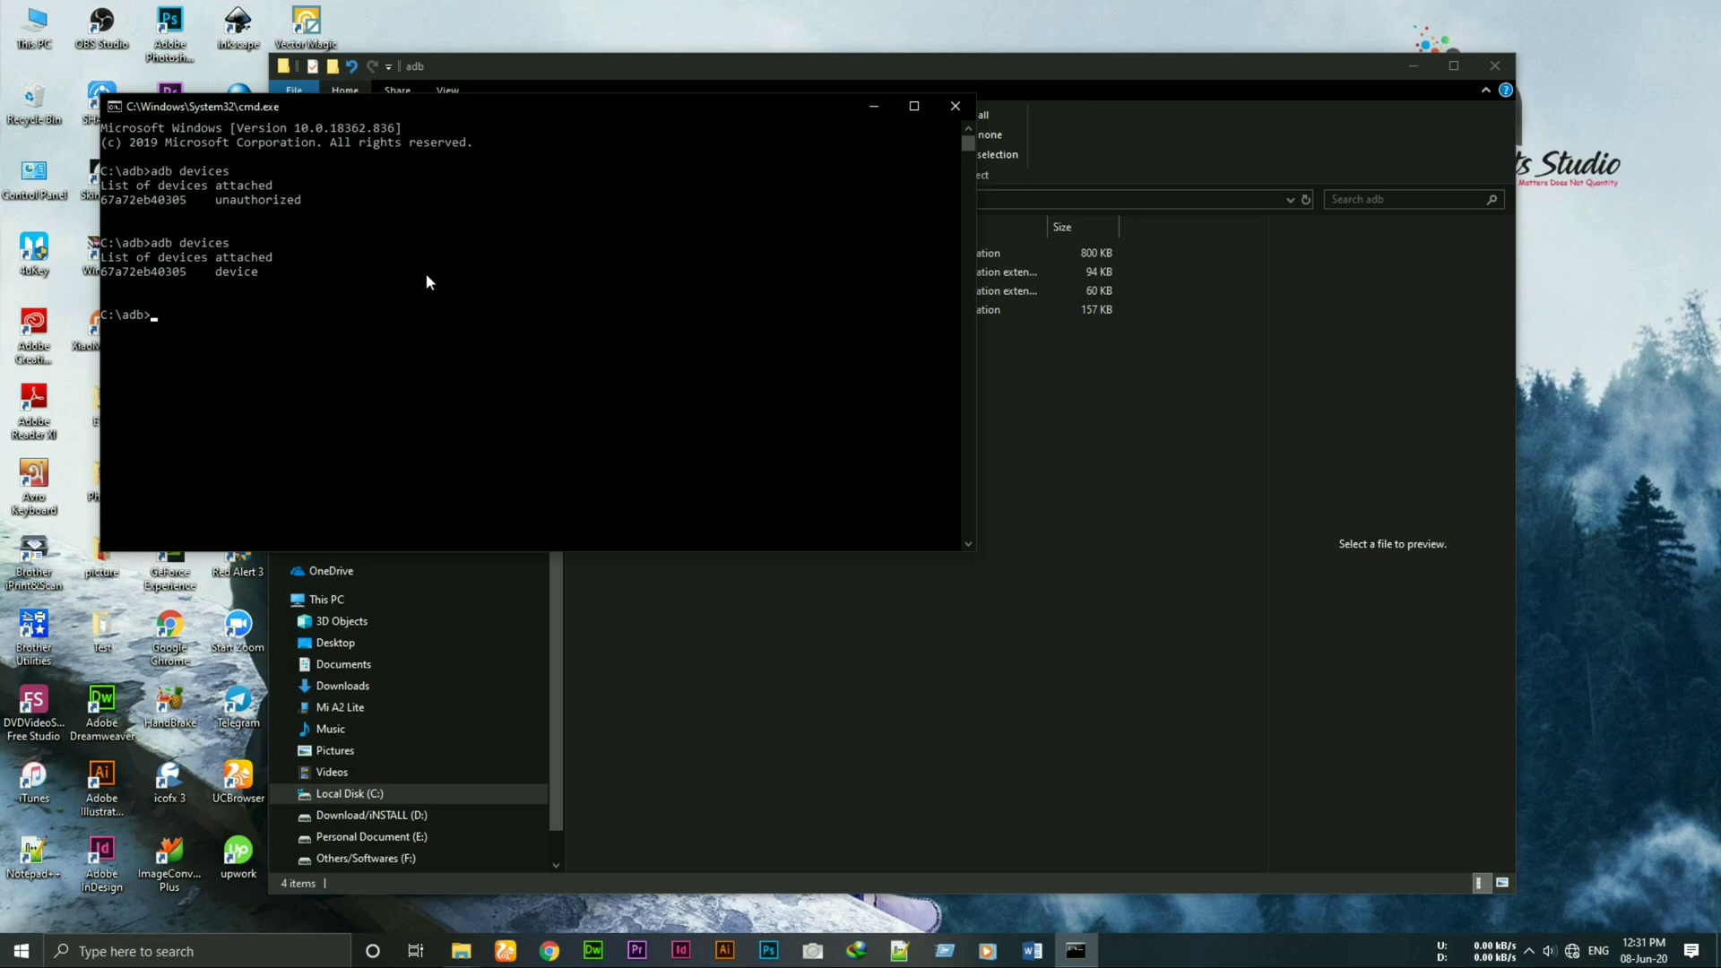
mouse_move(291, 343)
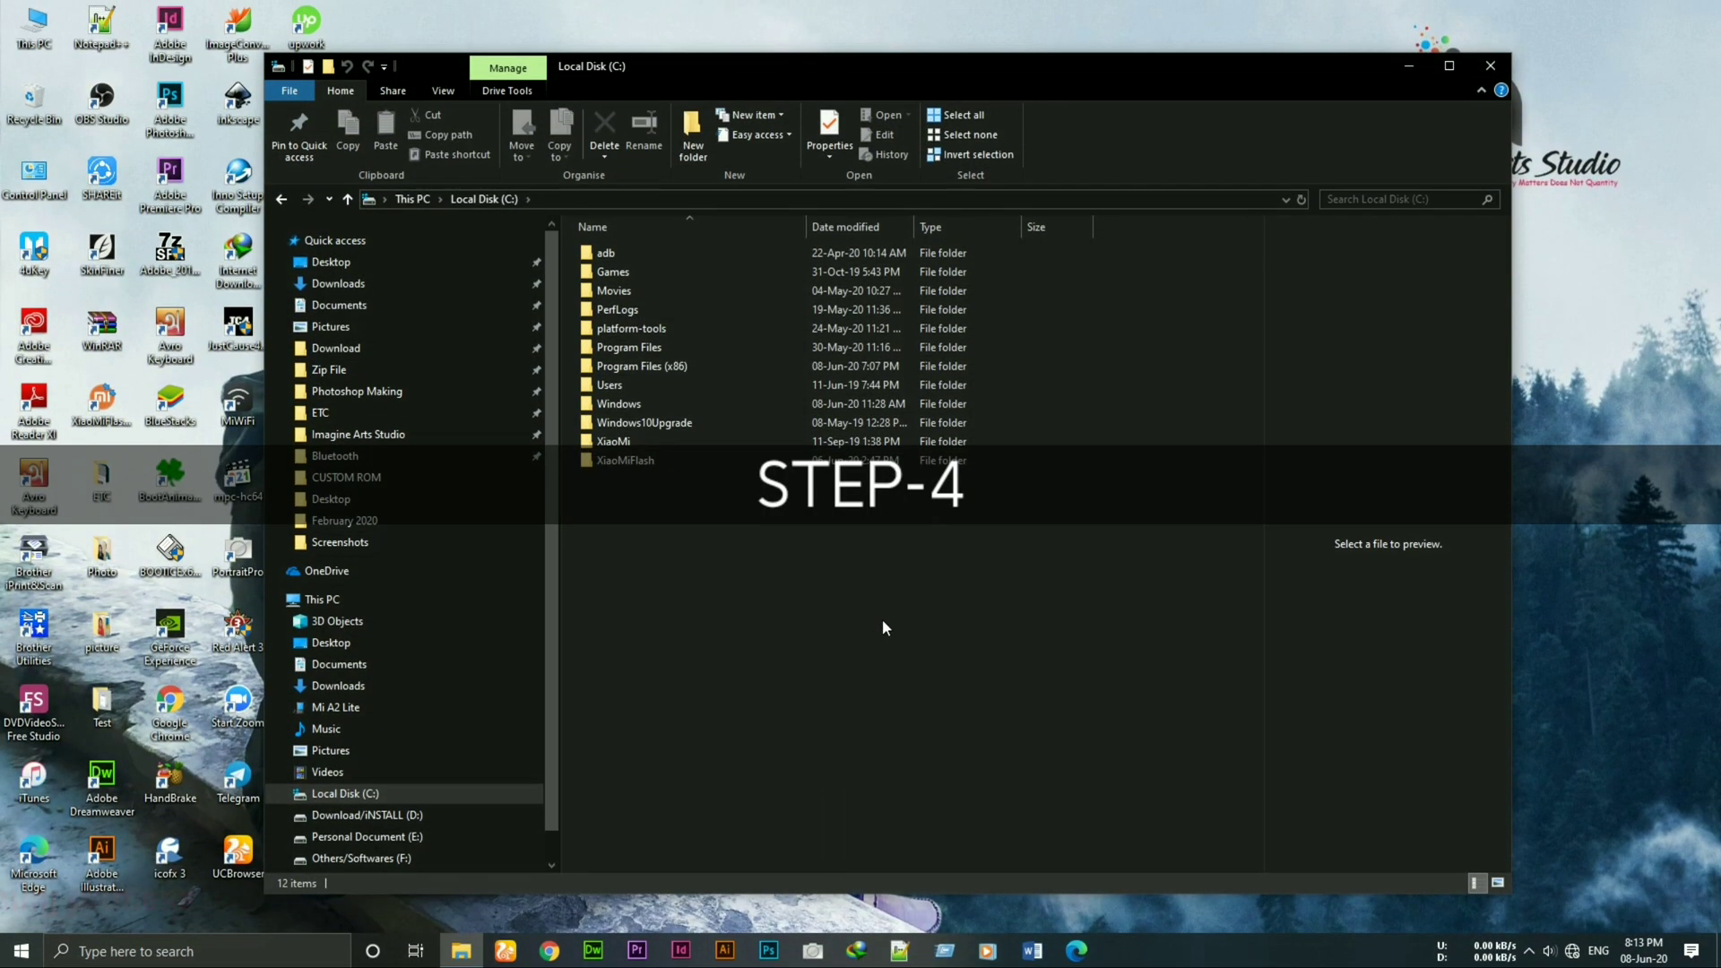
Step: Browse C:\XiaoMiFlash's V10.0.13.0 daisy images folder, then open C:\platform-tools
double_click(625, 460)
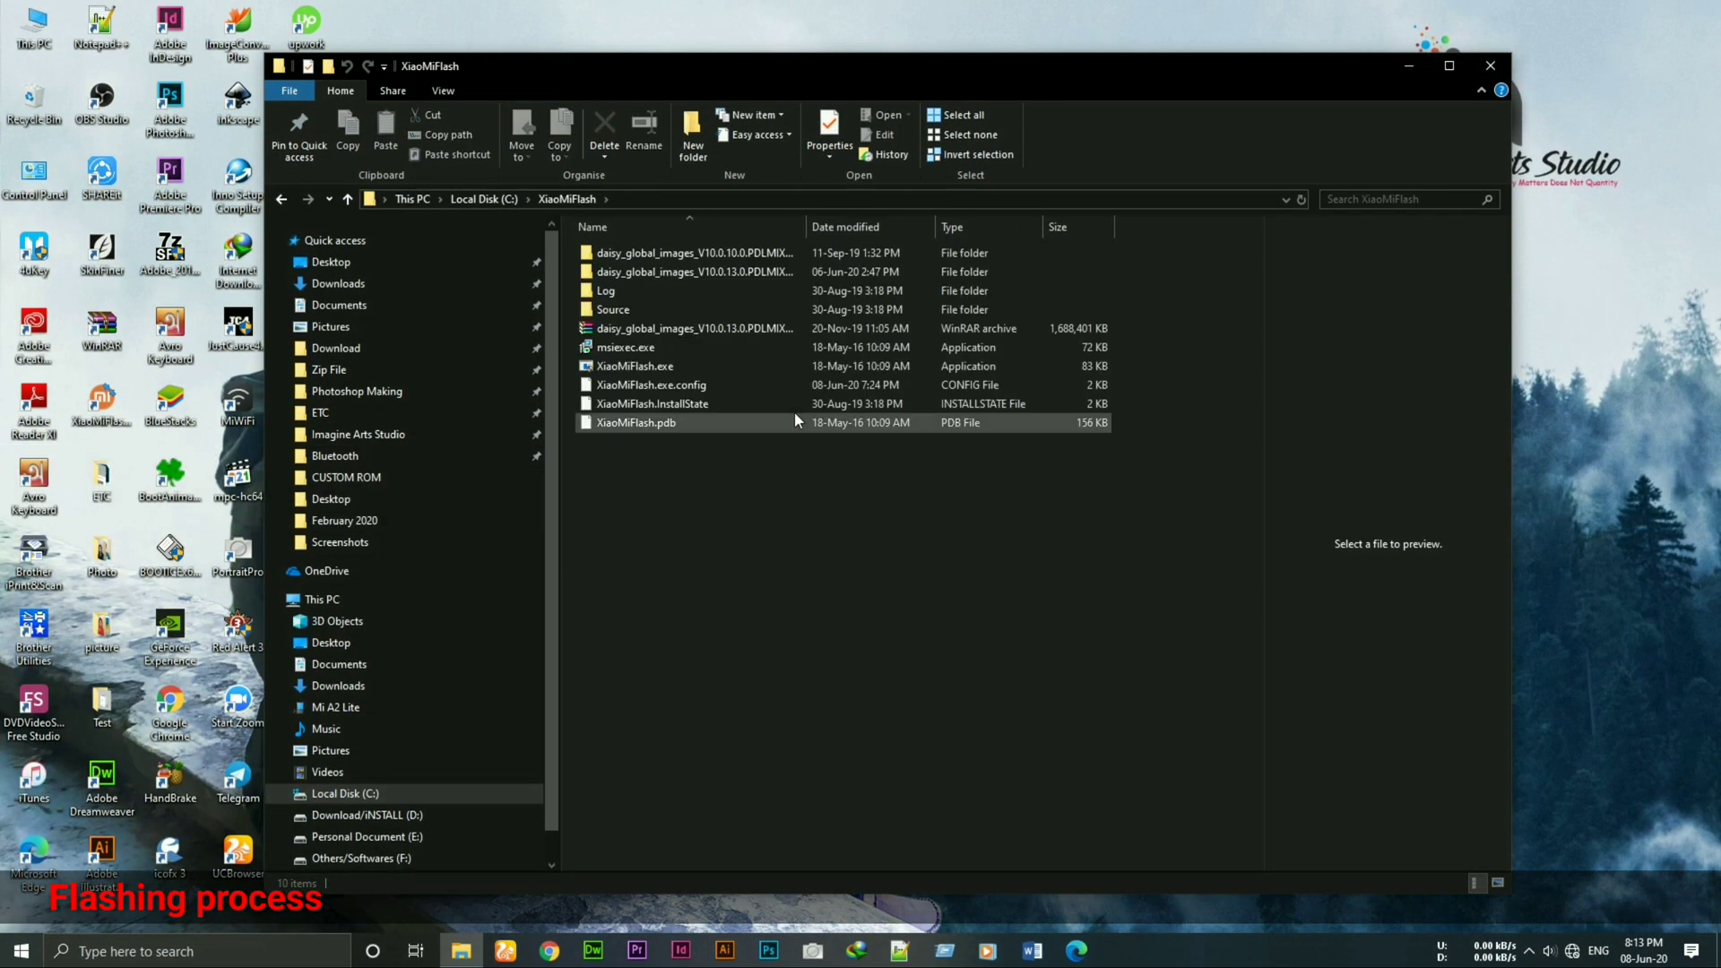
left_click(704, 539)
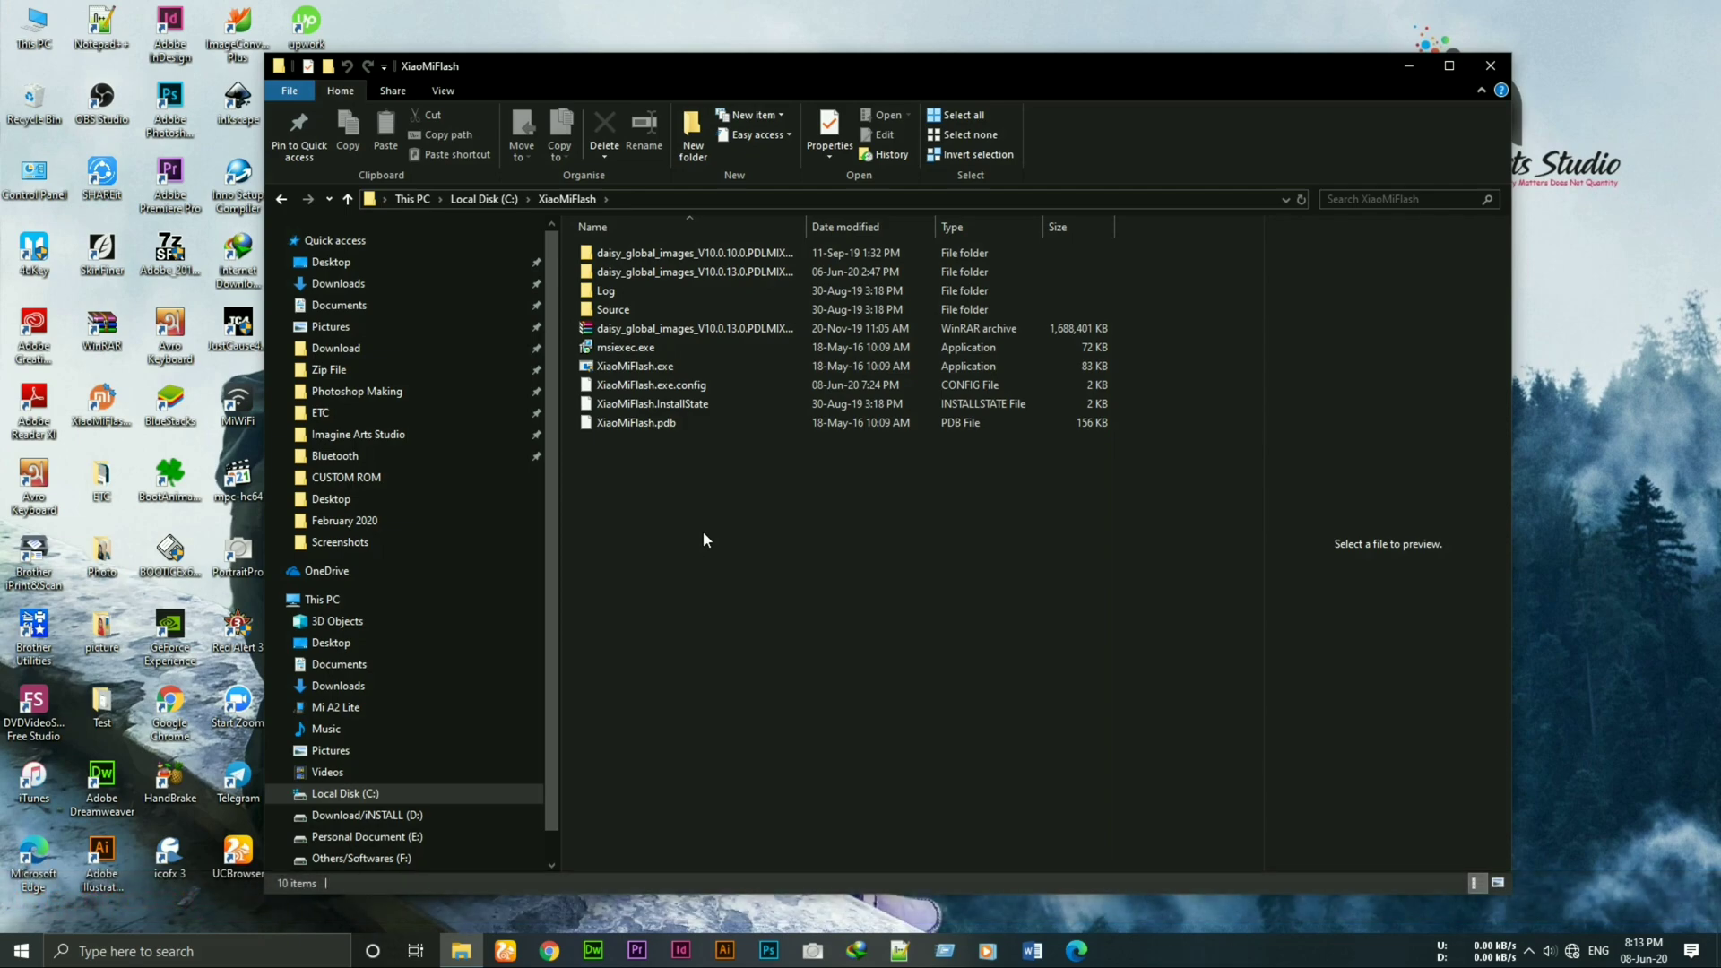
mouse_move(702, 533)
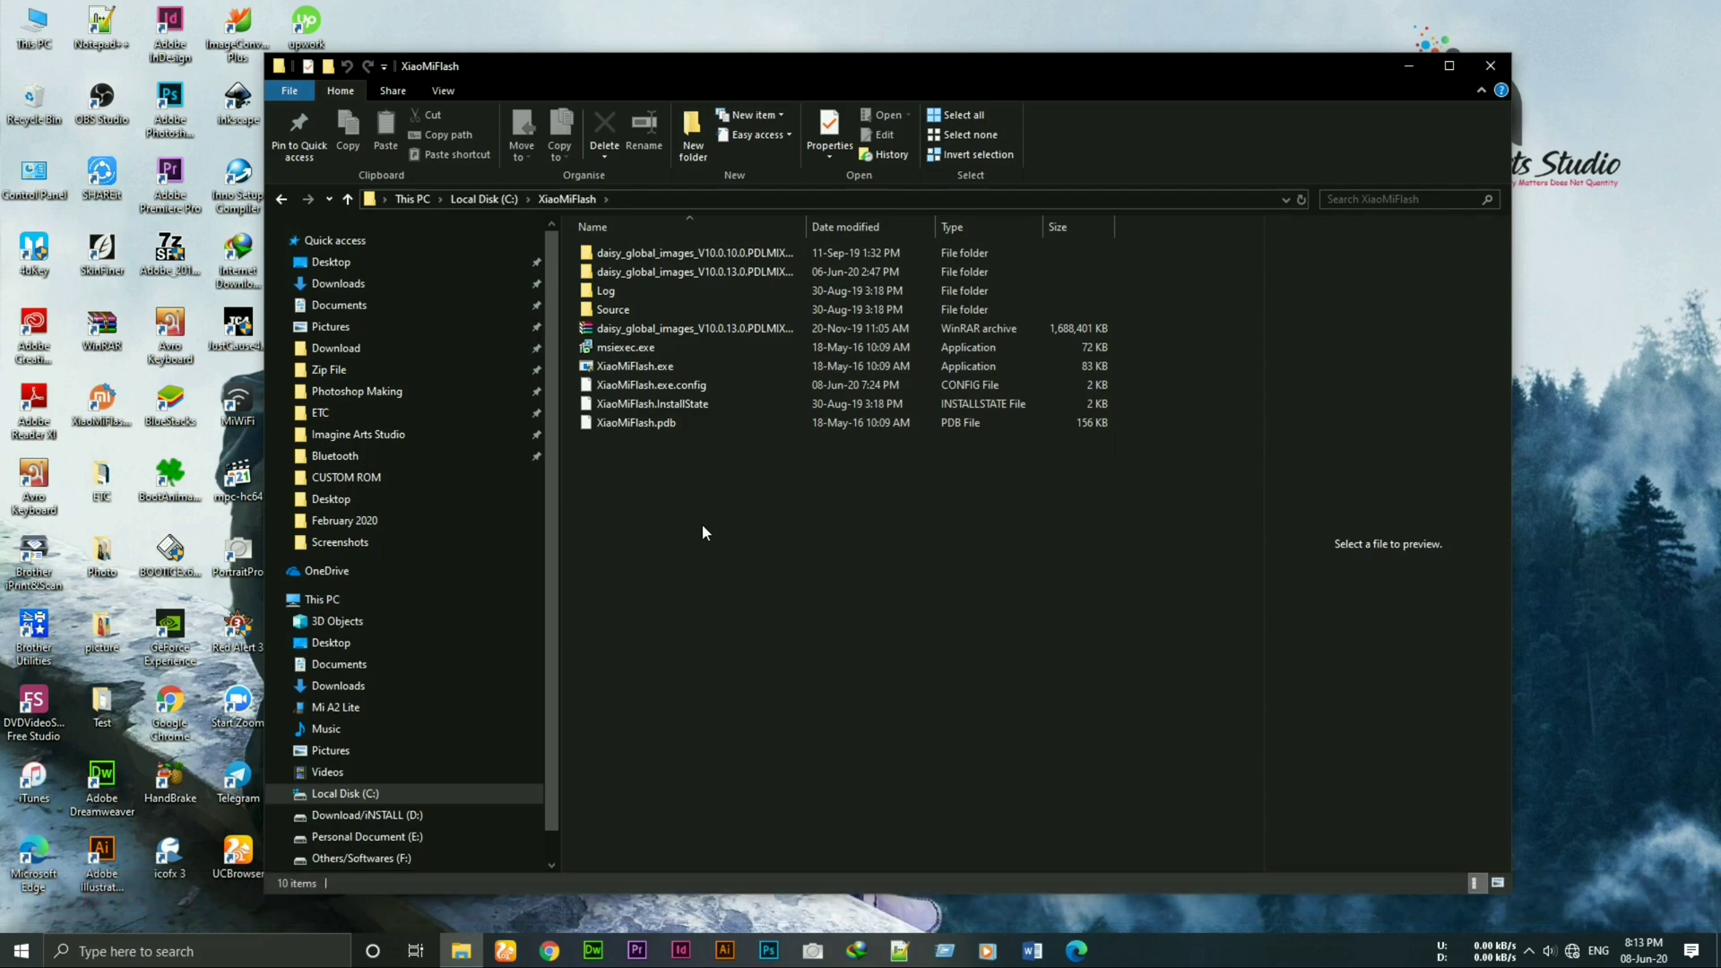
double_click(693, 271)
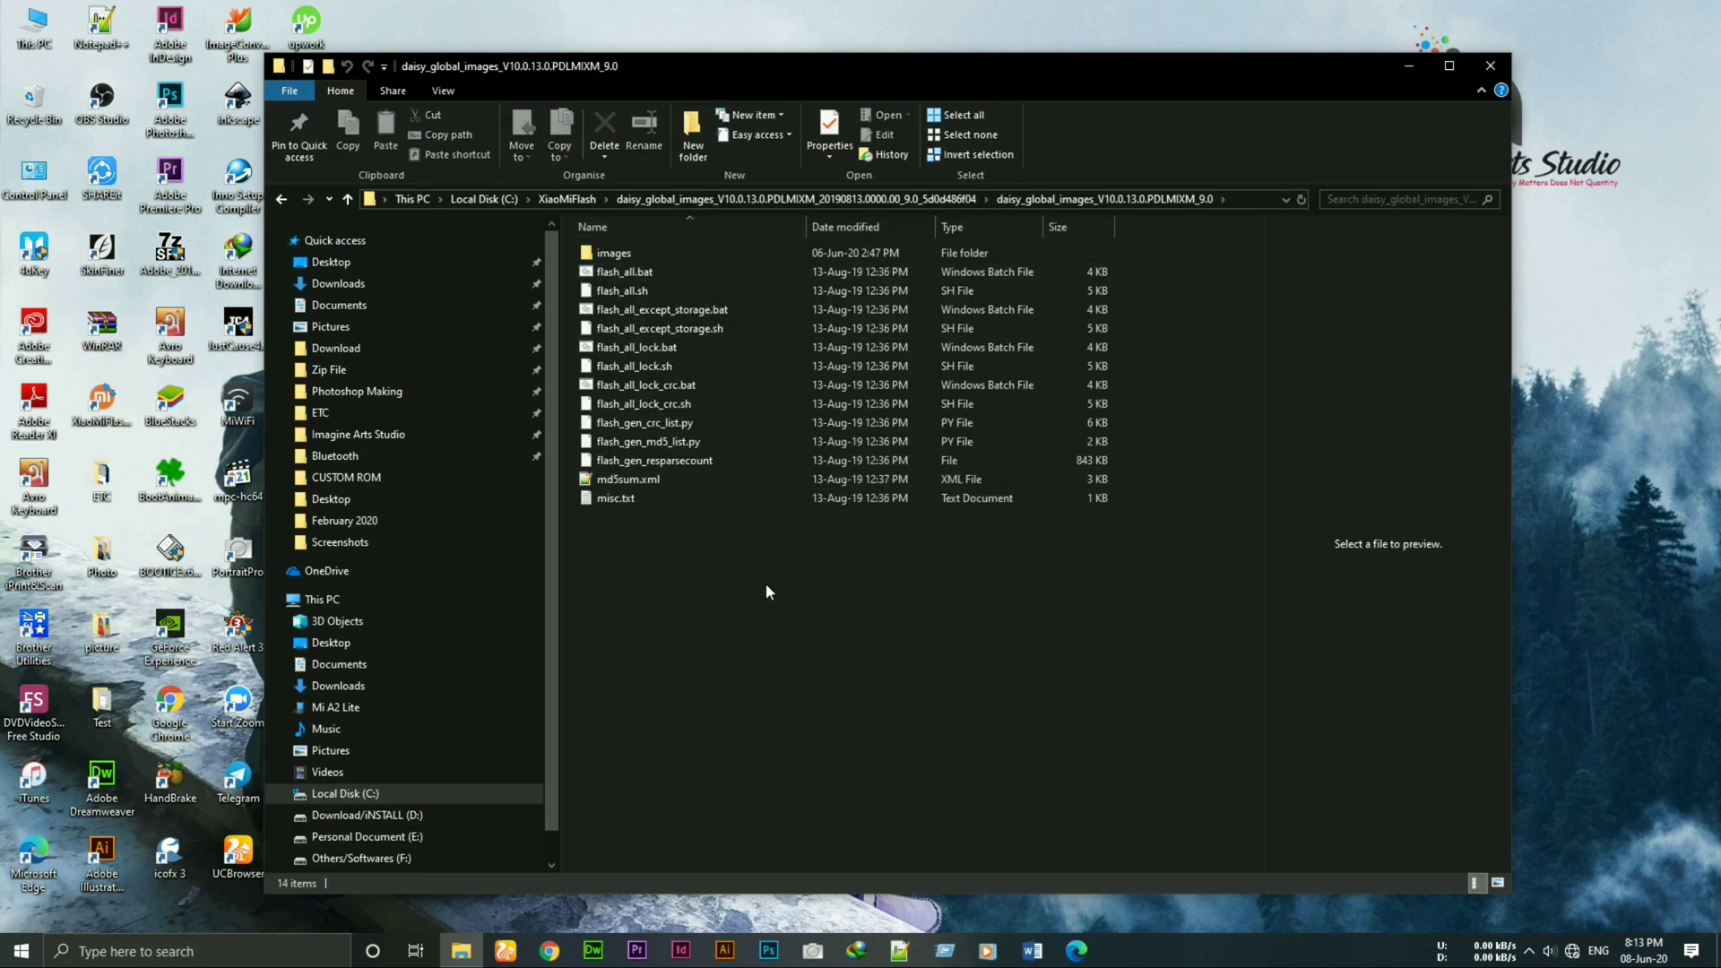
mouse_move(757, 580)
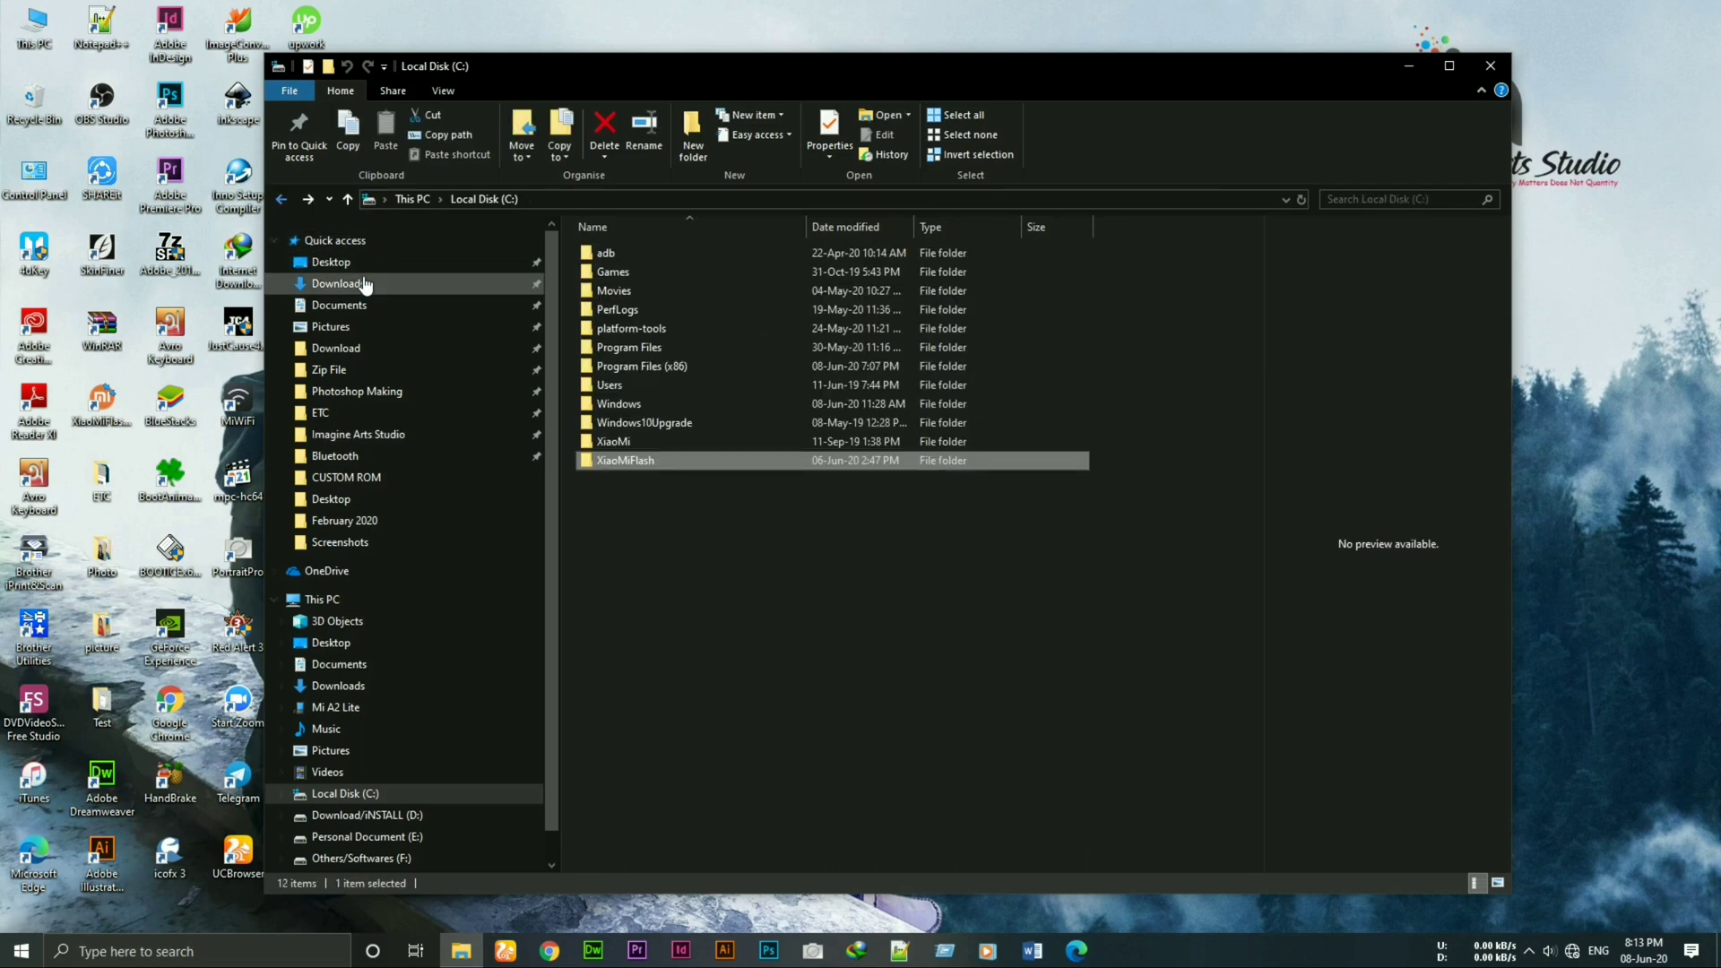
double_click(631, 328)
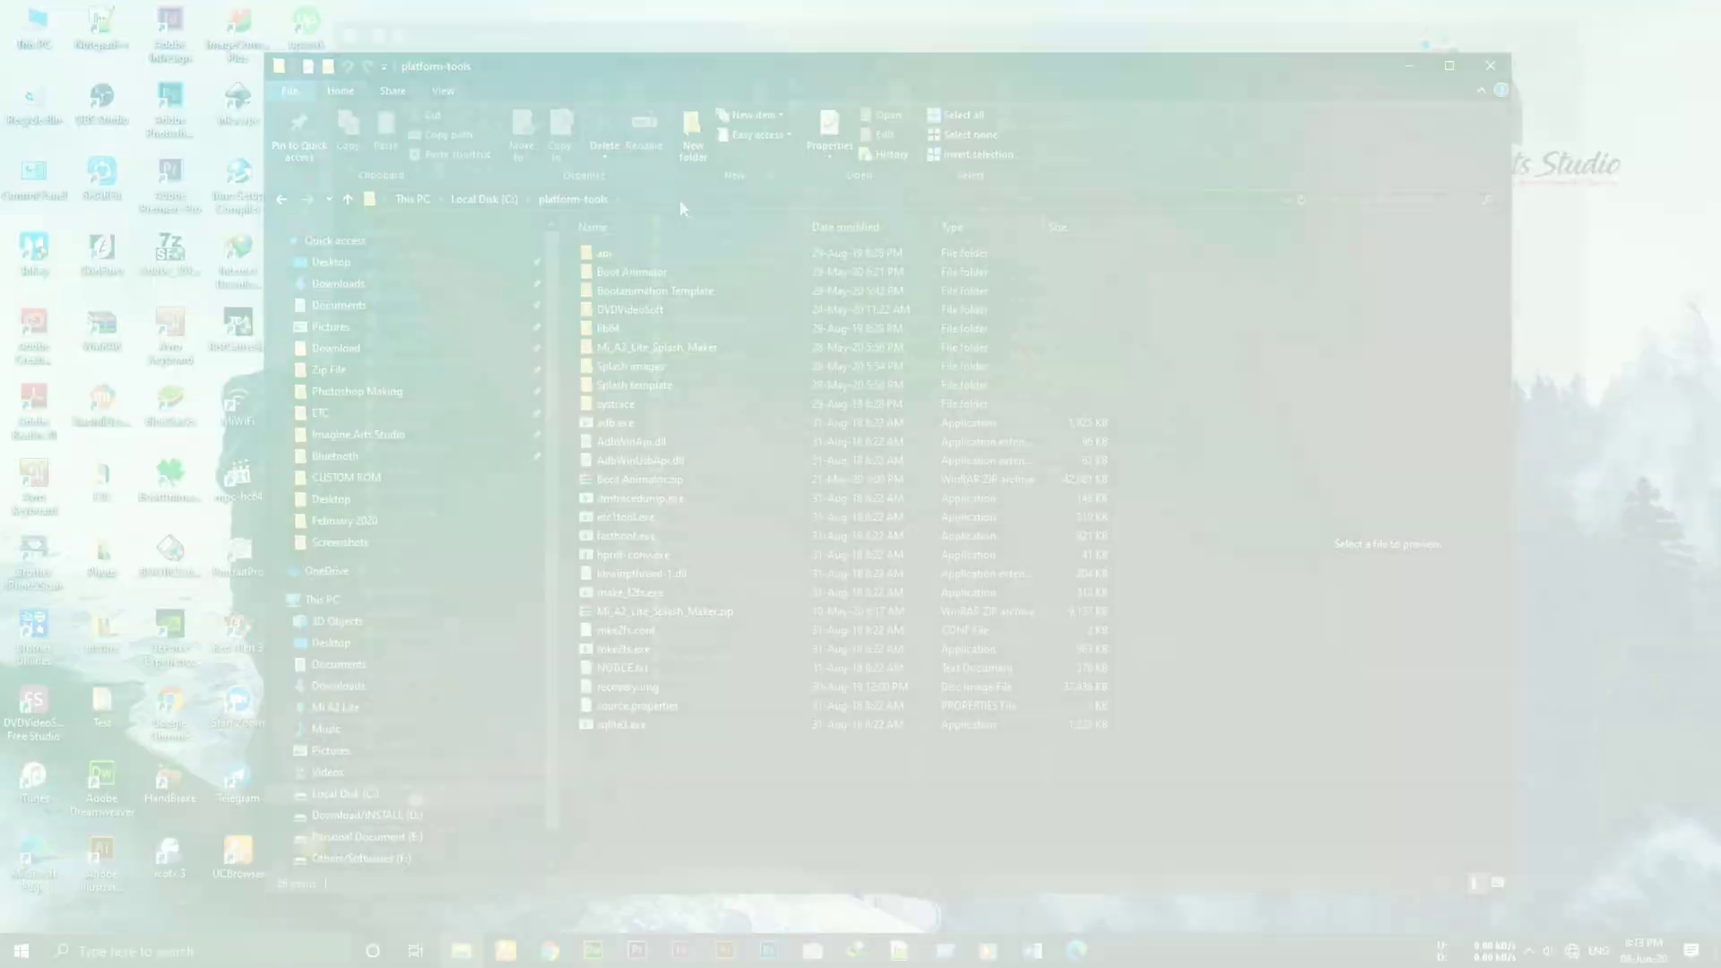
Step: Open cmd in platform-tools and run 'adb devices'
type("cmd")
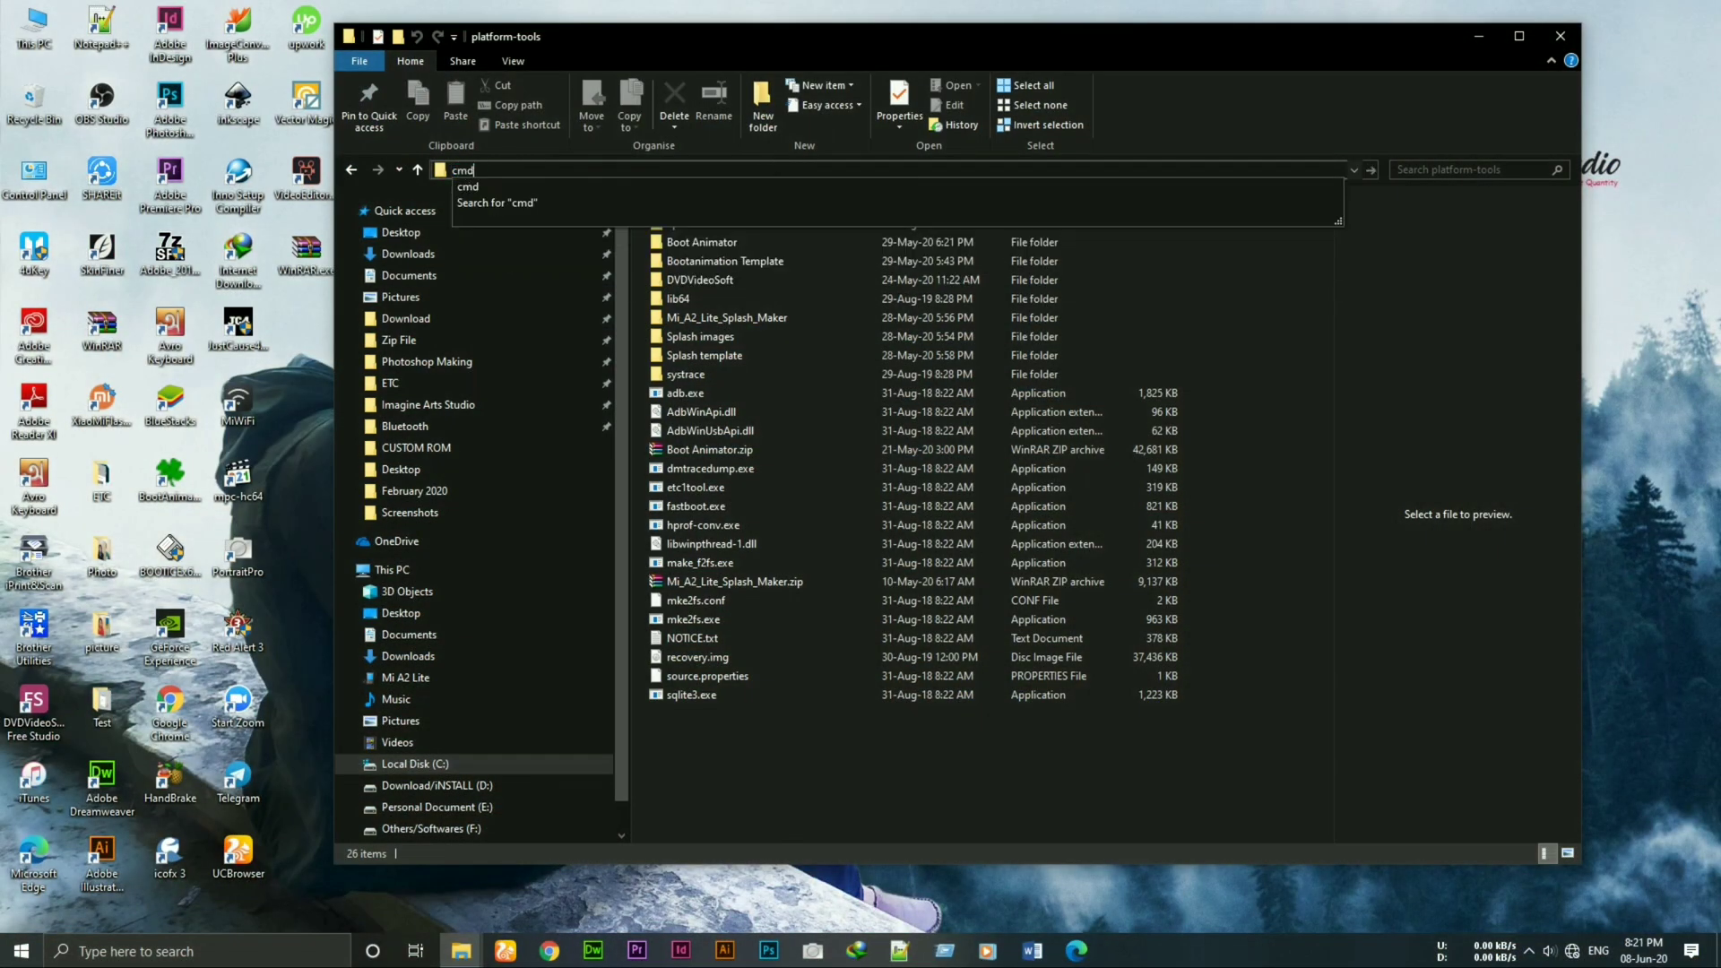
key("Enter")
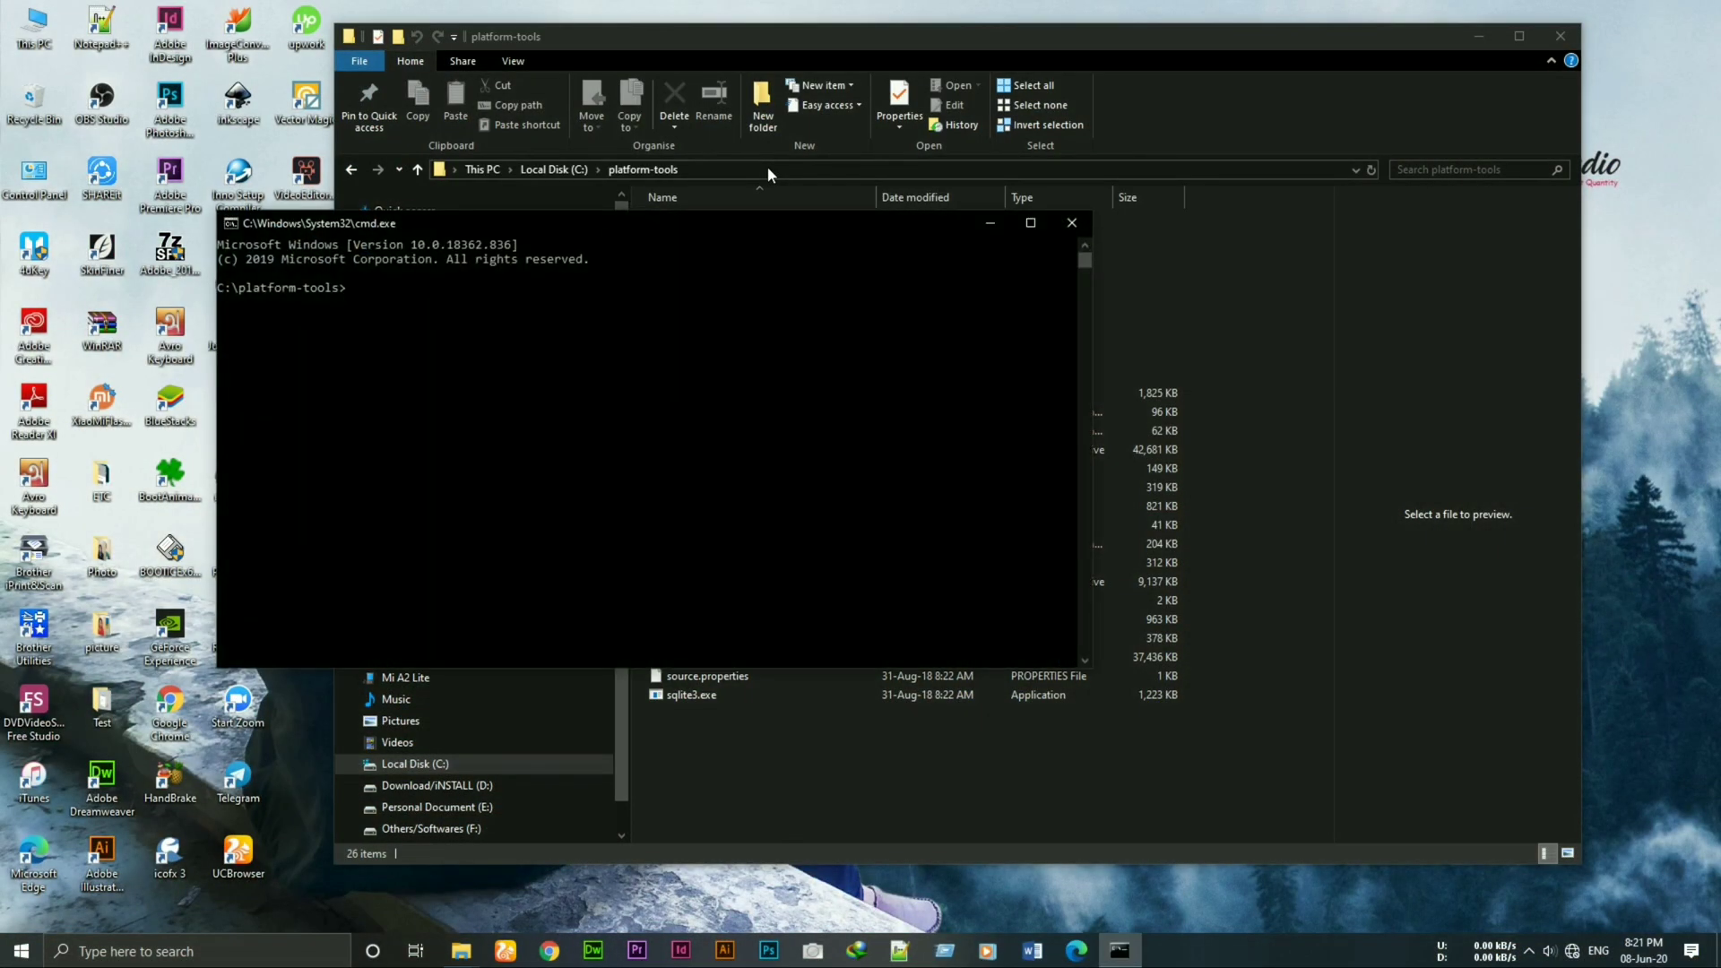
type("adb")
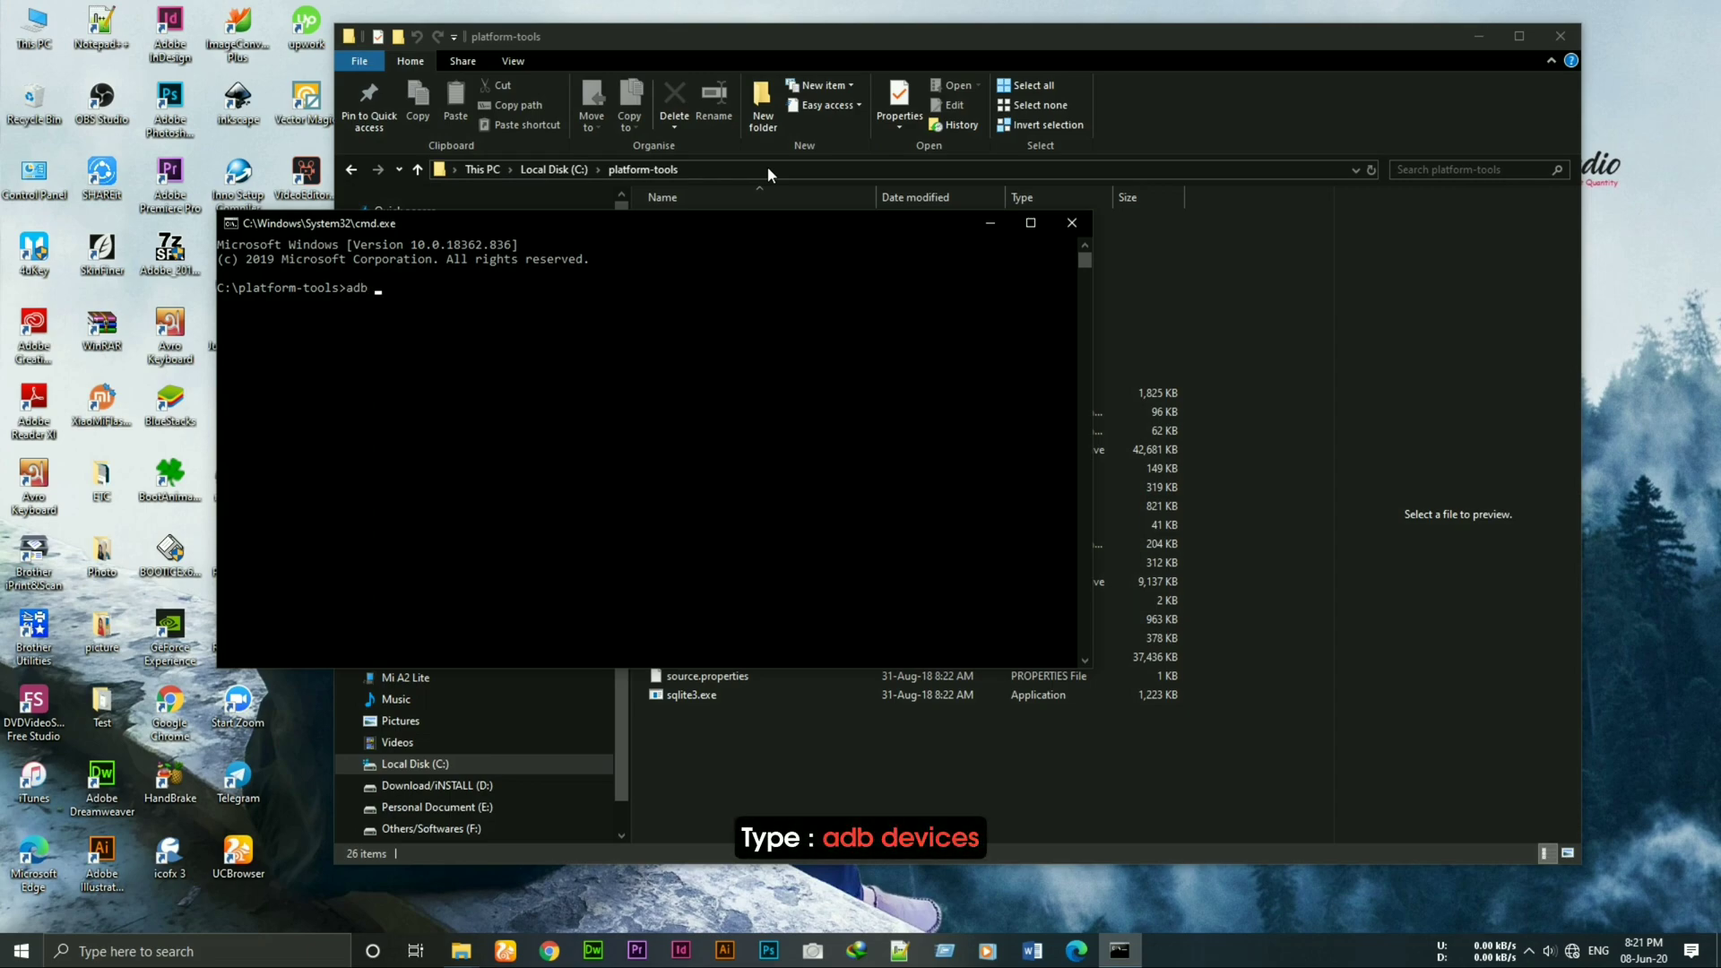
type("devices")
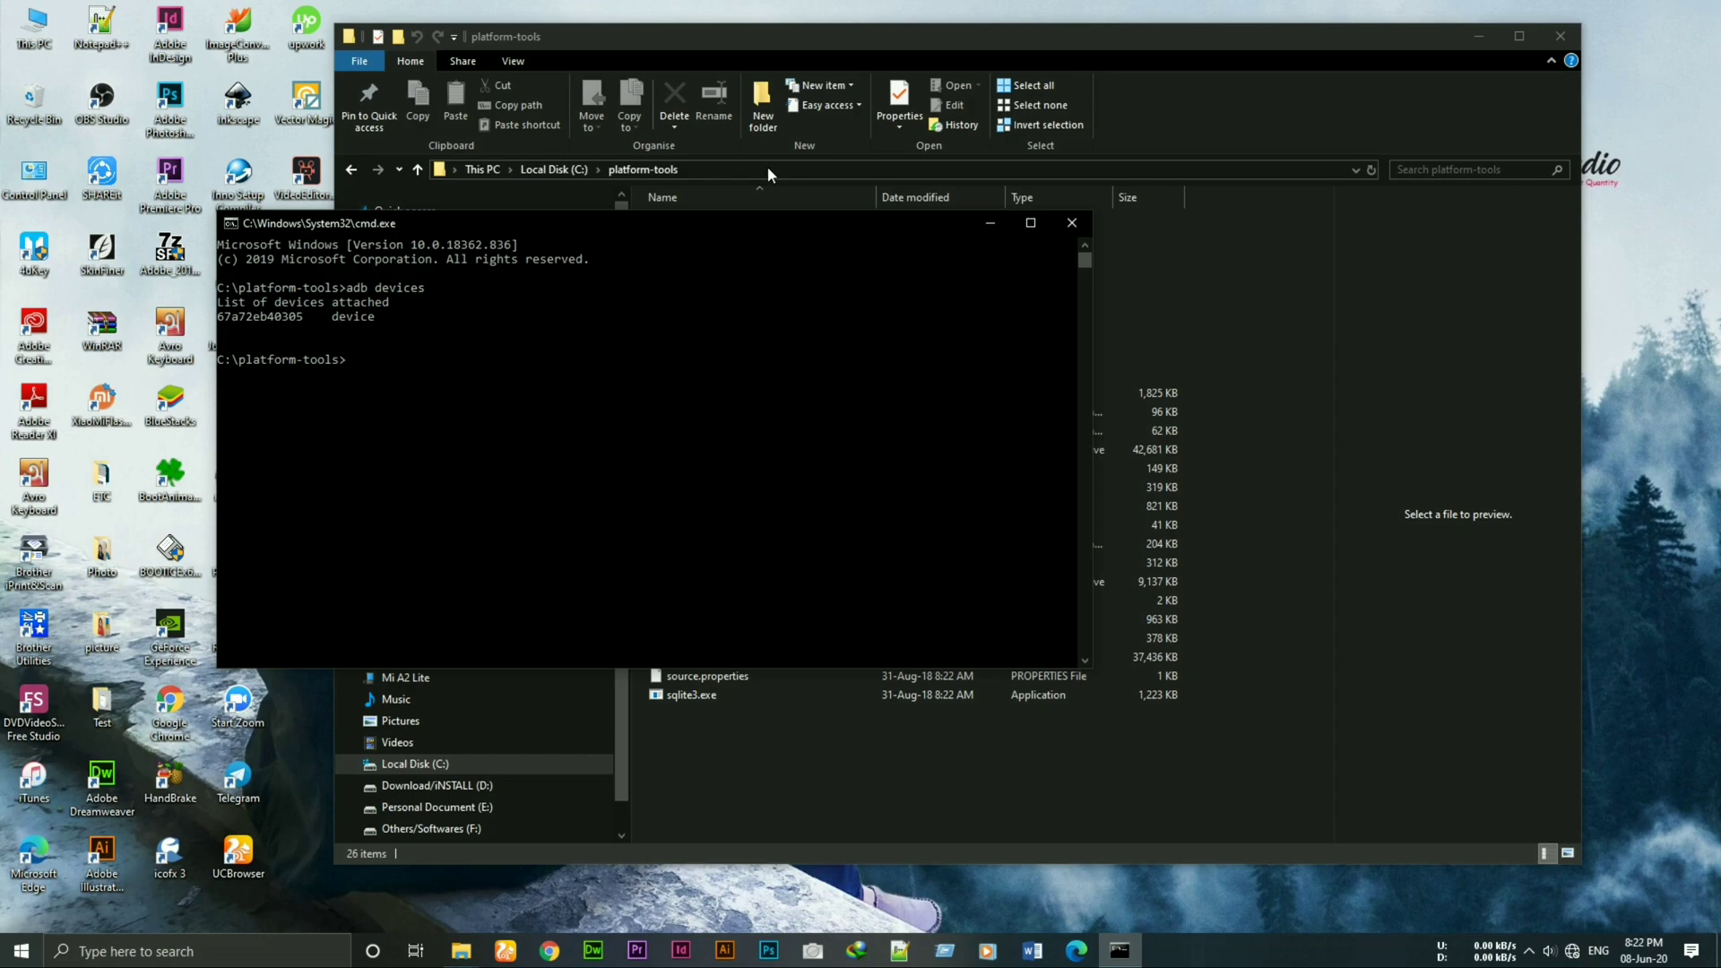
Step: Reboot the phone into bootloader mode with 'adb reboot bootloader'
type("adb")
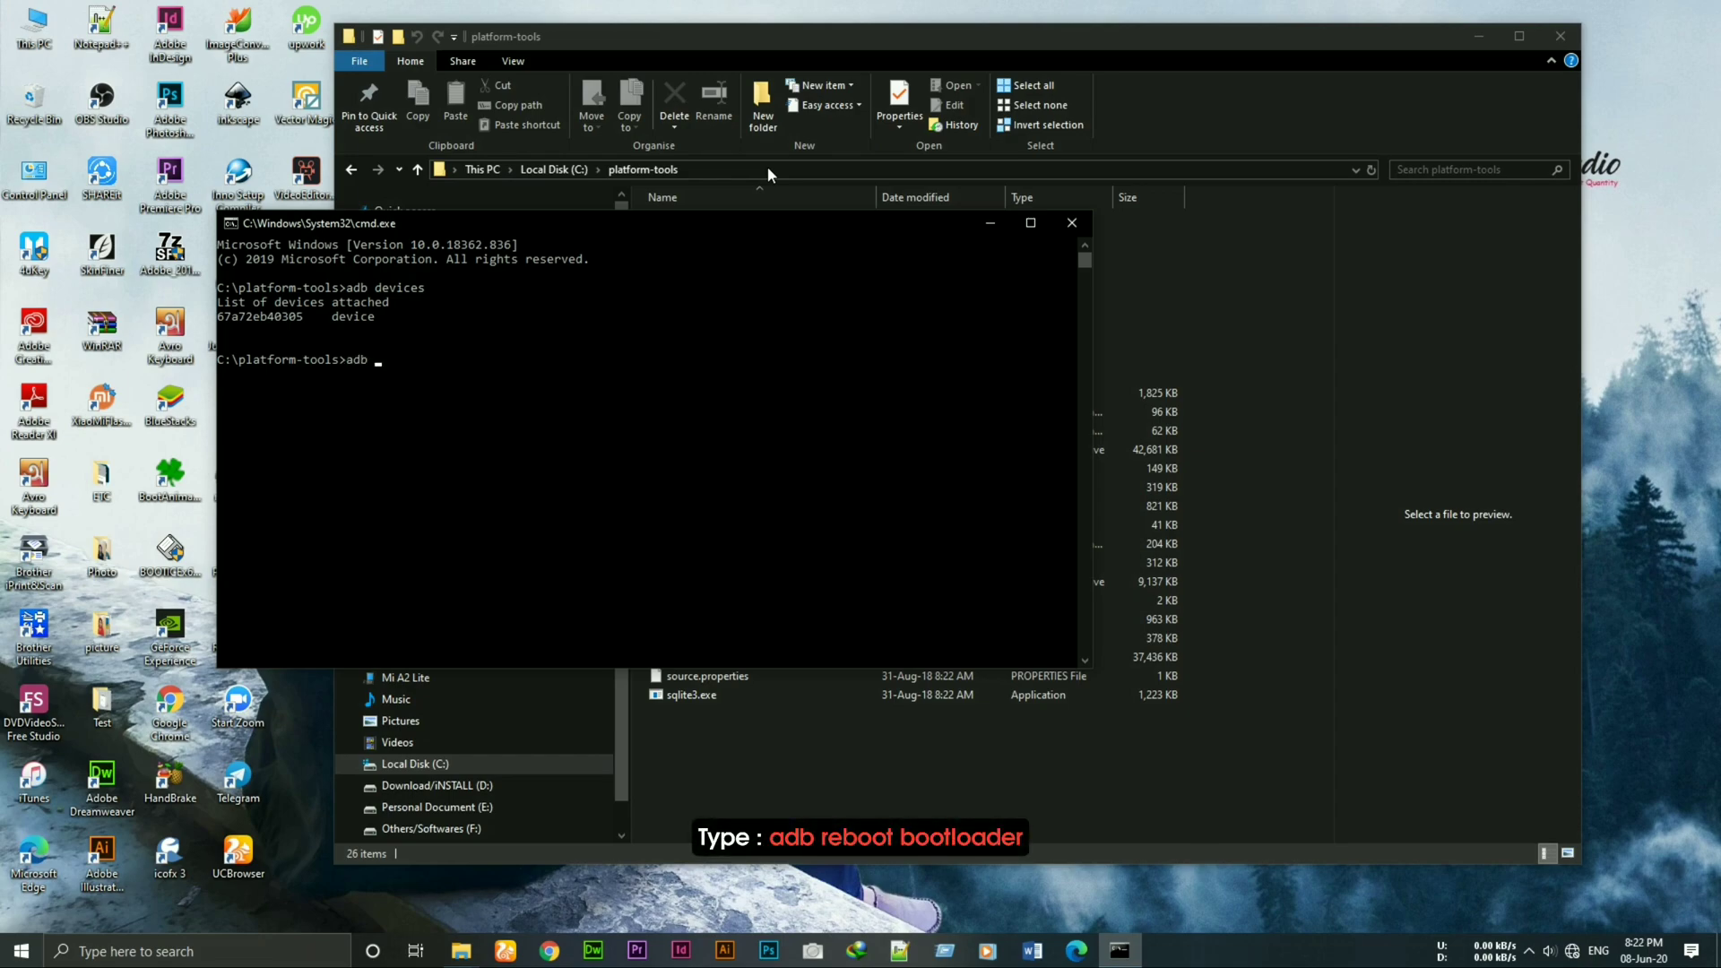
type("reboot")
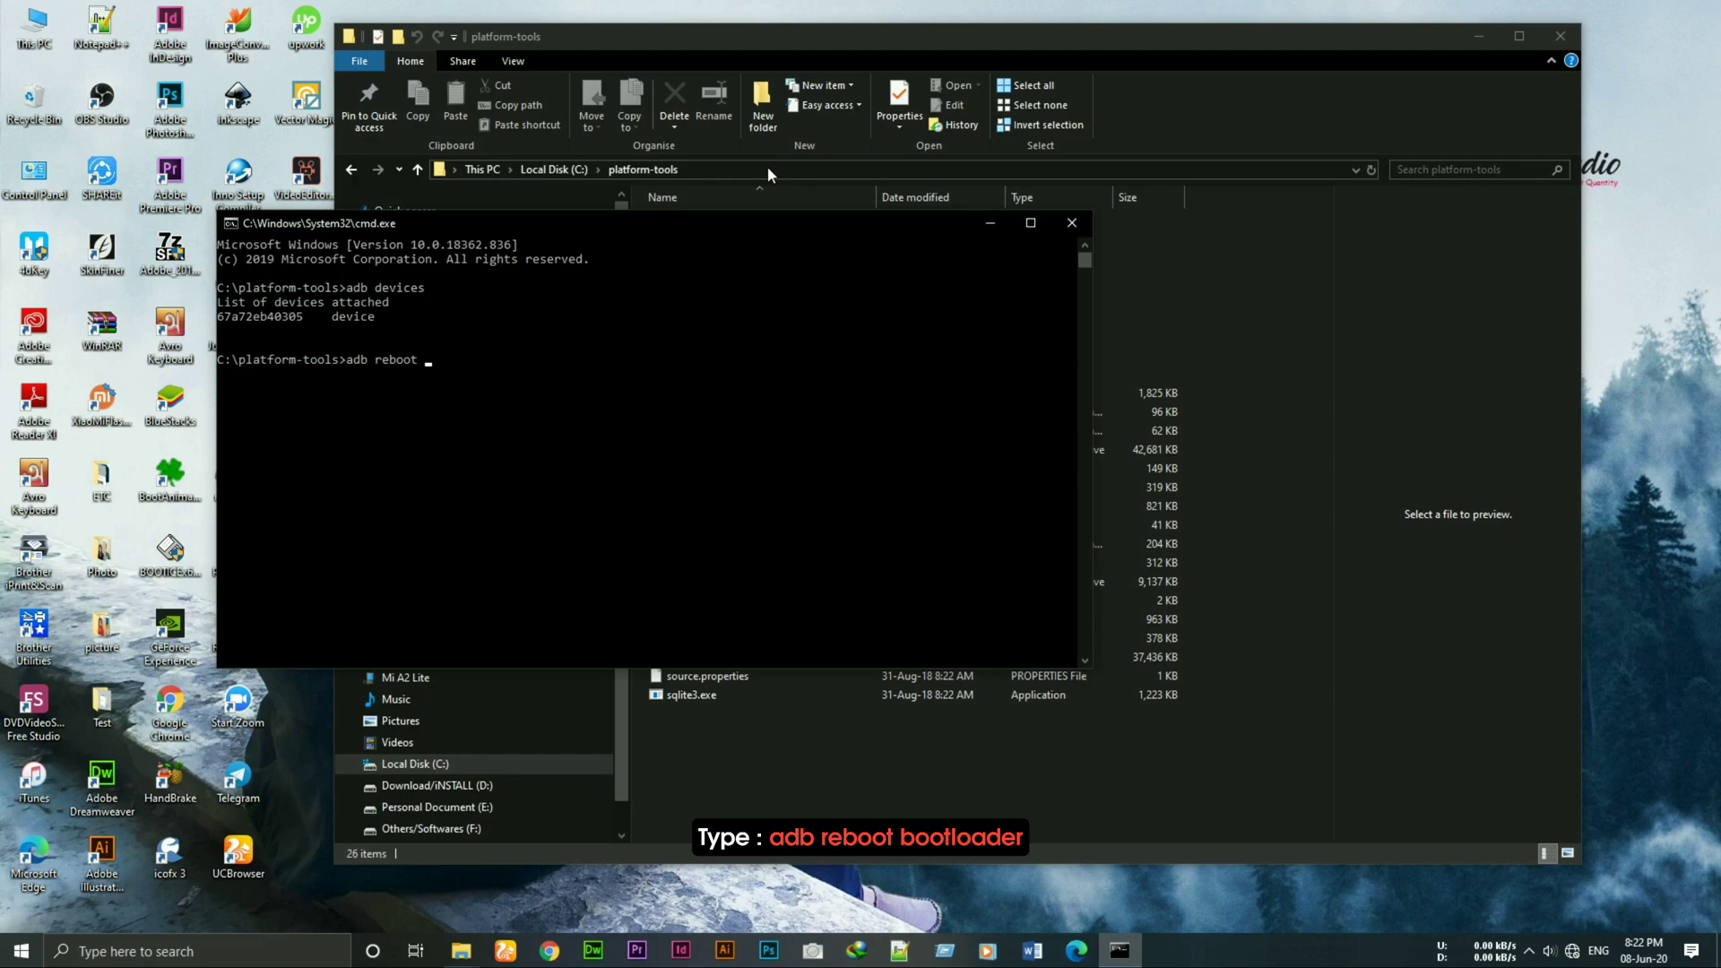
type("bootloader")
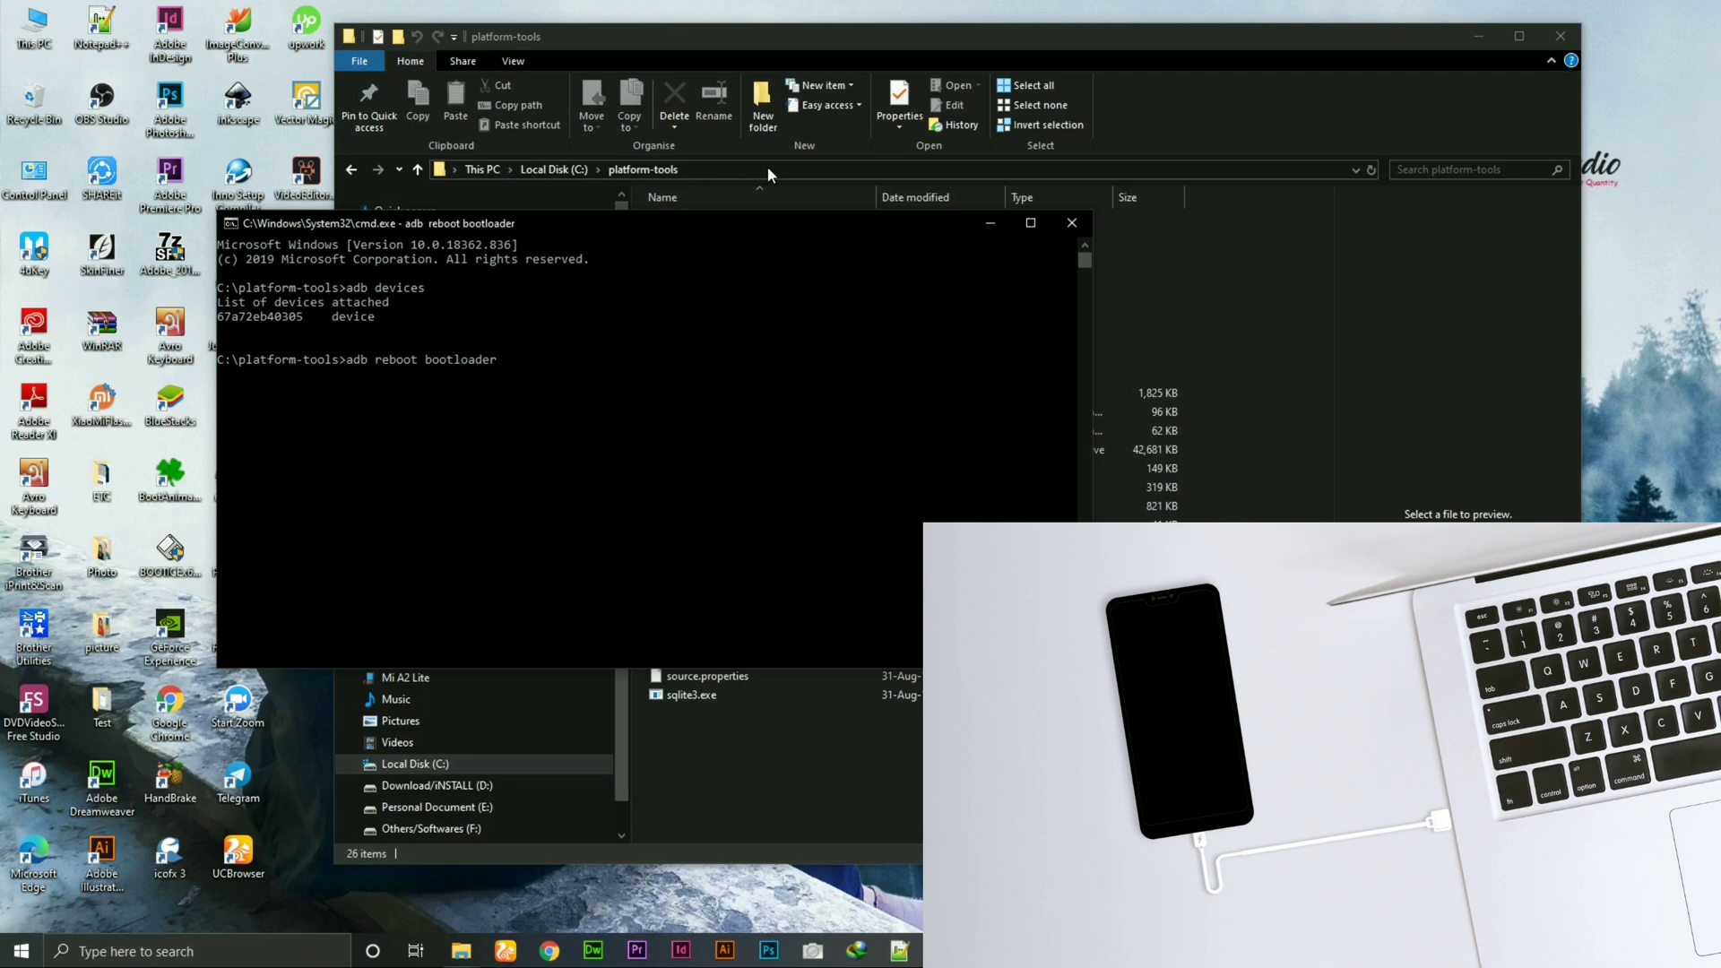
key("enter")
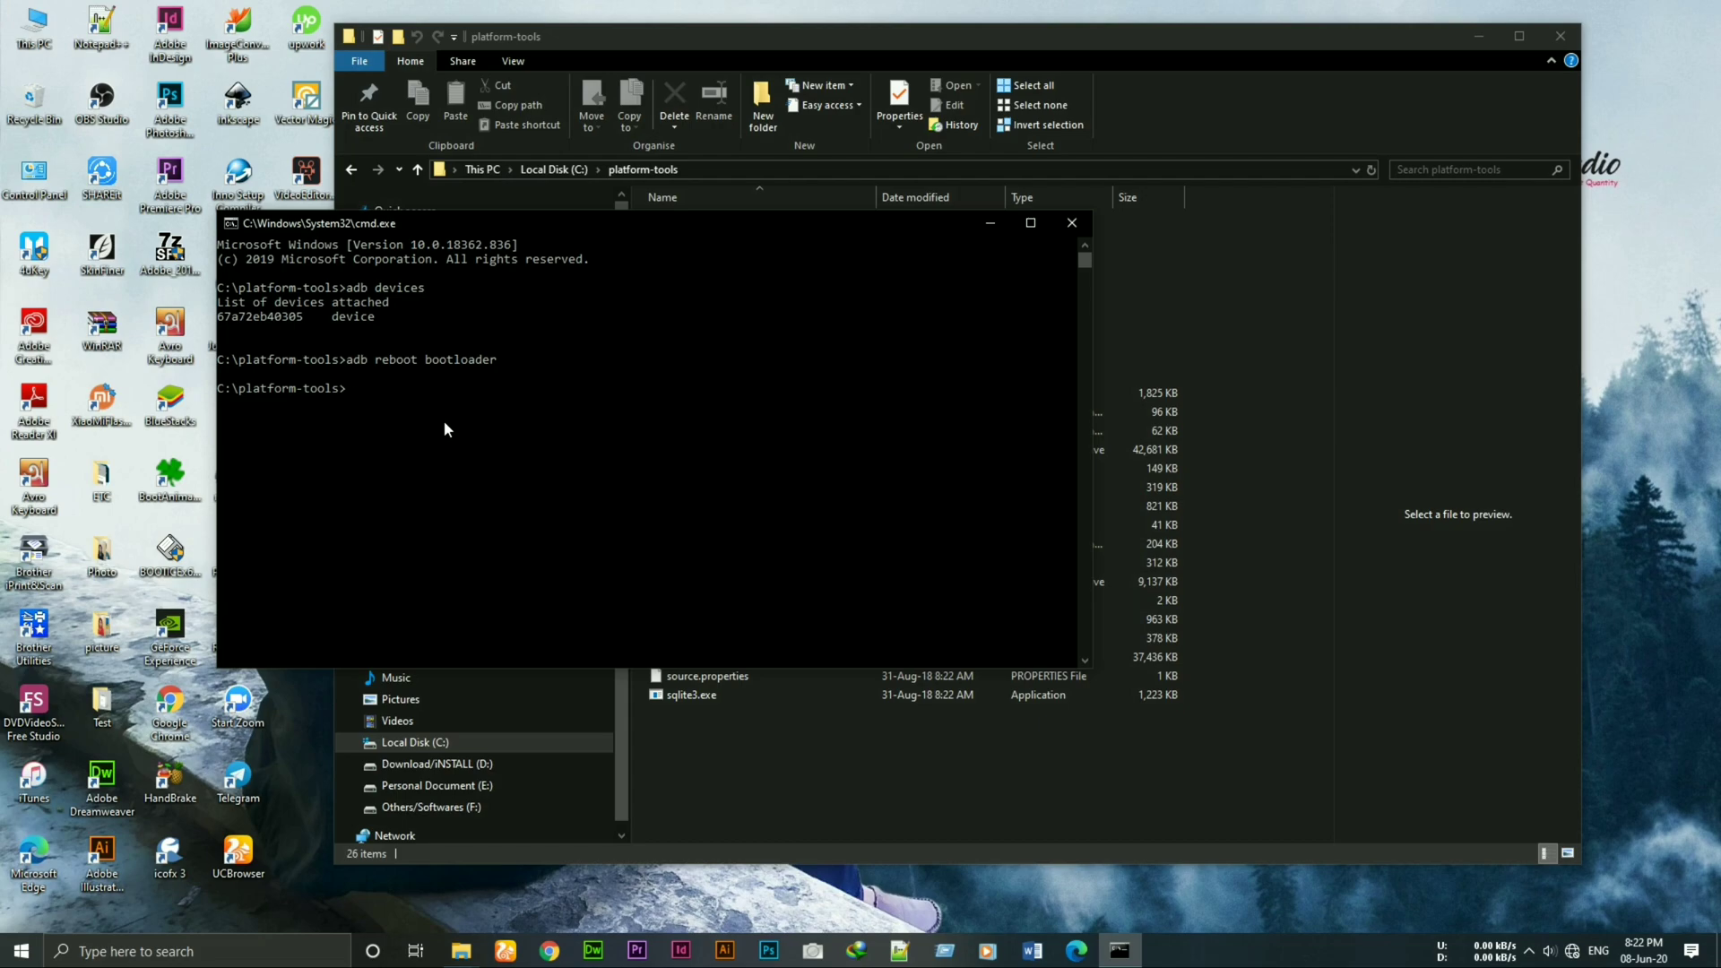
Step: Type the 'fastboot devices' command
type("f")
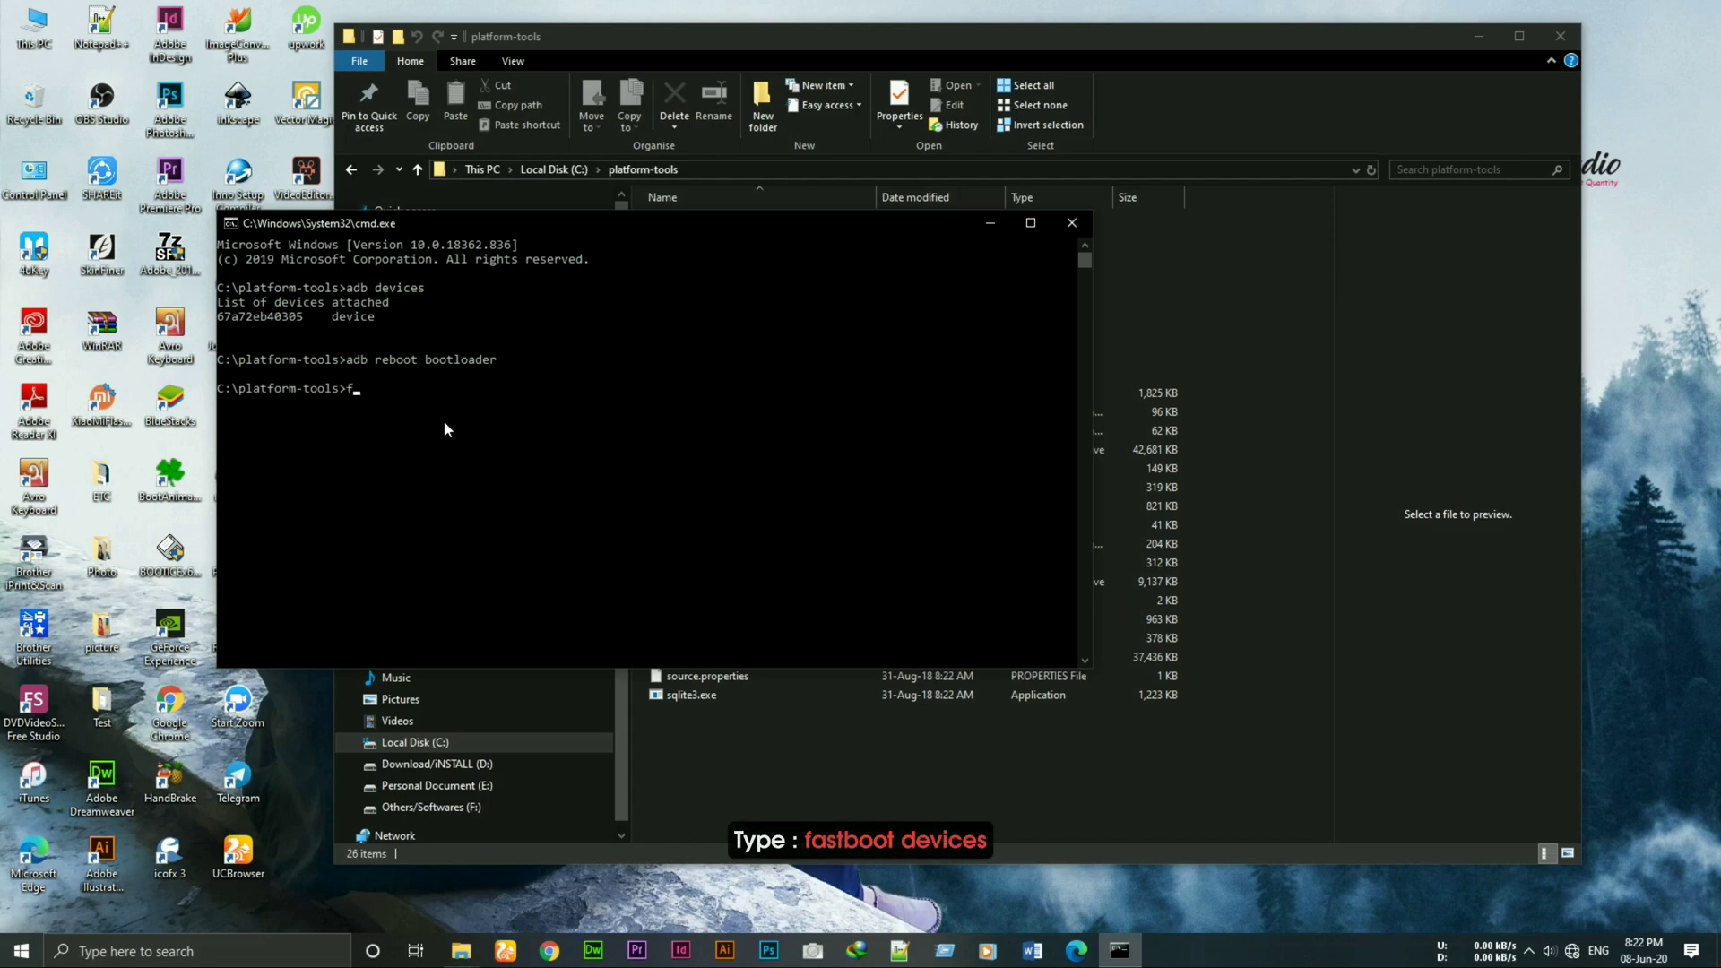
type("ast")
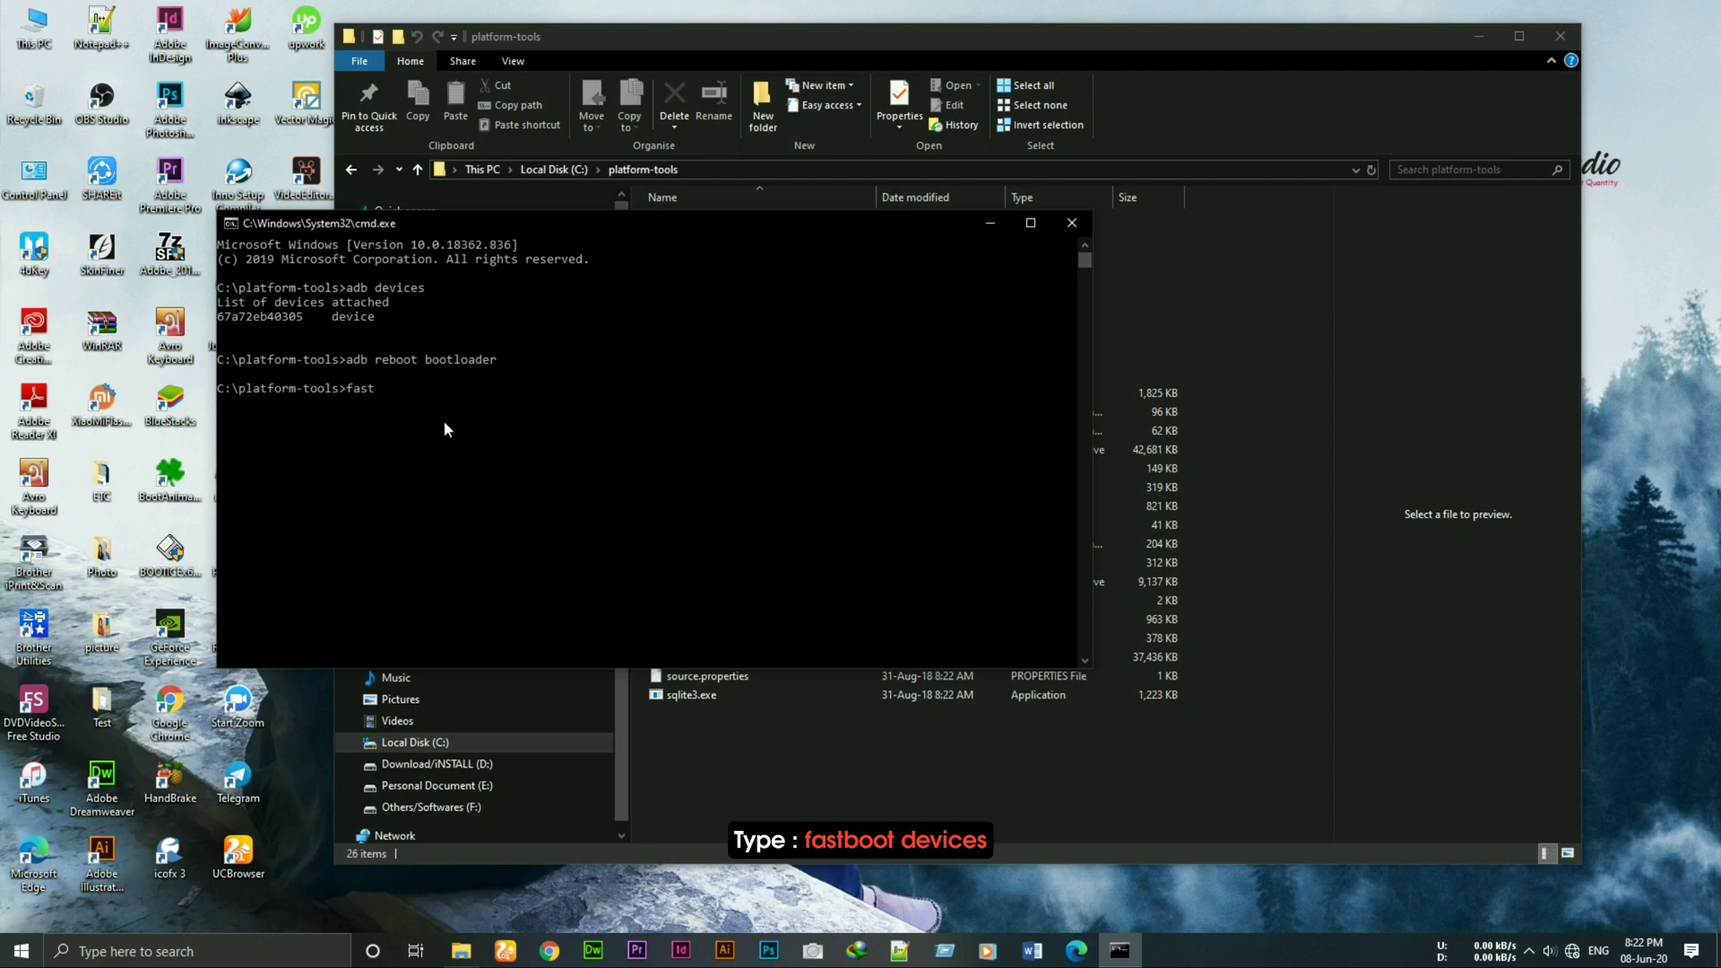
type("boot")
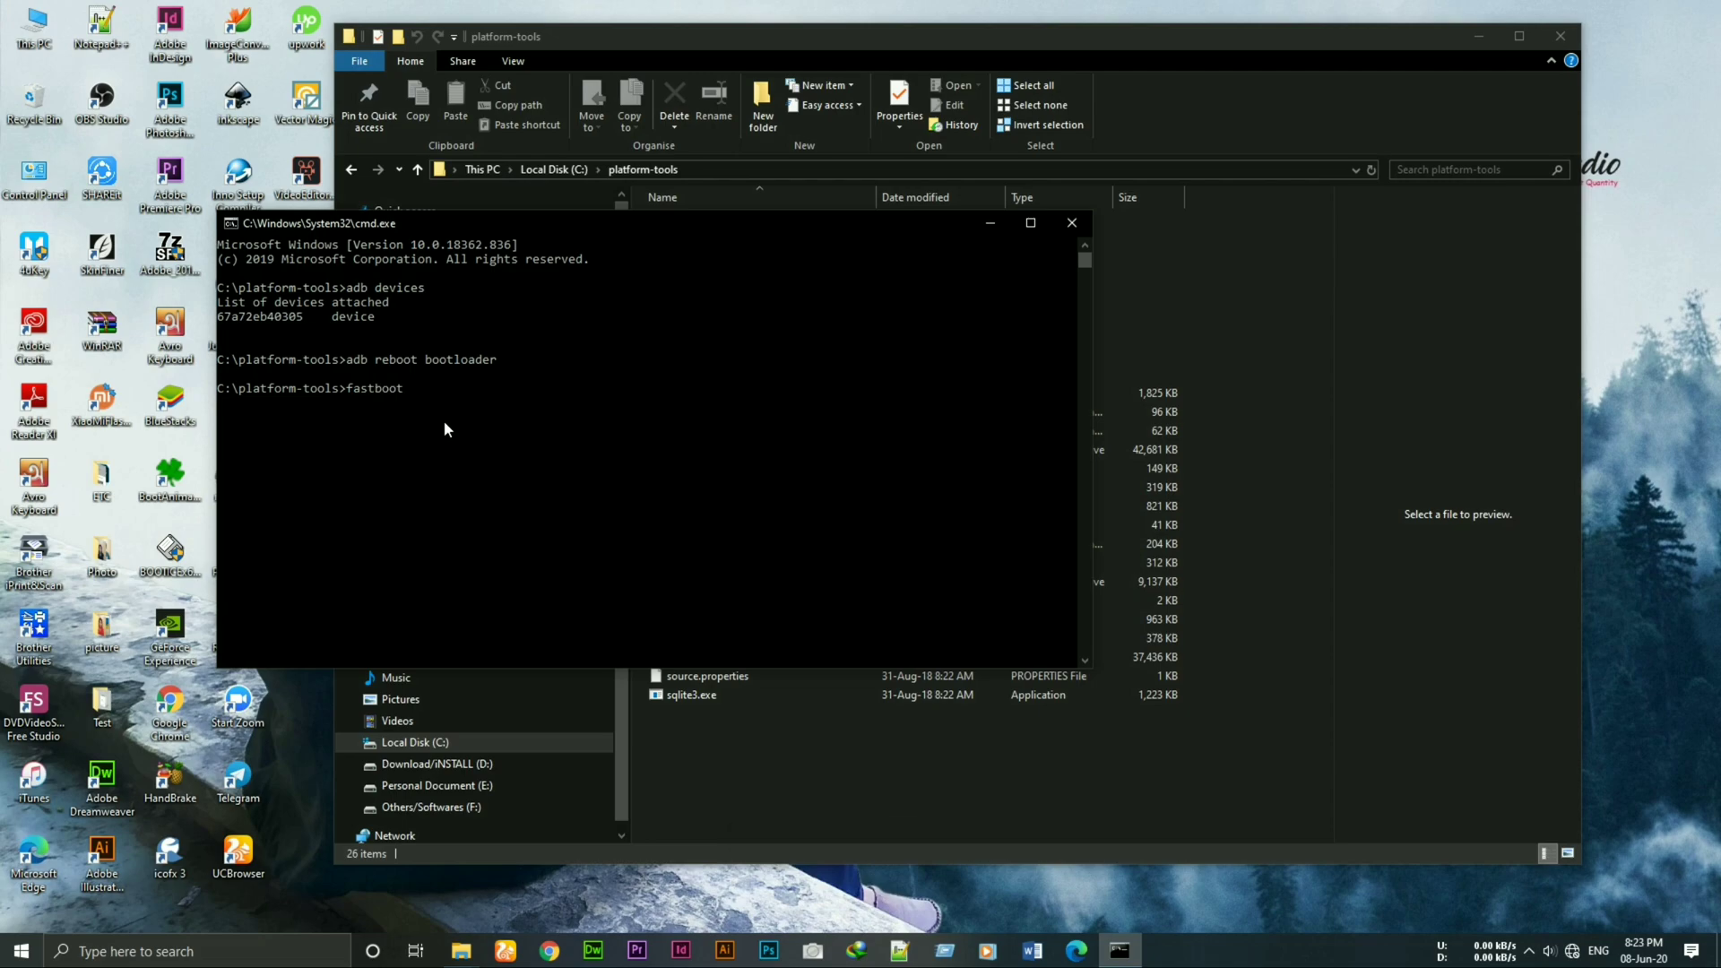
type("device")
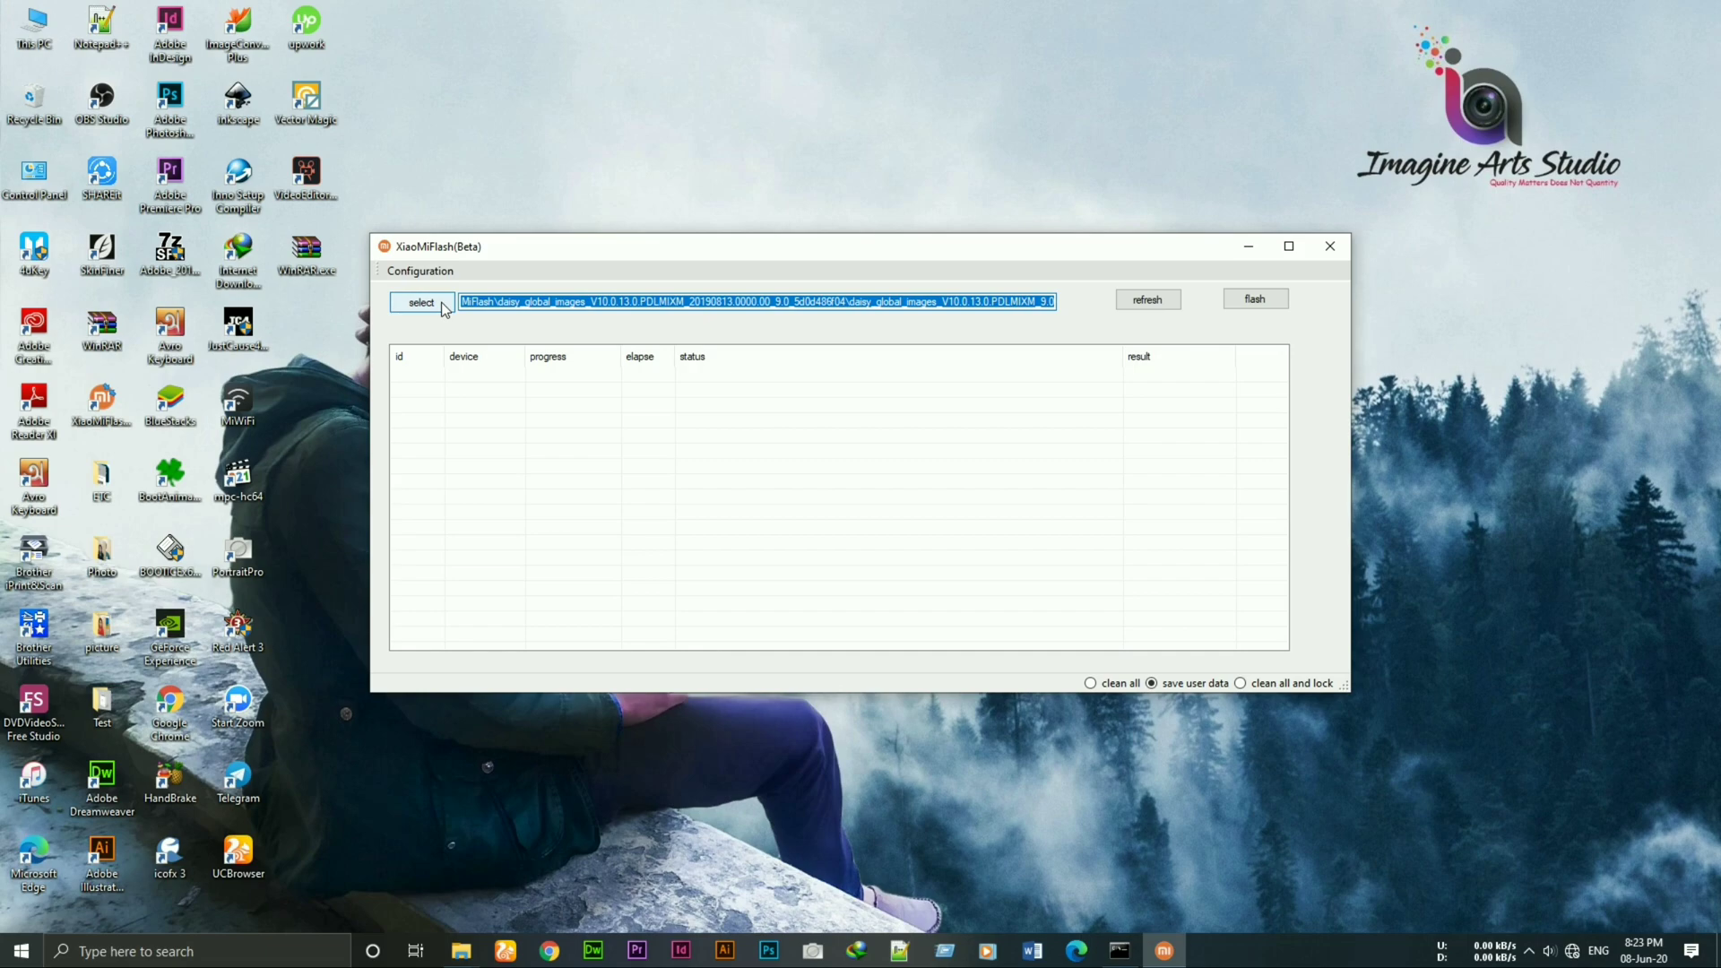
Step: Choose C:\XiaoMiFlash\daisy_global_images_V10.0.13.0's inner folder as the ROM
left_click(420, 302)
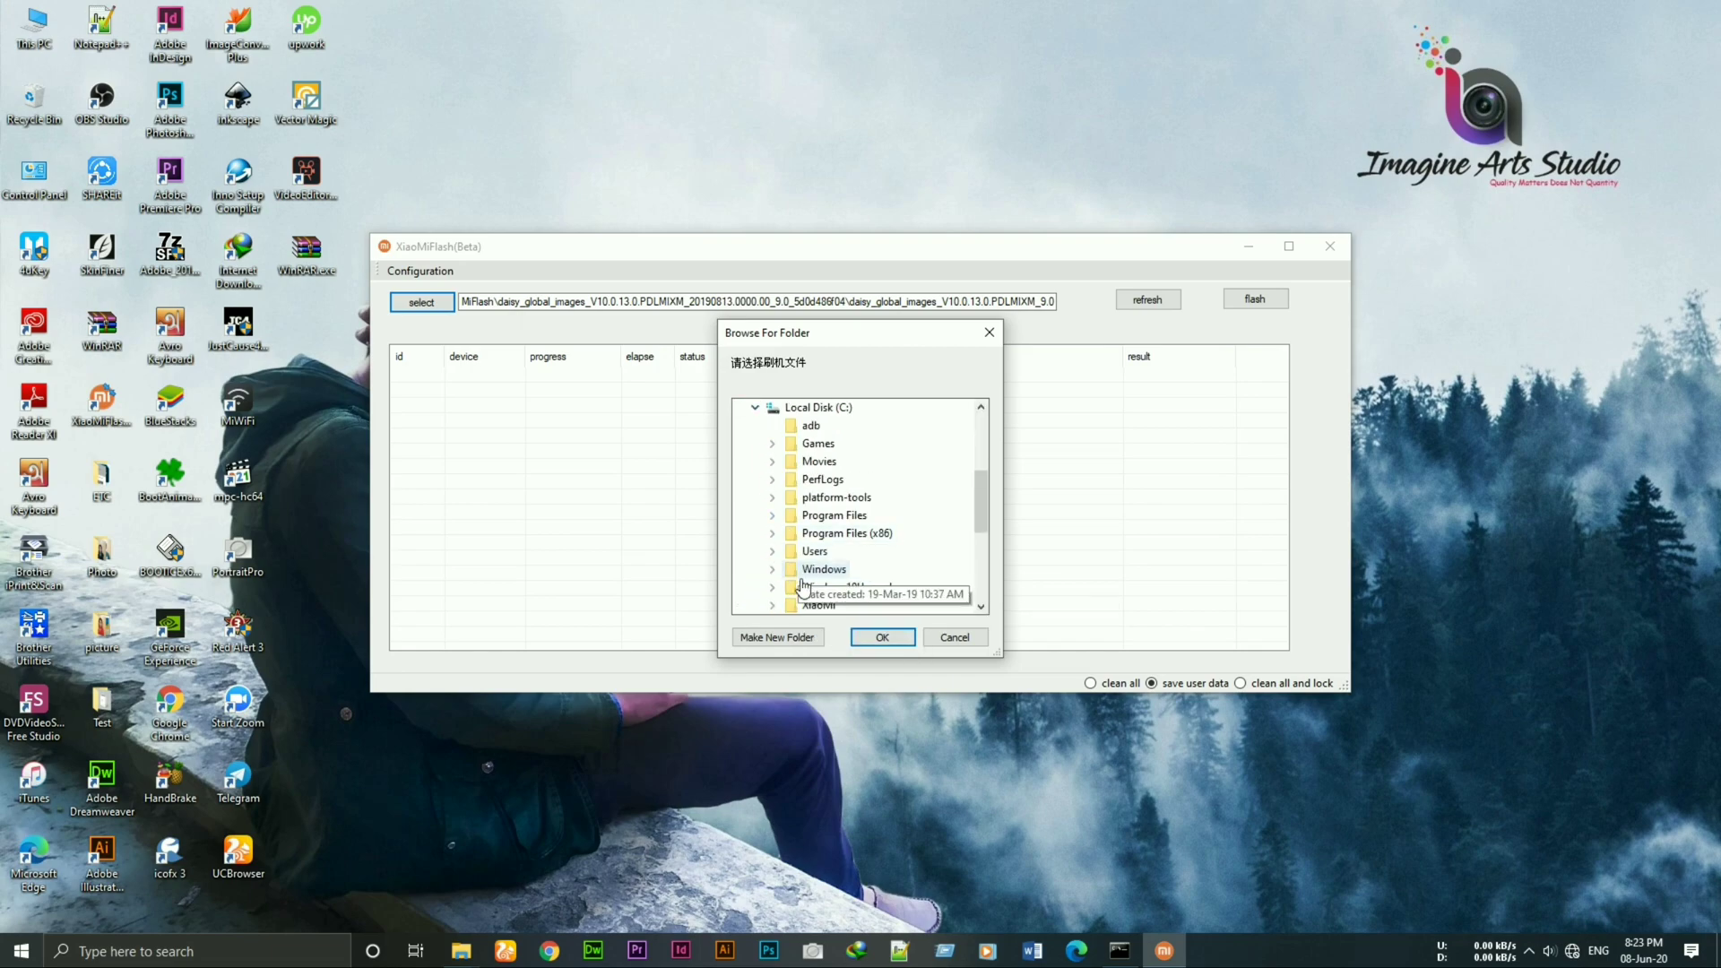
left_click(772, 460)
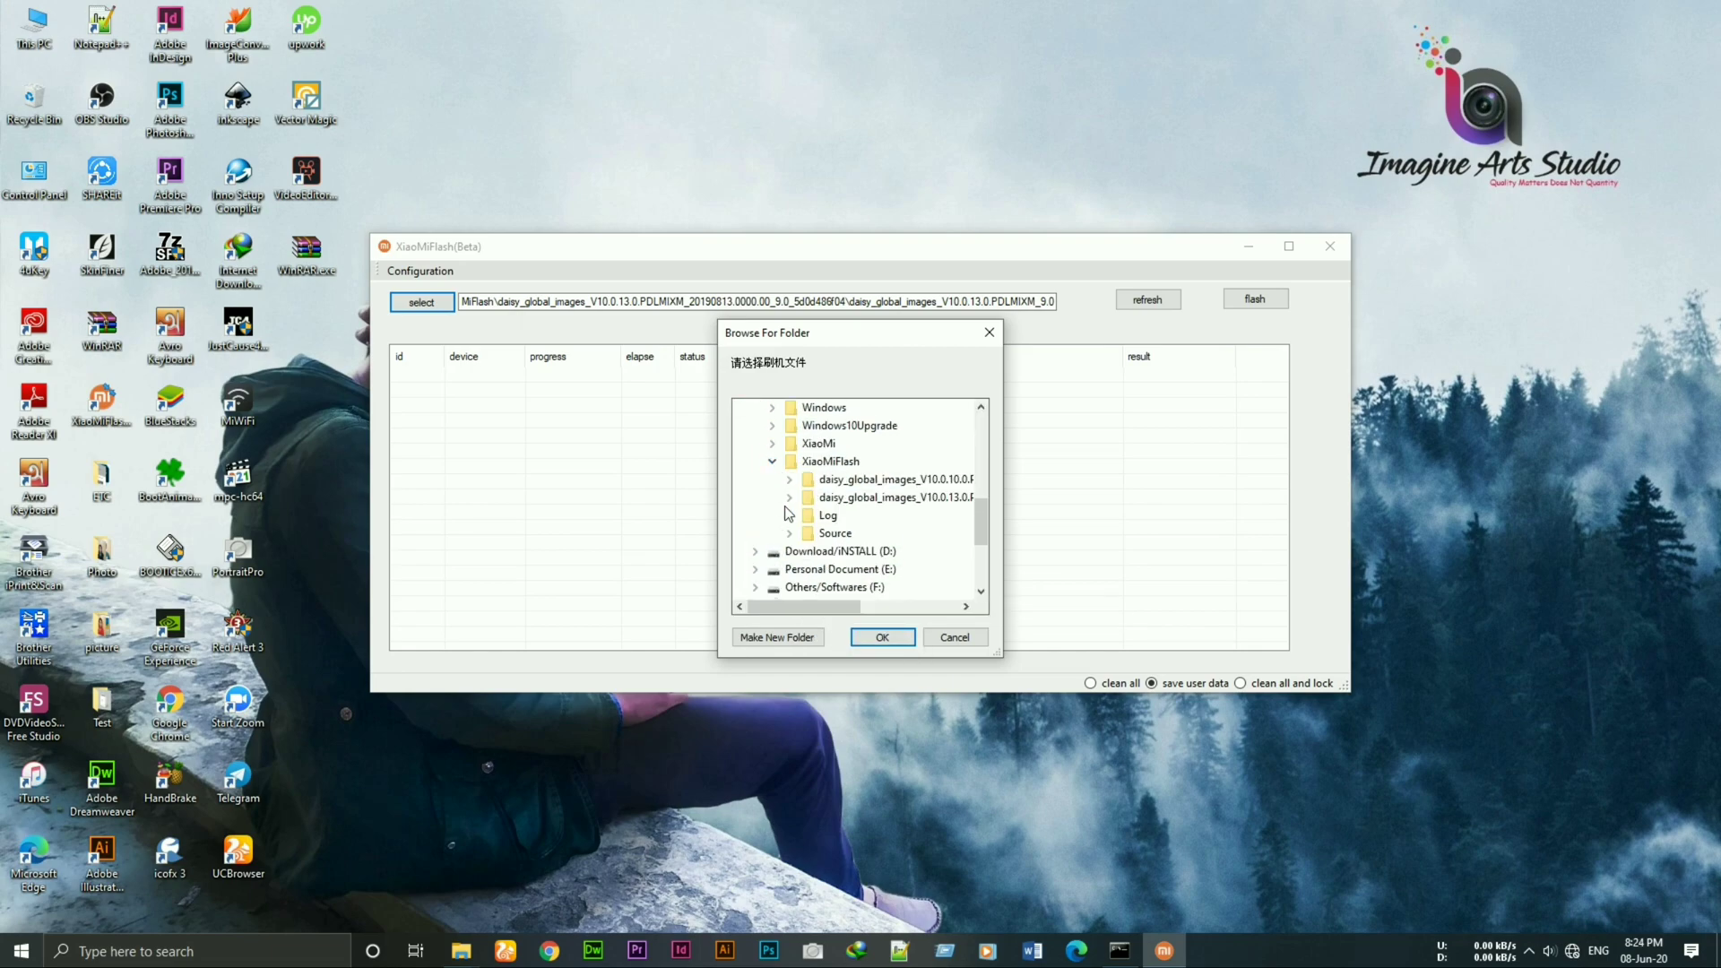
left_click(789, 497)
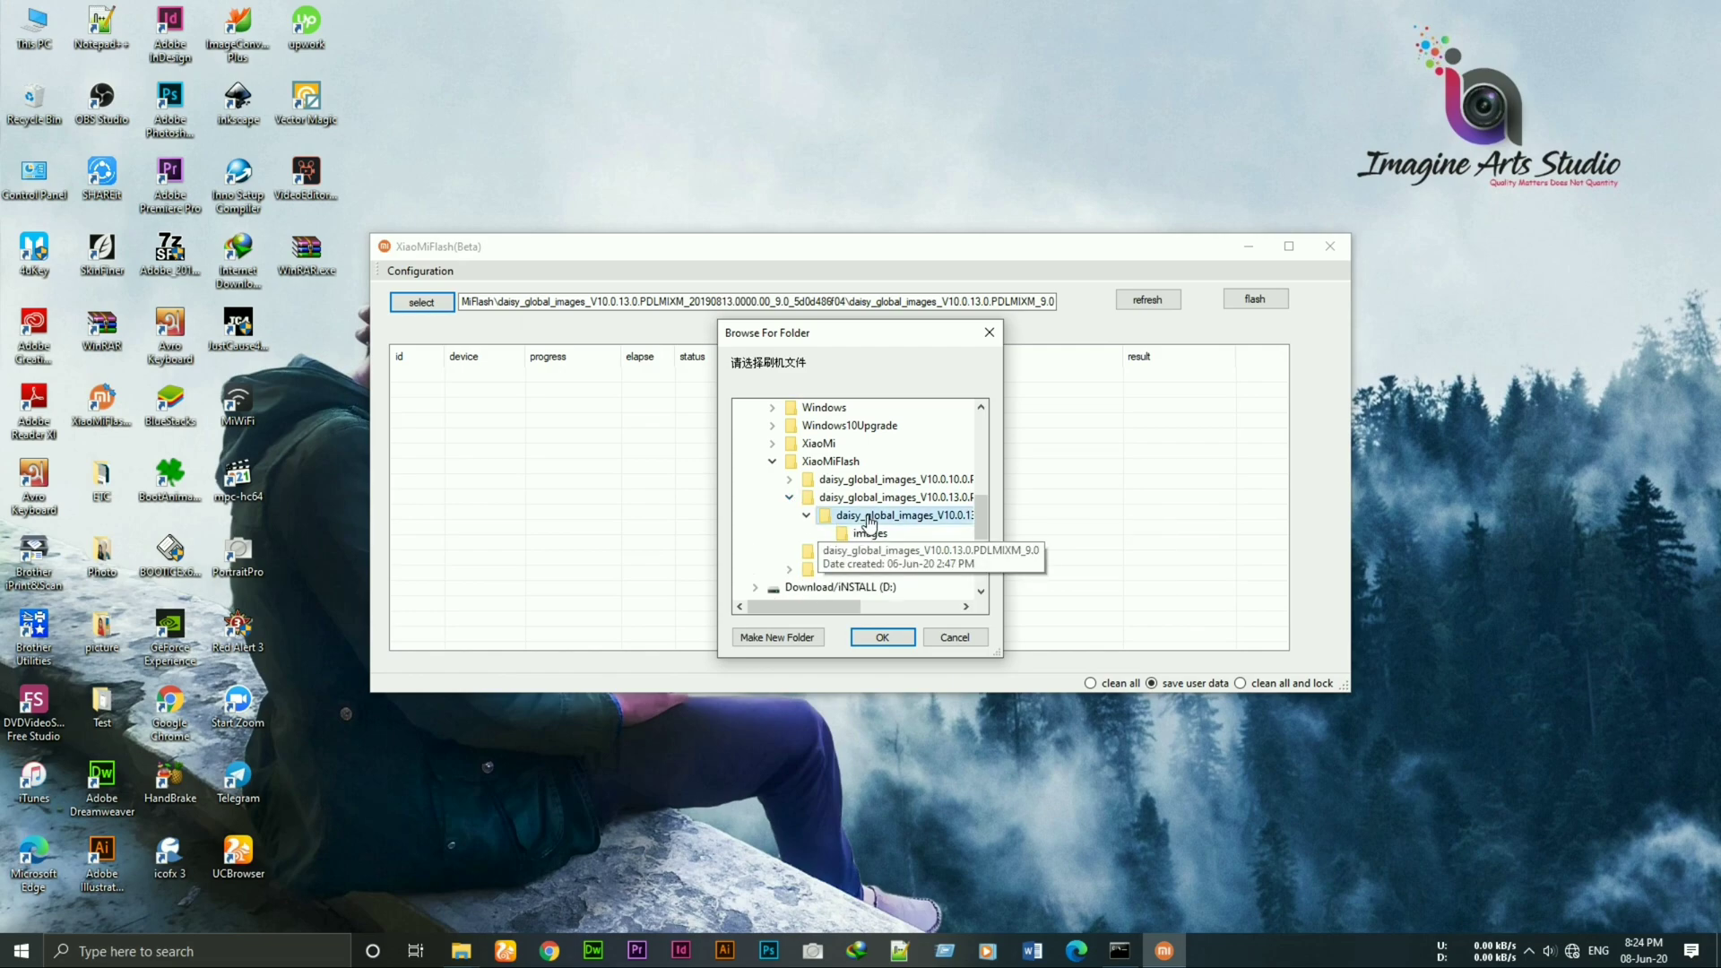
left_click(881, 636)
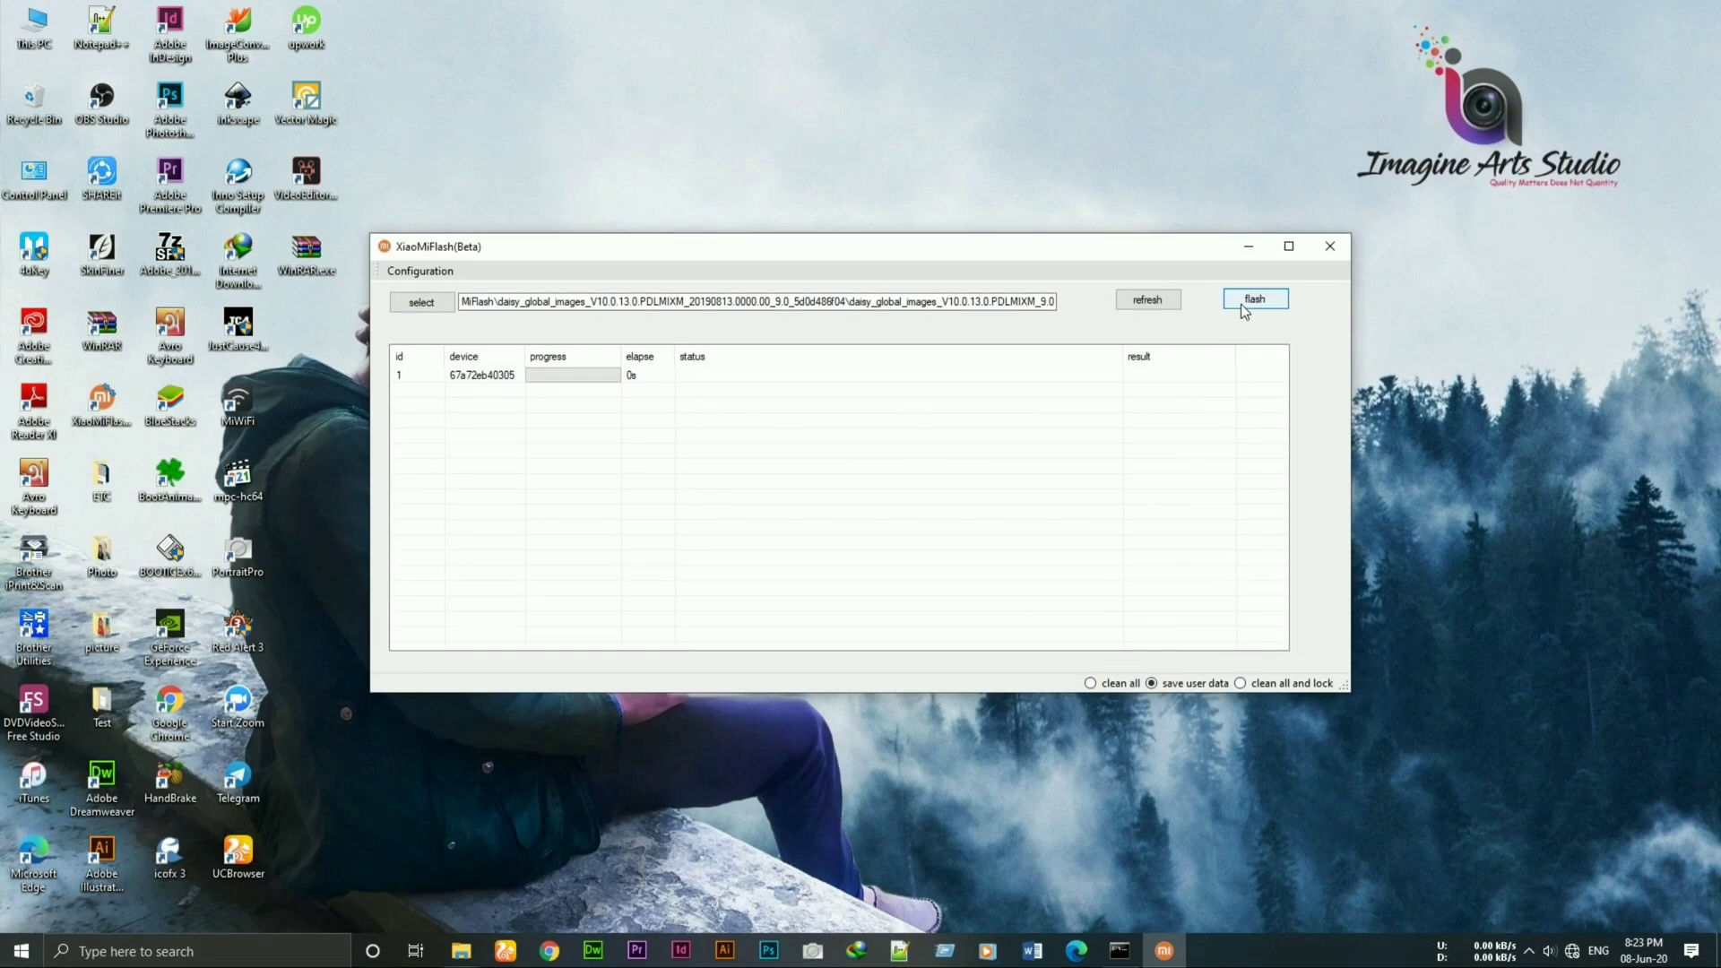
Step: Start flashing the listed phone, then close XiaoMiFlash
left_click(1253, 299)
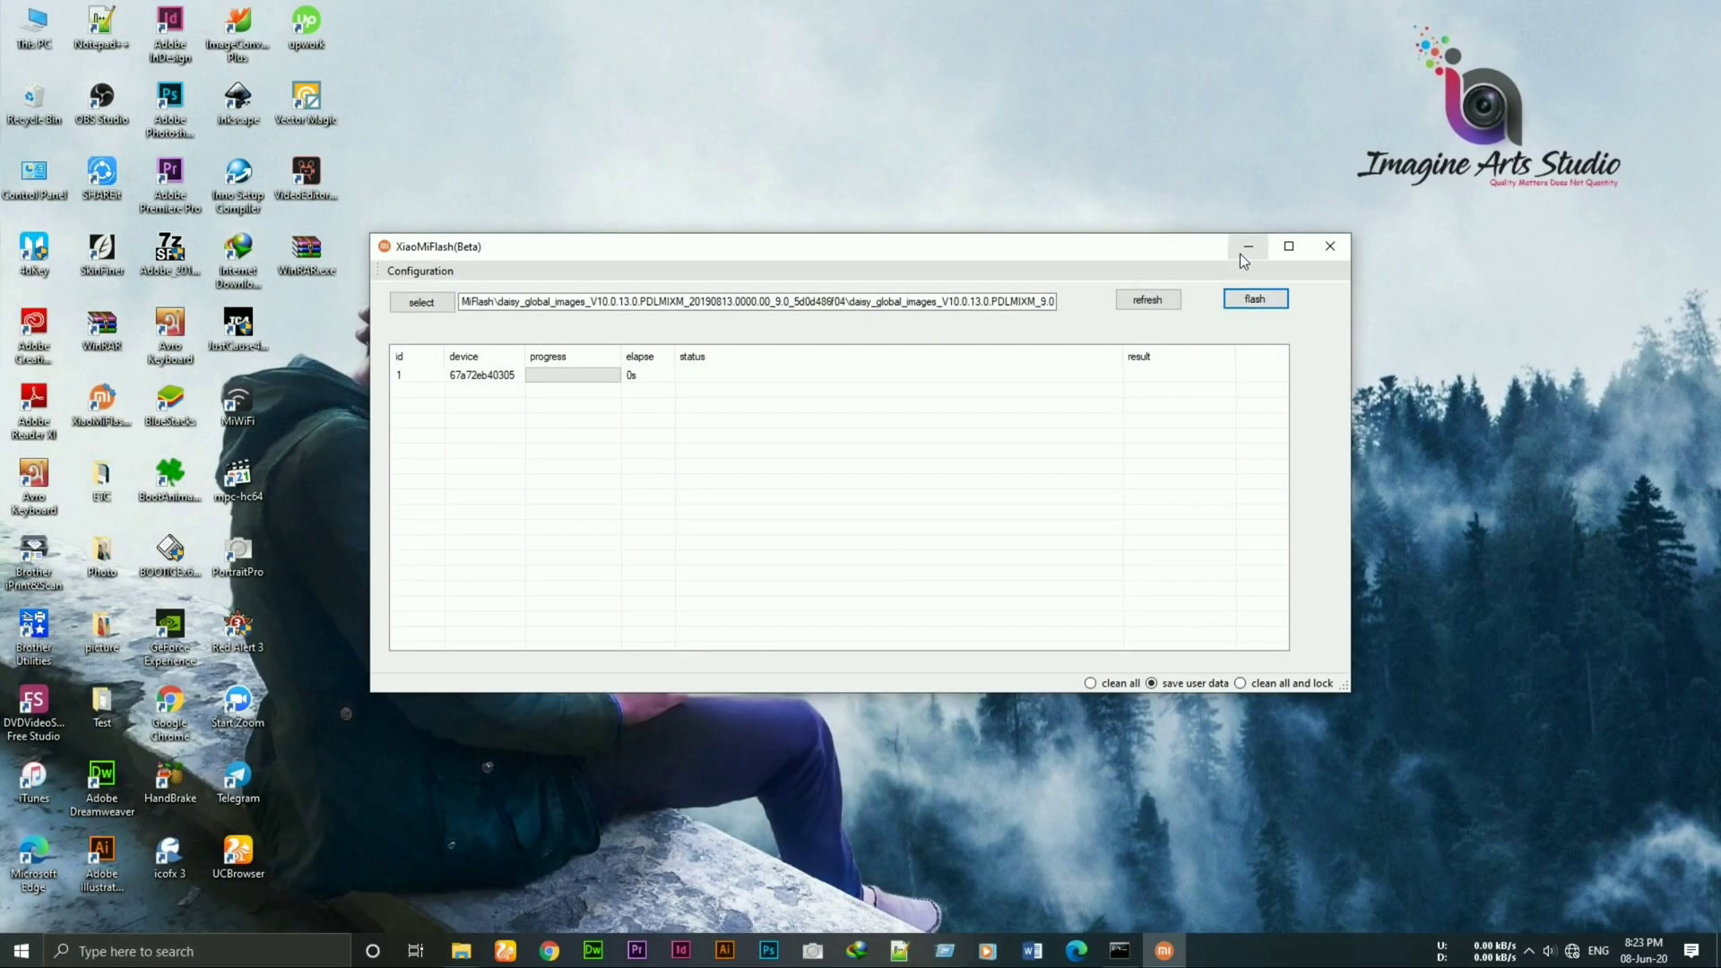
mouse_move(1330, 245)
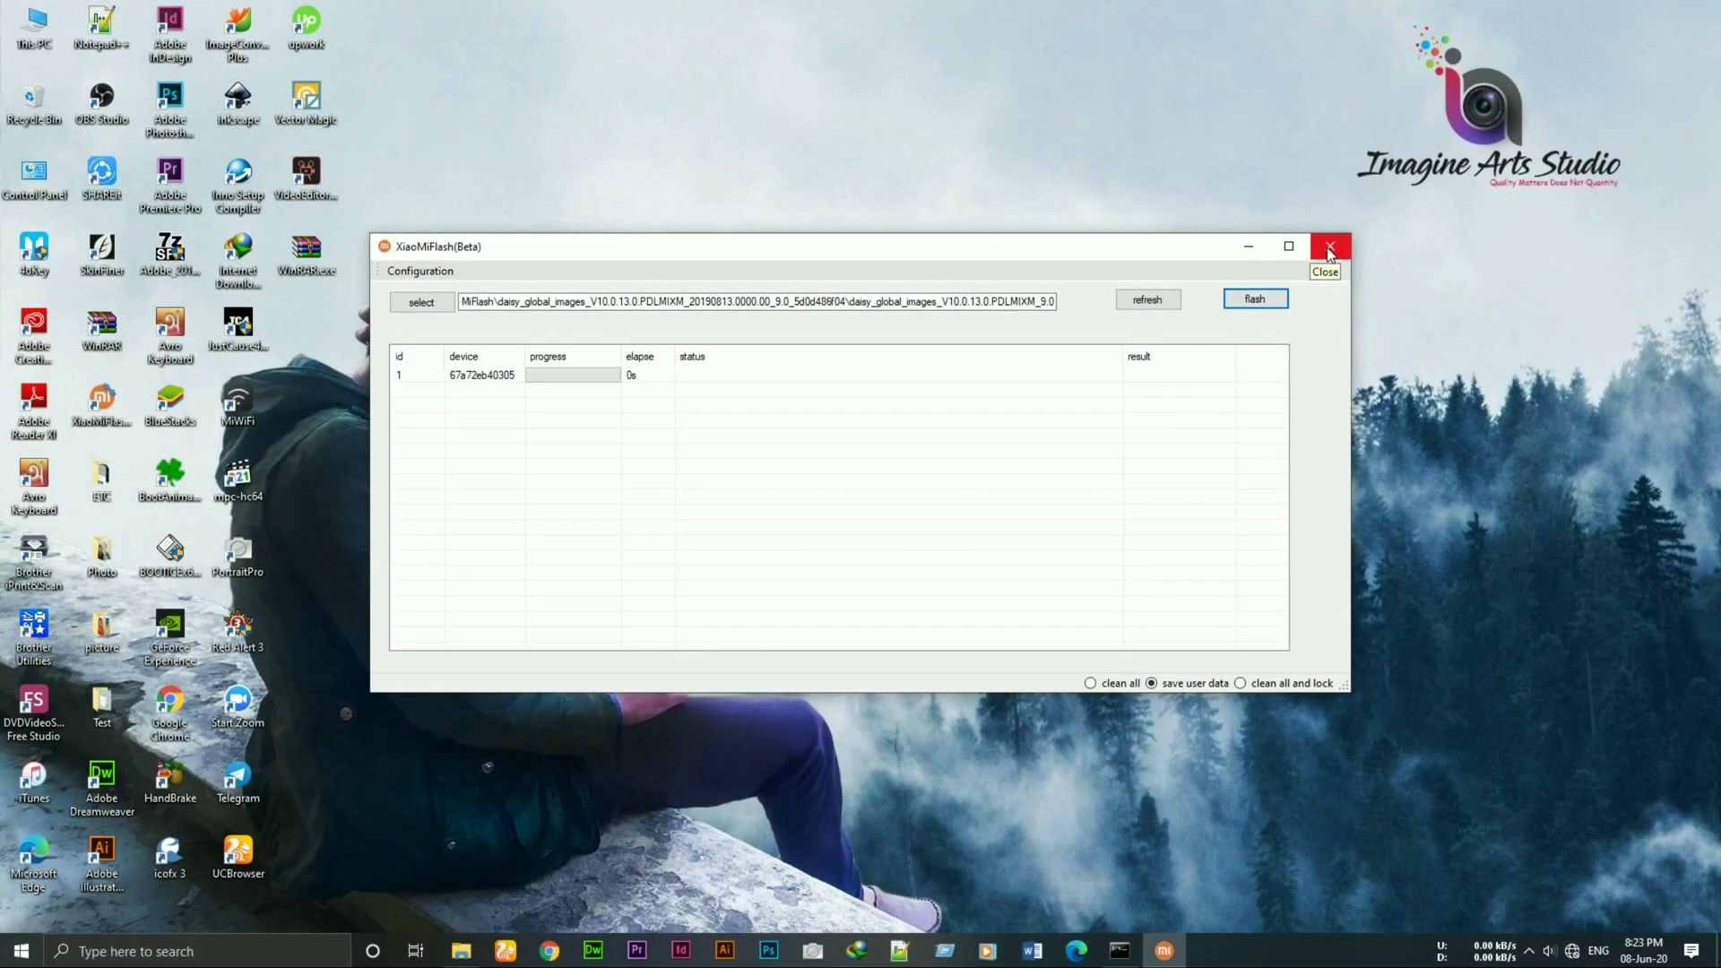
left_click(1330, 245)
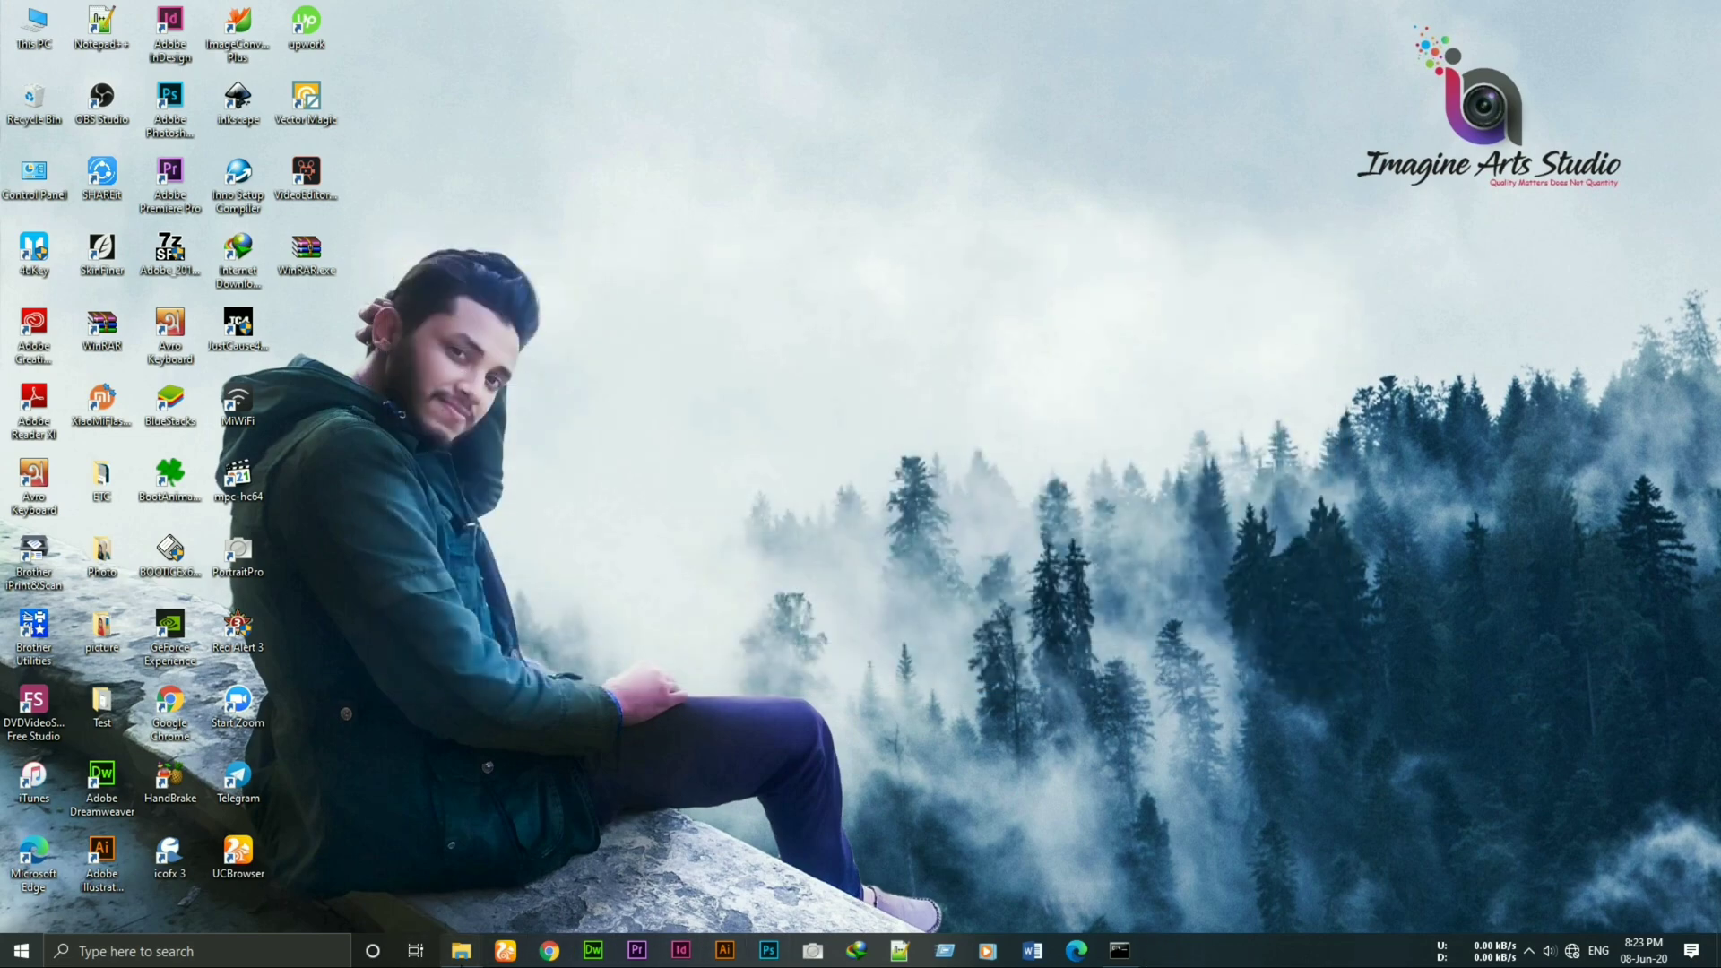
Step: Open a Command Prompt in the platform-tools folder and run adb devices
left_click(460, 950)
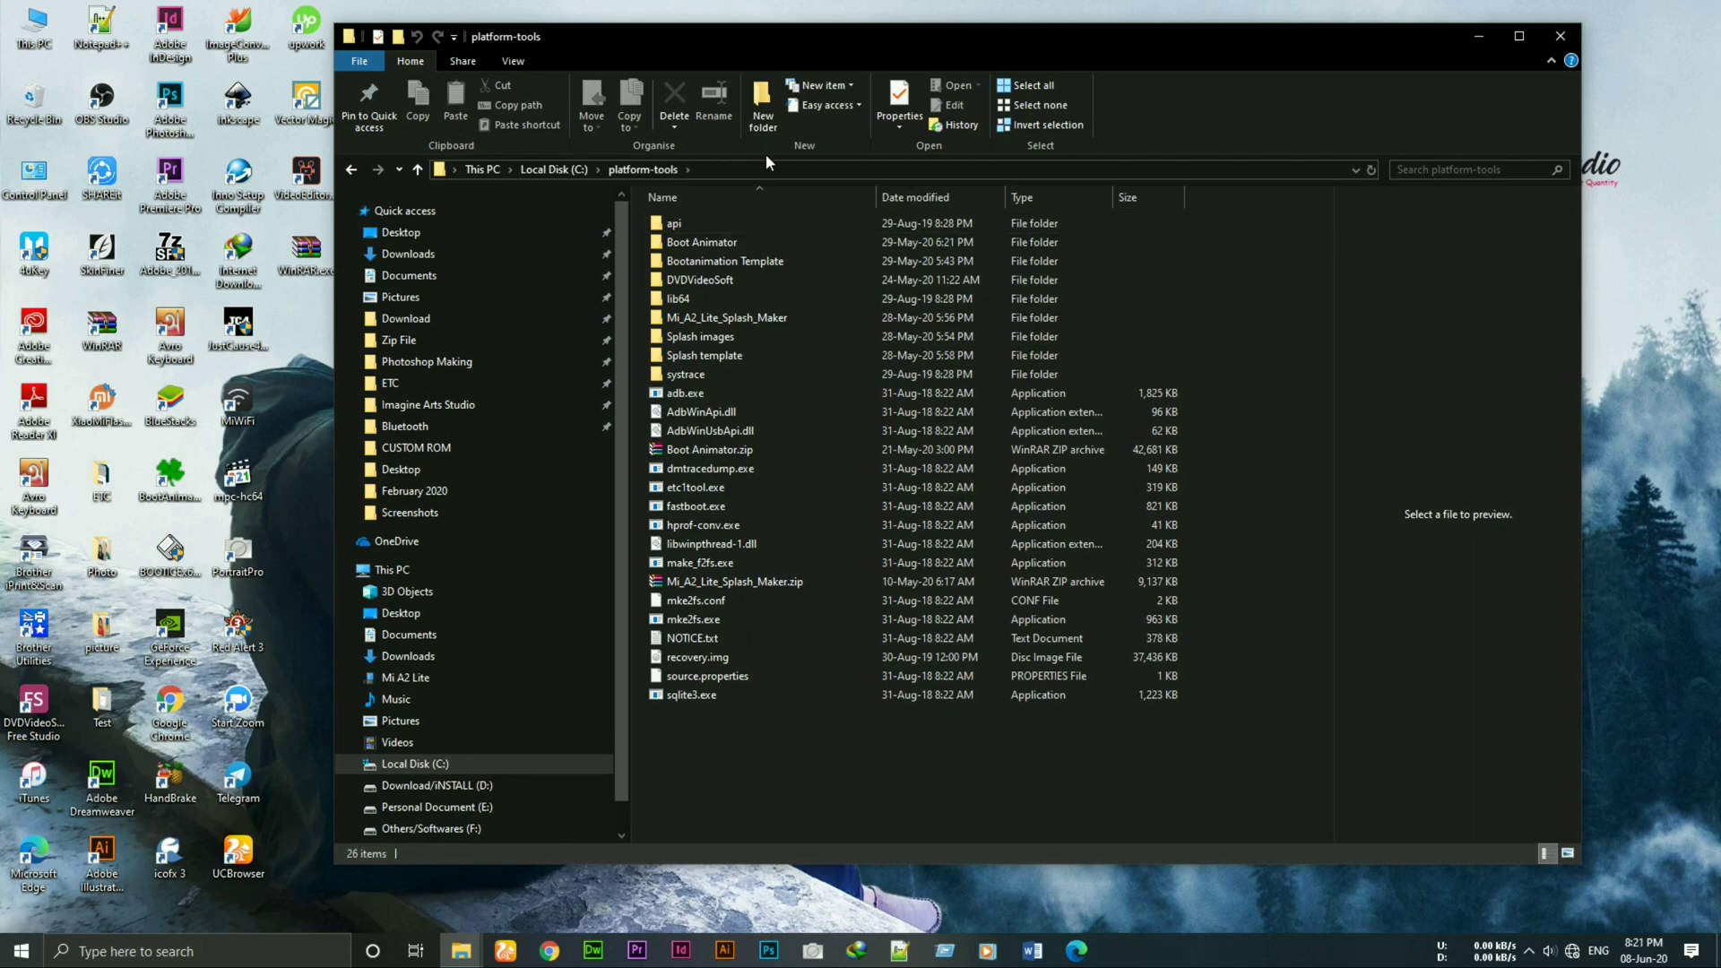
type("cm")
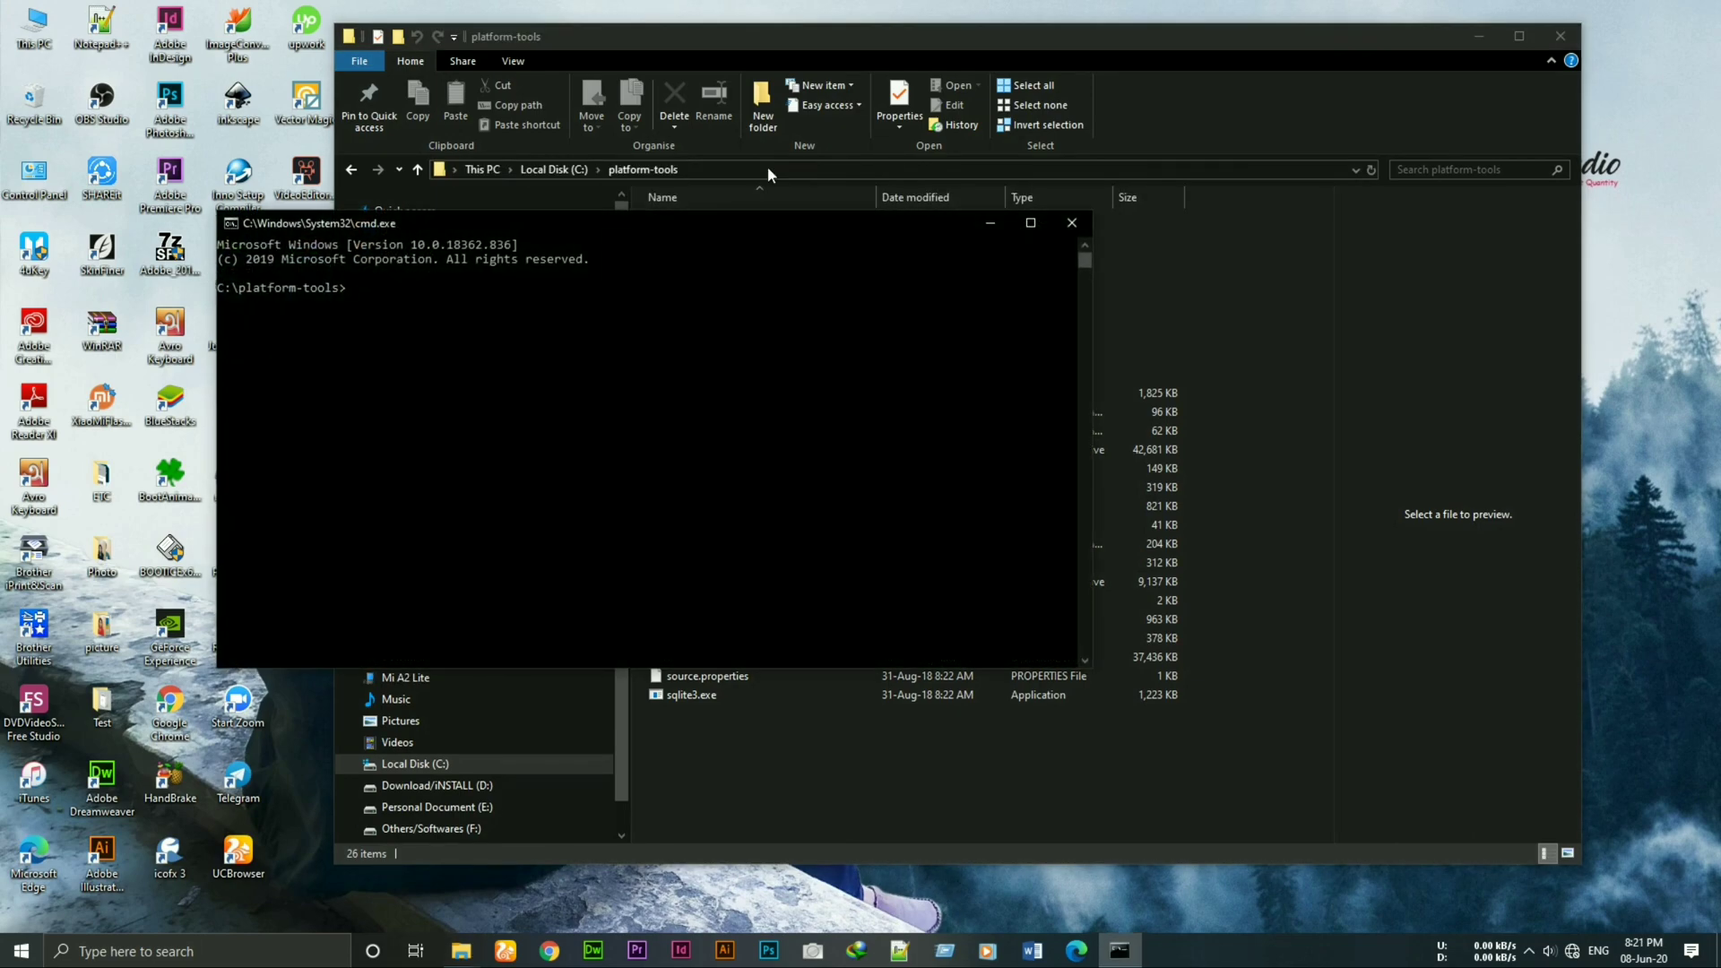
type("adb")
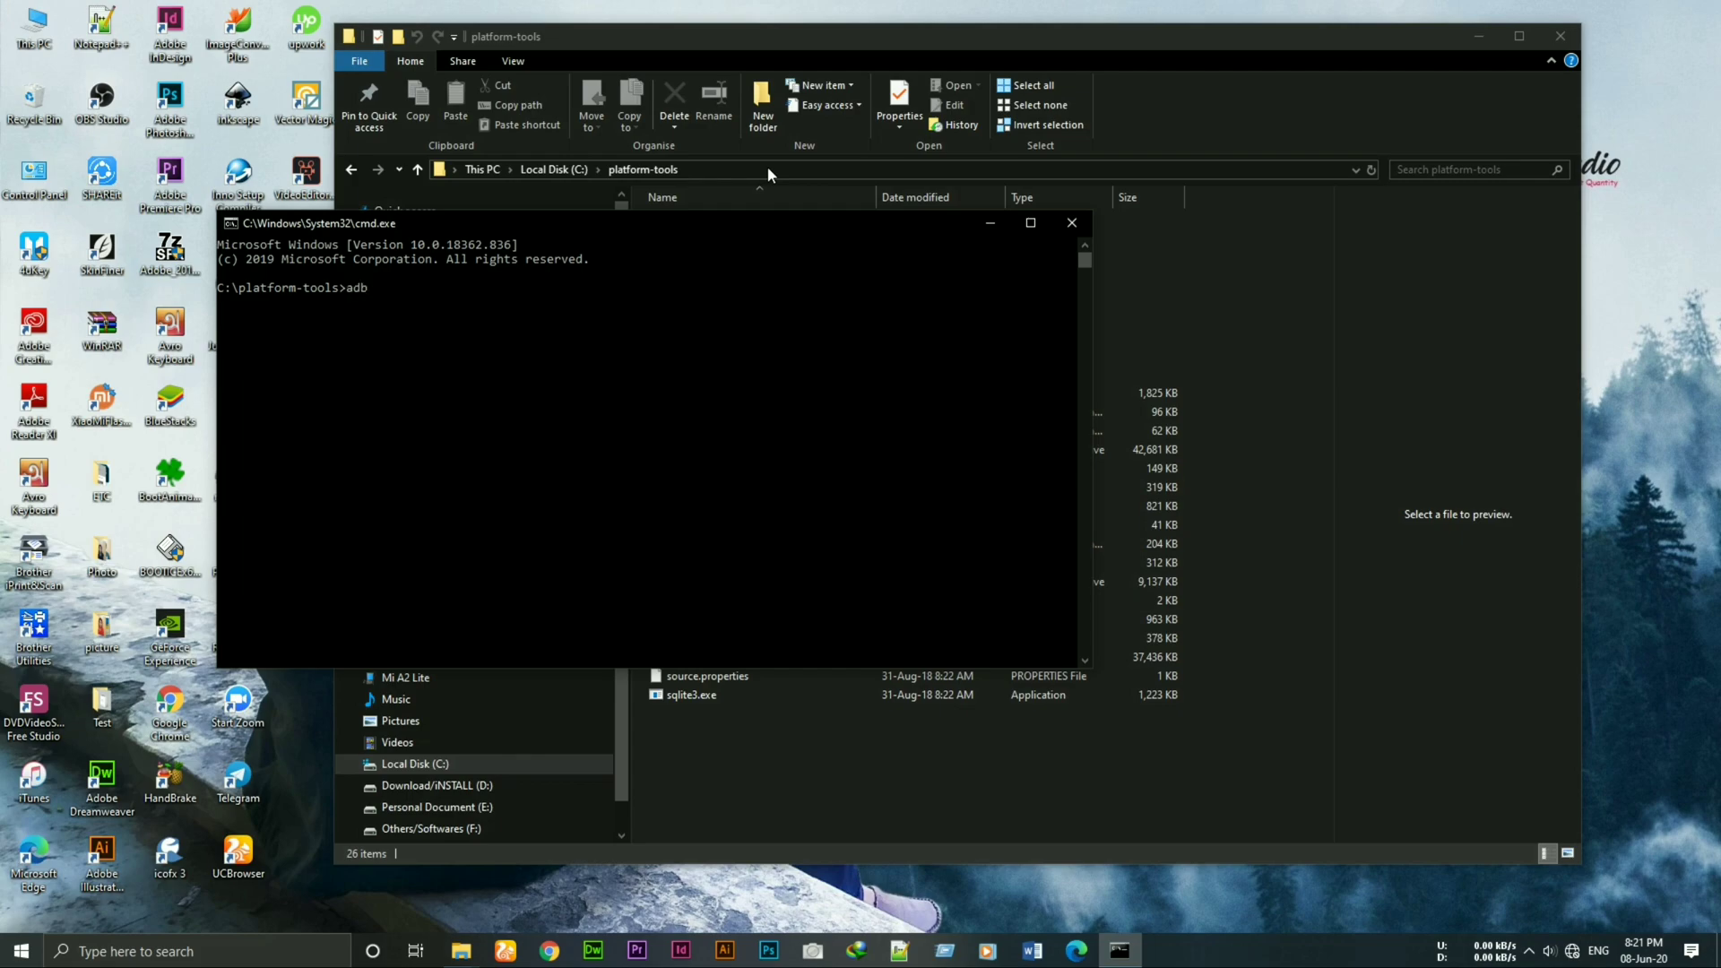
type("devices")
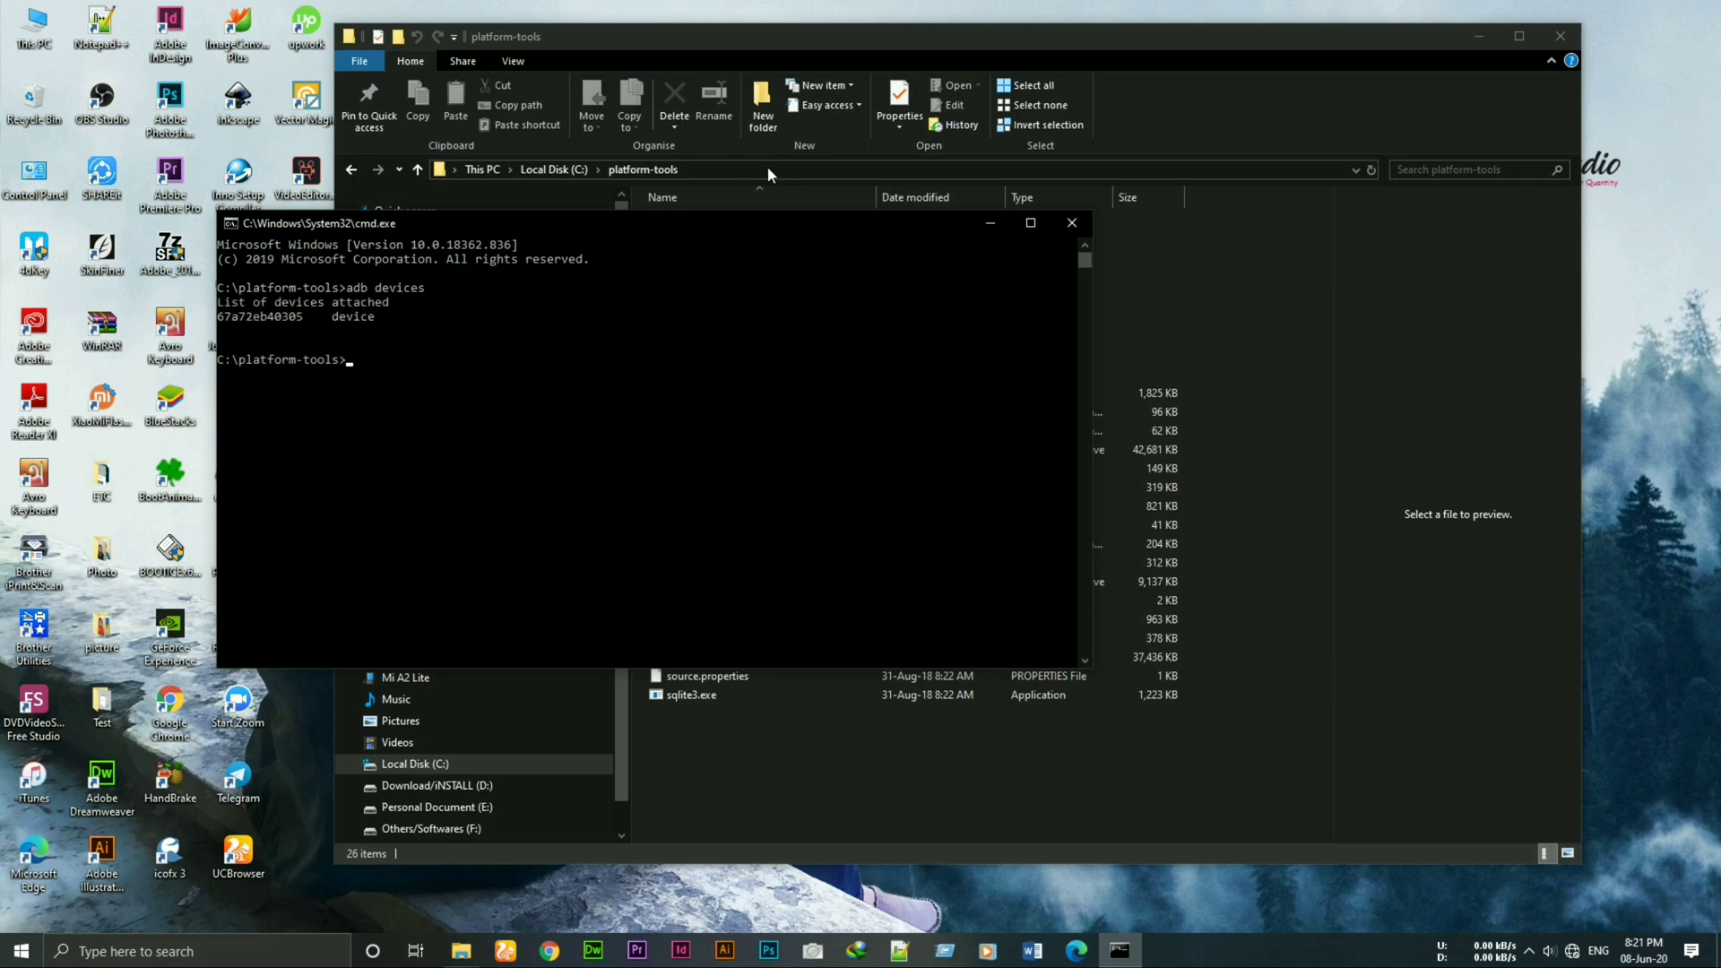
Step: Reboot the phone into the bootloader and confirm it with fastboot devices
type("adb")
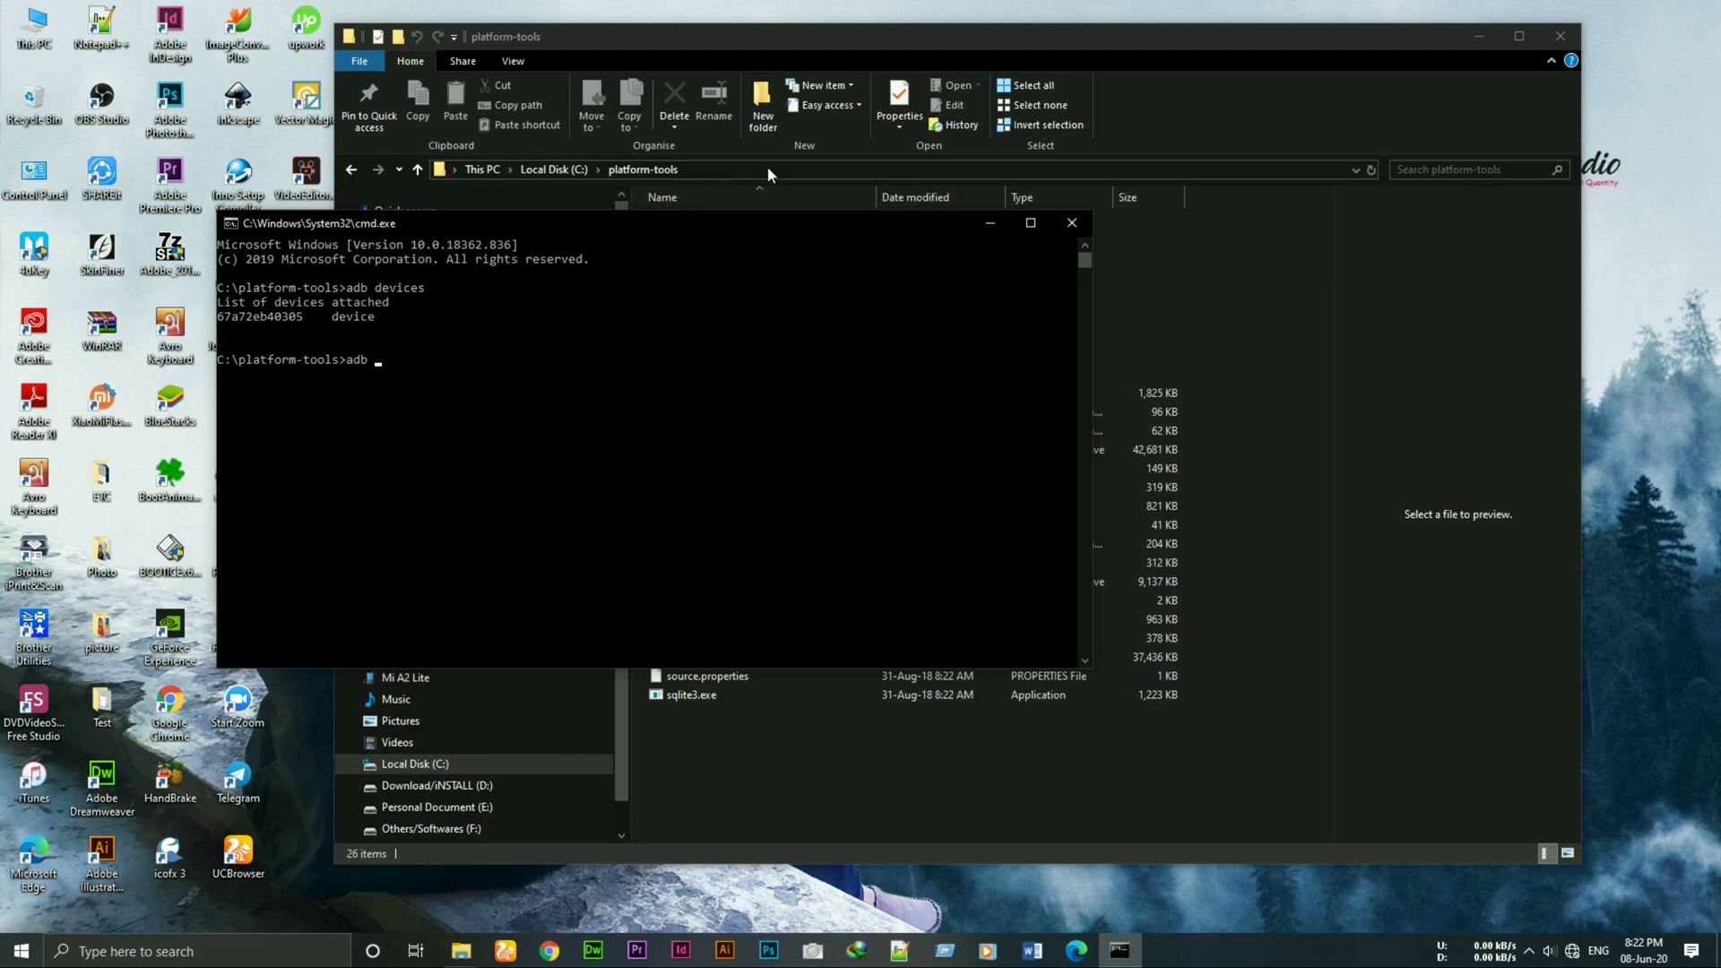
type("reboot boot")
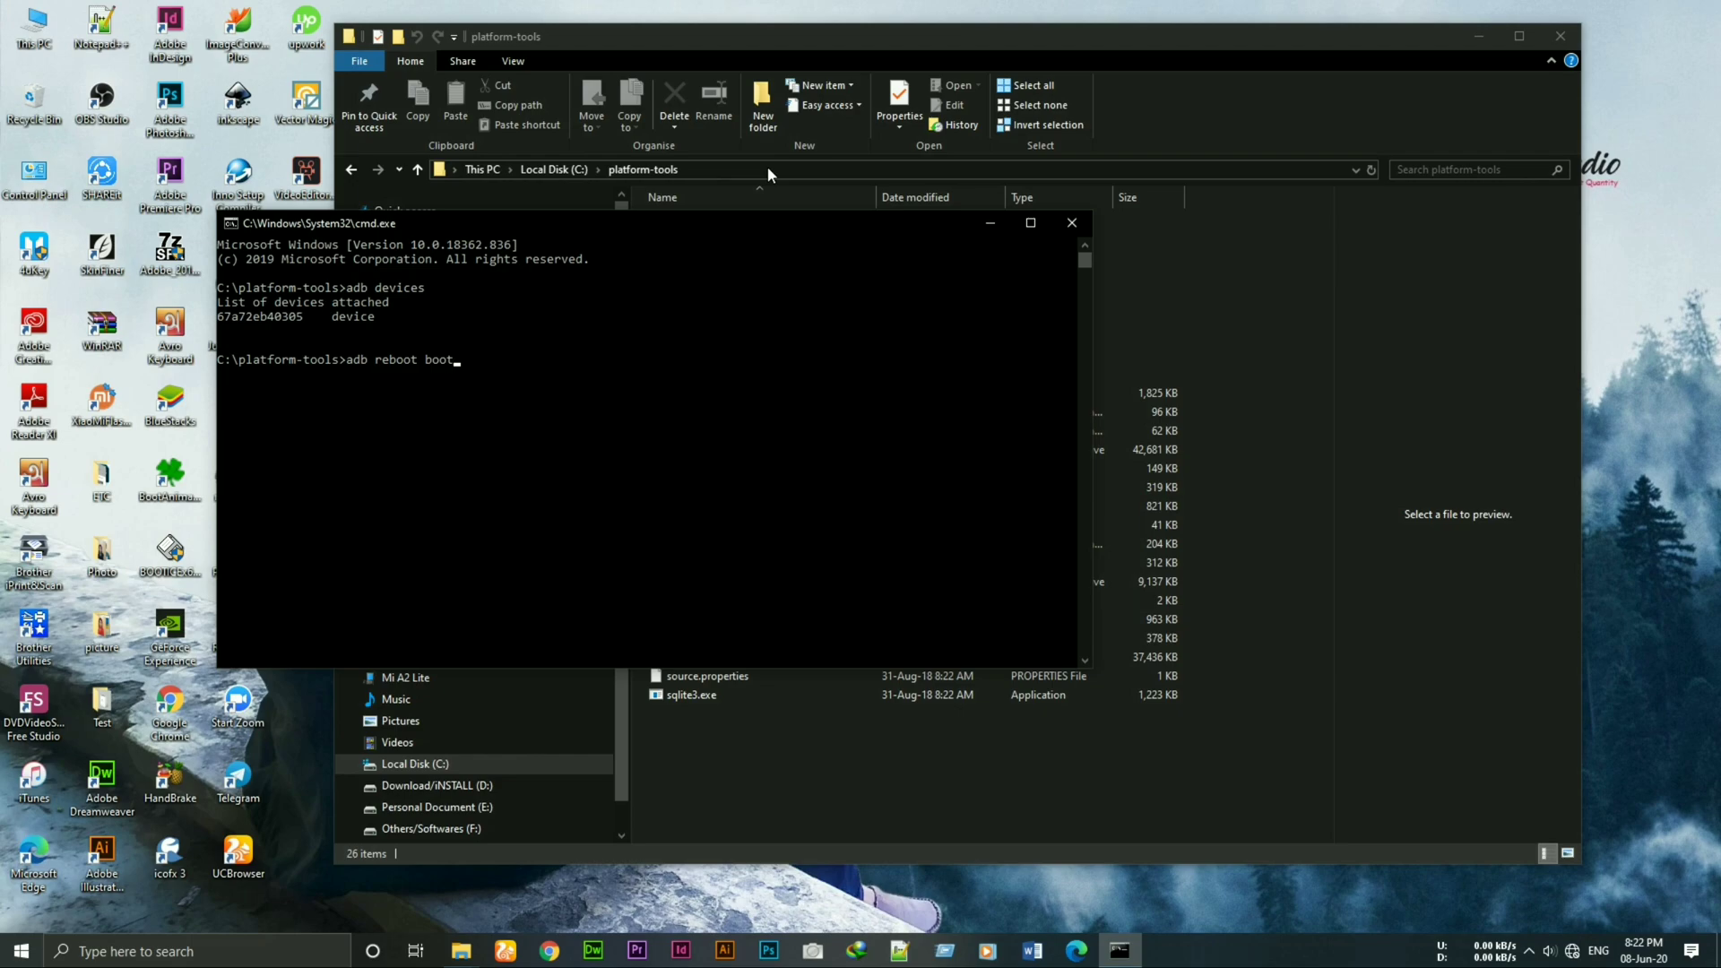
type("loader")
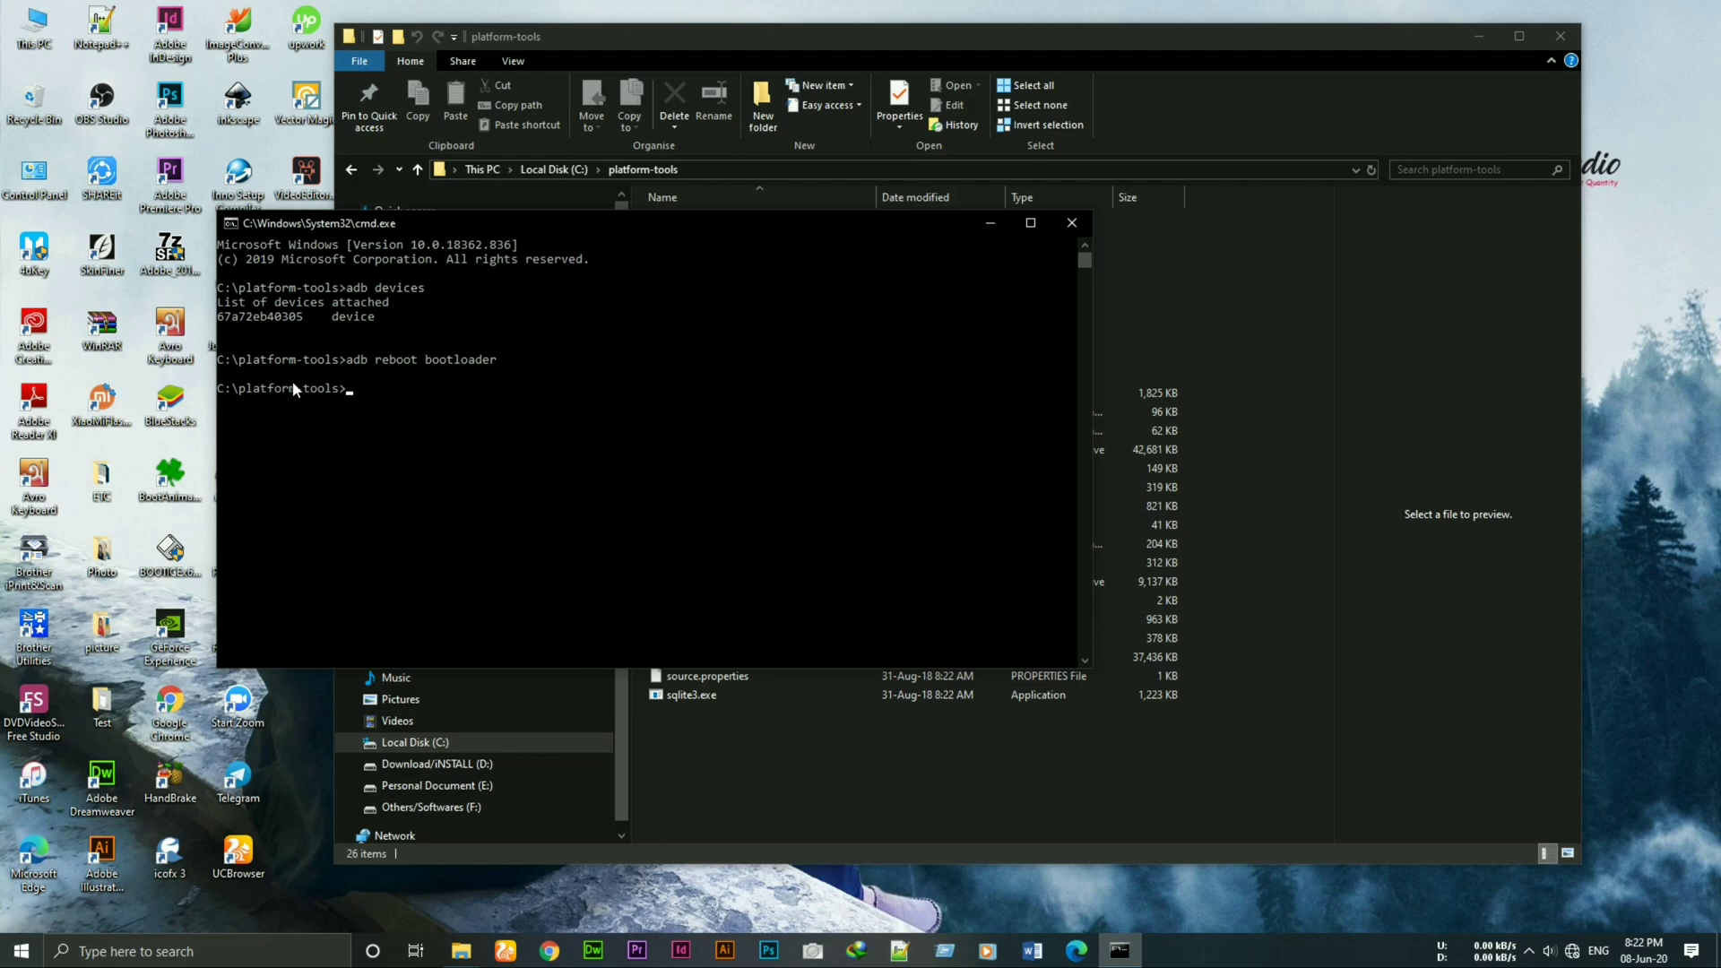
mouse_move(455, 514)
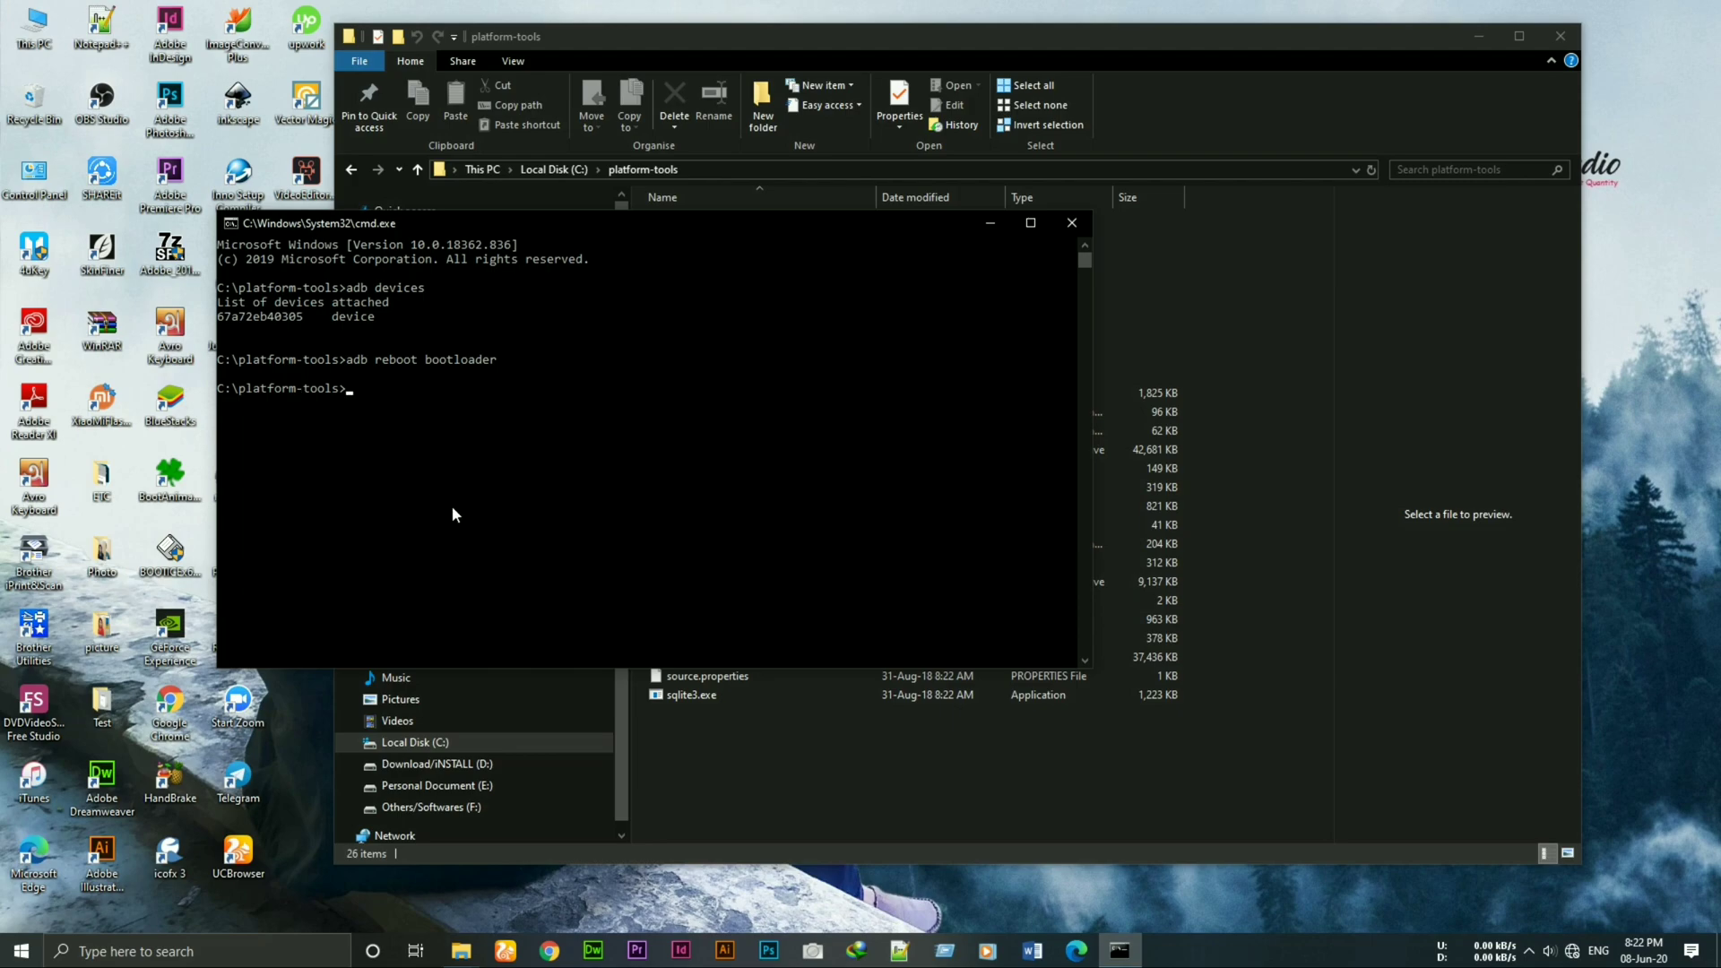
type("fastboot devices")
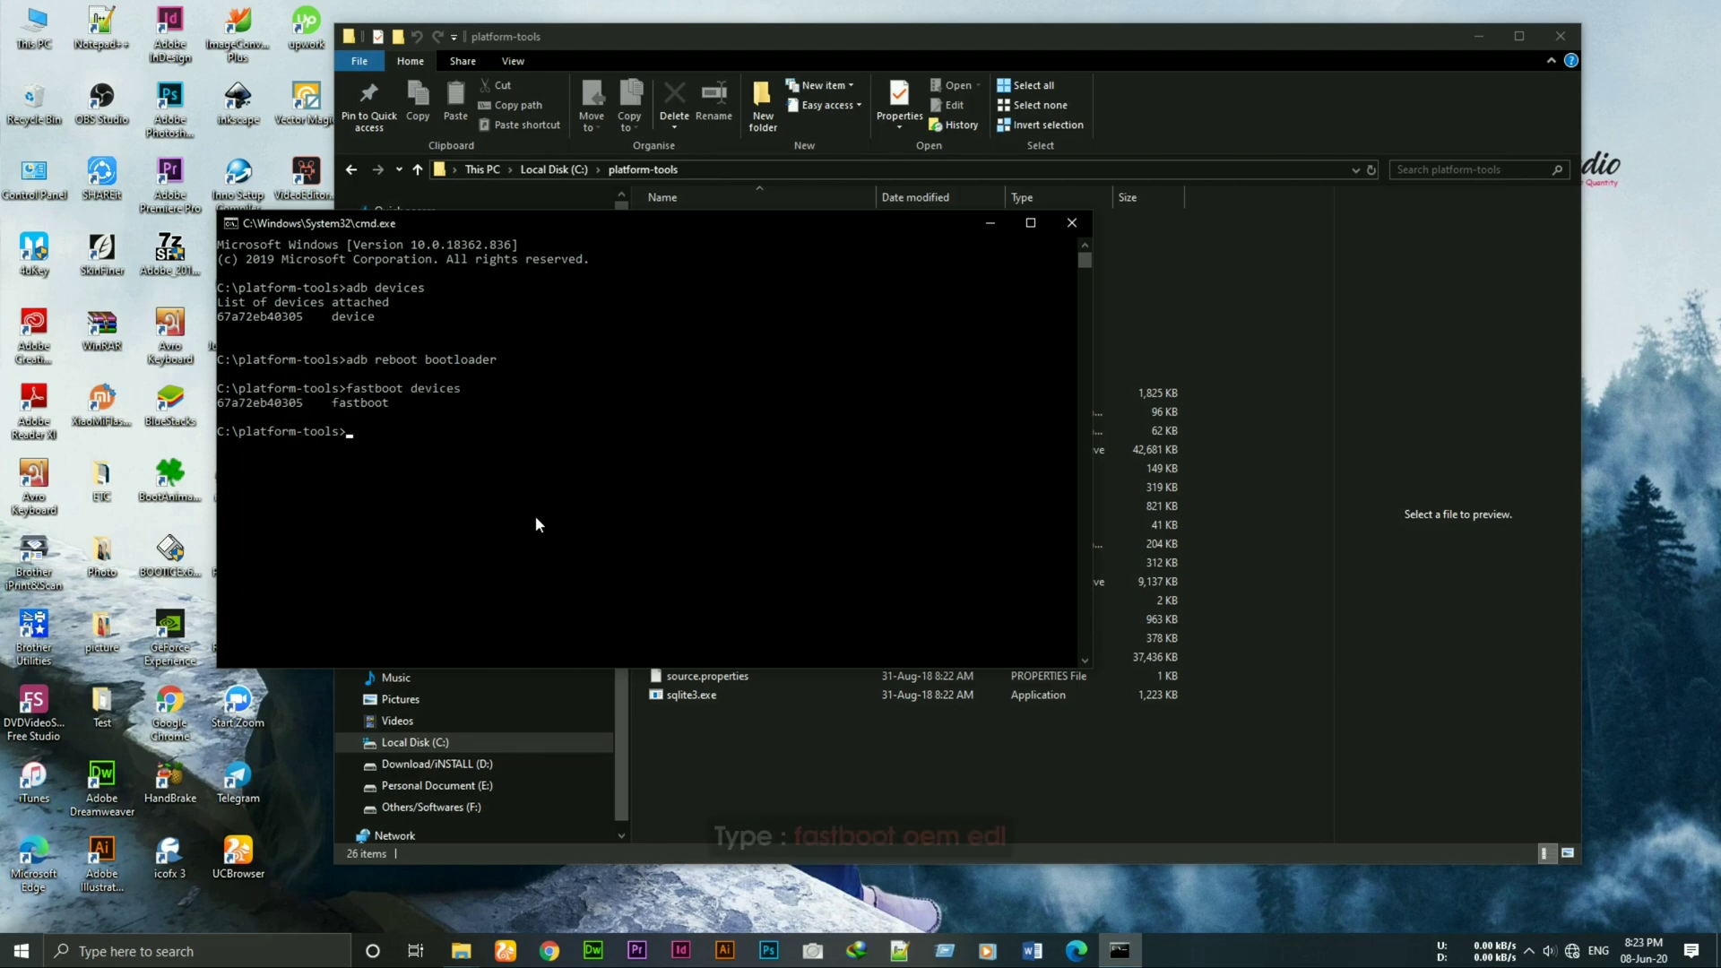
Step: Run fastboot oem edl to switch the phone into EDL mode
type("fast")
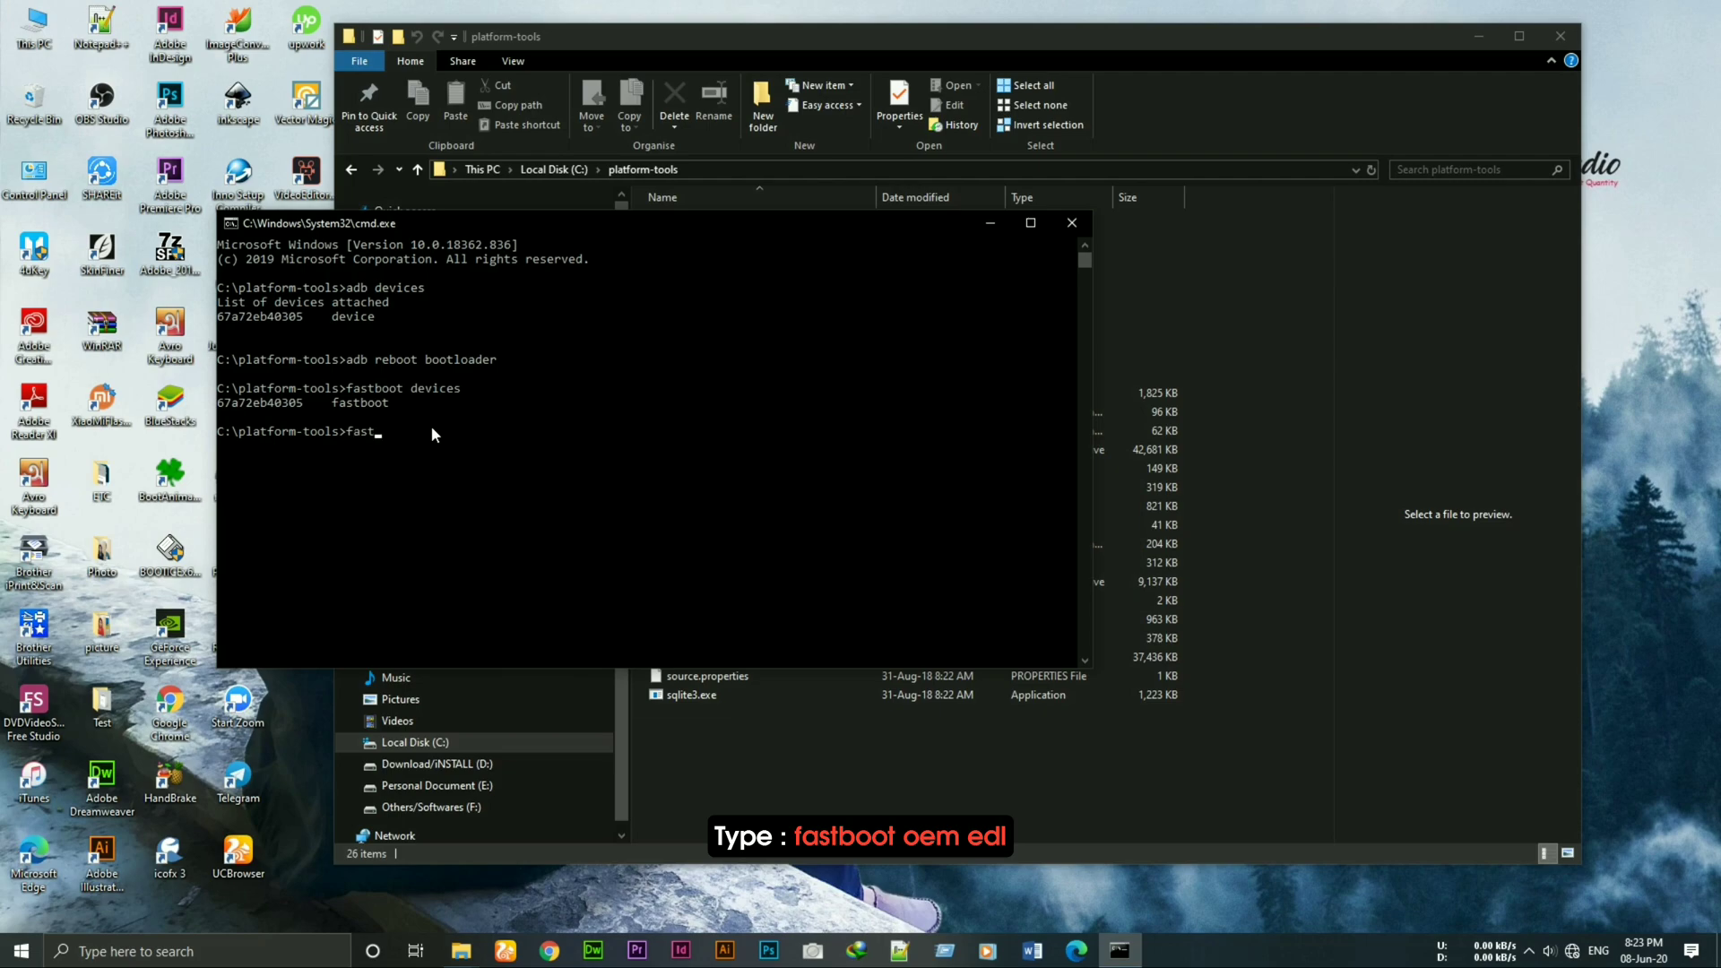
type("boot")
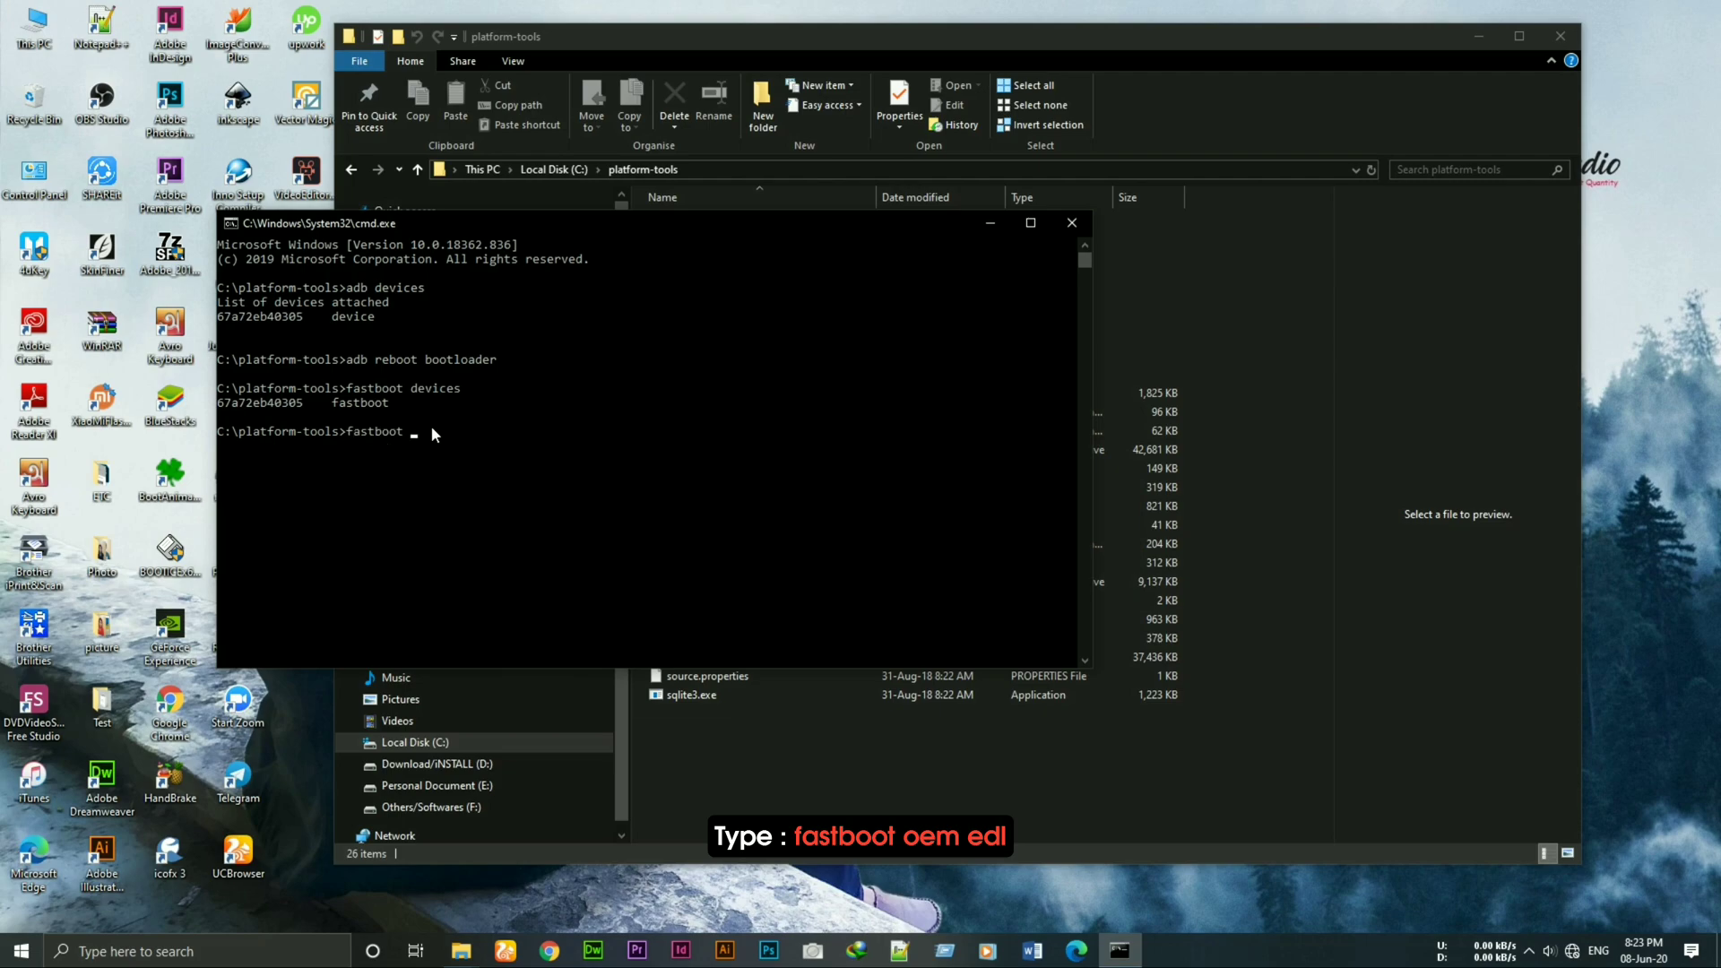
type("oem")
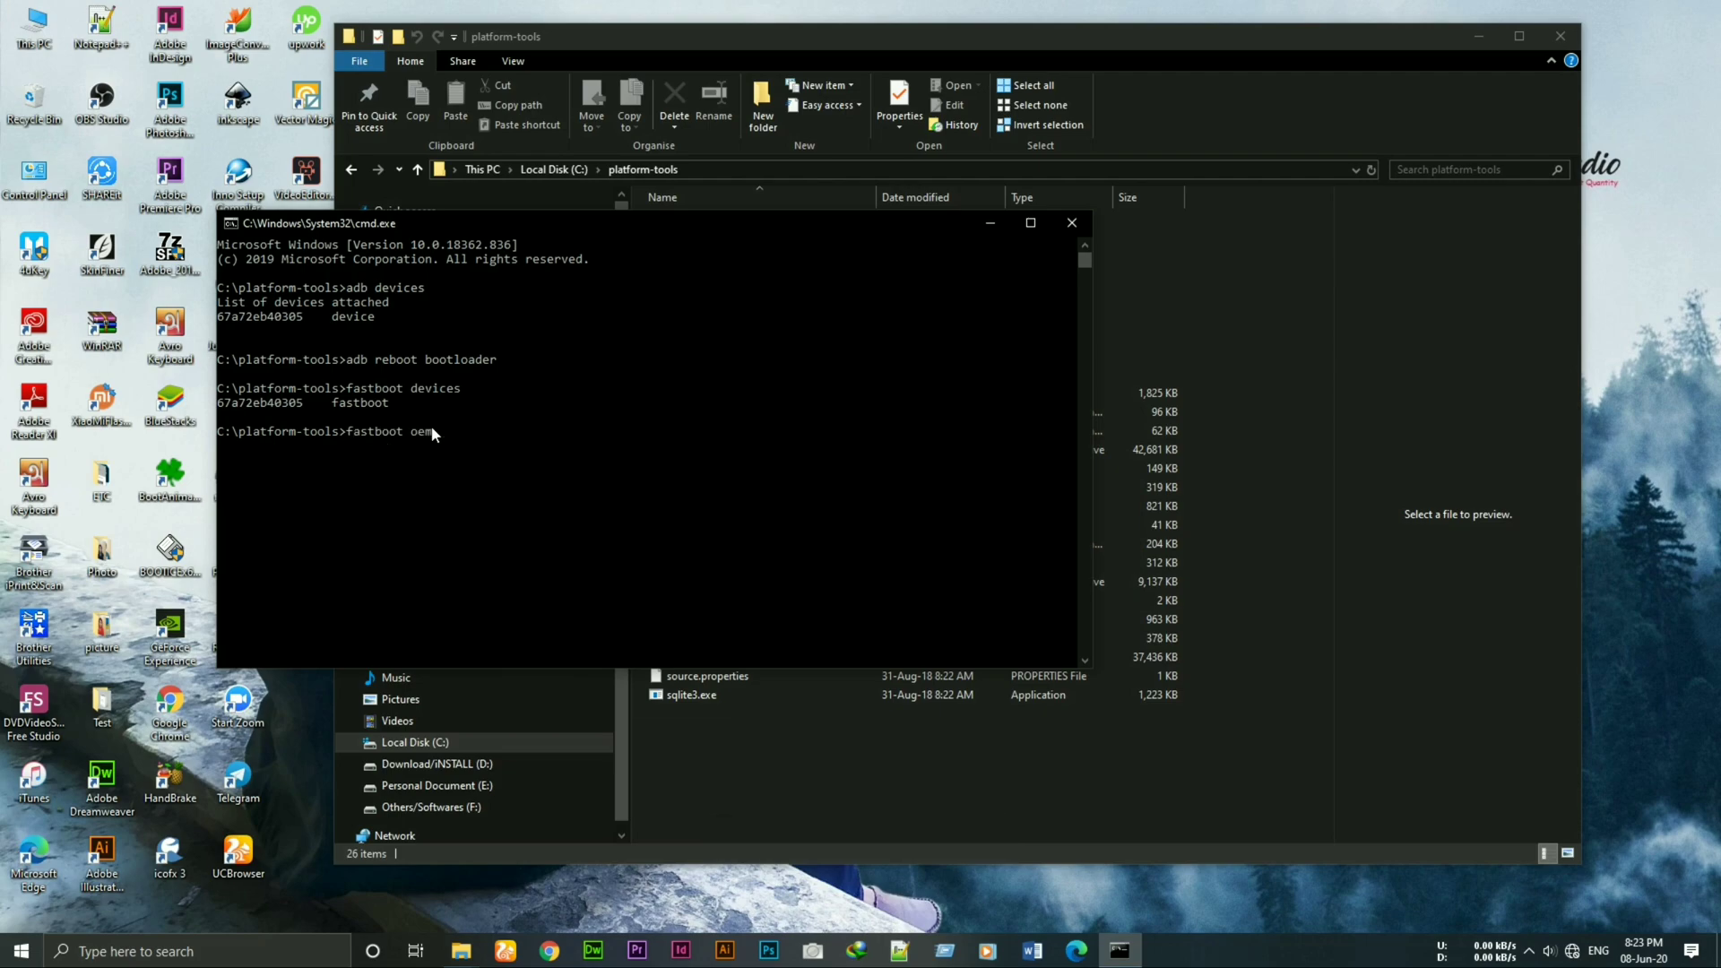
type("edl")
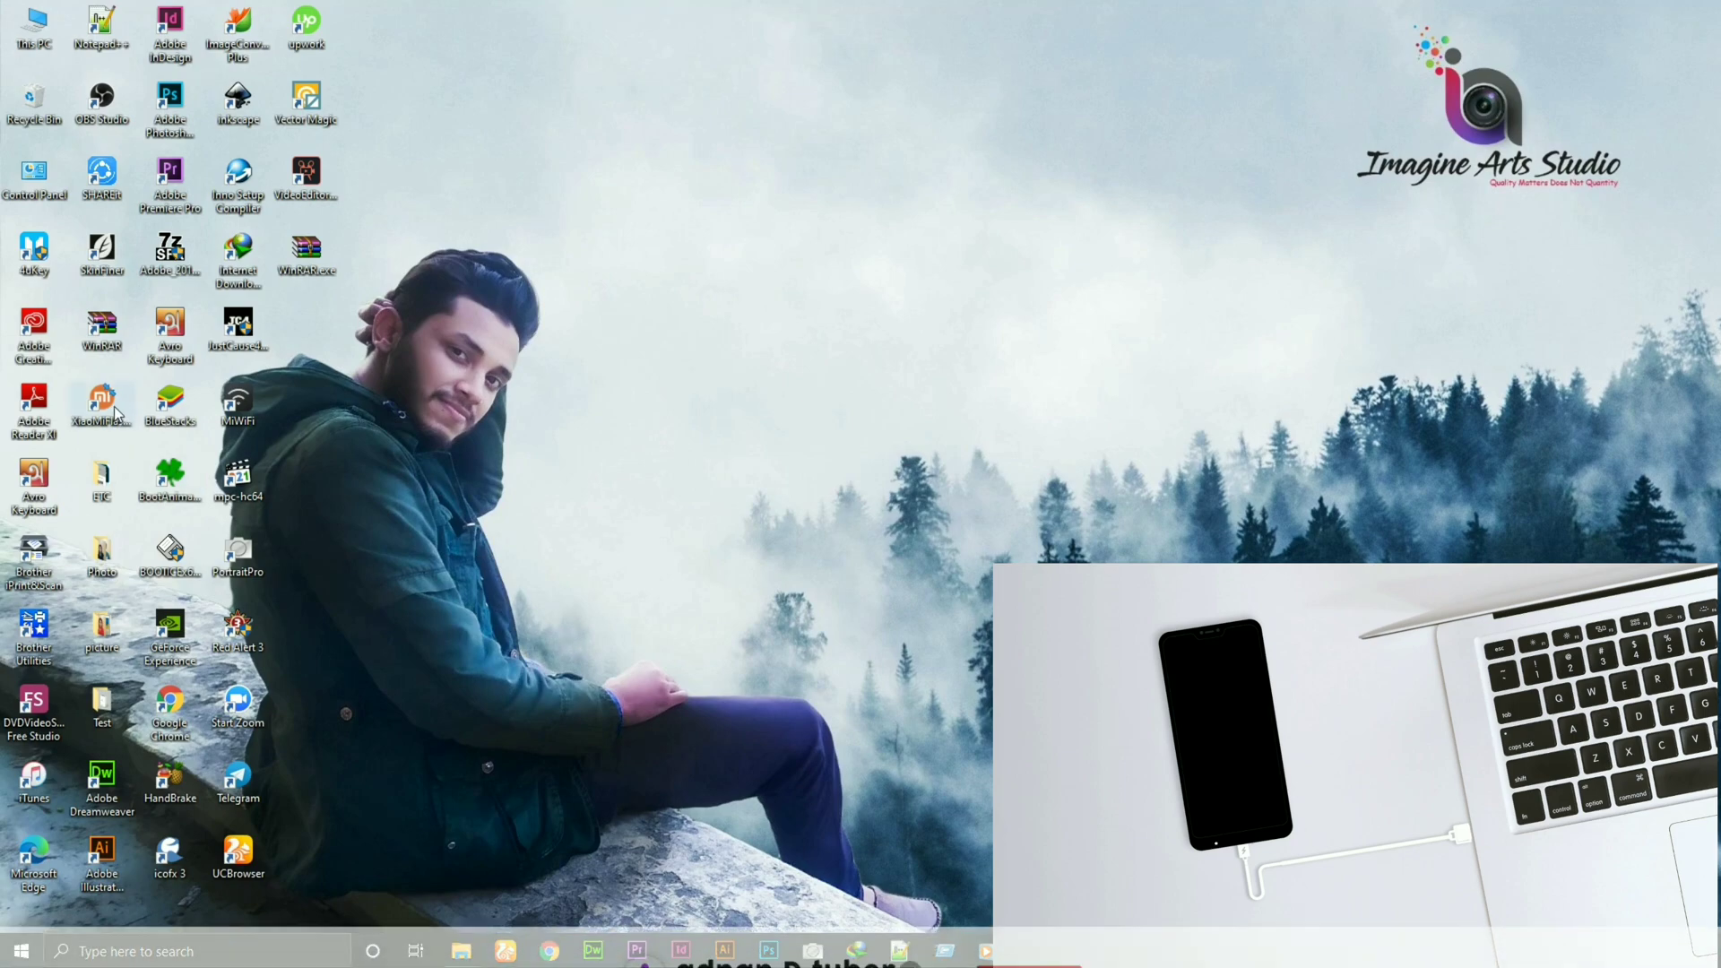
Step: Relaunch XiaoMiFlash, pick the V10.0.13.0 daisy images folder, and refresh to detect COM20
double_click(102, 407)
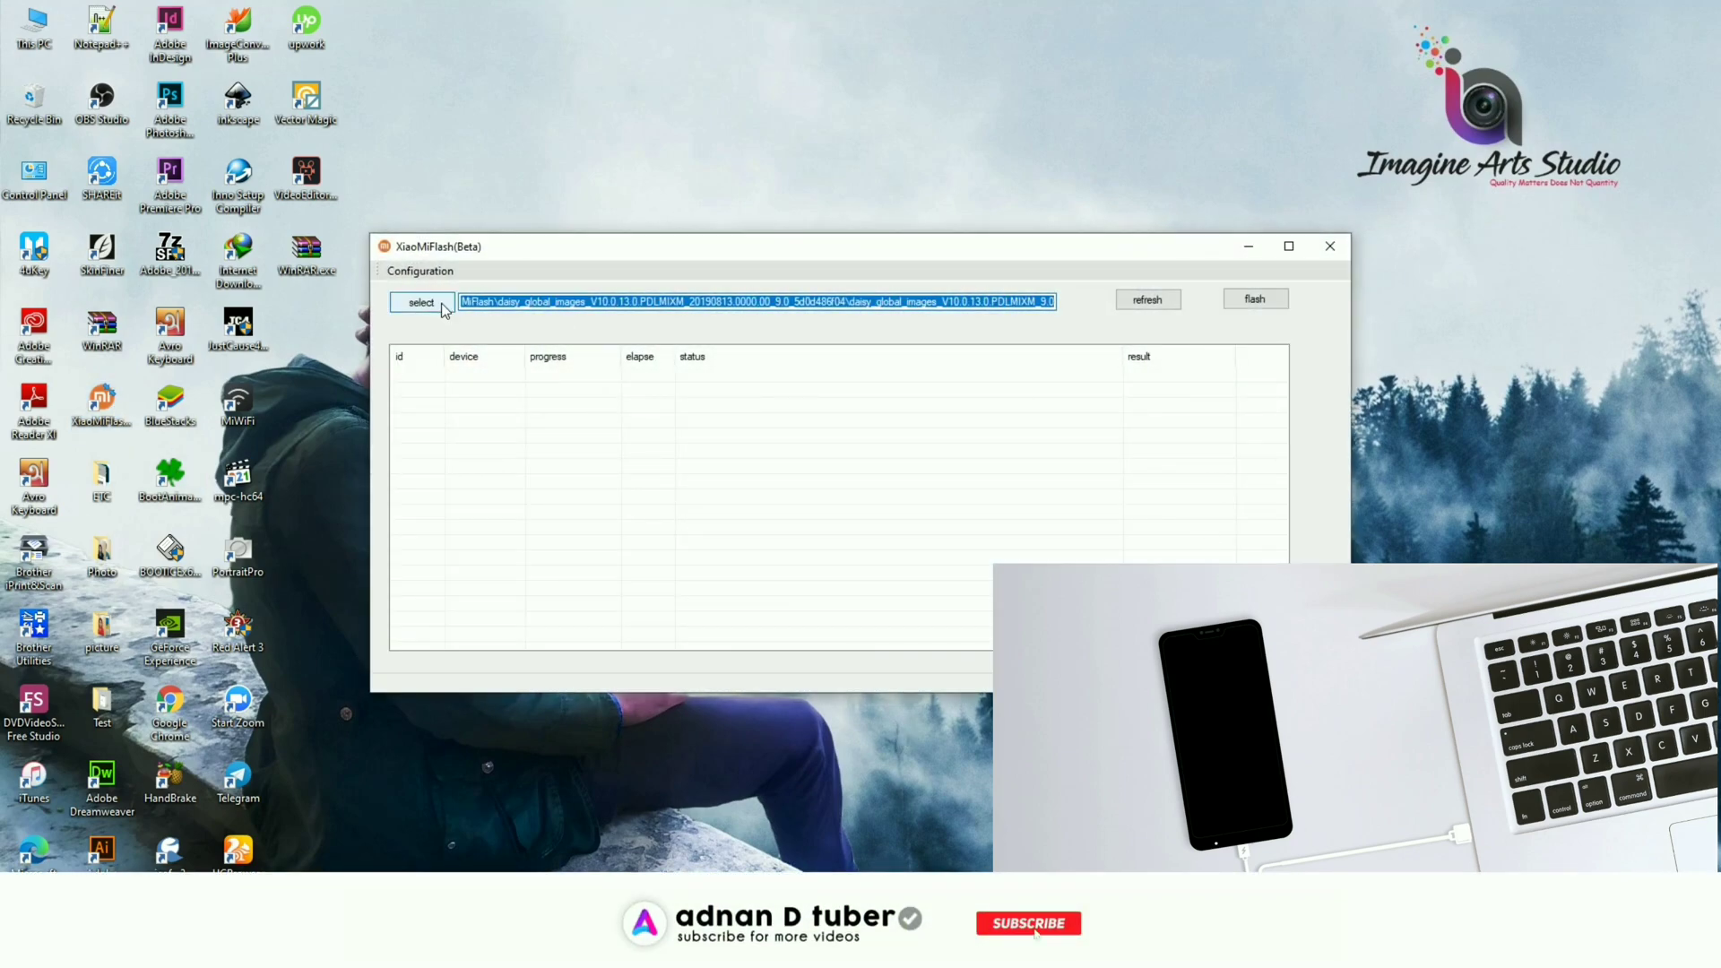
left_click(1028, 923)
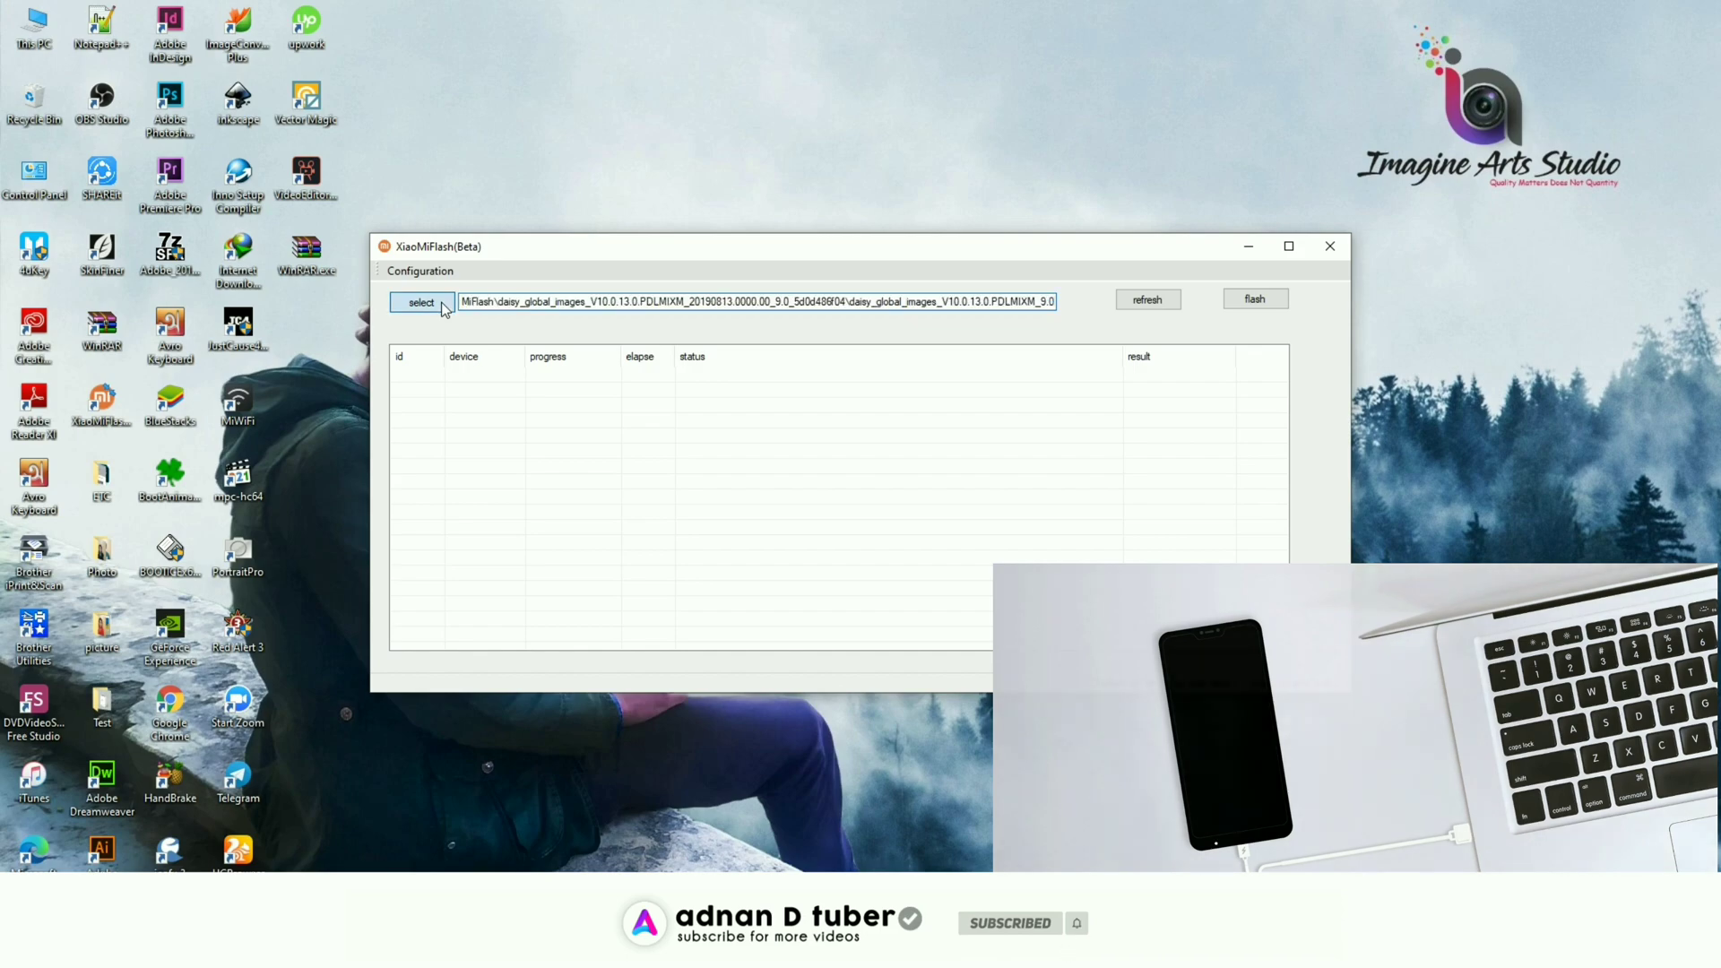
left_click(420, 302)
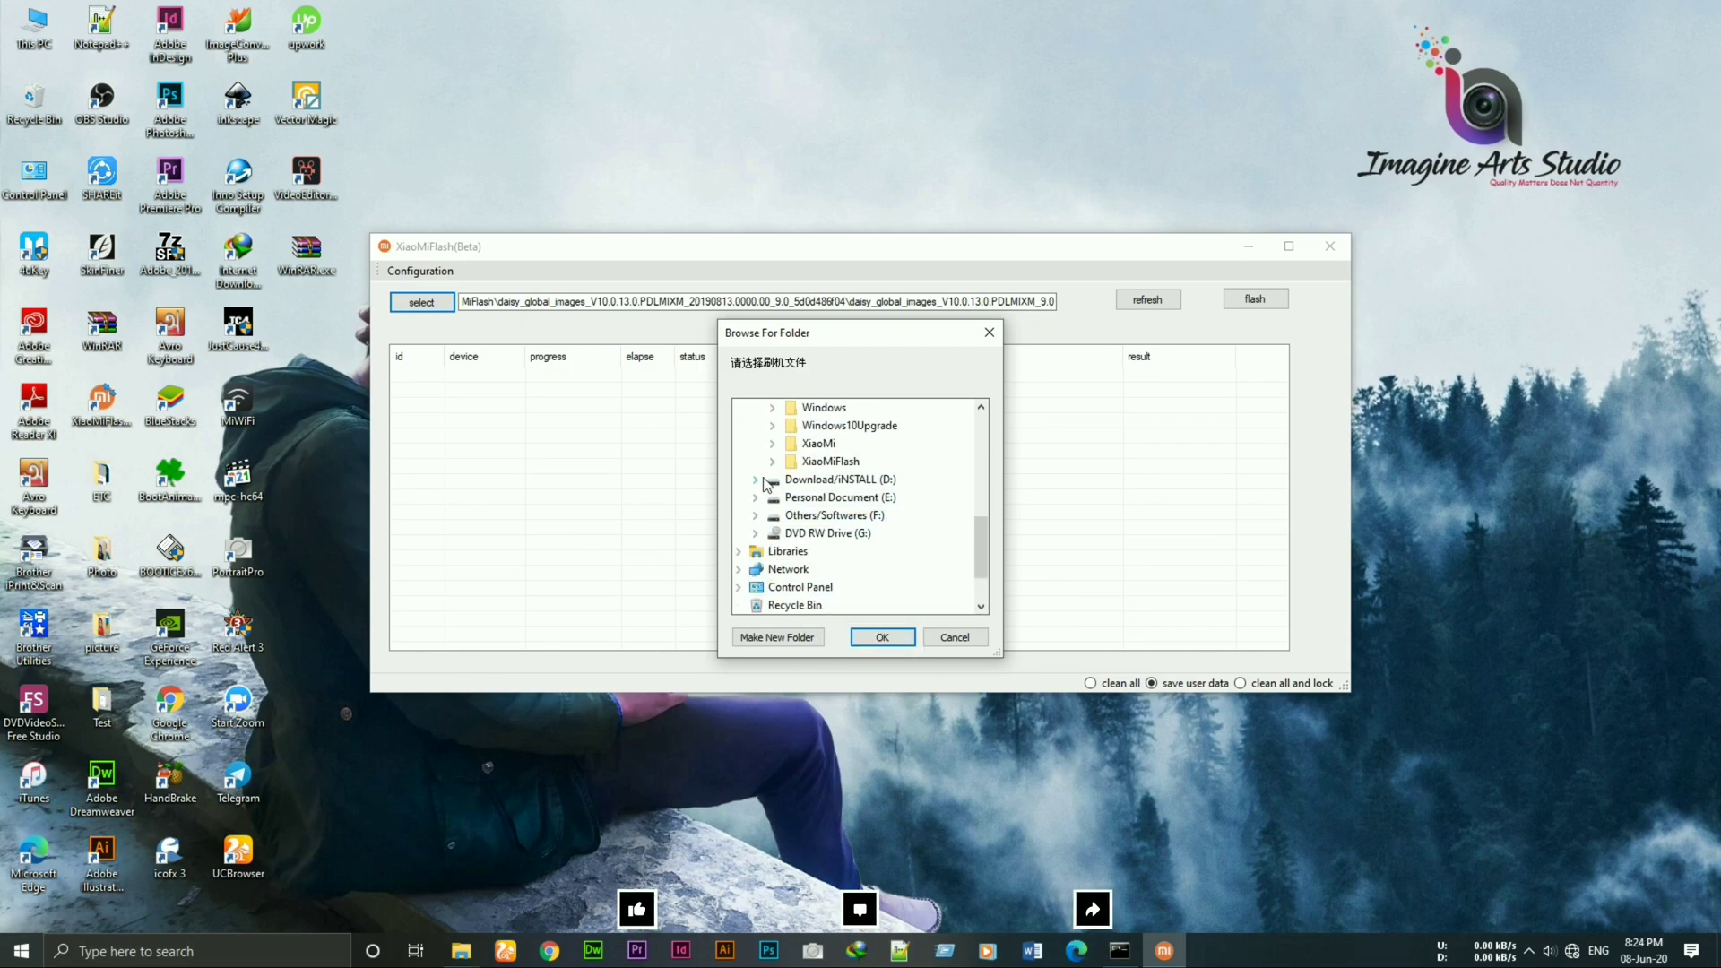
left_click(772, 460)
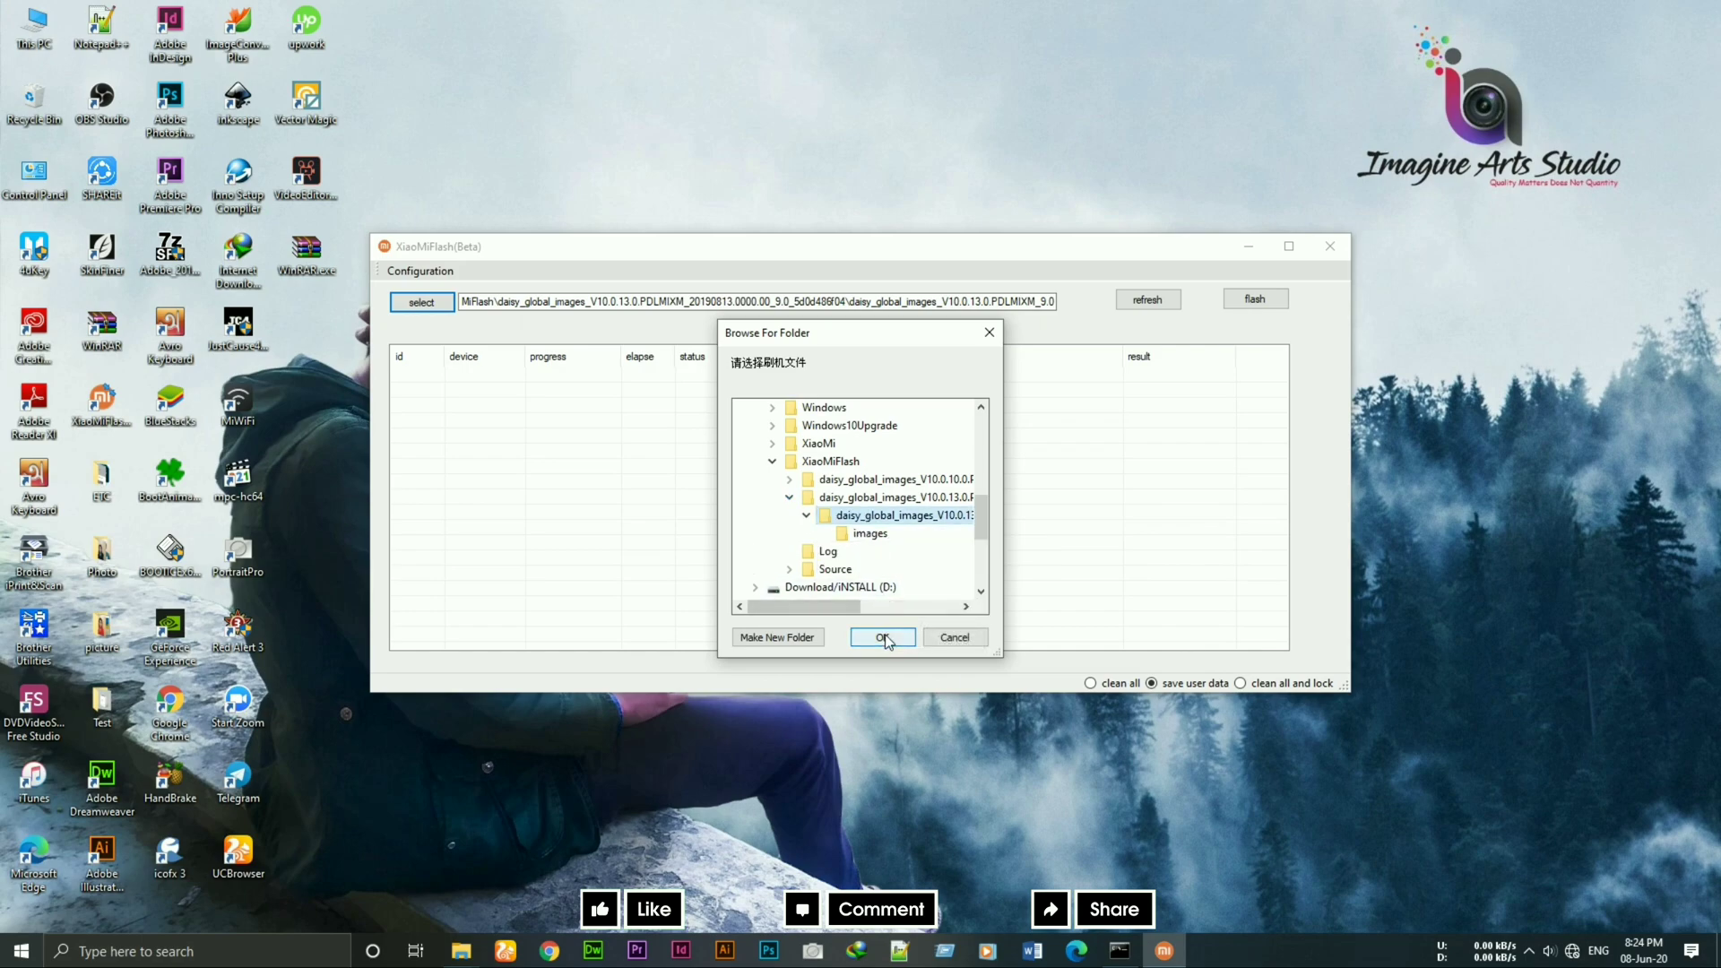
left_click(881, 636)
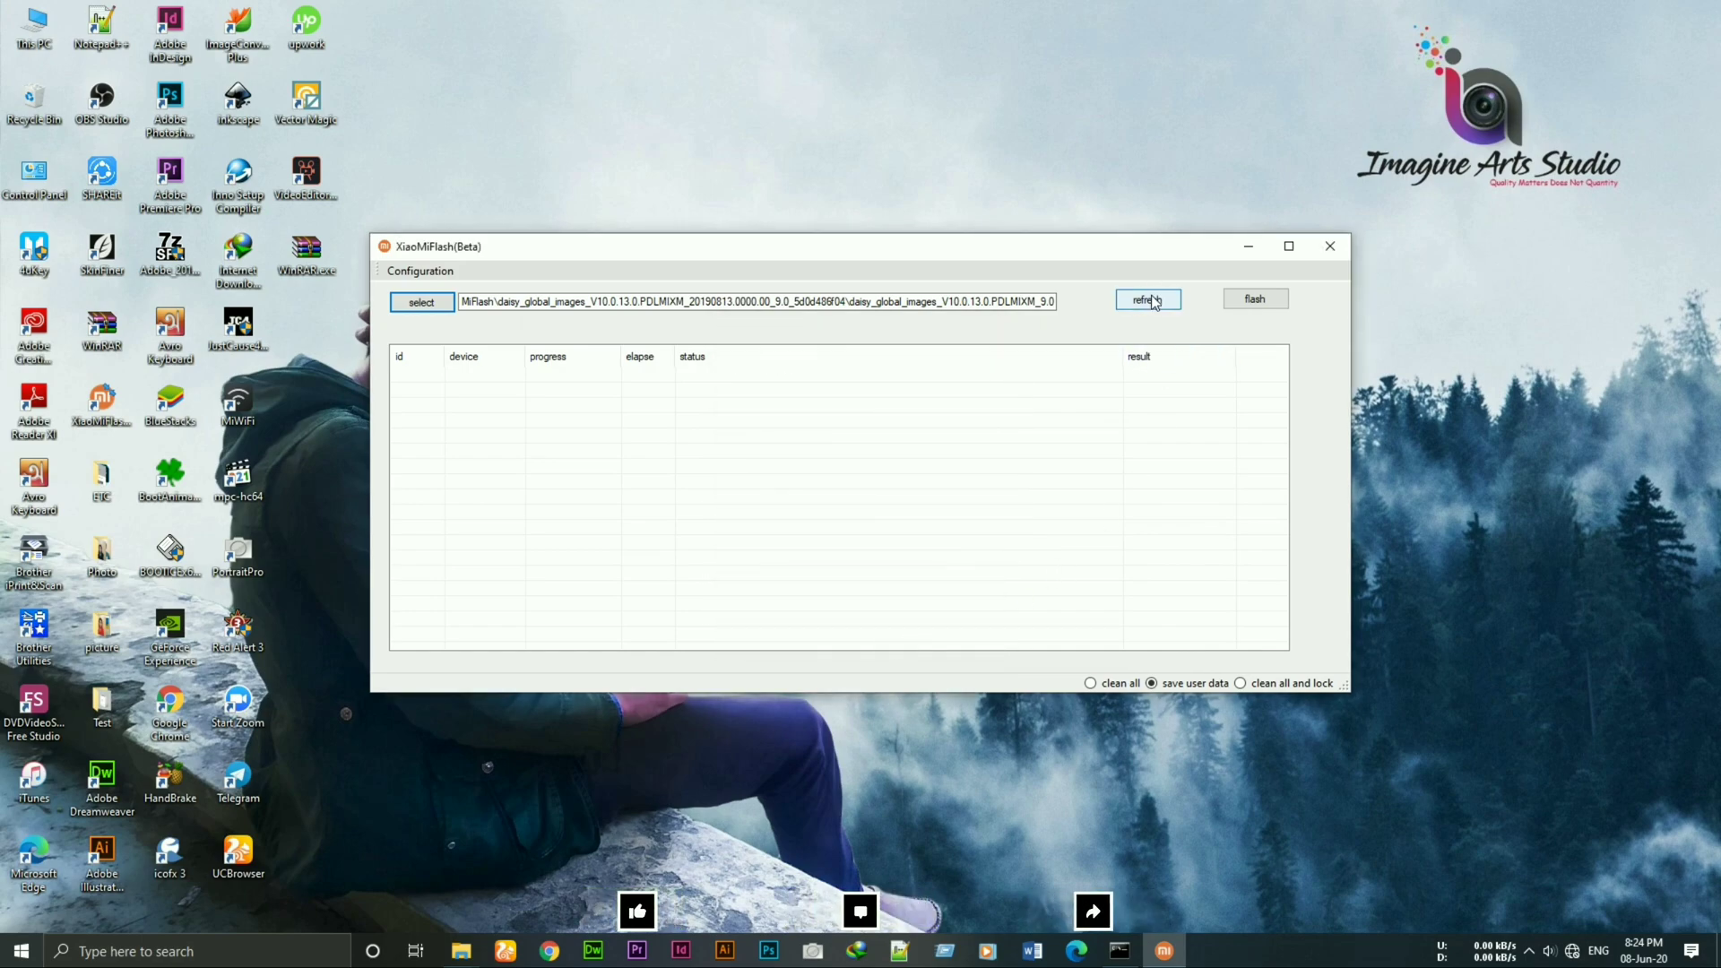
left_click(1148, 298)
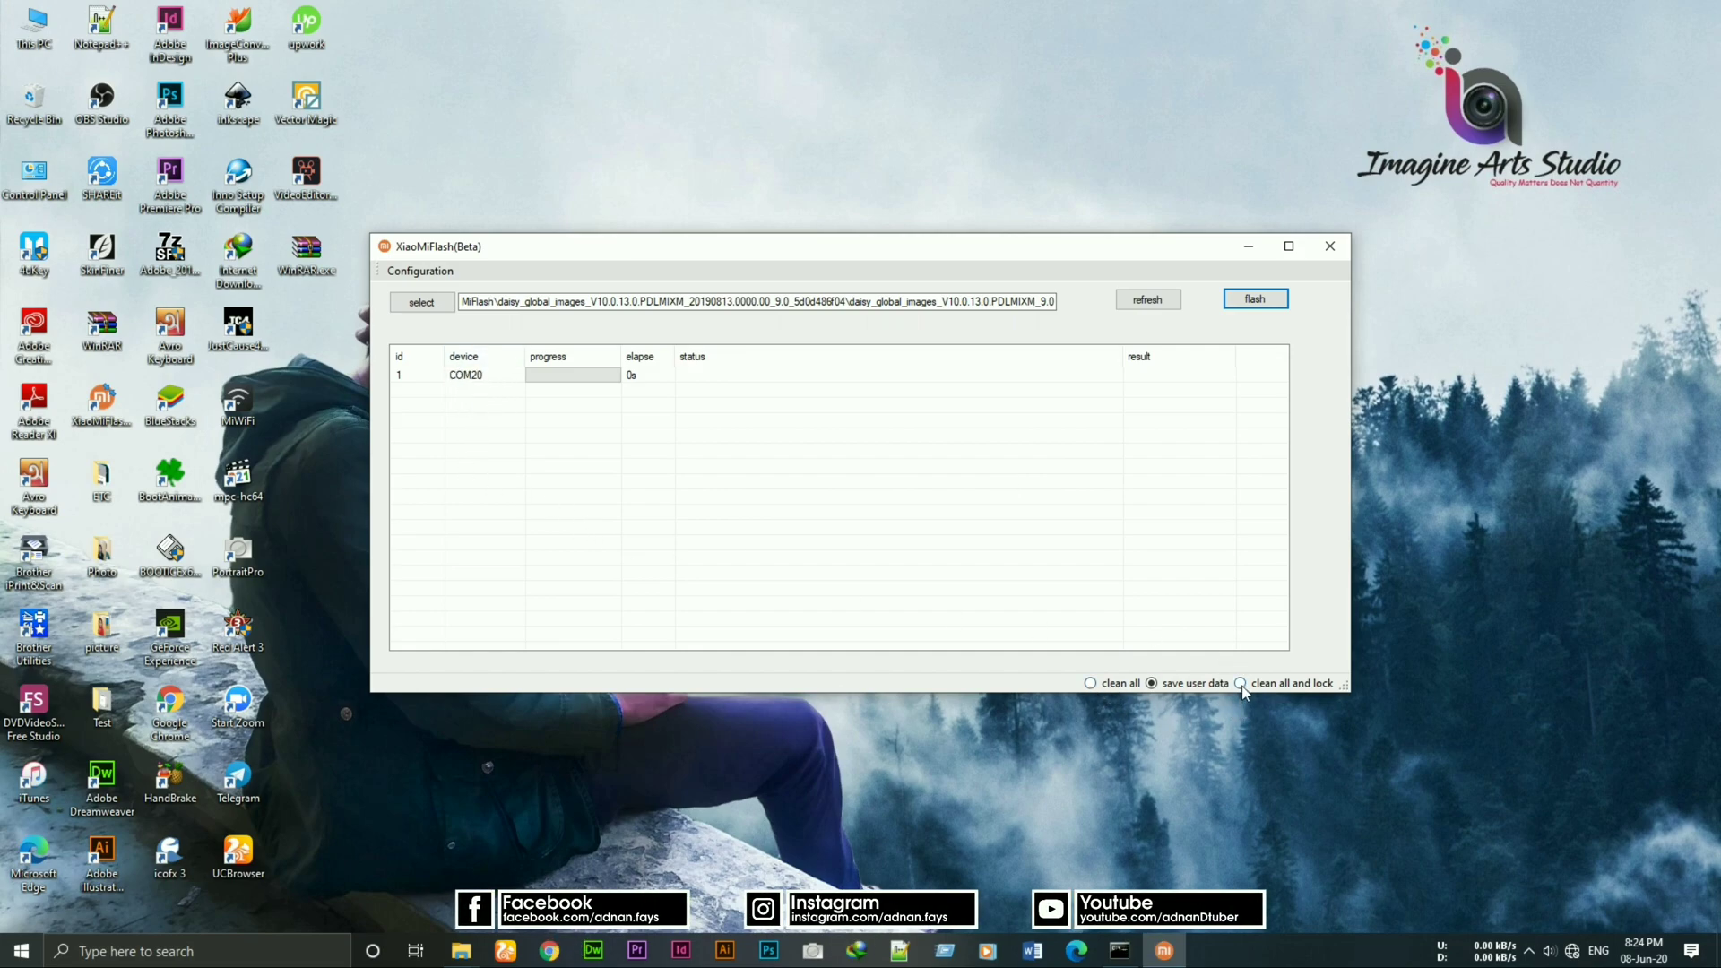
Step: Choose 'clean all' and start flashing the daisy ROM to the phone on COM20
left_click(1091, 683)
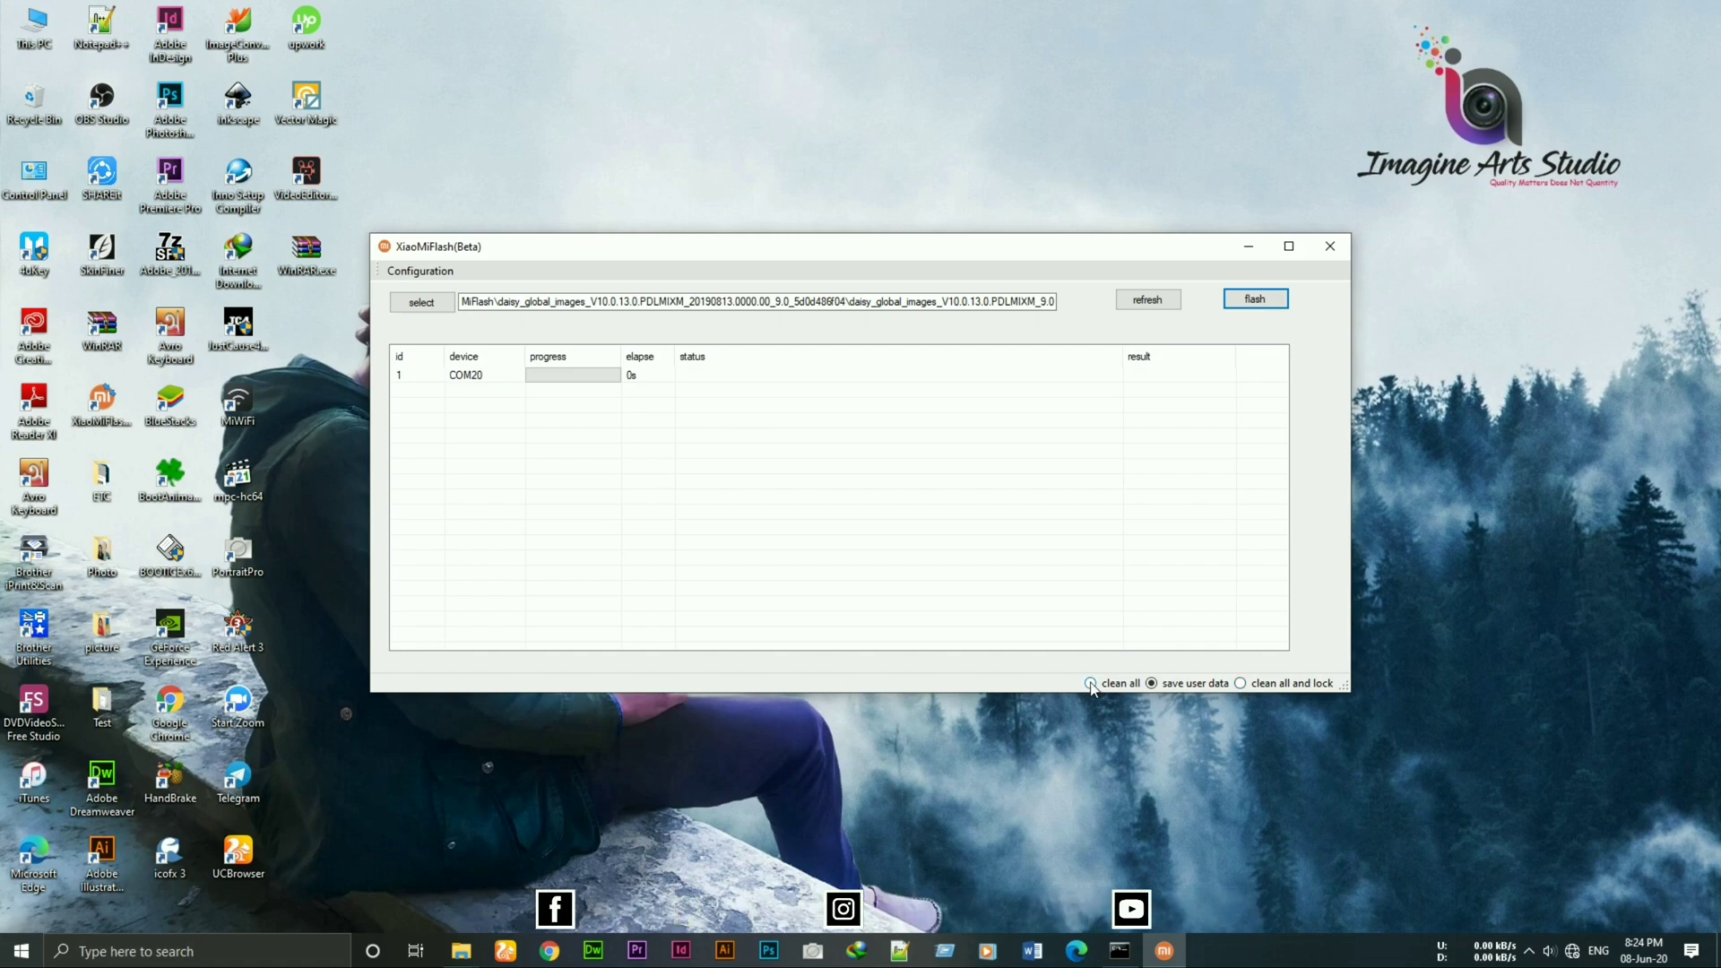
left_click(1091, 683)
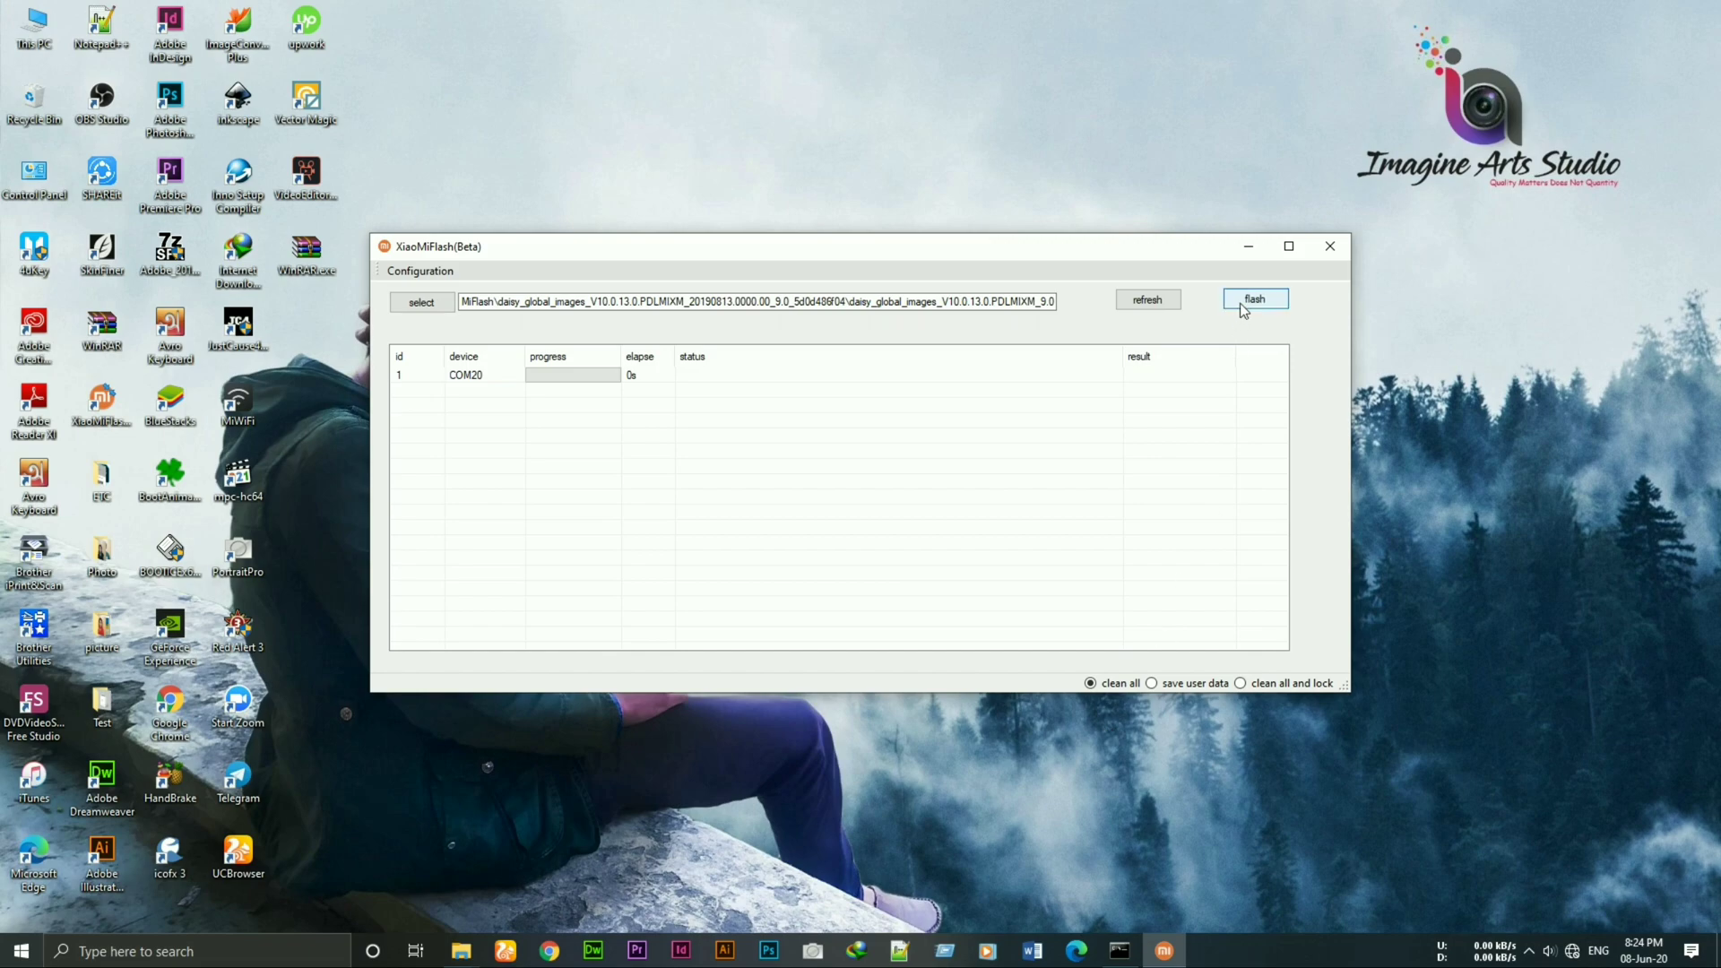
left_click(1254, 298)
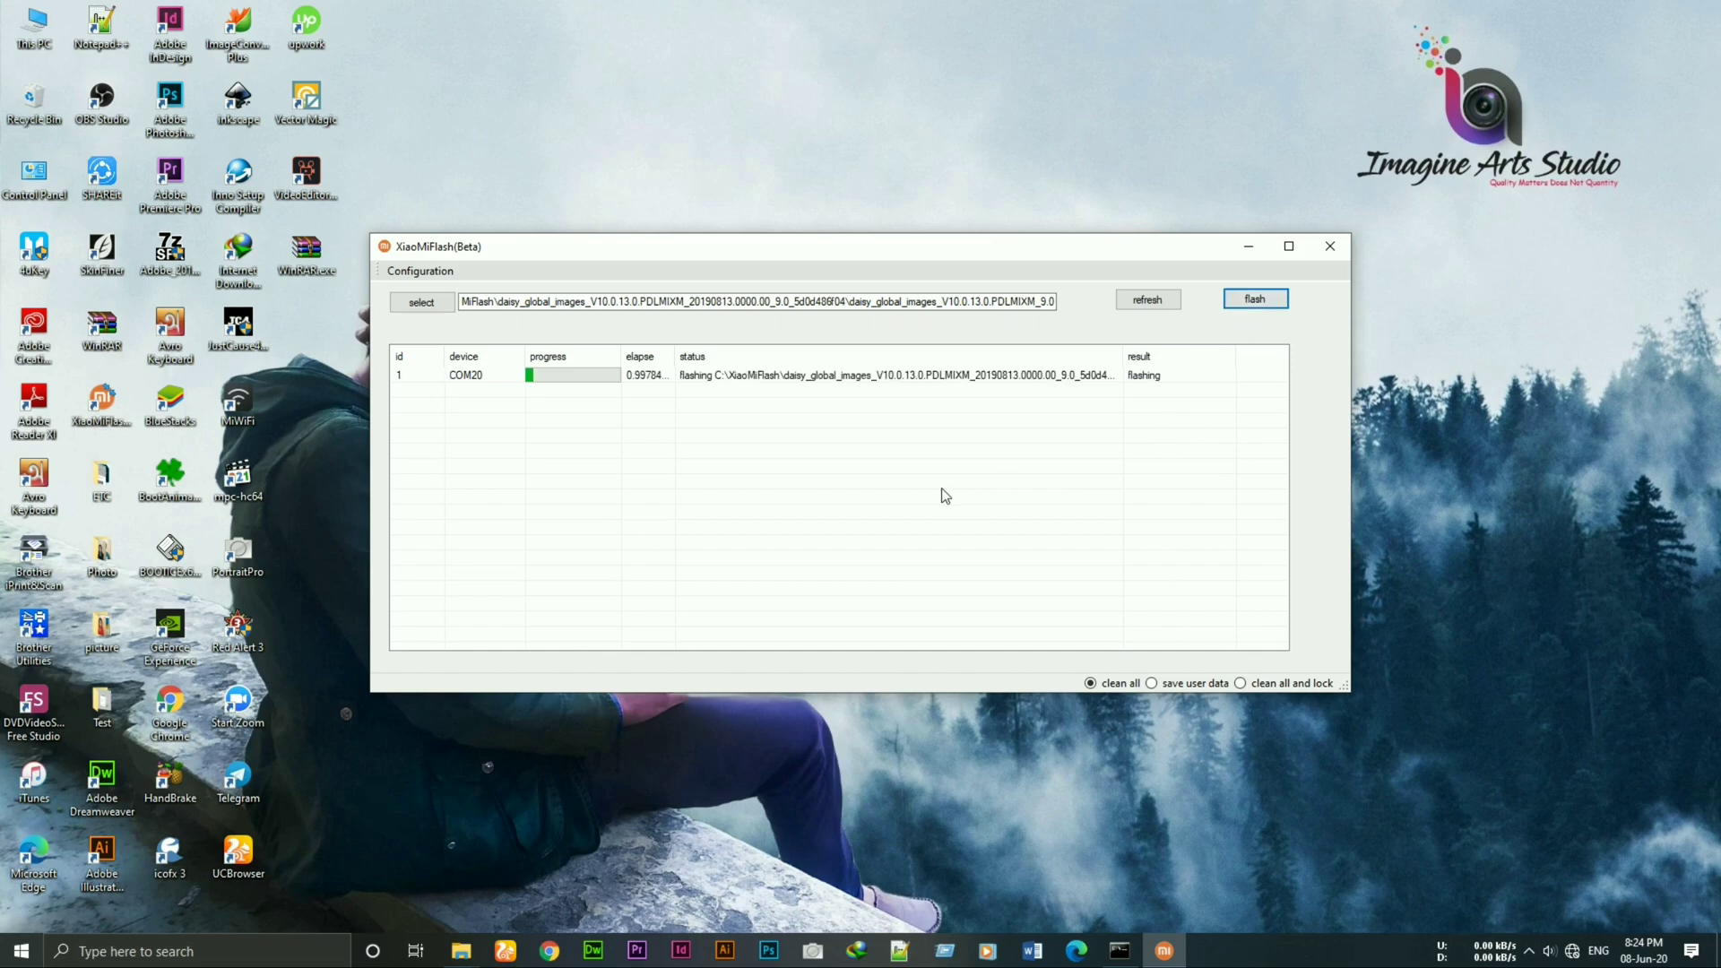